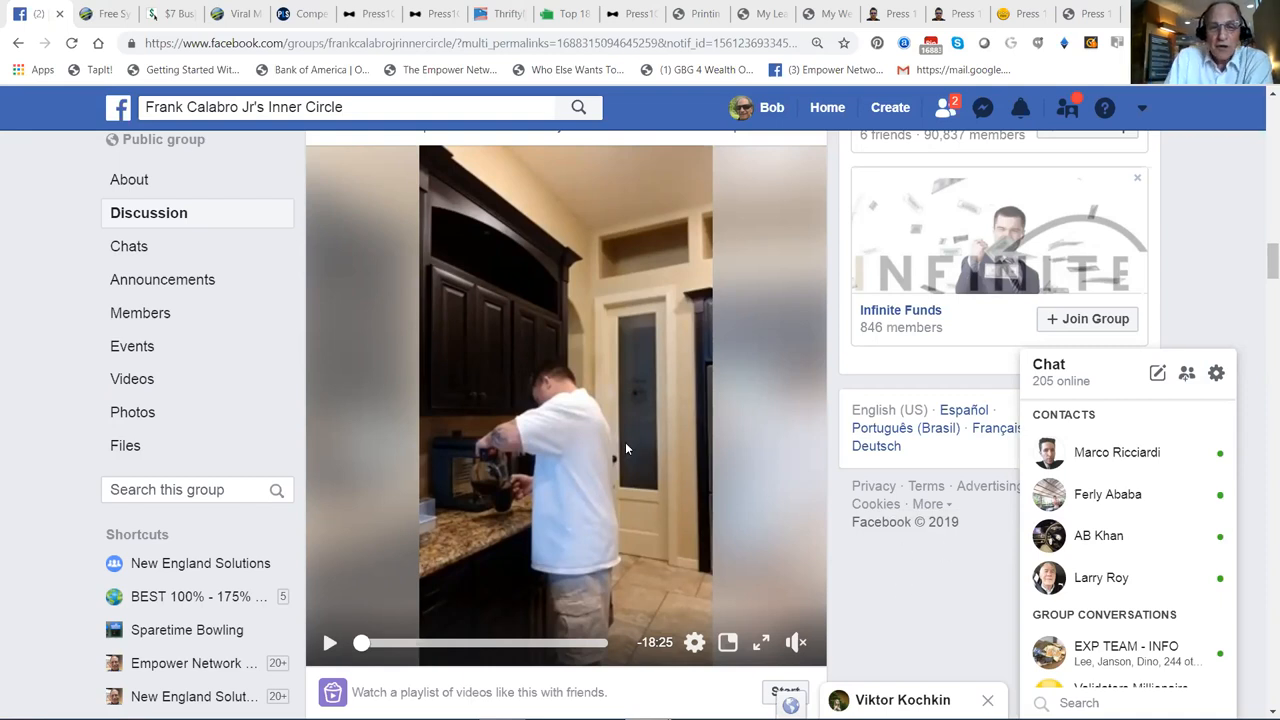
mouse_move(767, 184)
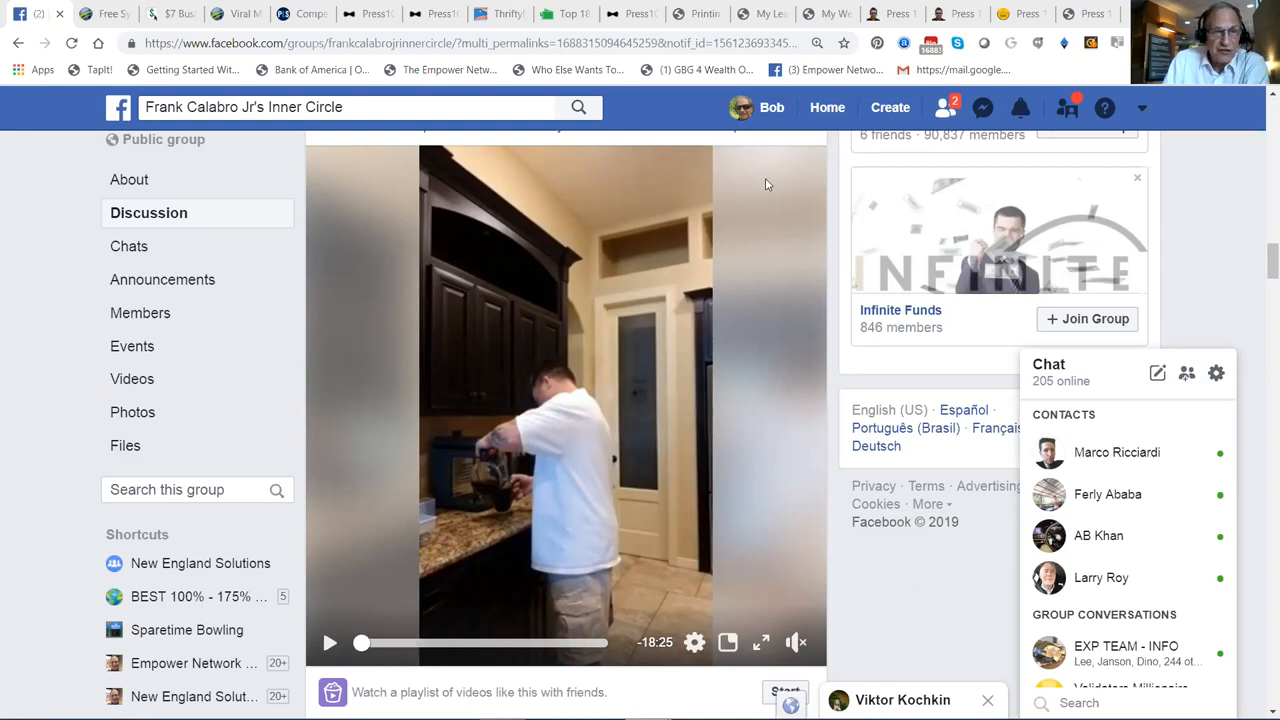
mouse_move(1262, 262)
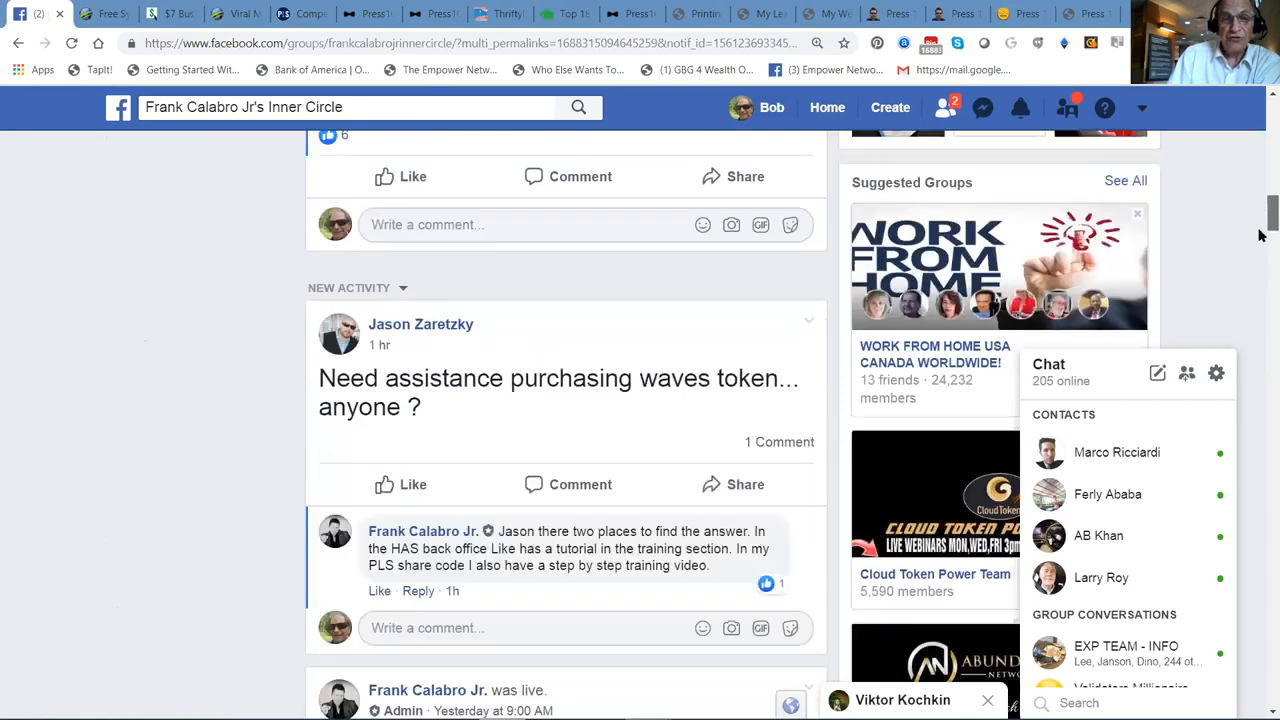
Scroll up on the listmuscle.info $7 internet business sales page
scroll("up", 3)
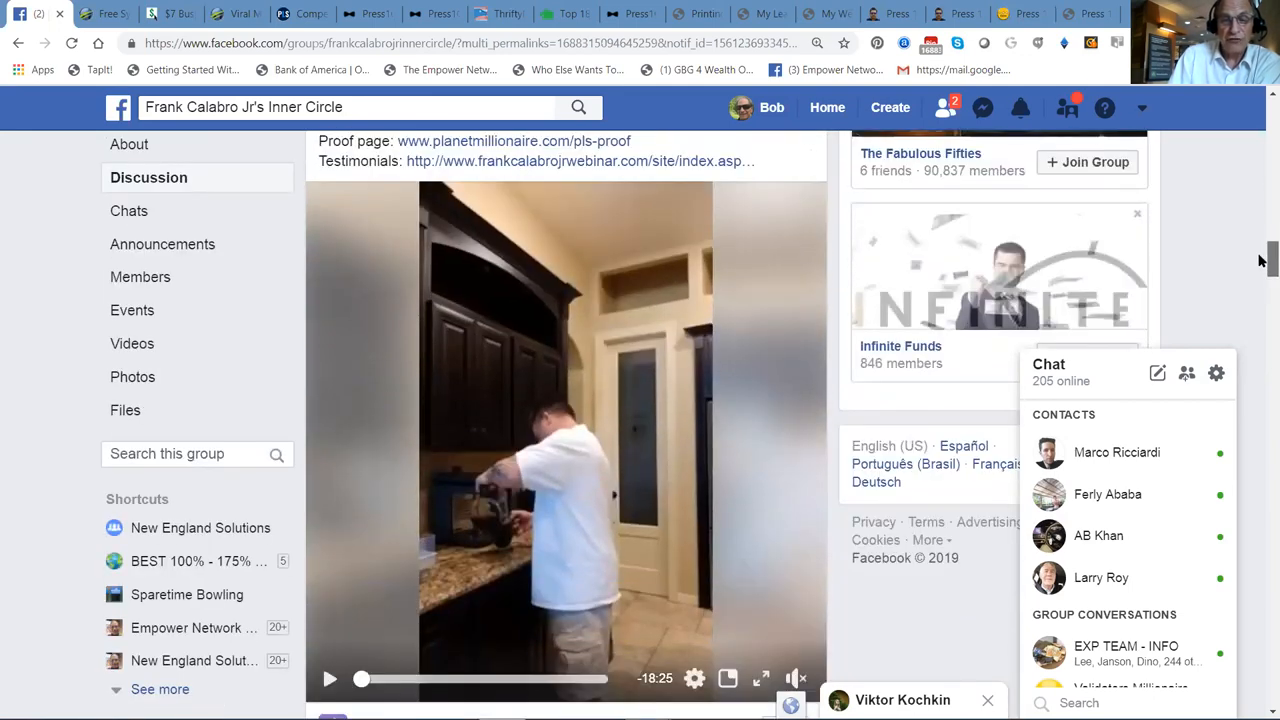
mouse_move(430, 411)
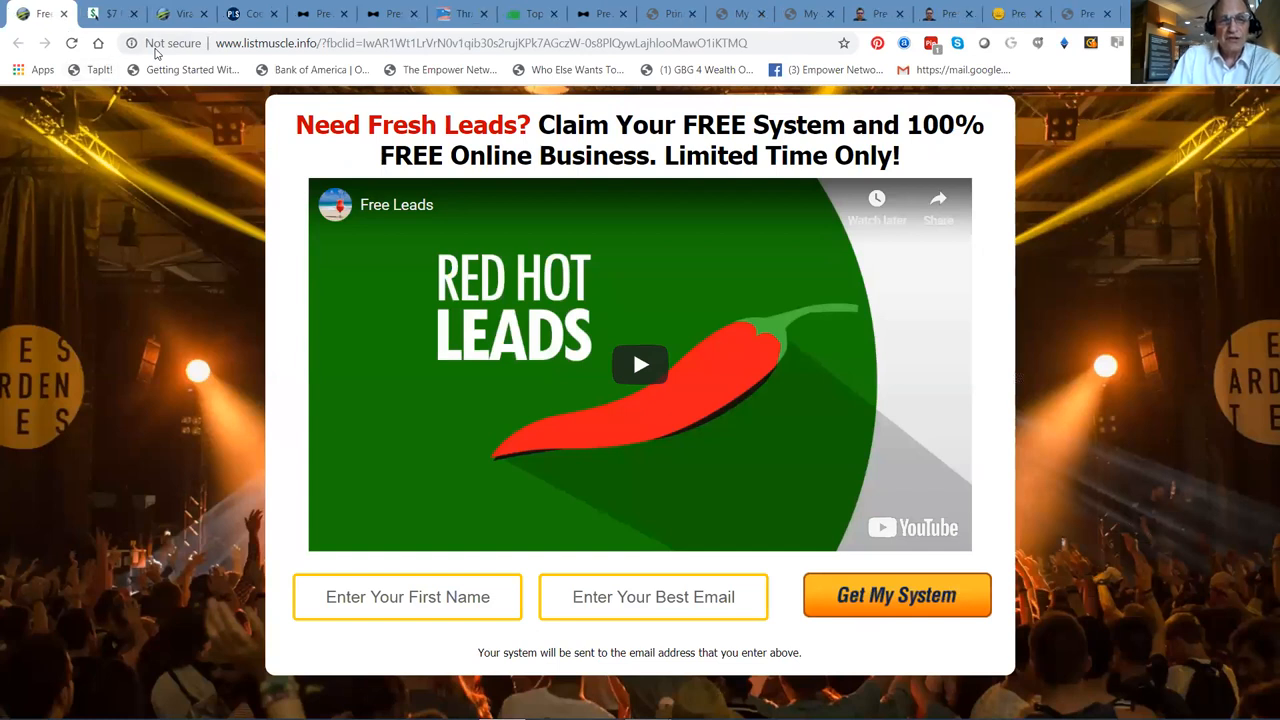
mouse_move(320, 195)
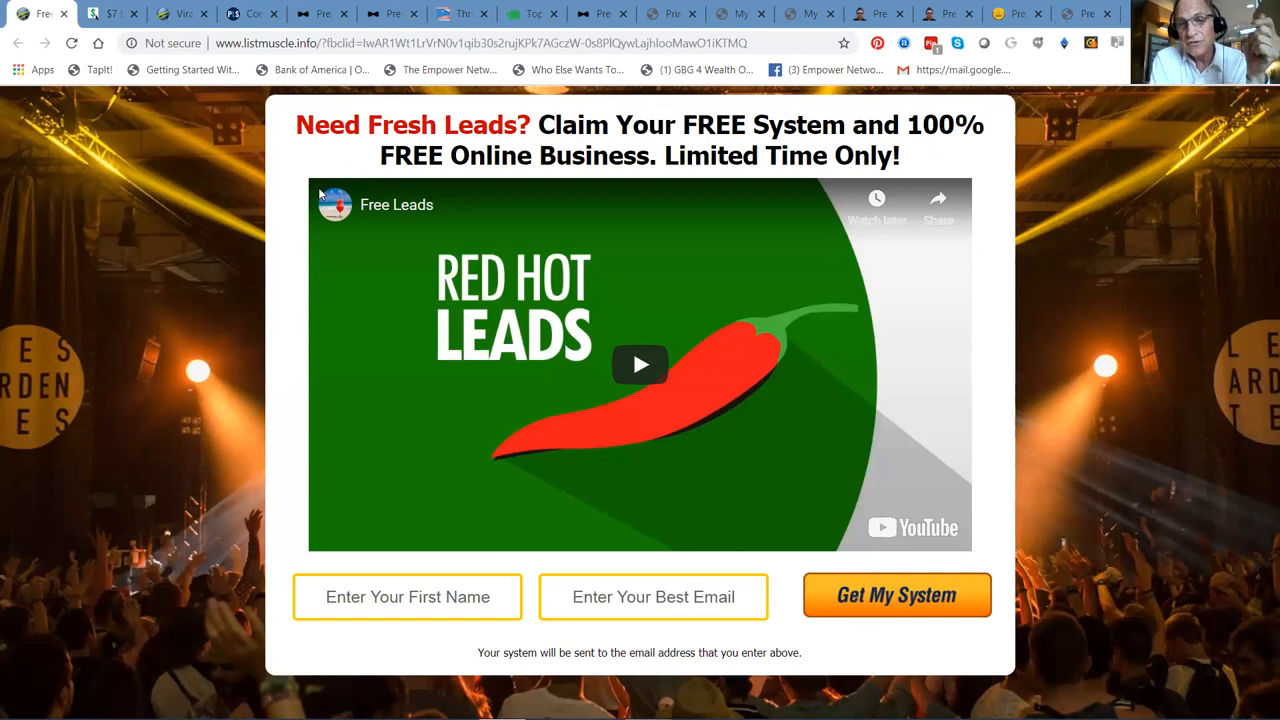
mouse_move(308, 207)
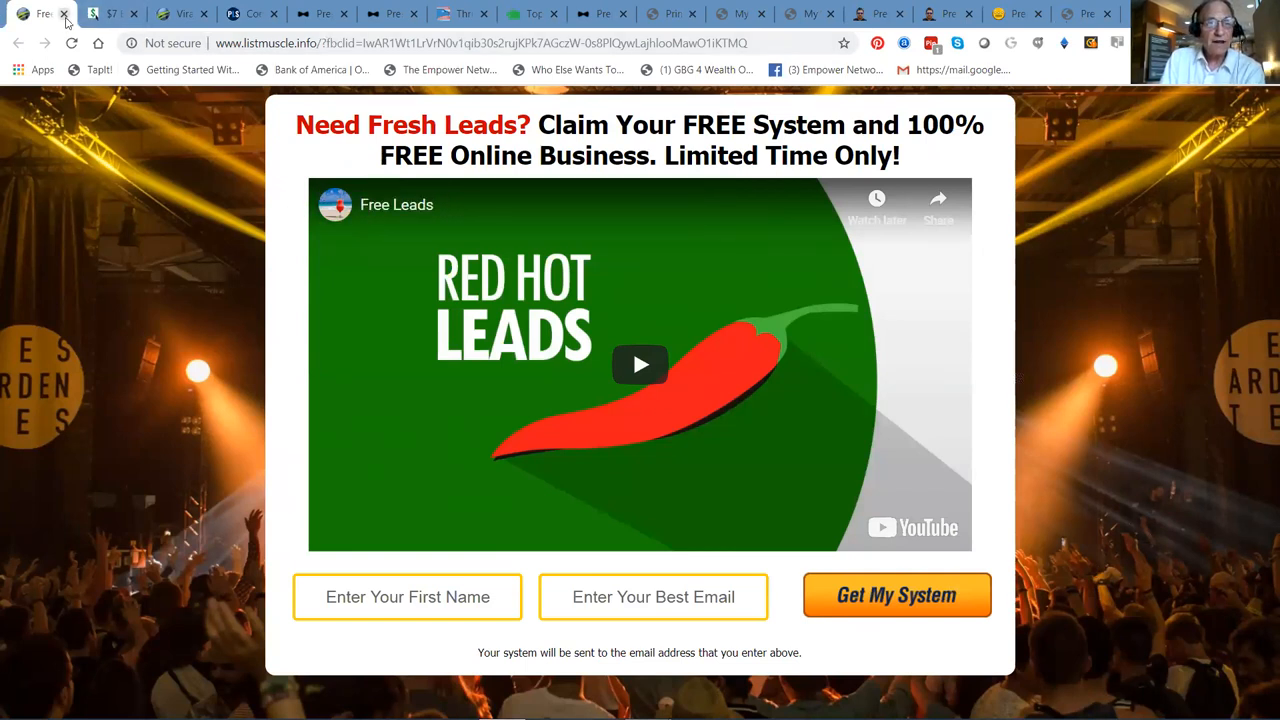
Close the Free Leads tab to reveal the $7 Business tab
left_click(64, 14)
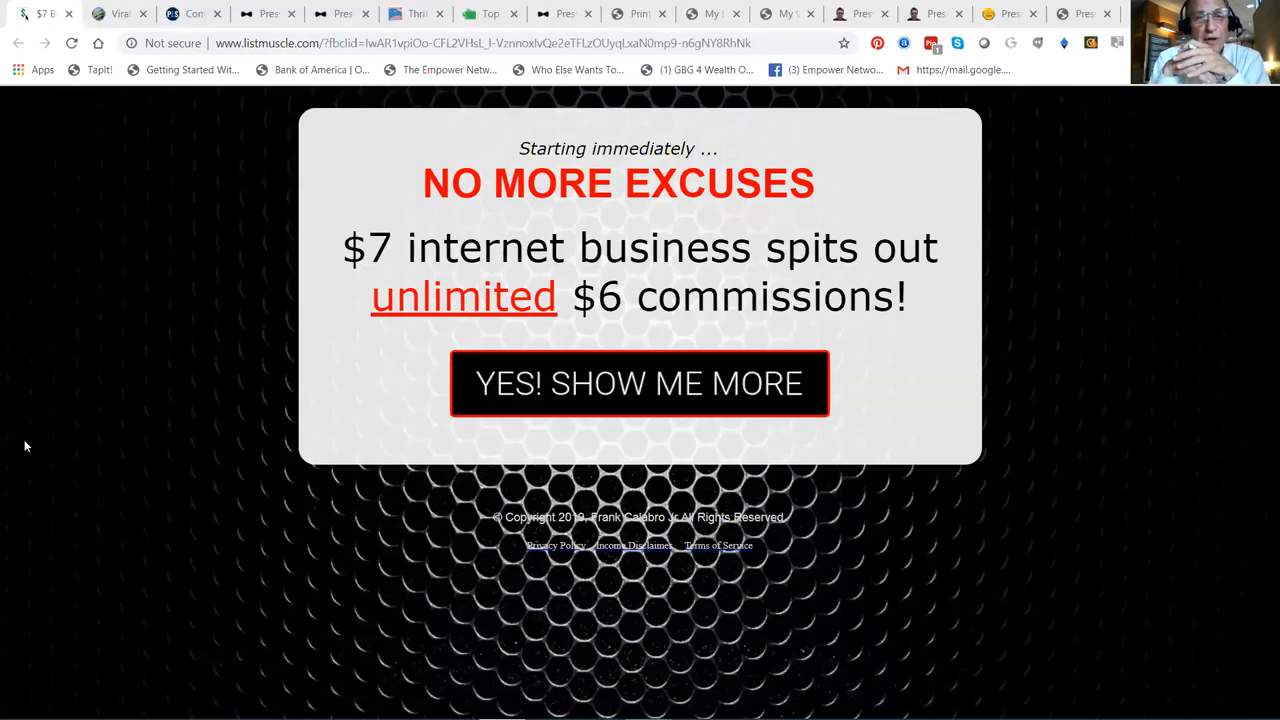
mouse_move(26, 452)
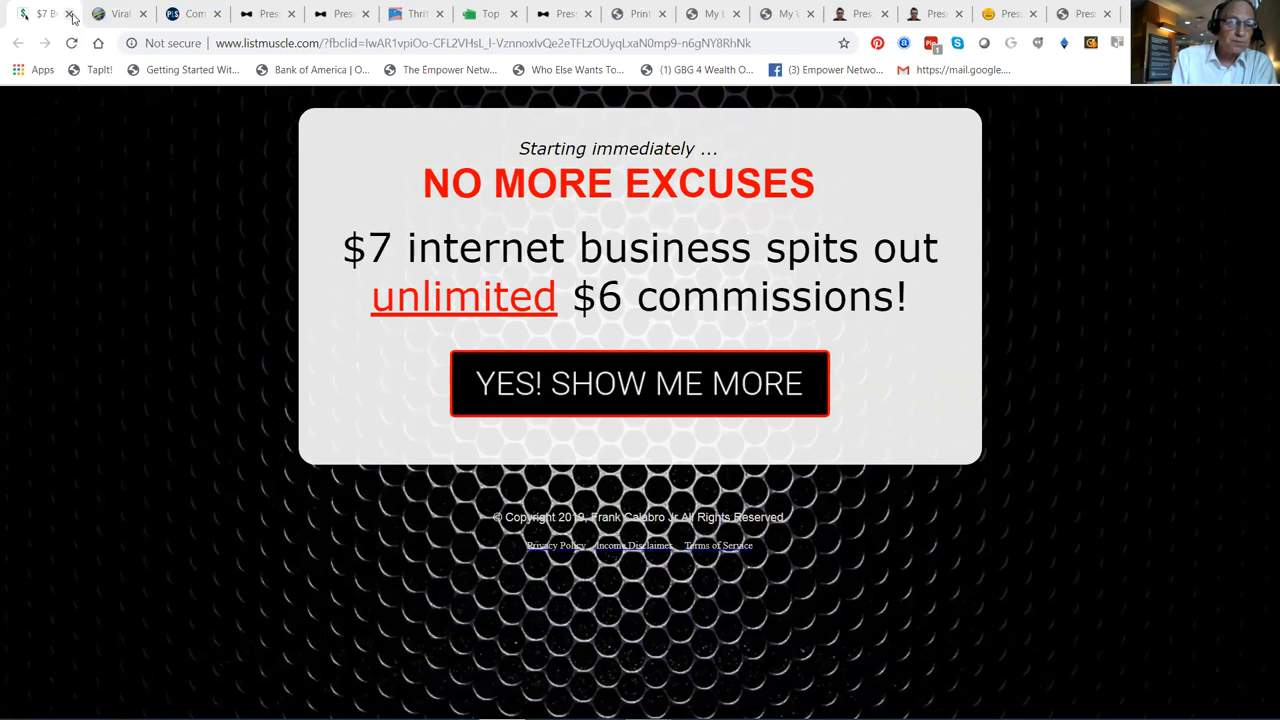
Close the $7 Business tab to reveal the viralmoneynow.info free video page
left_click(70, 14)
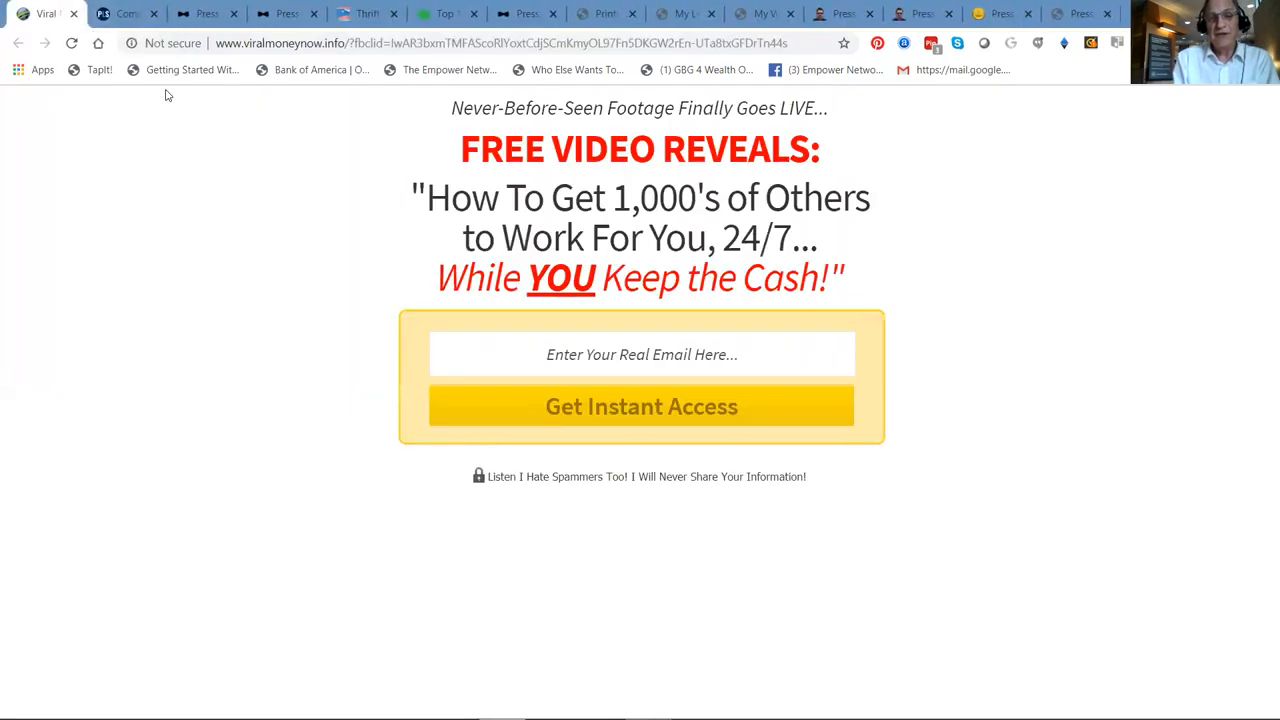
mouse_move(8, 130)
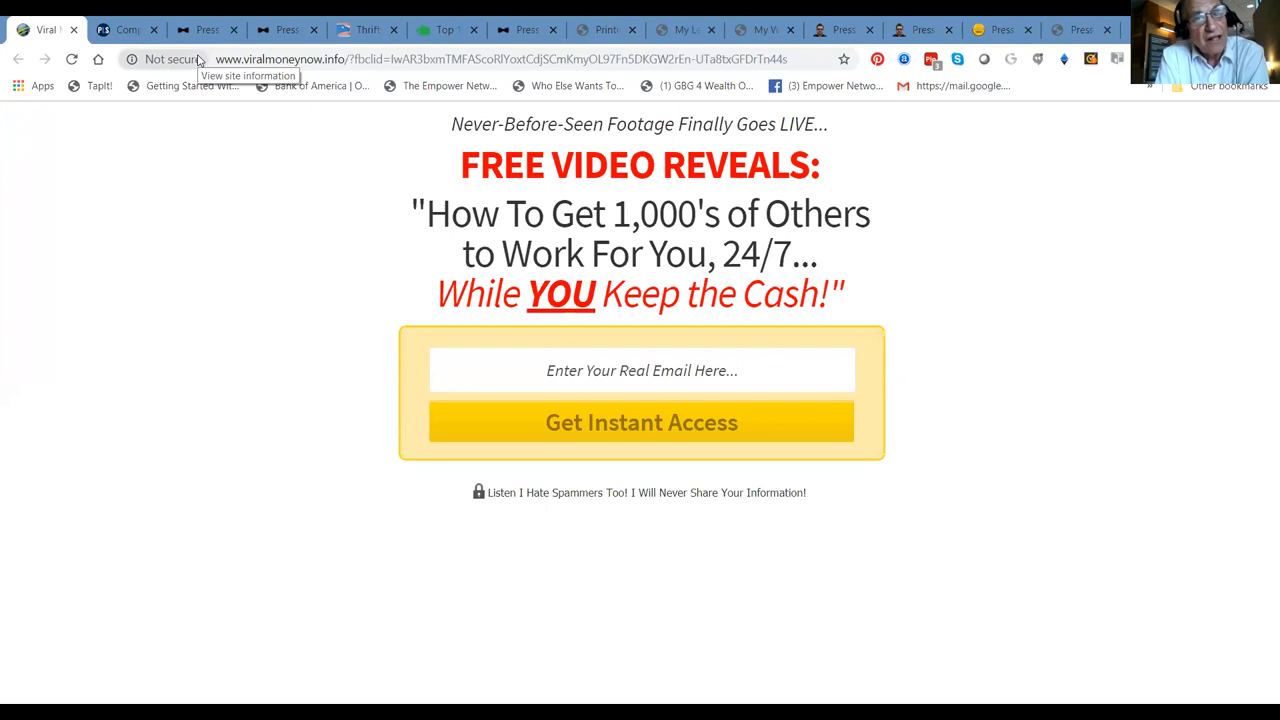
mouse_move(199, 58)
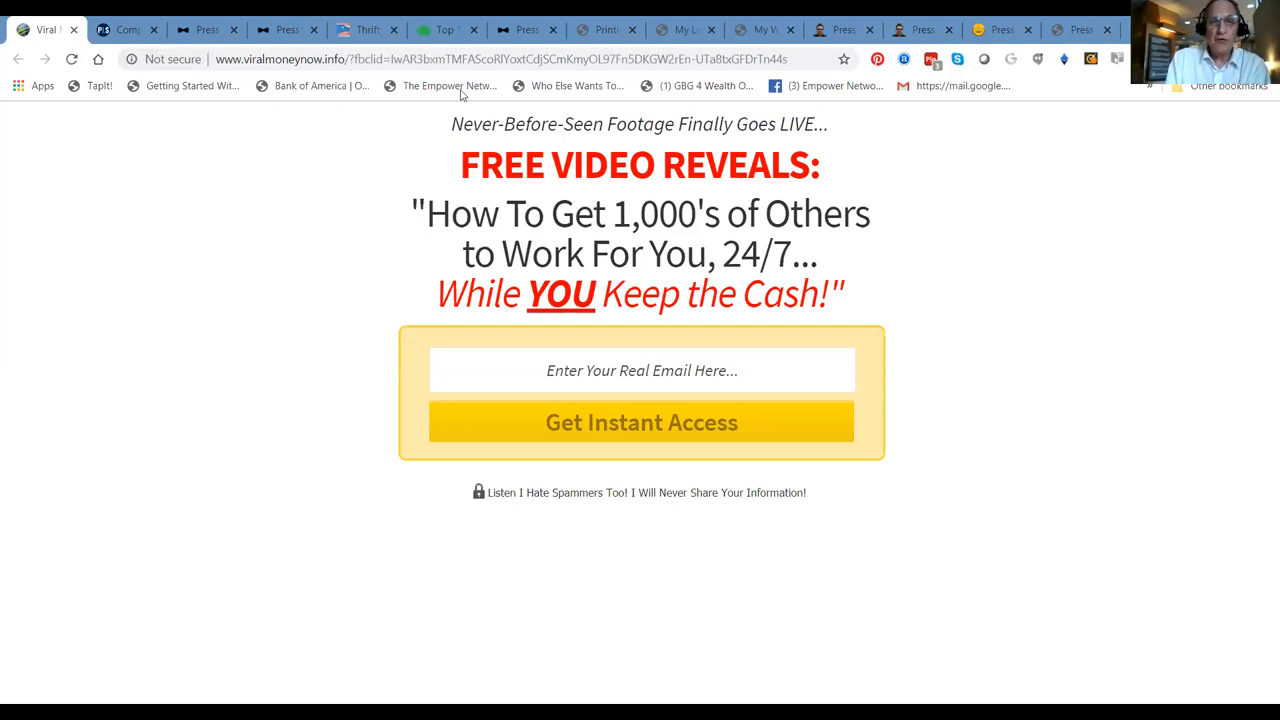
mouse_move(73, 30)
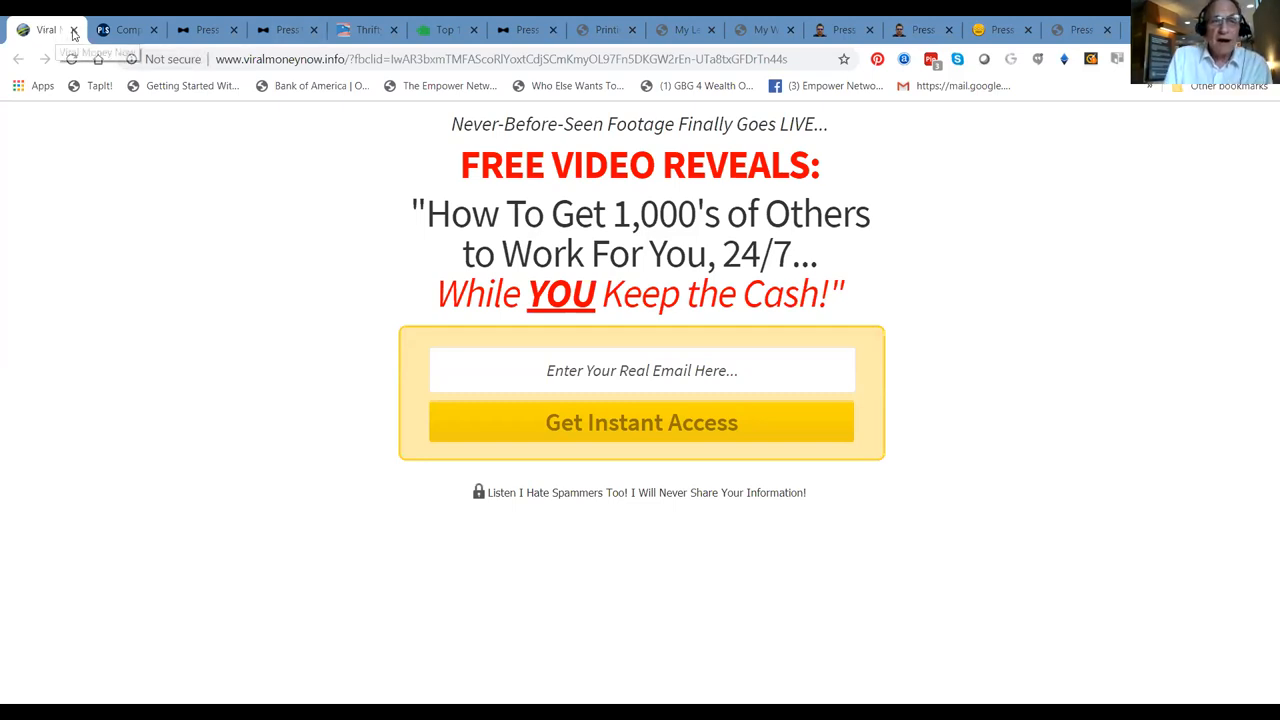
Close the Viral Money tab and scroll through the plspayplan.com compensation plan
left_click(74, 29)
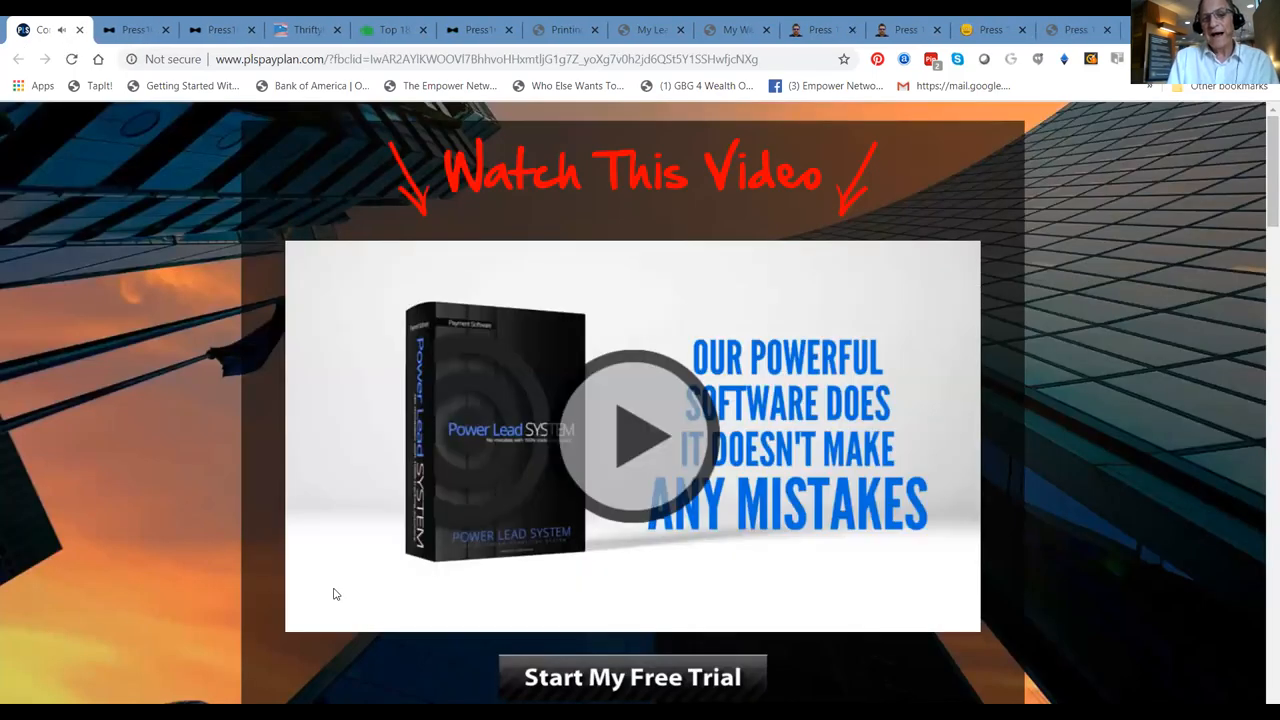
mouse_move(185, 335)
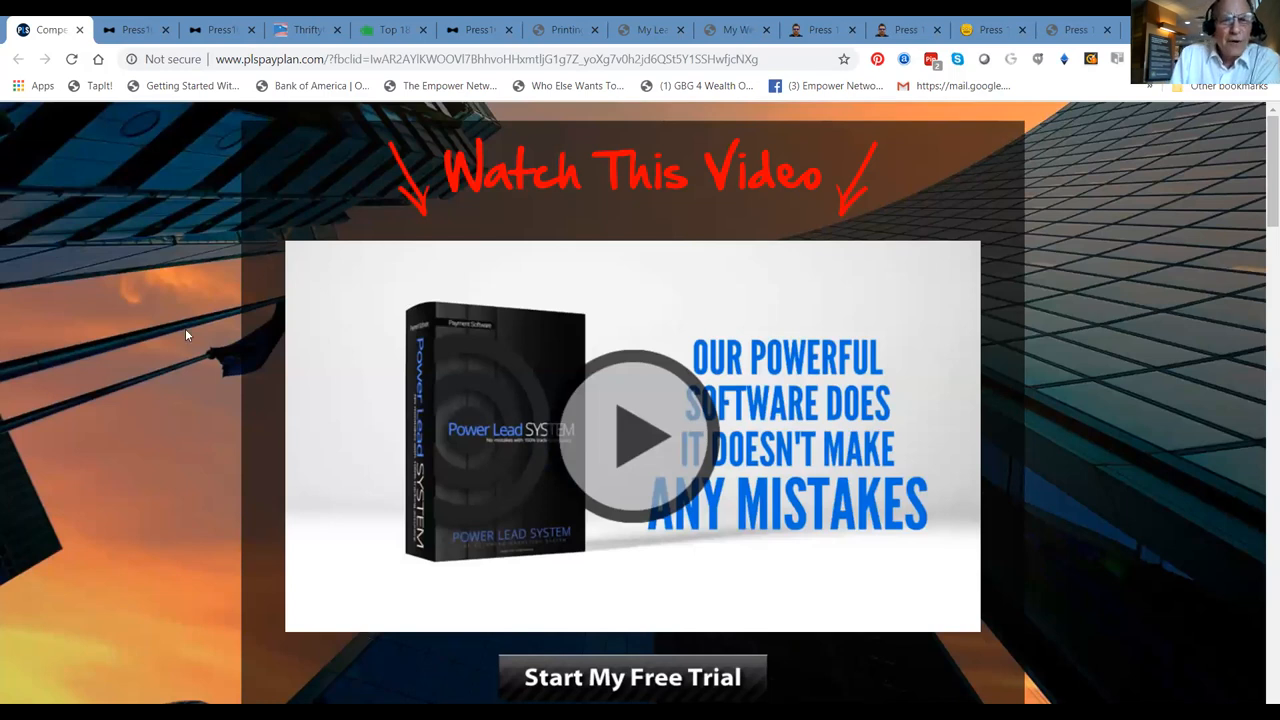
mouse_move(160, 182)
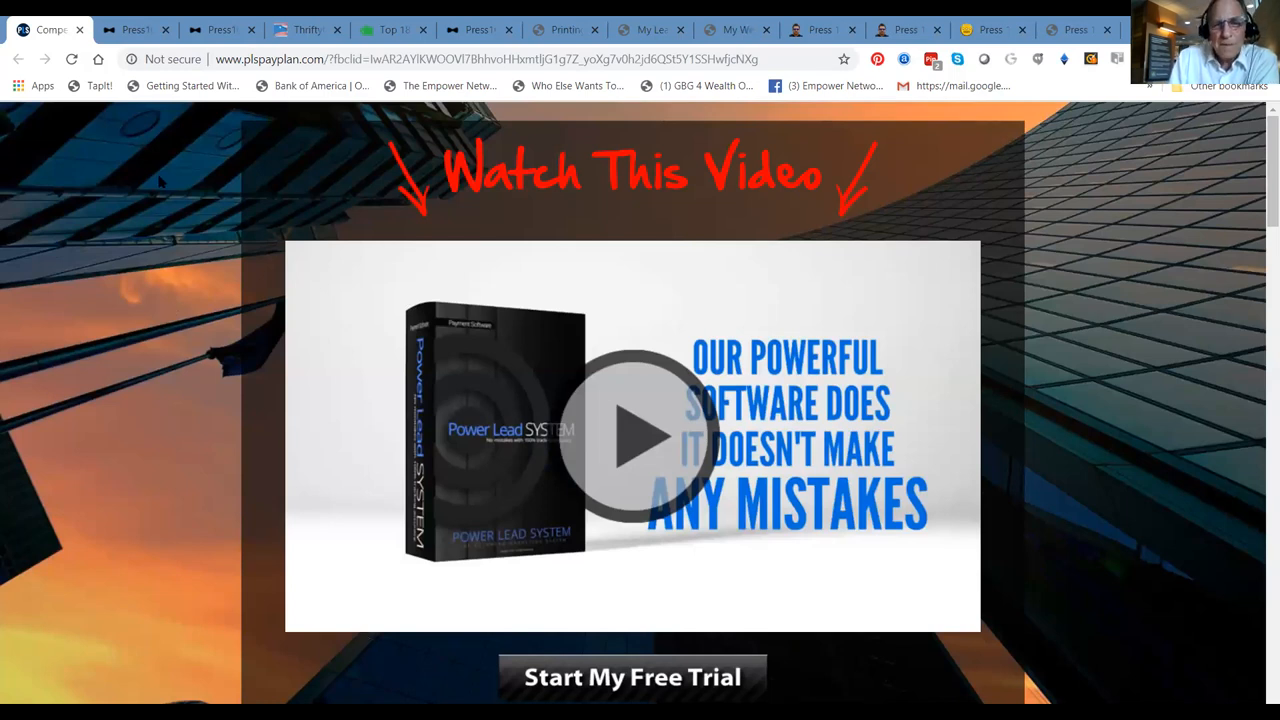
mouse_move(648, 185)
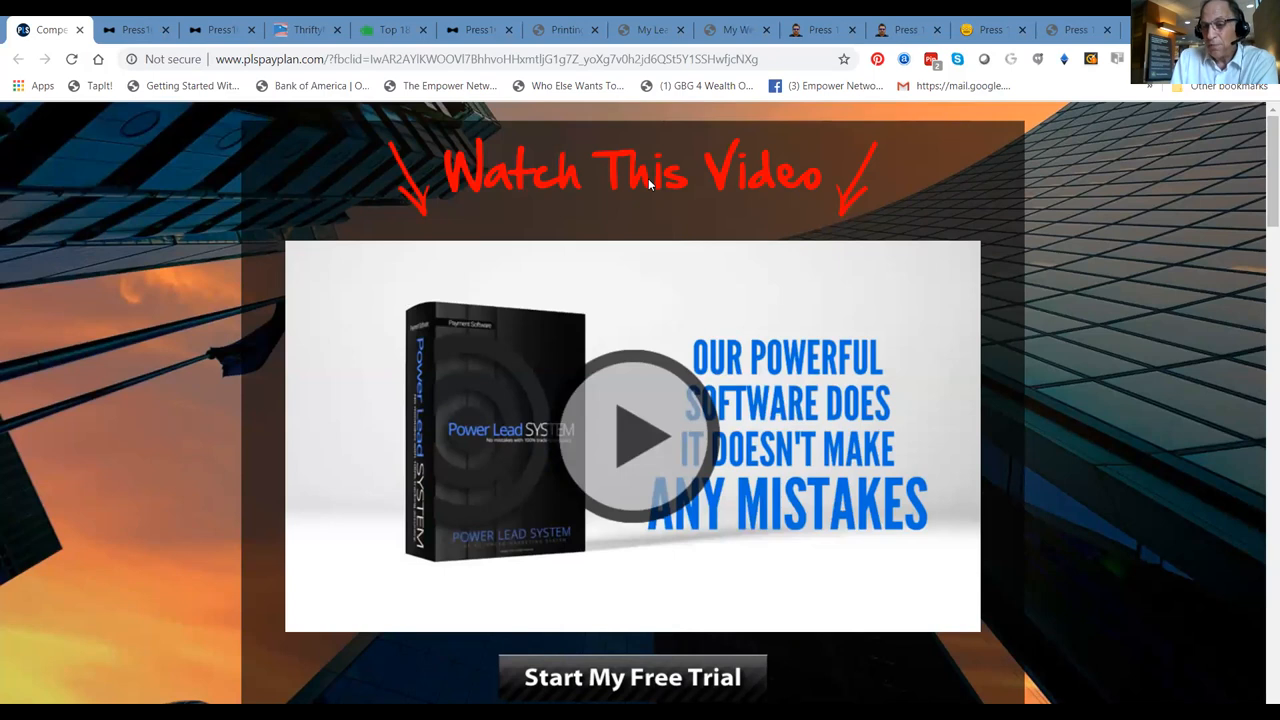
mouse_move(950, 124)
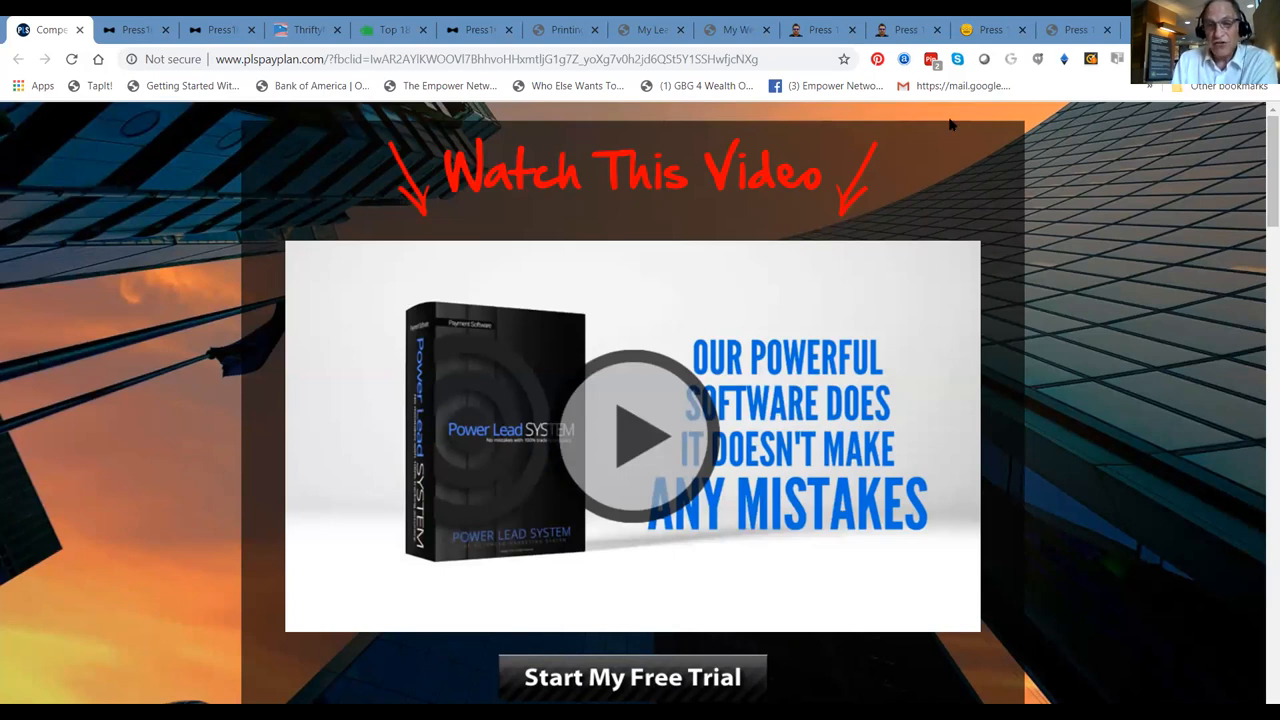
mouse_move(412, 196)
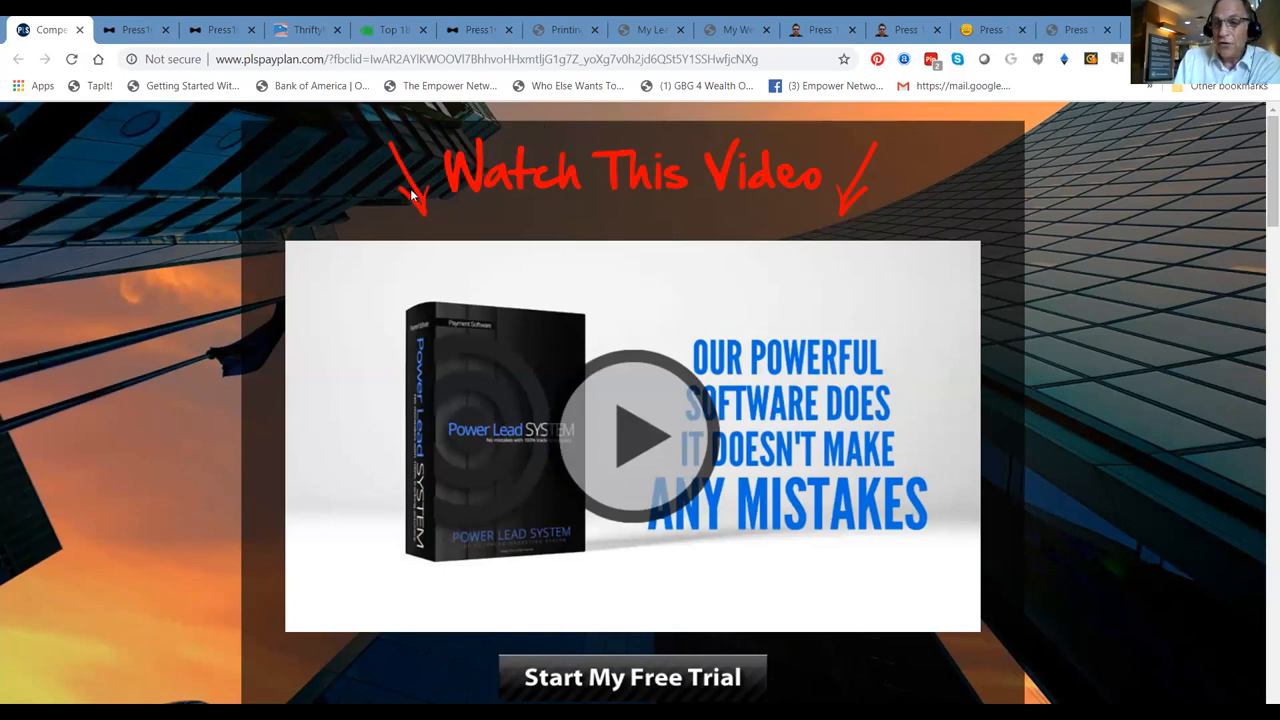
mouse_move(831, 172)
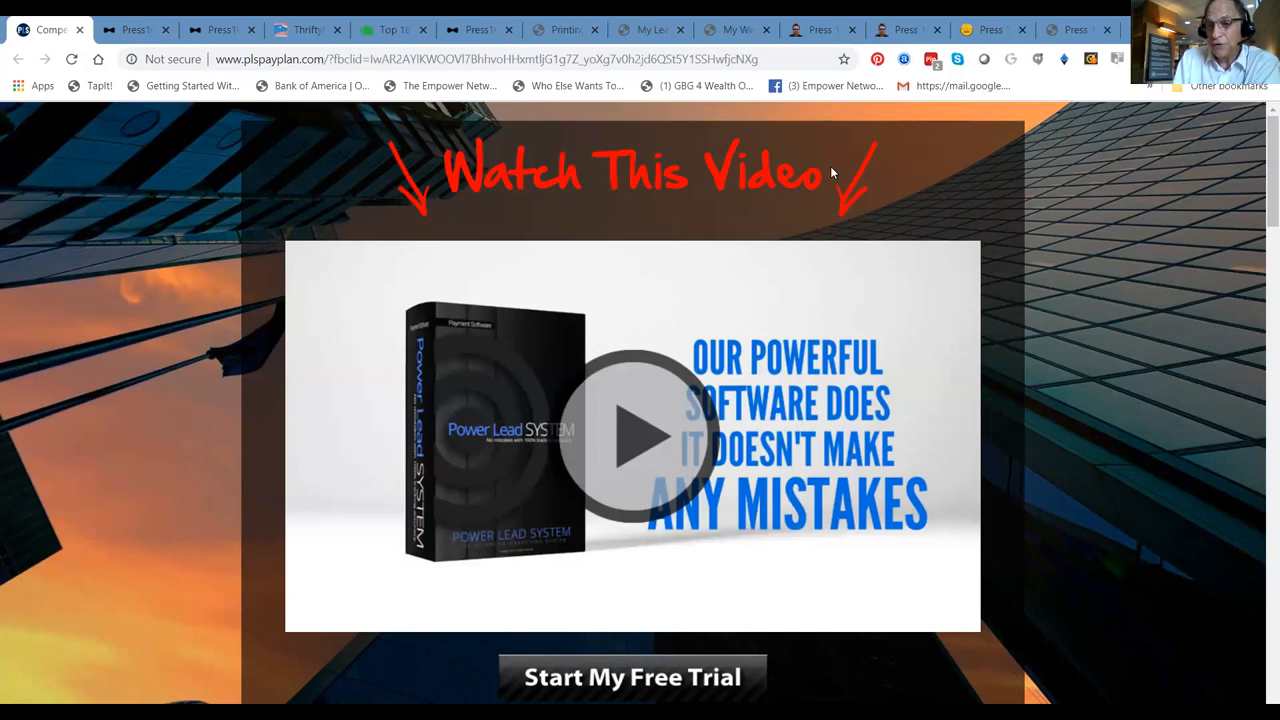
mouse_move(822, 178)
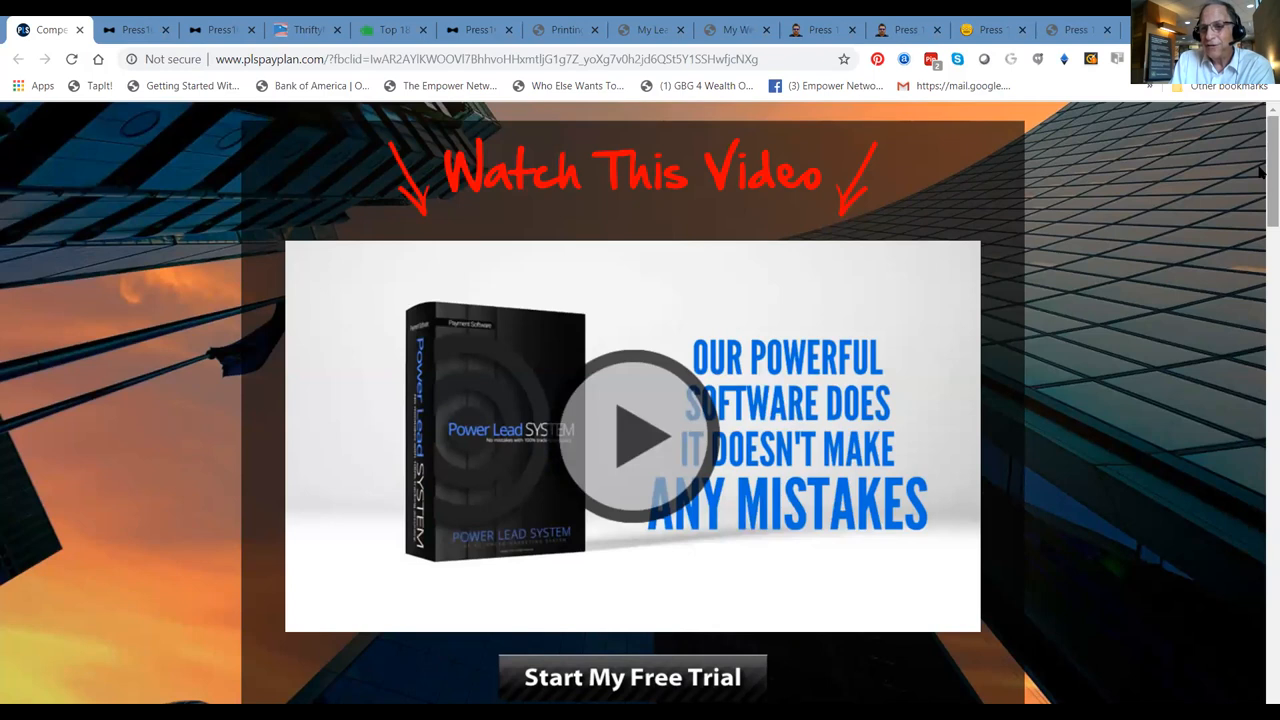
scroll("down", 3)
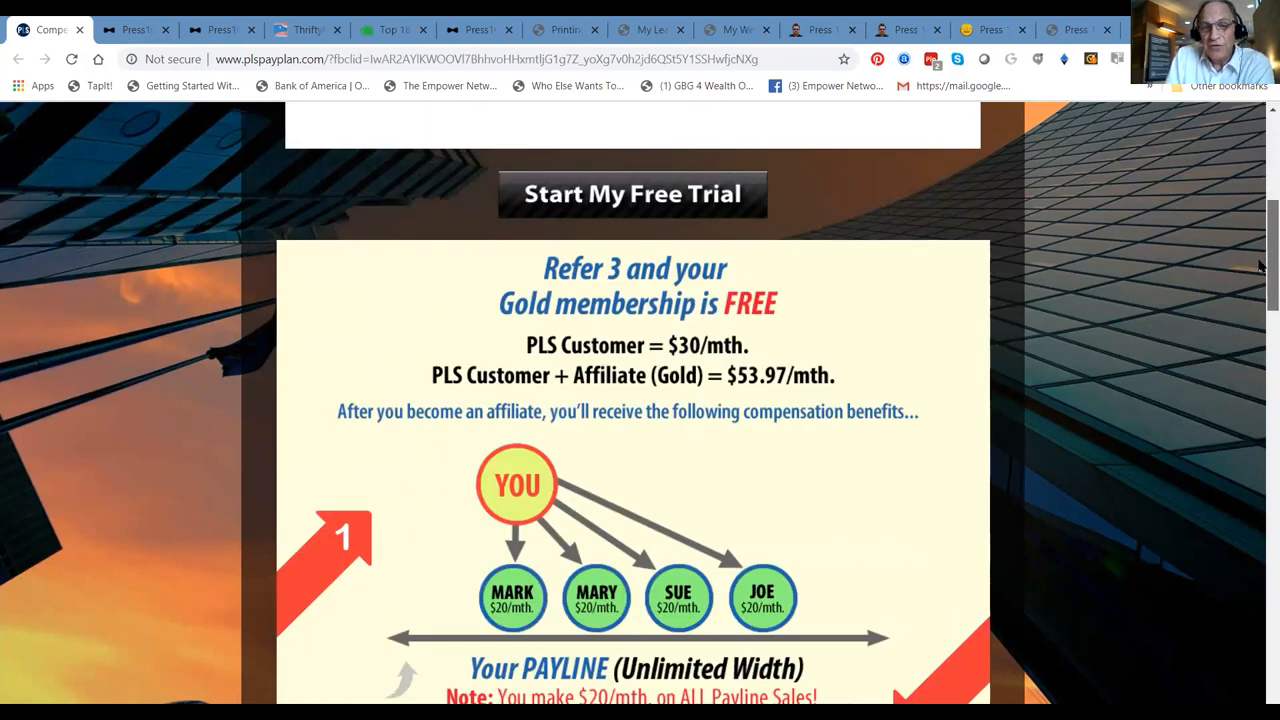
scroll("down", 3)
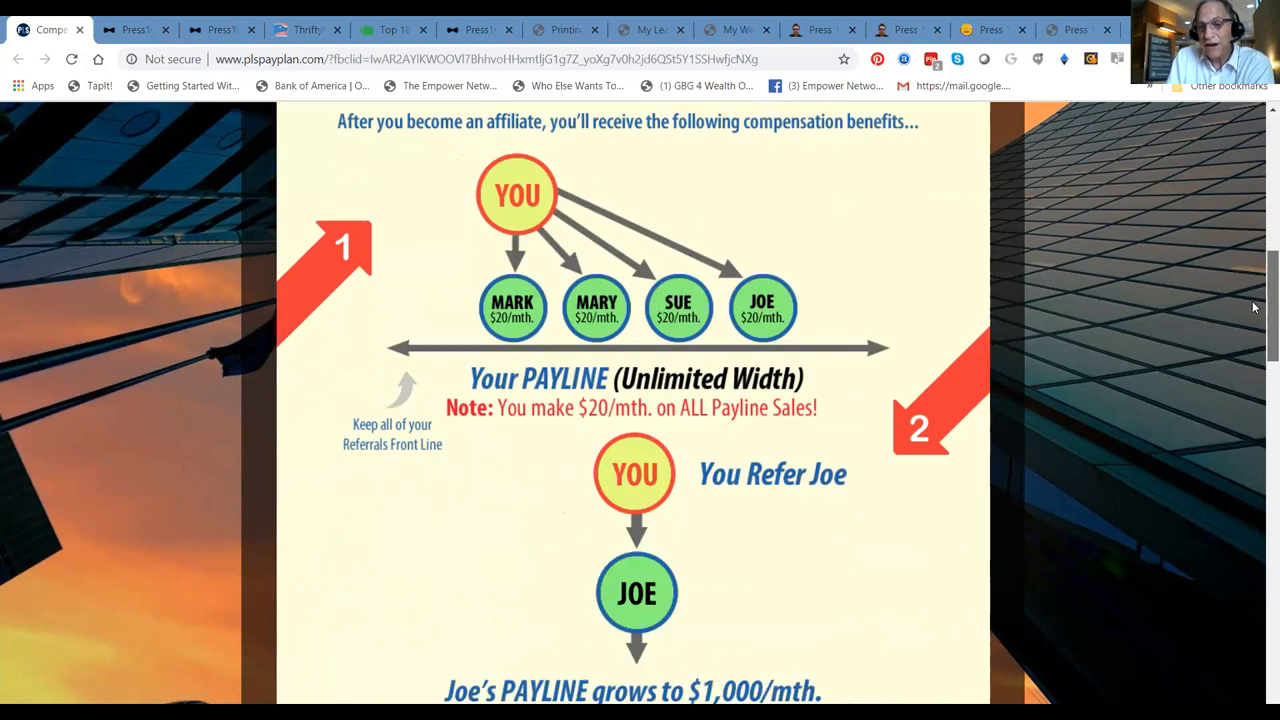
scroll("down", 3)
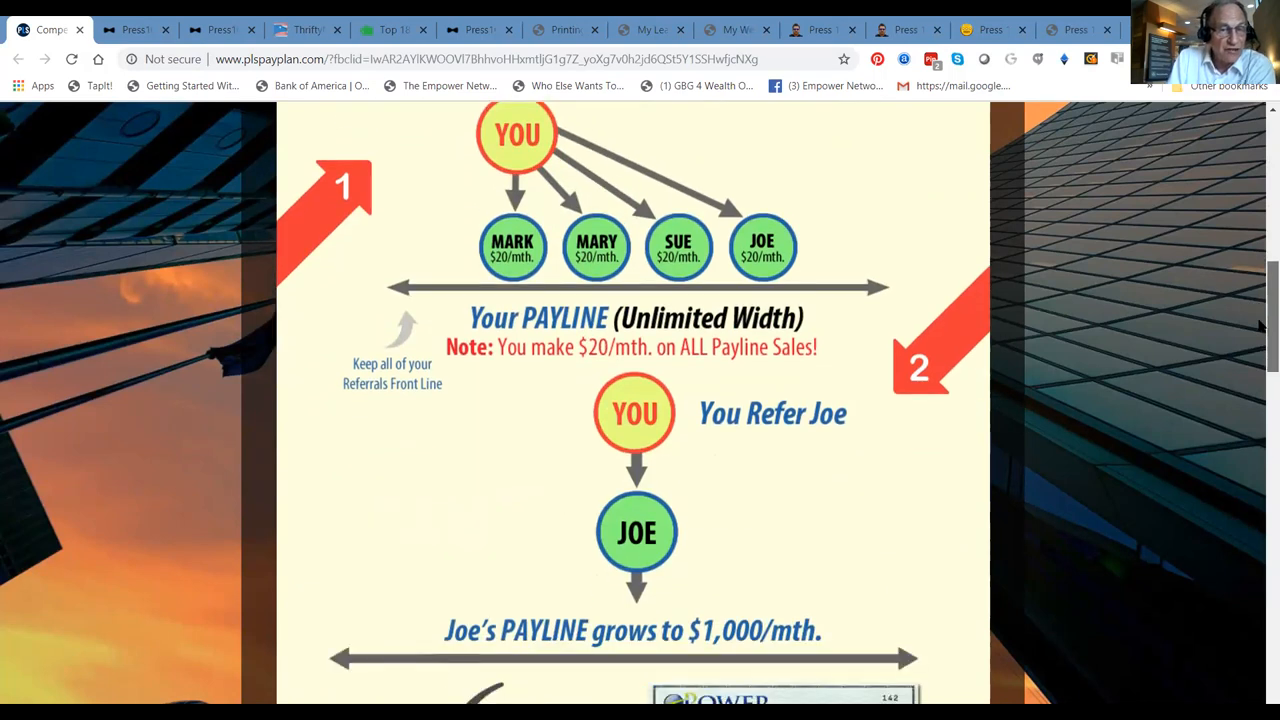
scroll("down", 3)
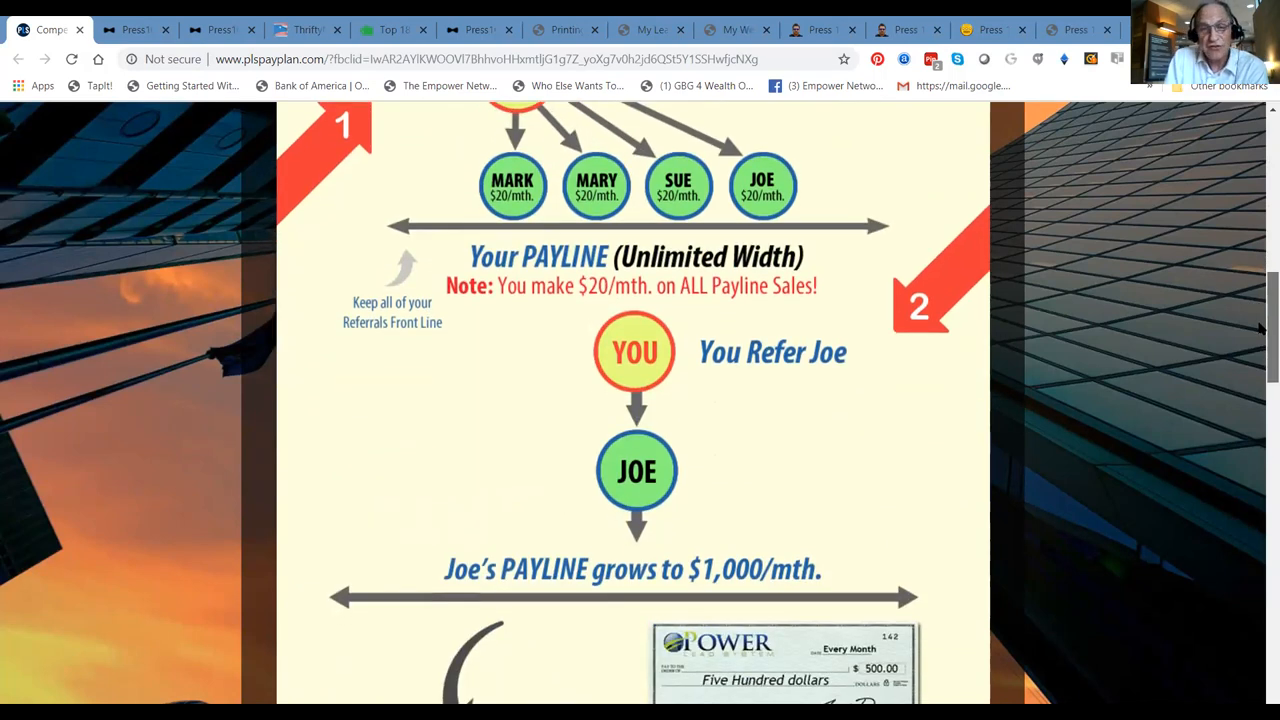
scroll("down", 3)
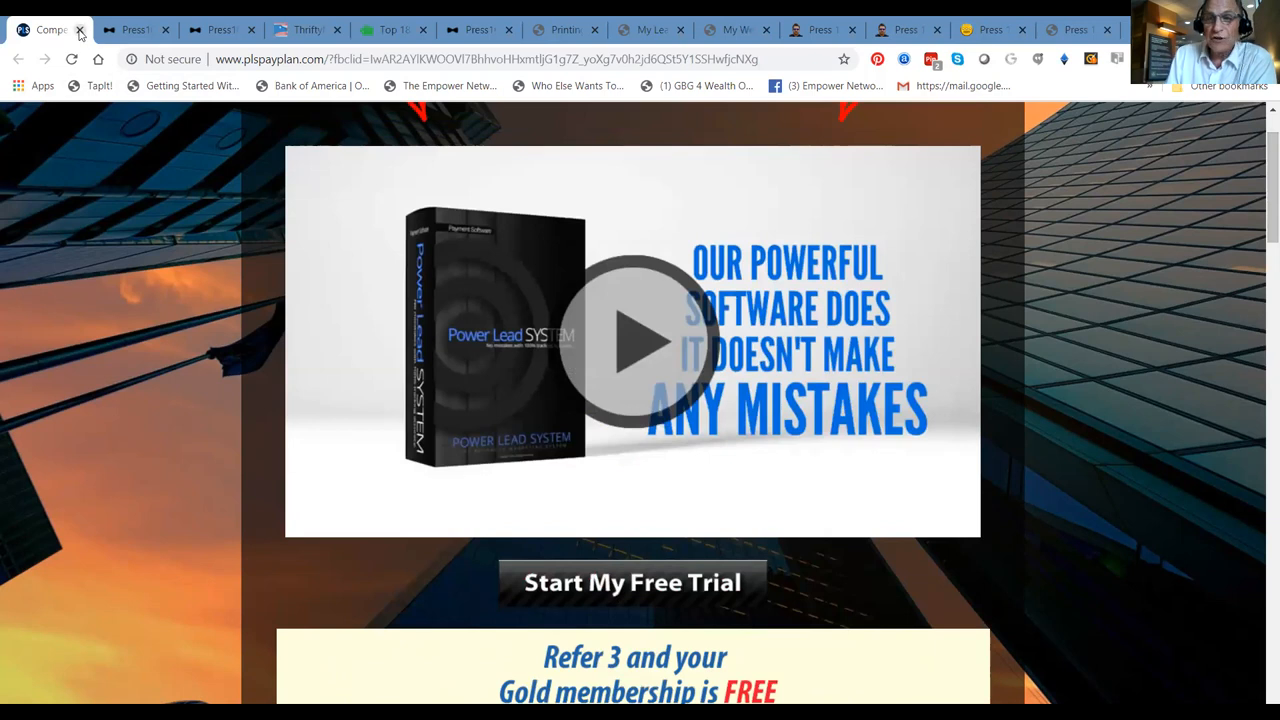
left_click(80, 29)
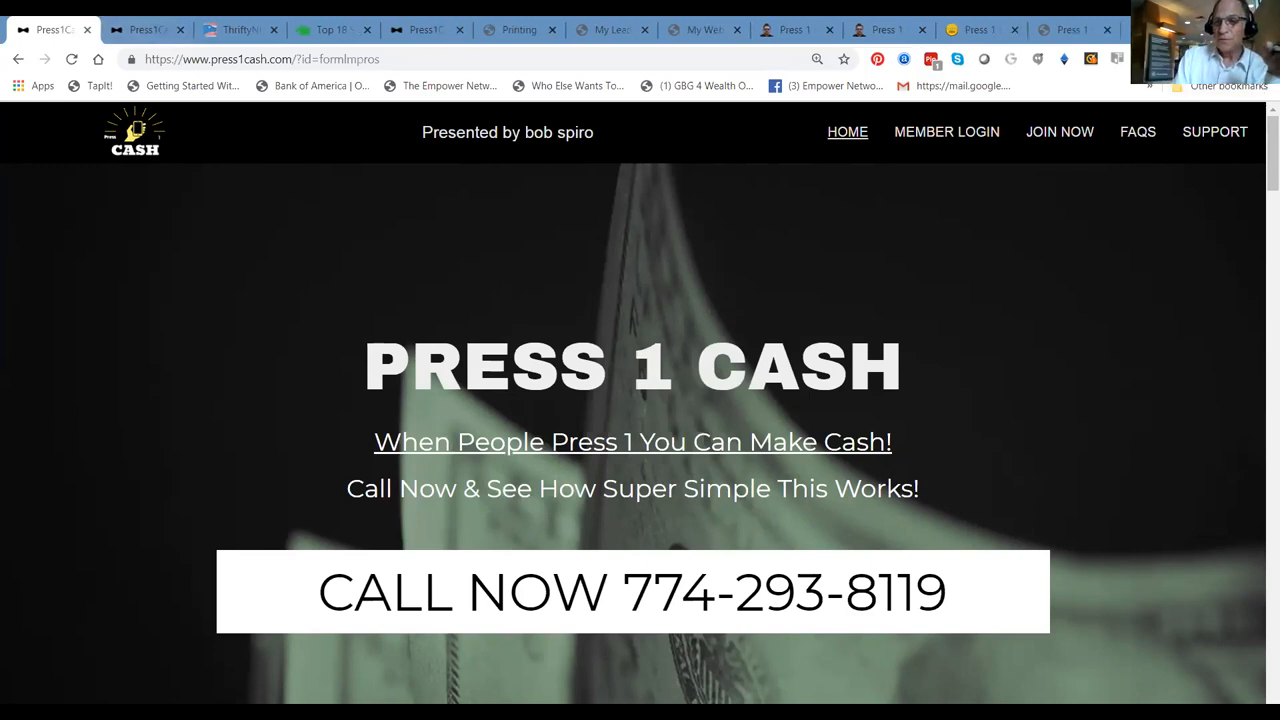
scroll("down", 3)
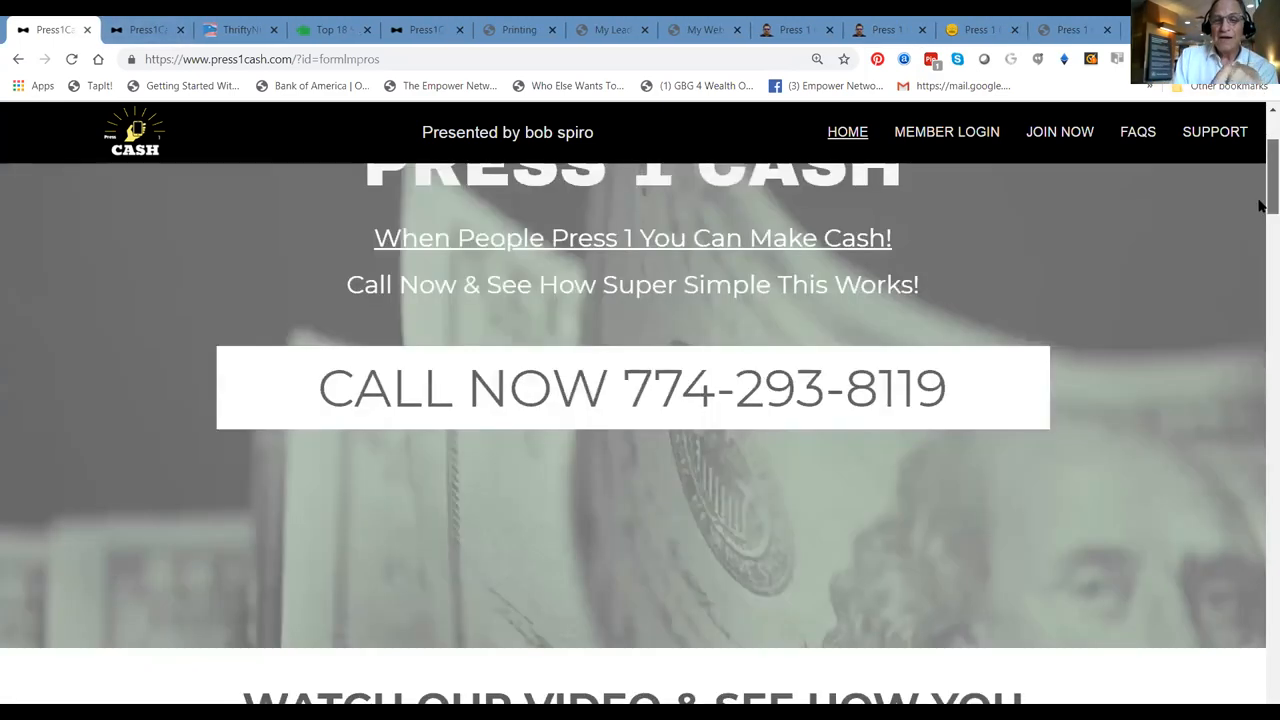
scroll("down", 3)
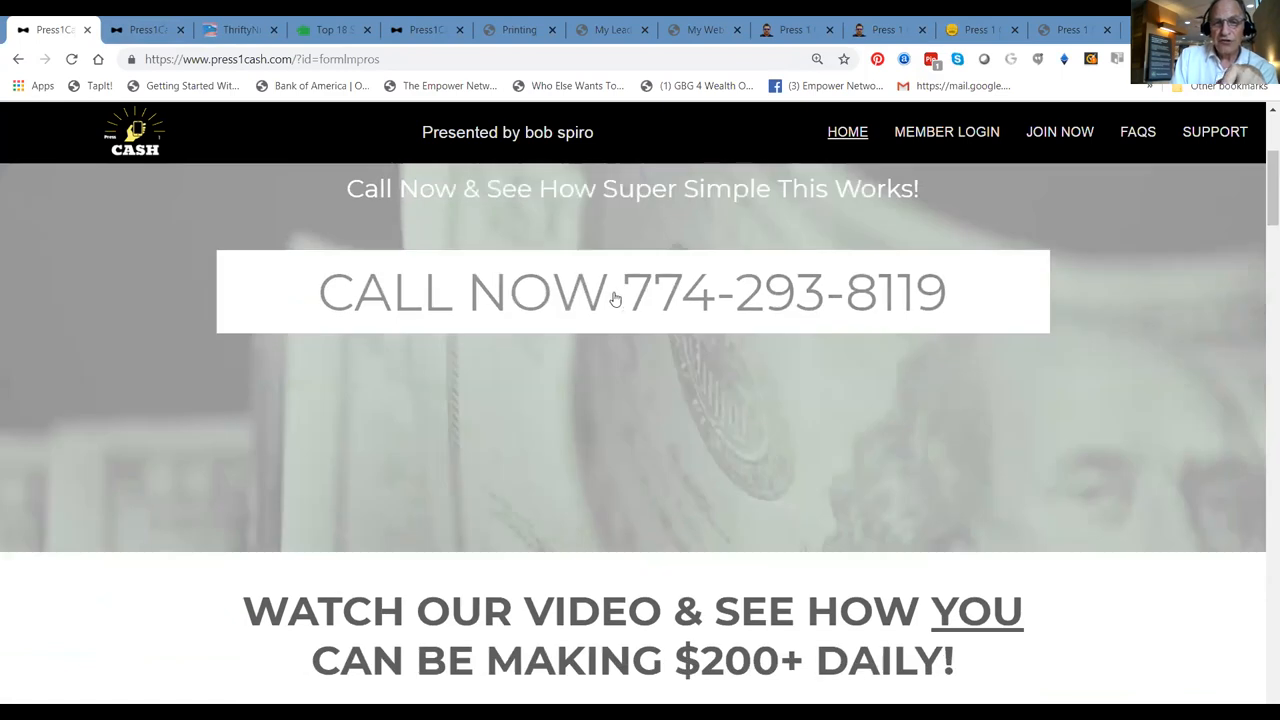
mouse_move(745, 311)
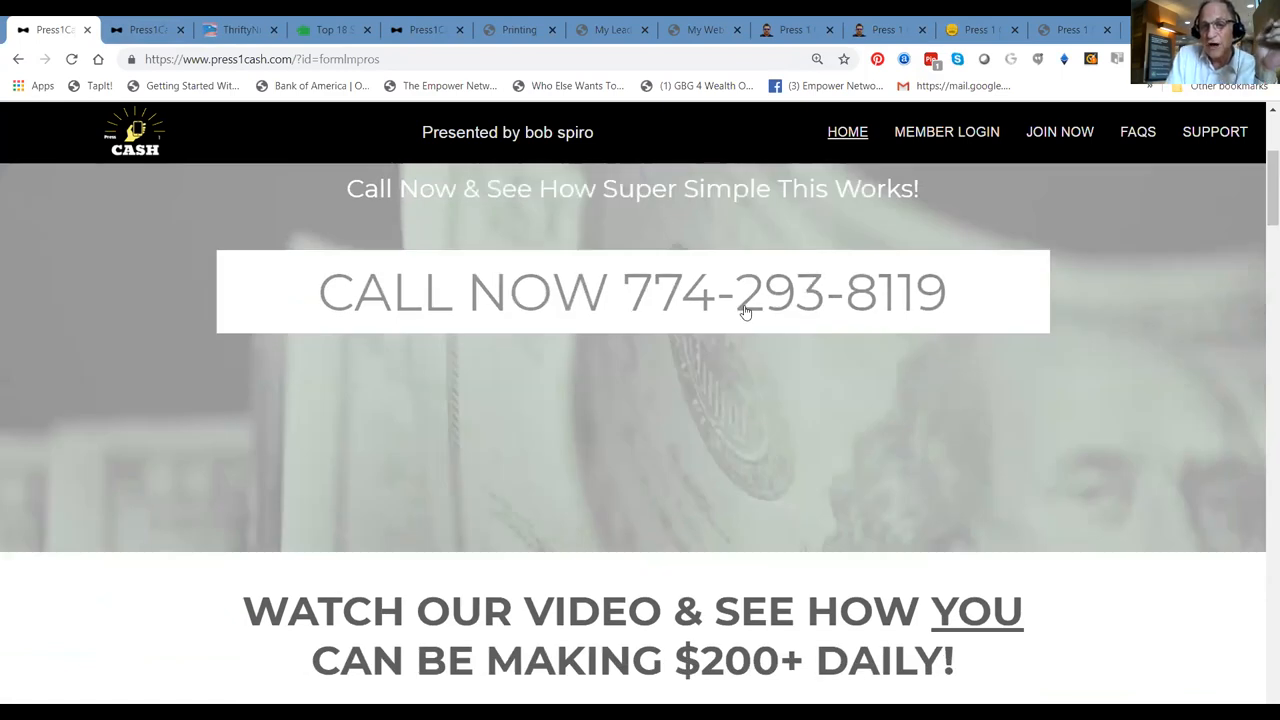
mouse_move(1253, 296)
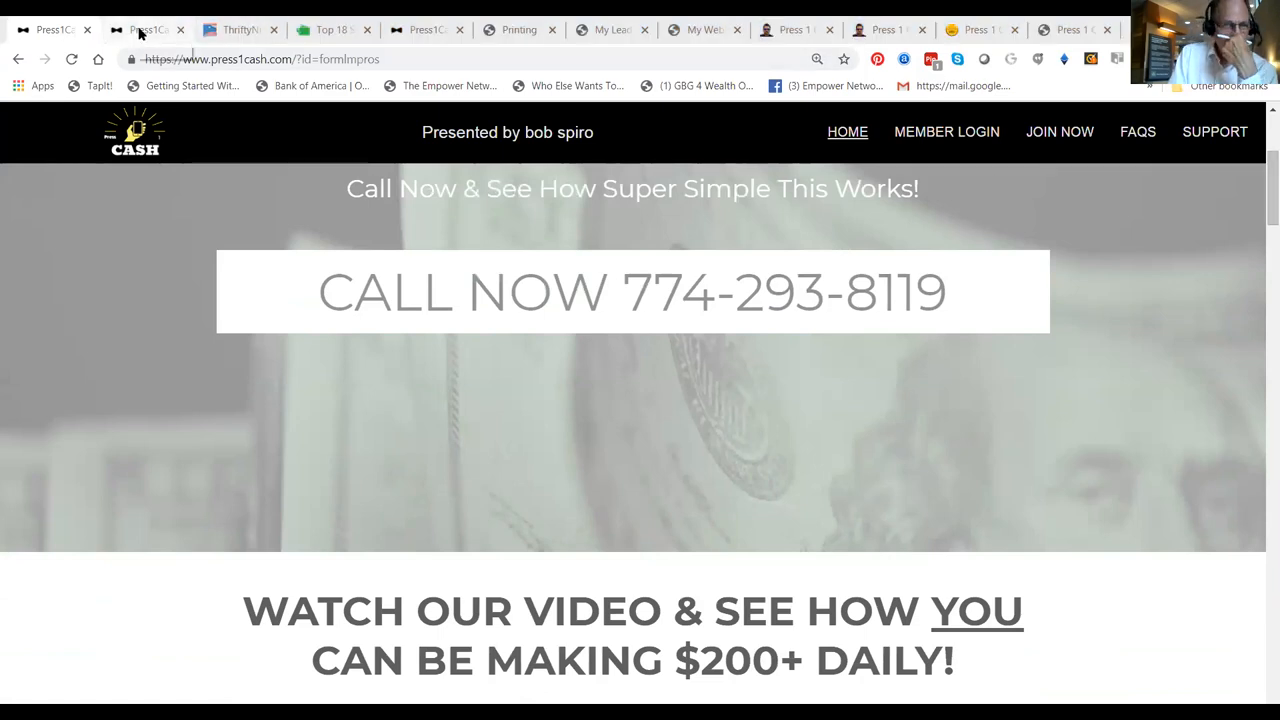
Open the resources.php Press1Cash tab and scroll to the Thrifty Nickel and Craigslist guidance
left_click(140, 29)
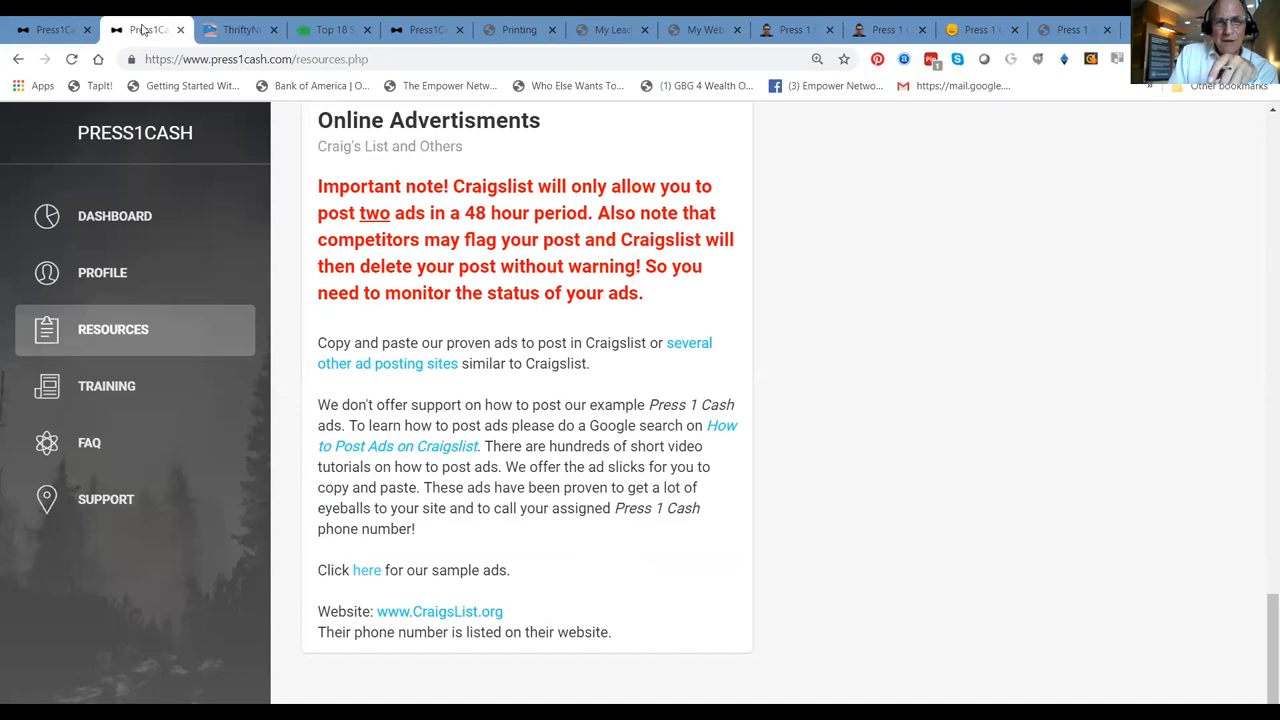
mouse_move(120, 58)
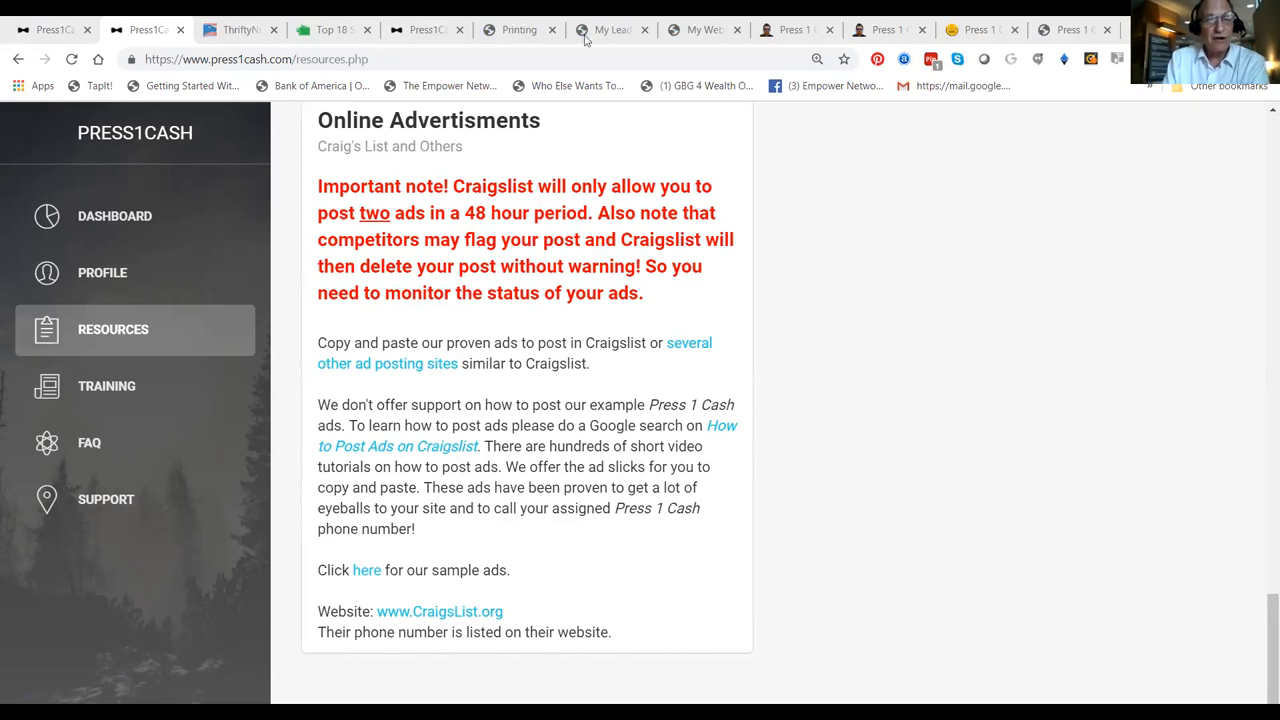
mouse_move(560, 387)
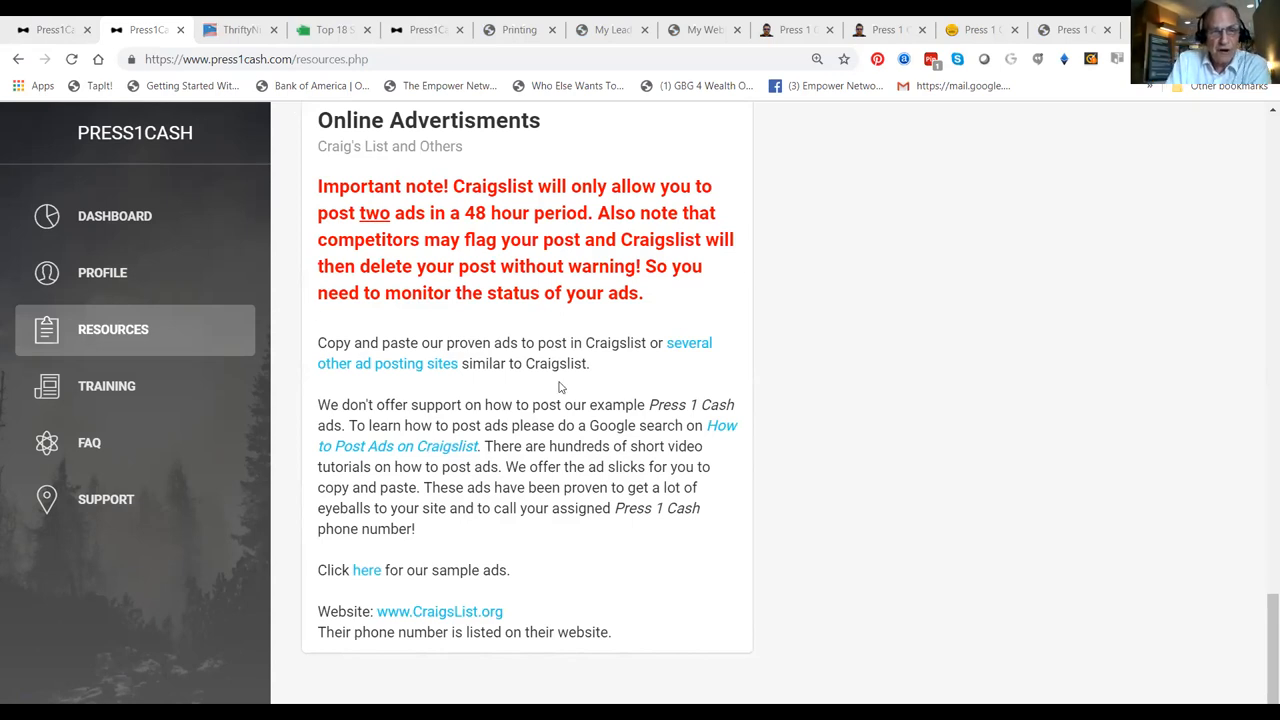
mouse_move(845, 126)
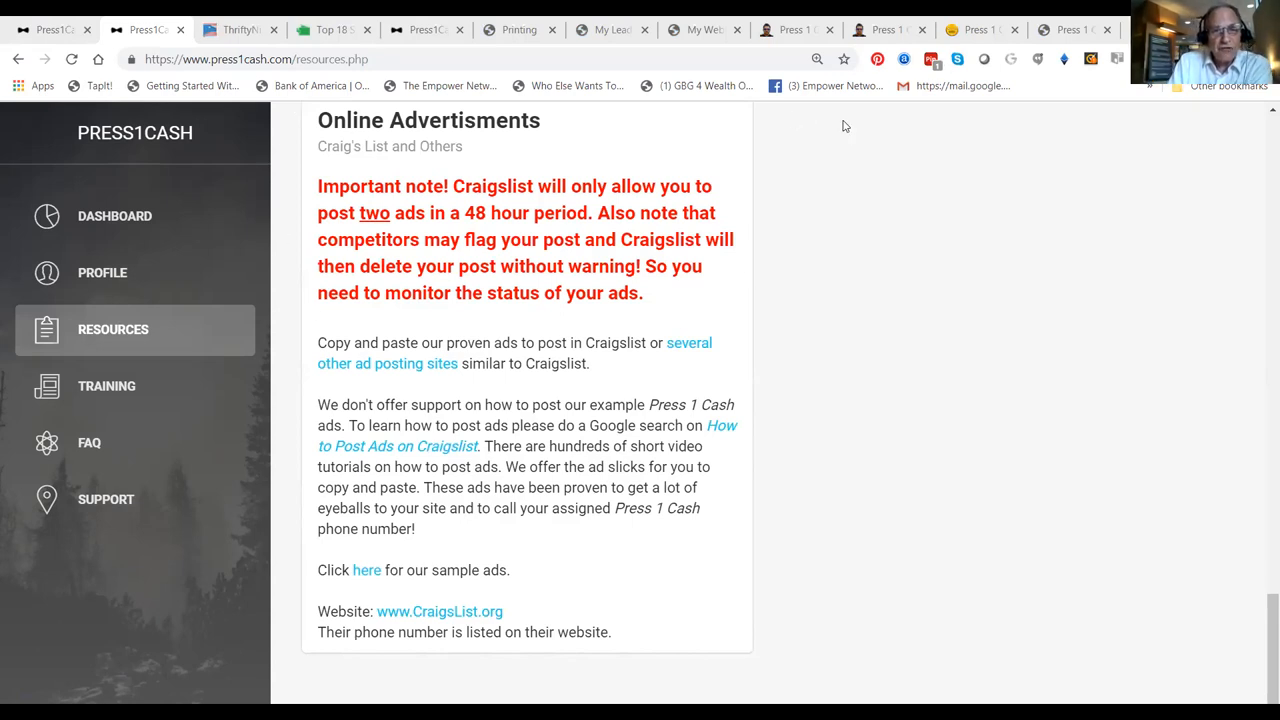
mouse_move(360, 255)
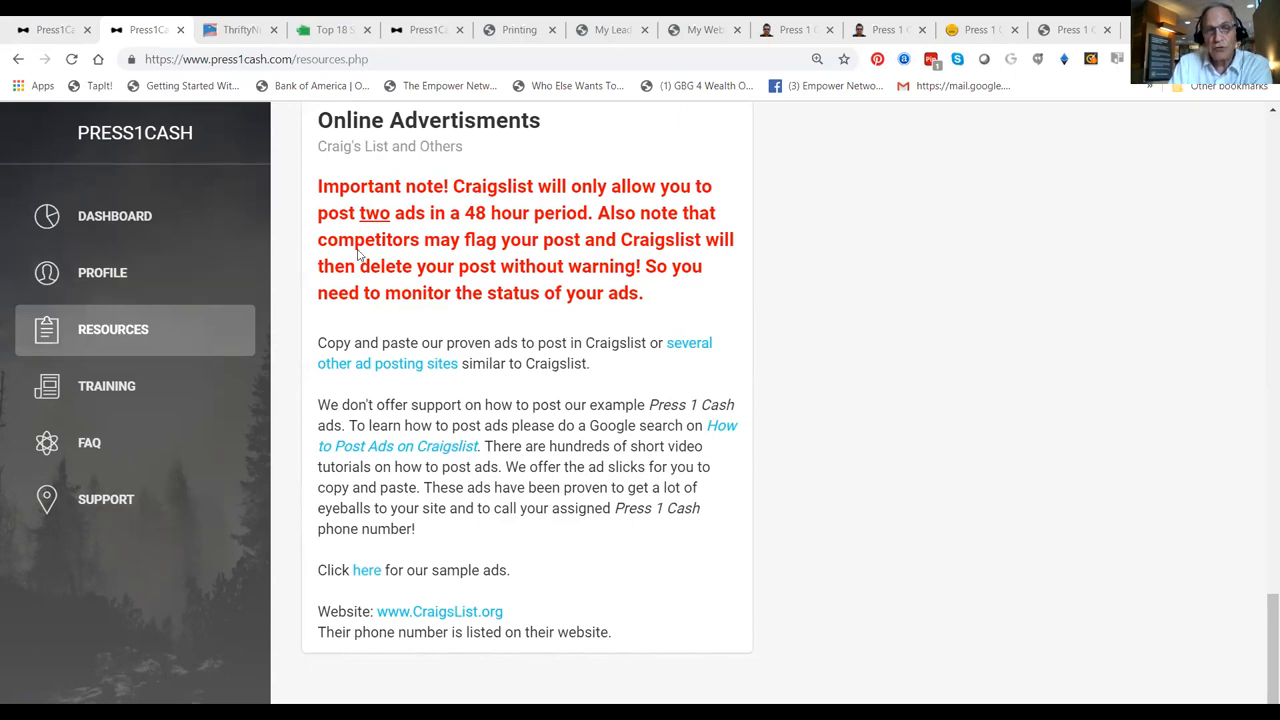
mouse_move(1260, 143)
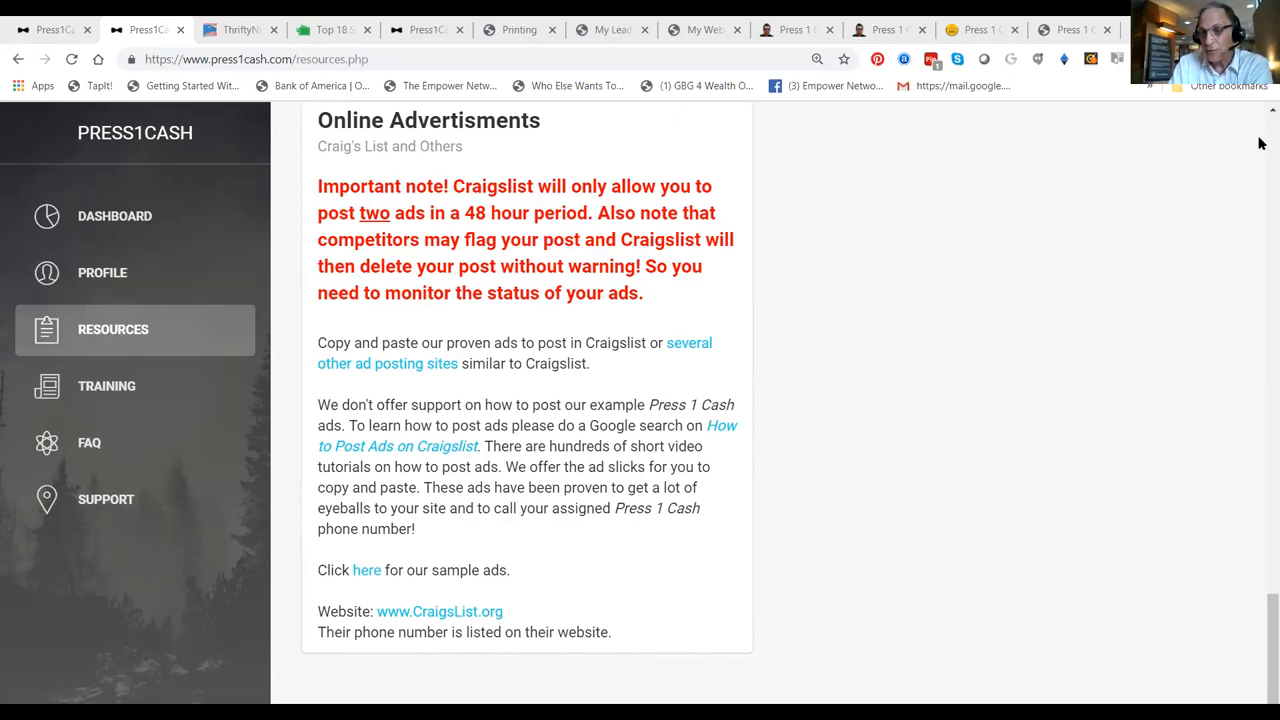
mouse_move(659, 327)
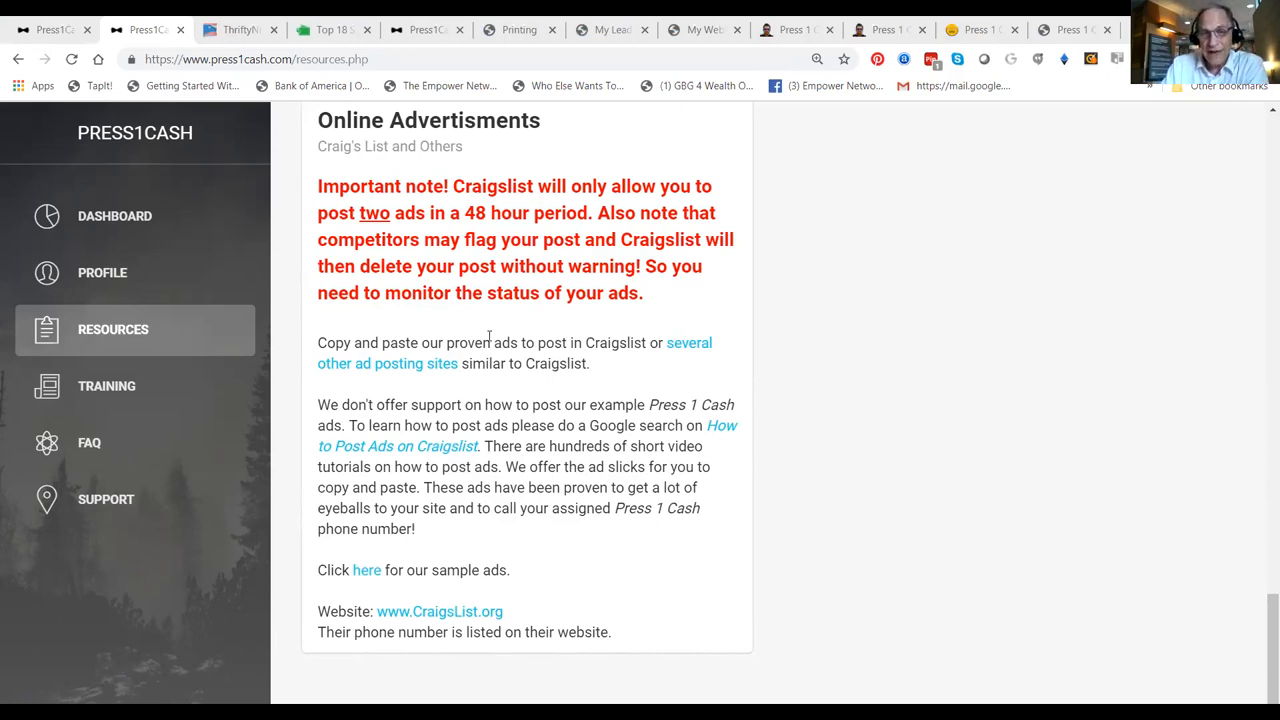
mouse_move(849, 202)
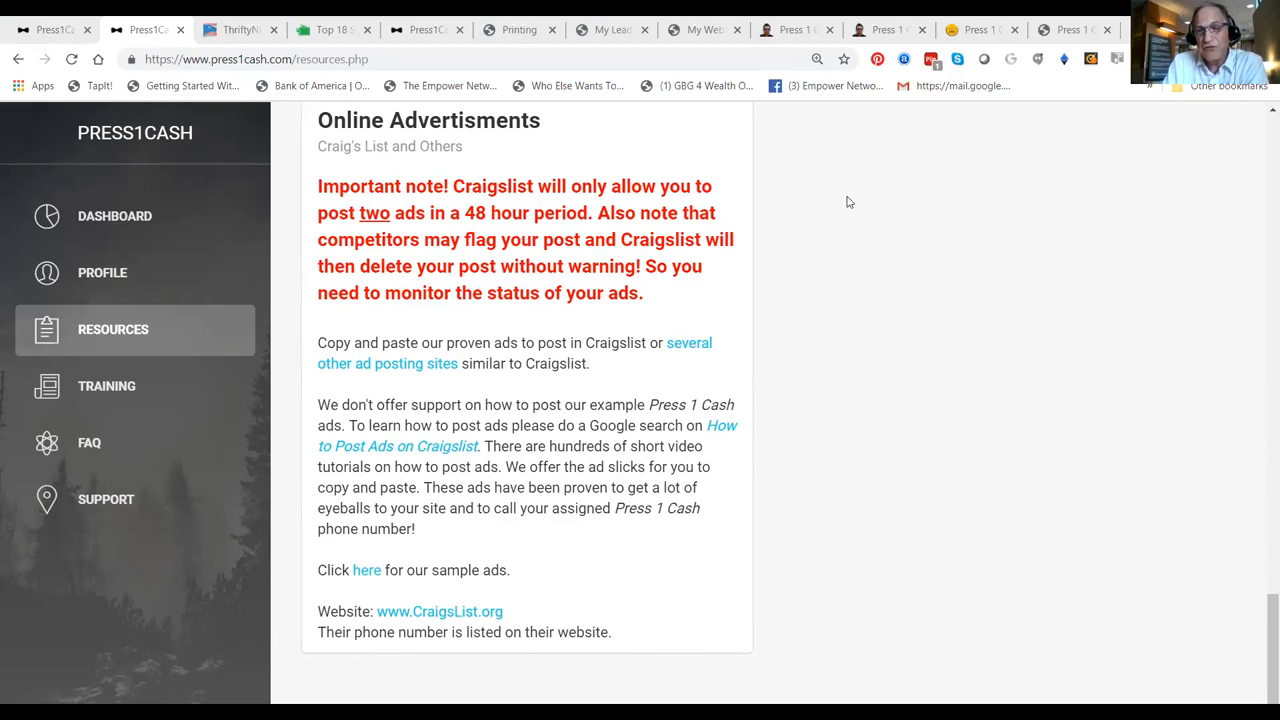
mouse_move(1203, 214)
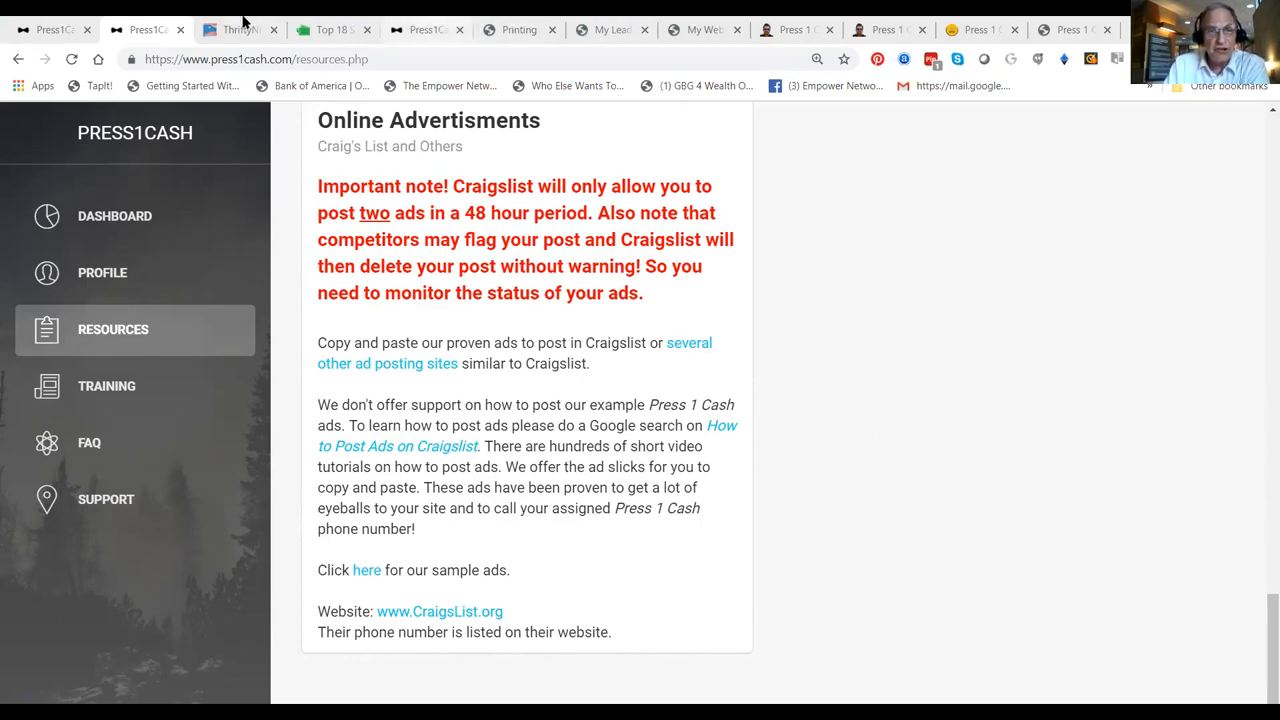
mouse_move(1253, 222)
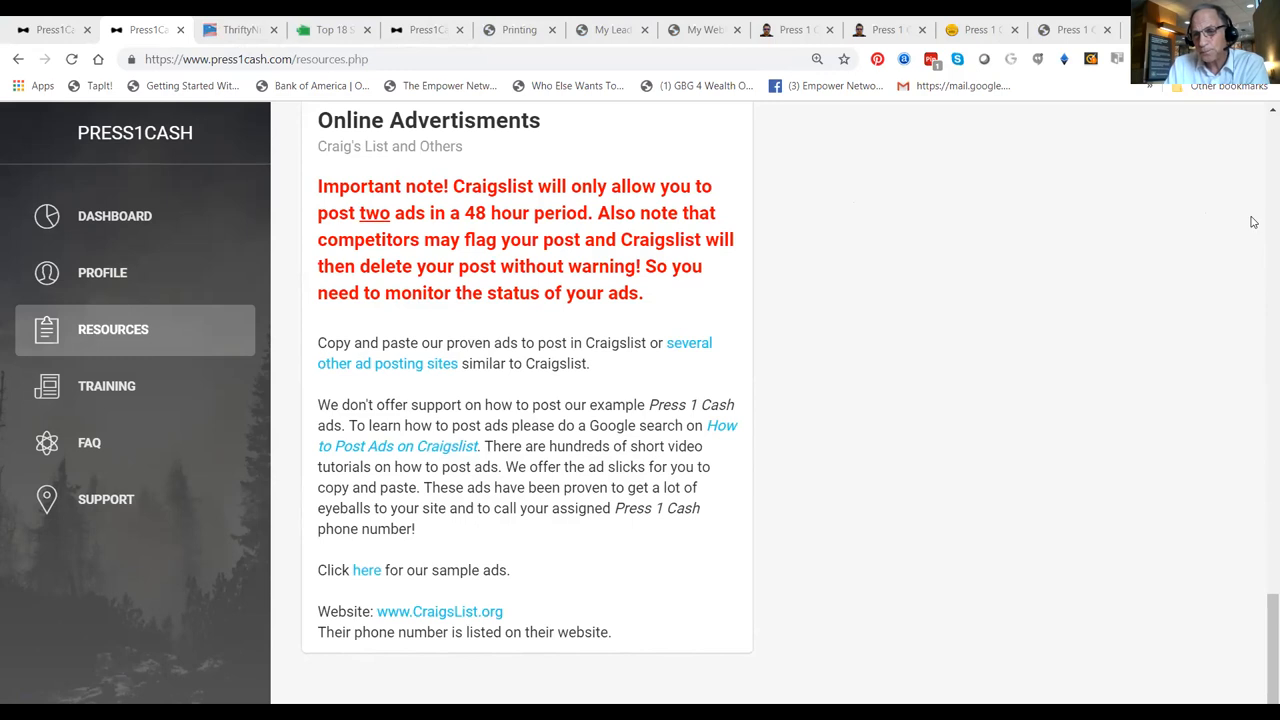
mouse_move(1205, 91)
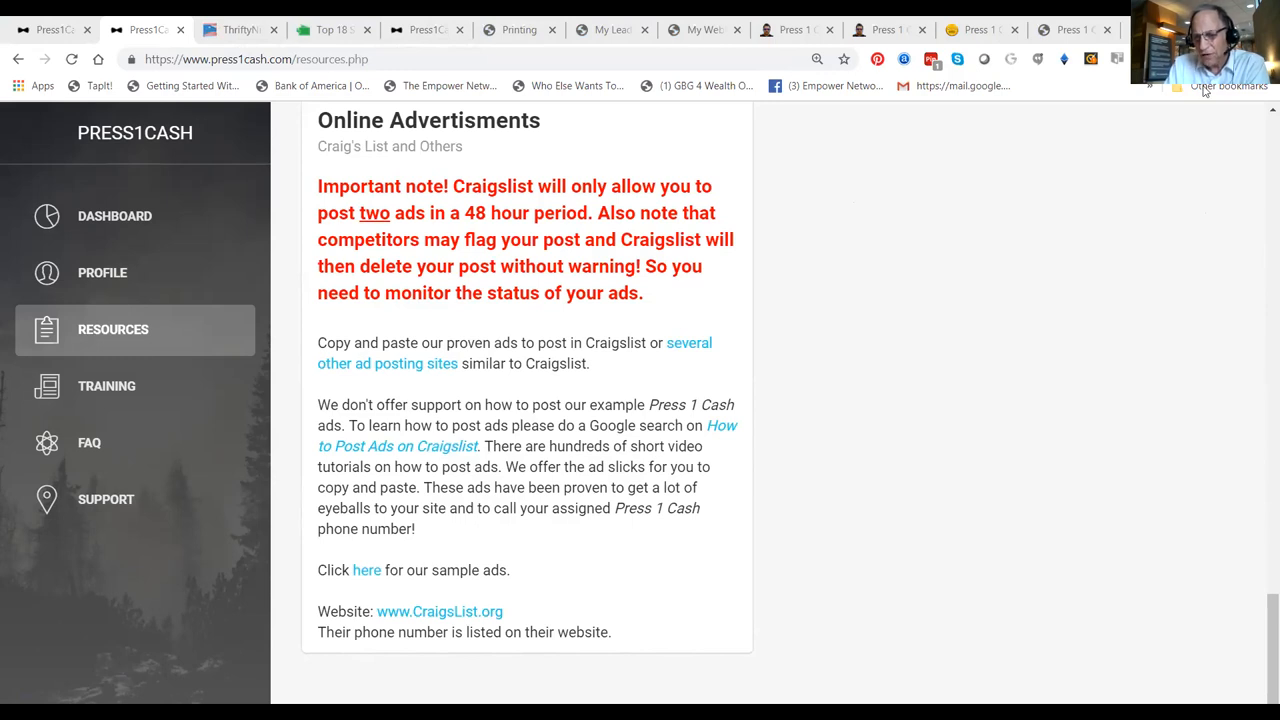
scroll("down", 3)
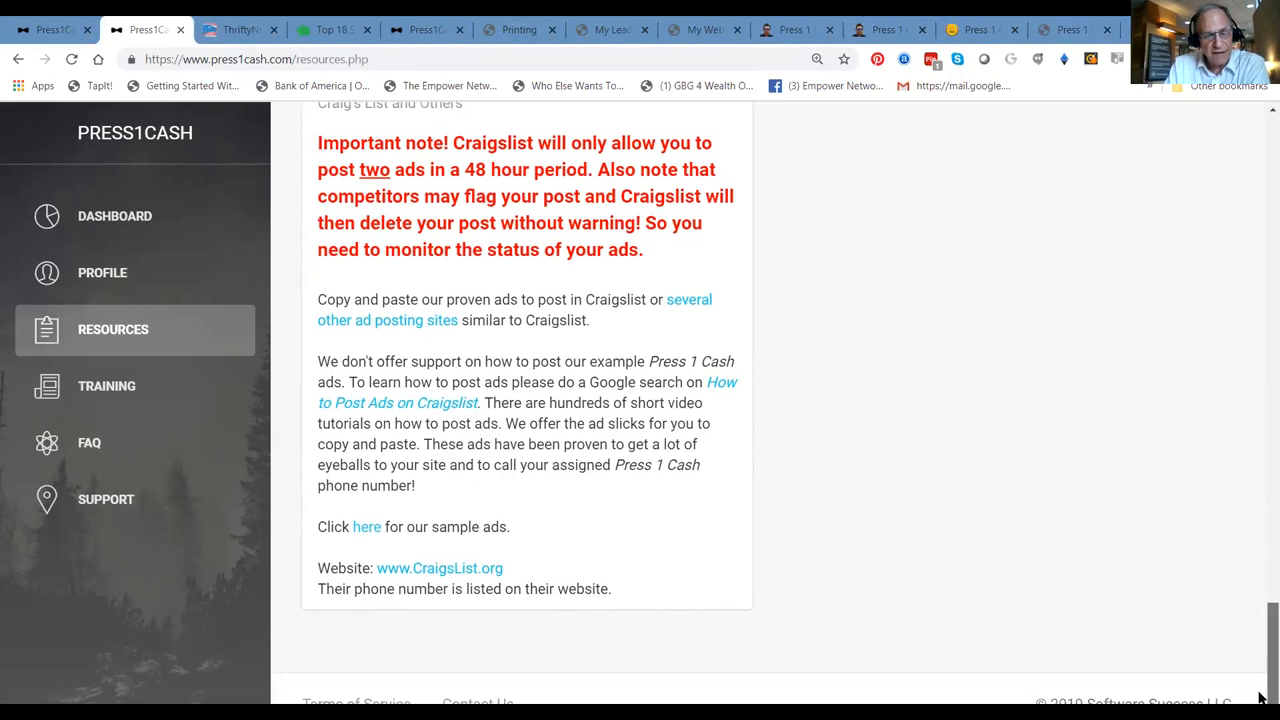
scroll("up", 3)
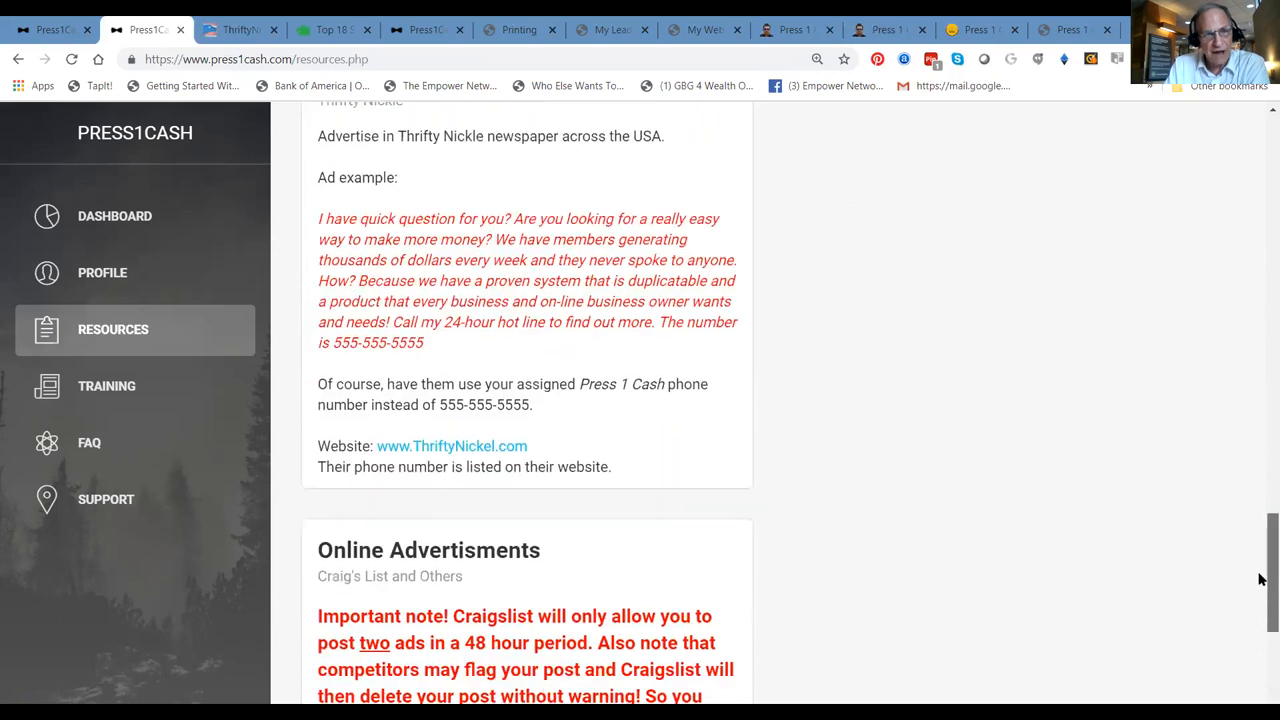
scroll("up", 3)
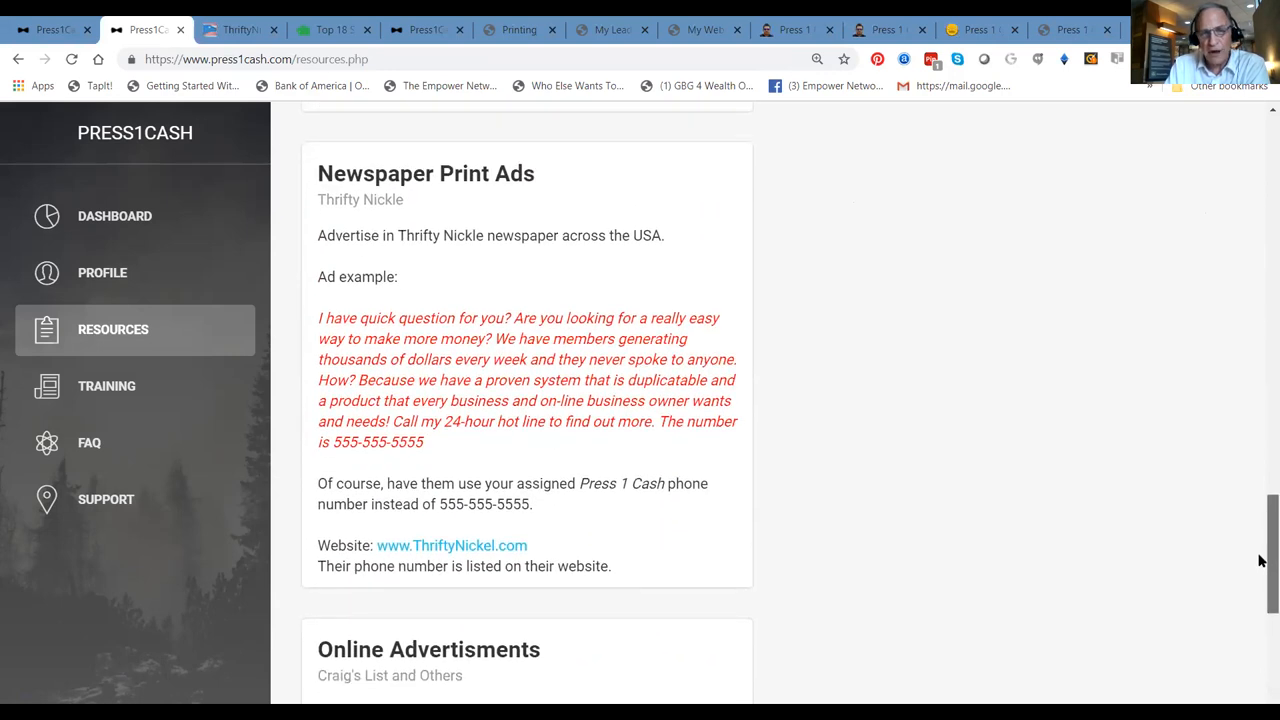
mouse_move(78, 22)
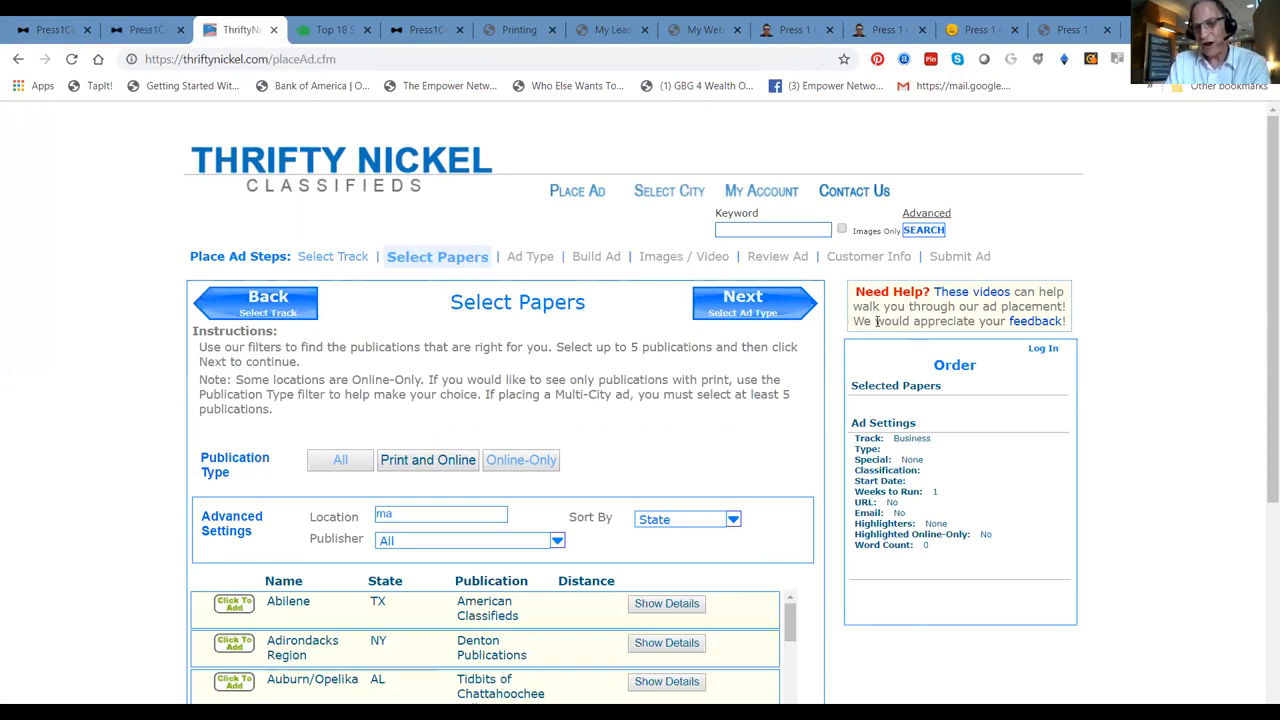
mouse_move(270, 193)
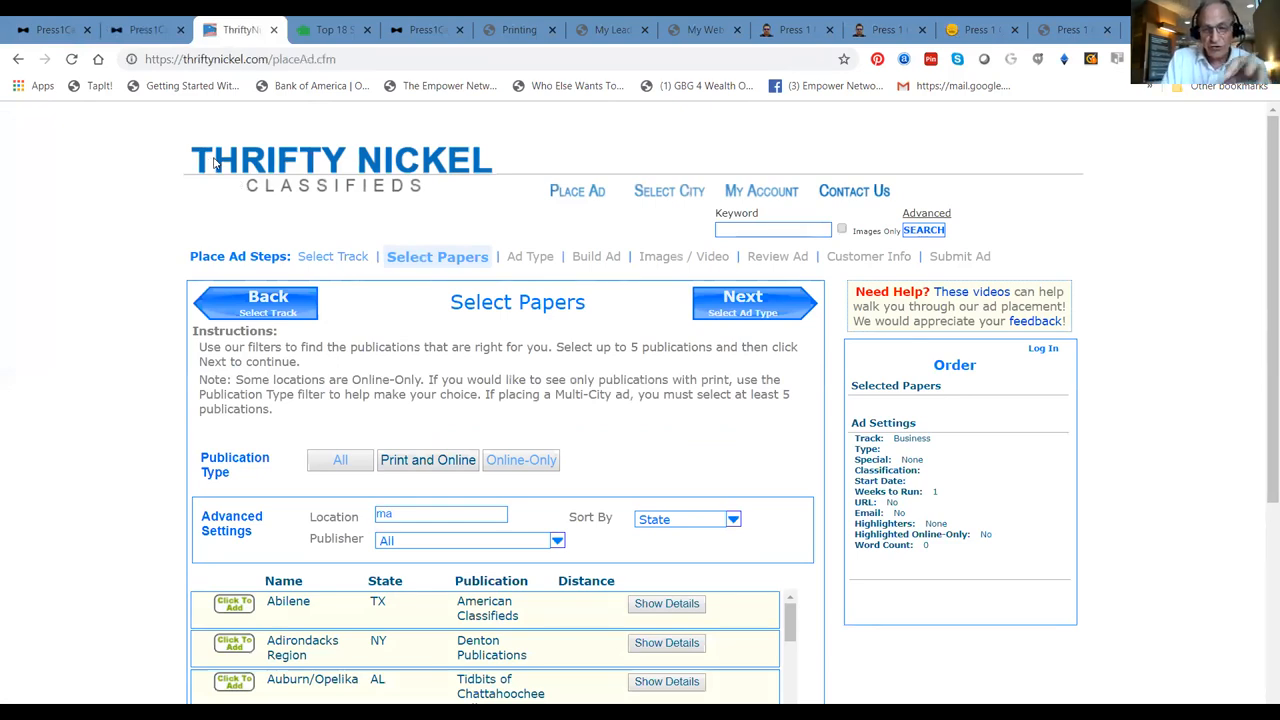
mouse_move(225, 445)
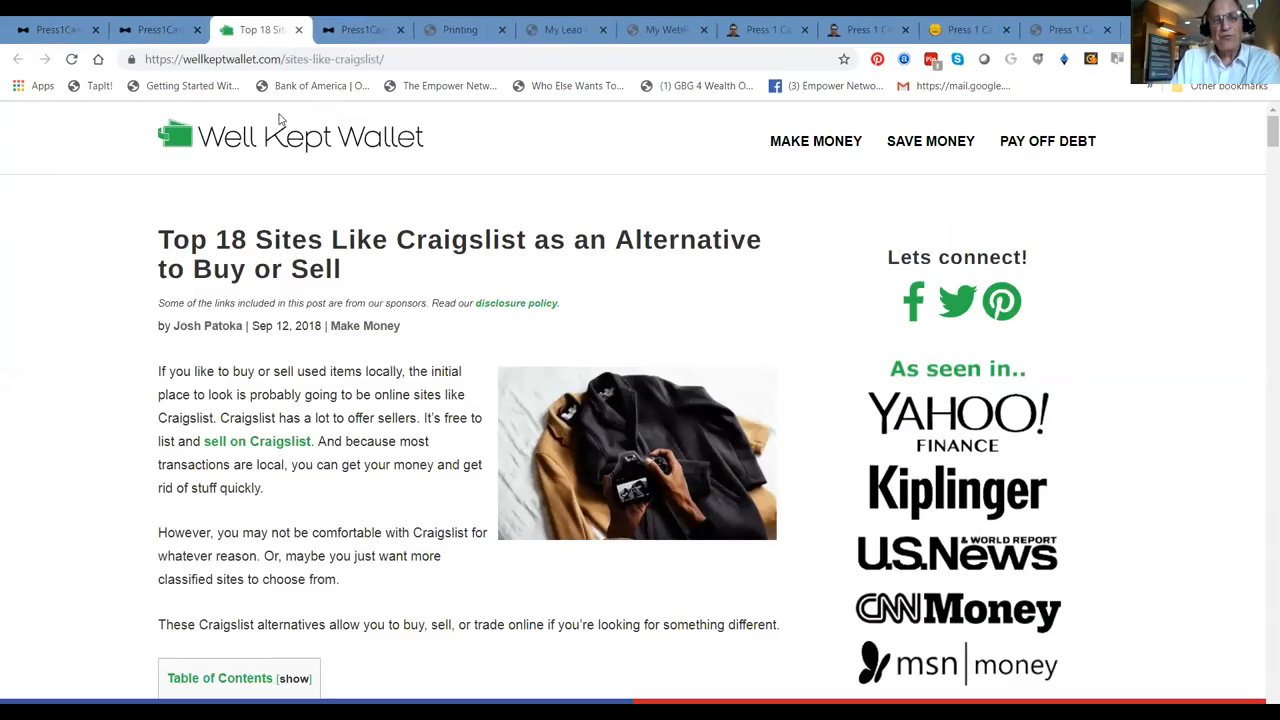
mouse_move(256, 237)
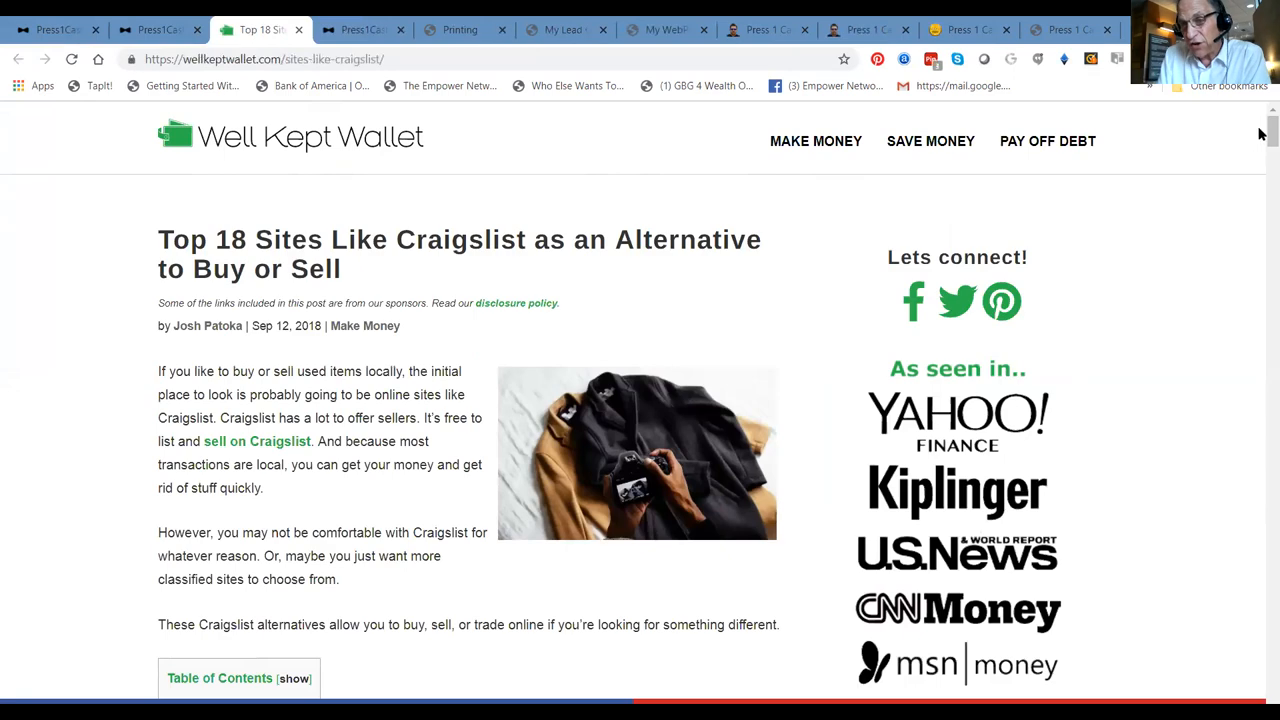
Scroll down the wellkeptwallet.com Top 18 Sites Like Craigslist article
scroll("down", 3)
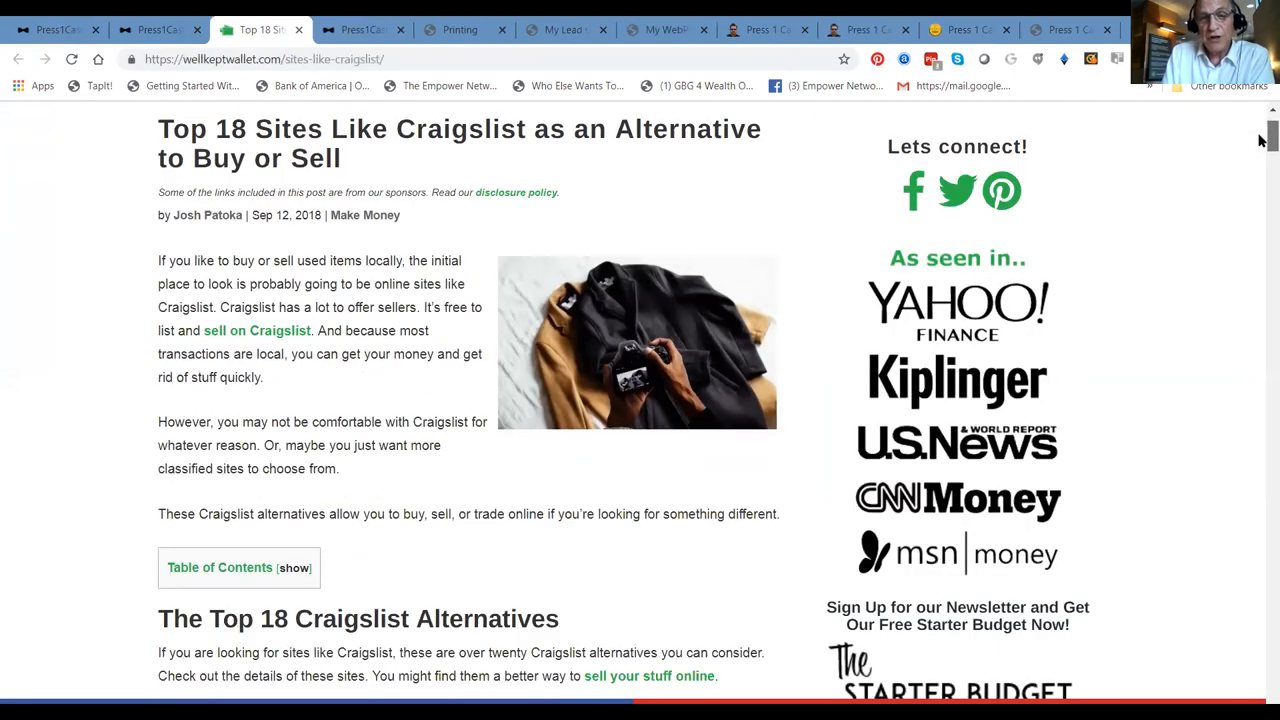
scroll("down", 3)
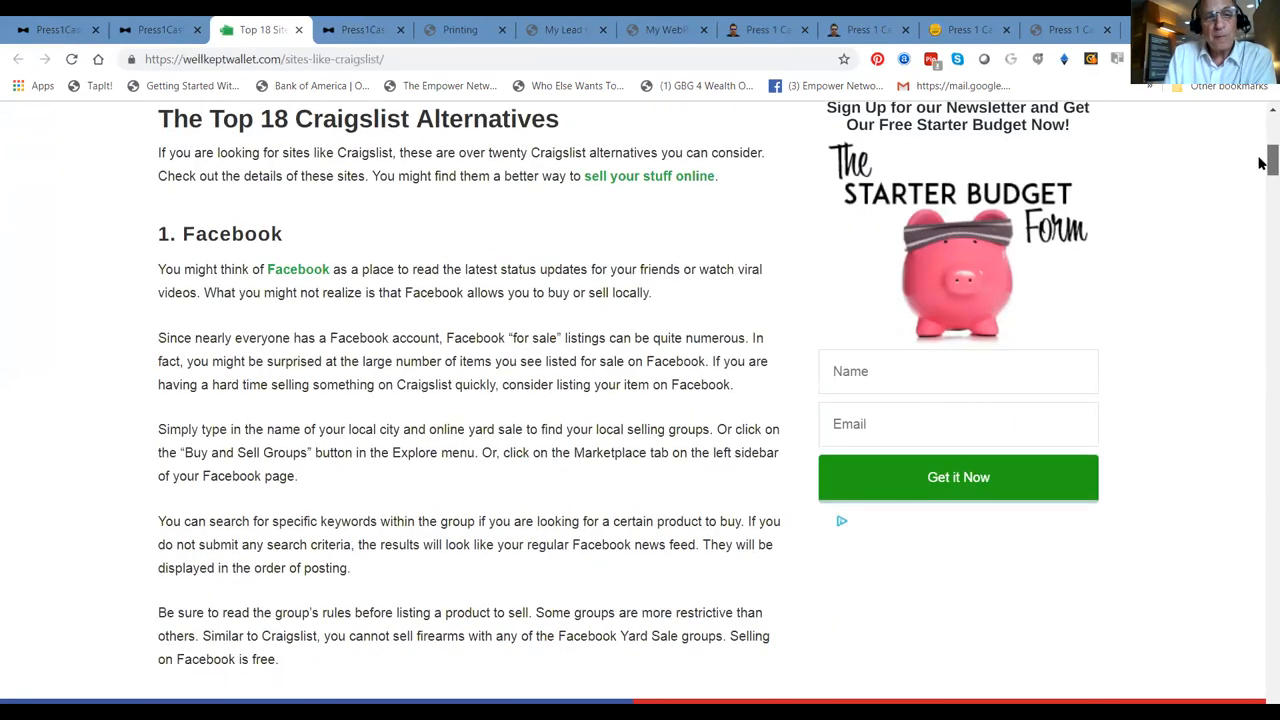
scroll("down", 3)
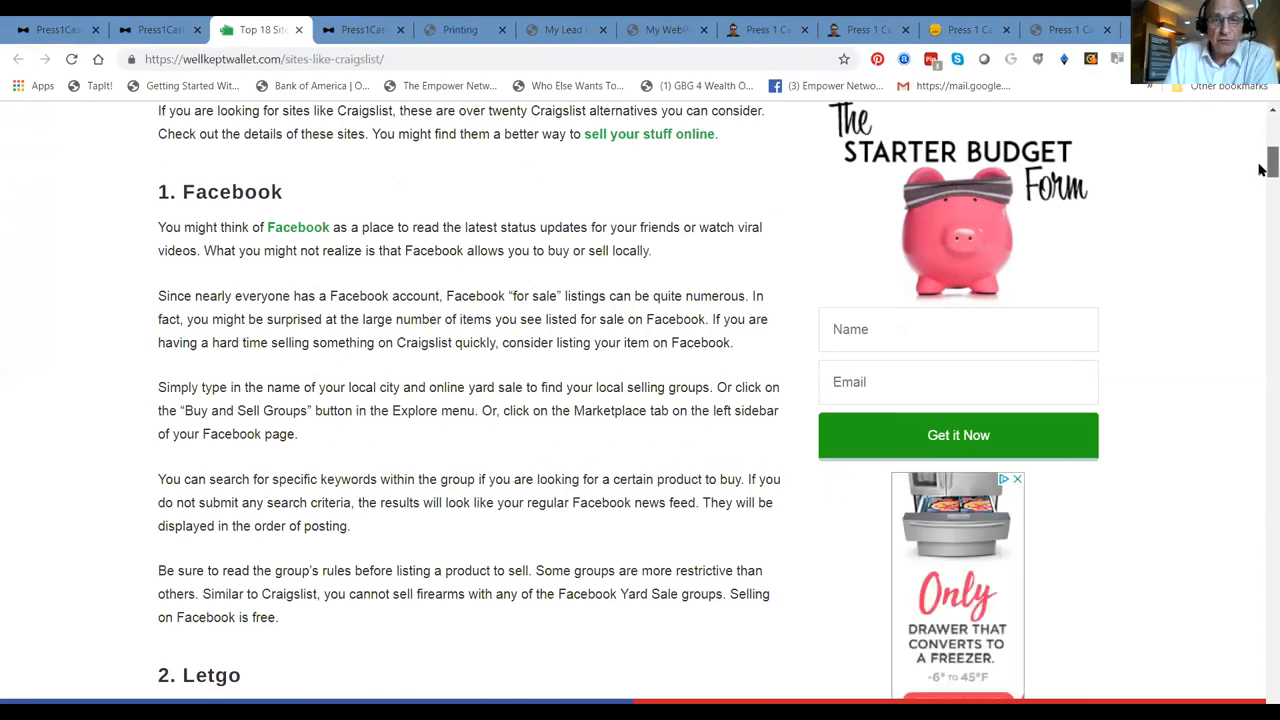
scroll("down", 3)
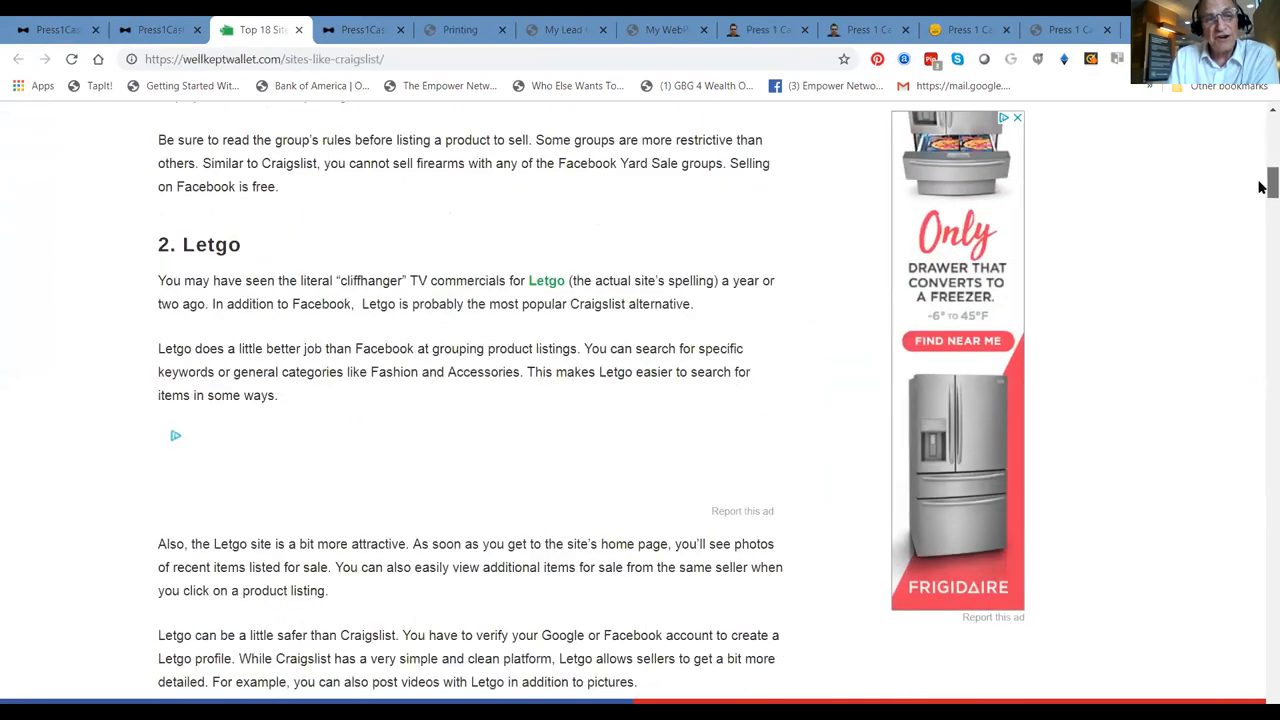
scroll("down", 3)
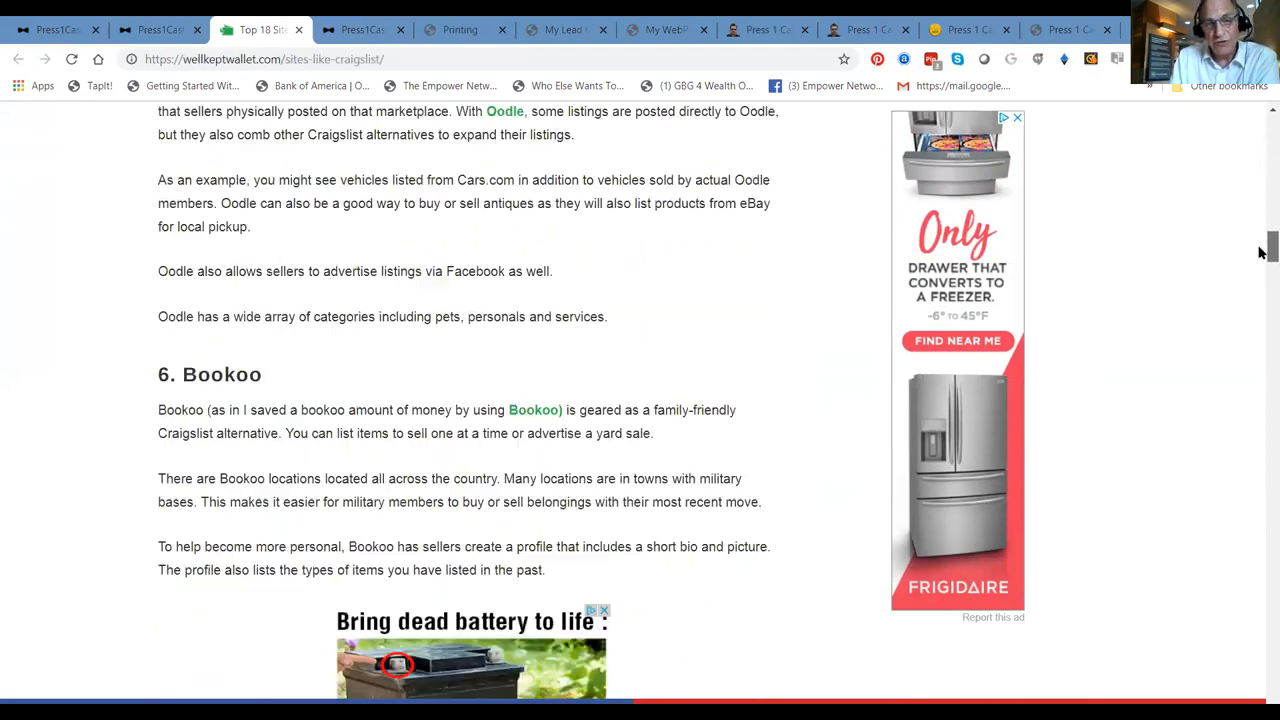
scroll("down", 3)
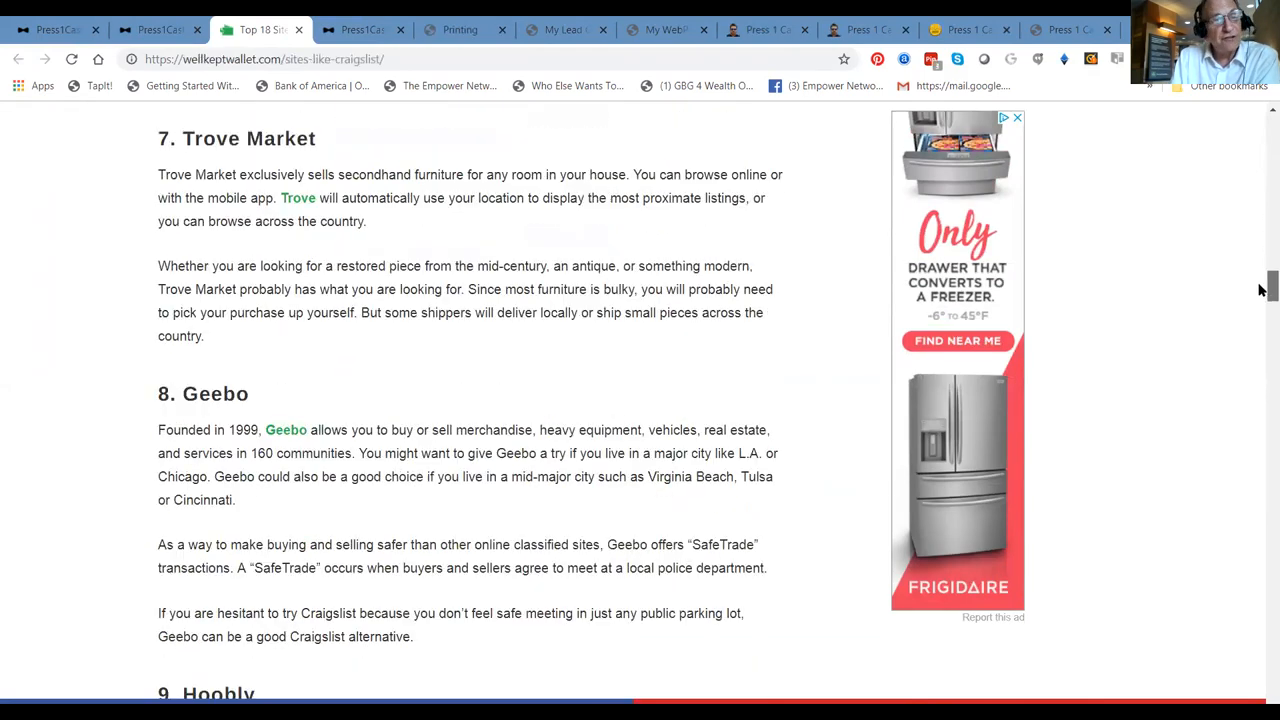
scroll("down", 3)
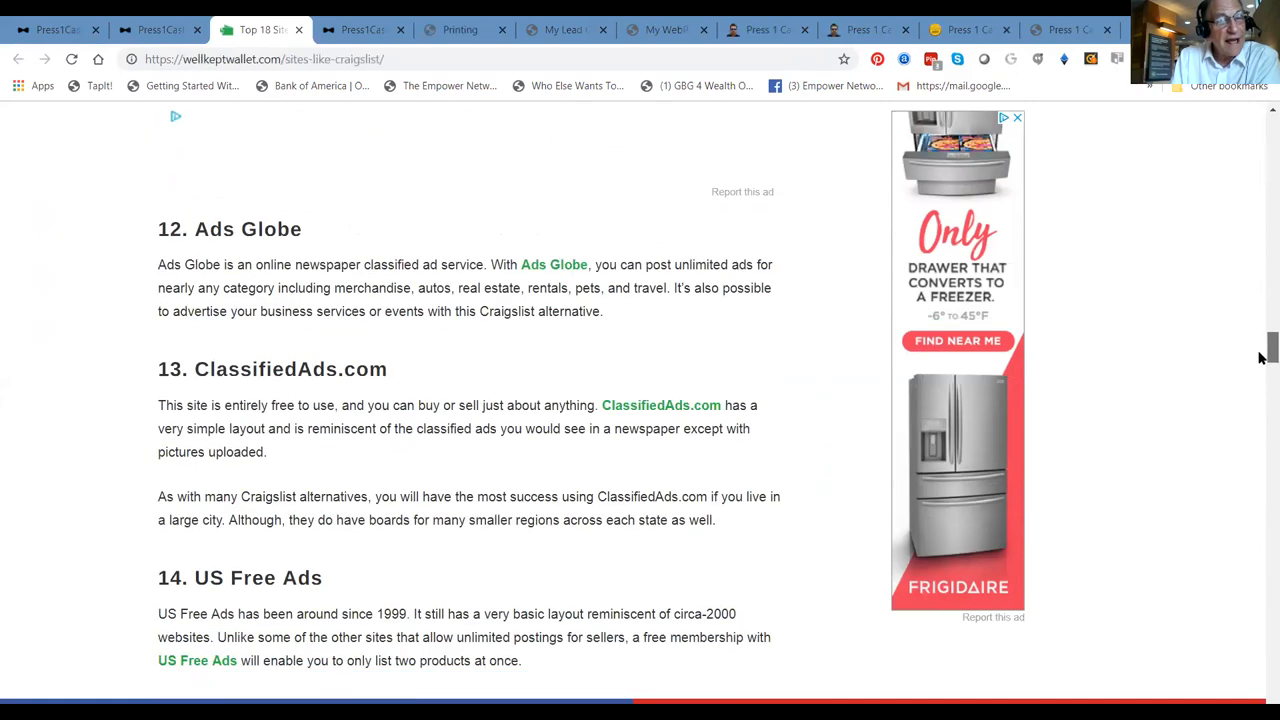
scroll("up", 3)
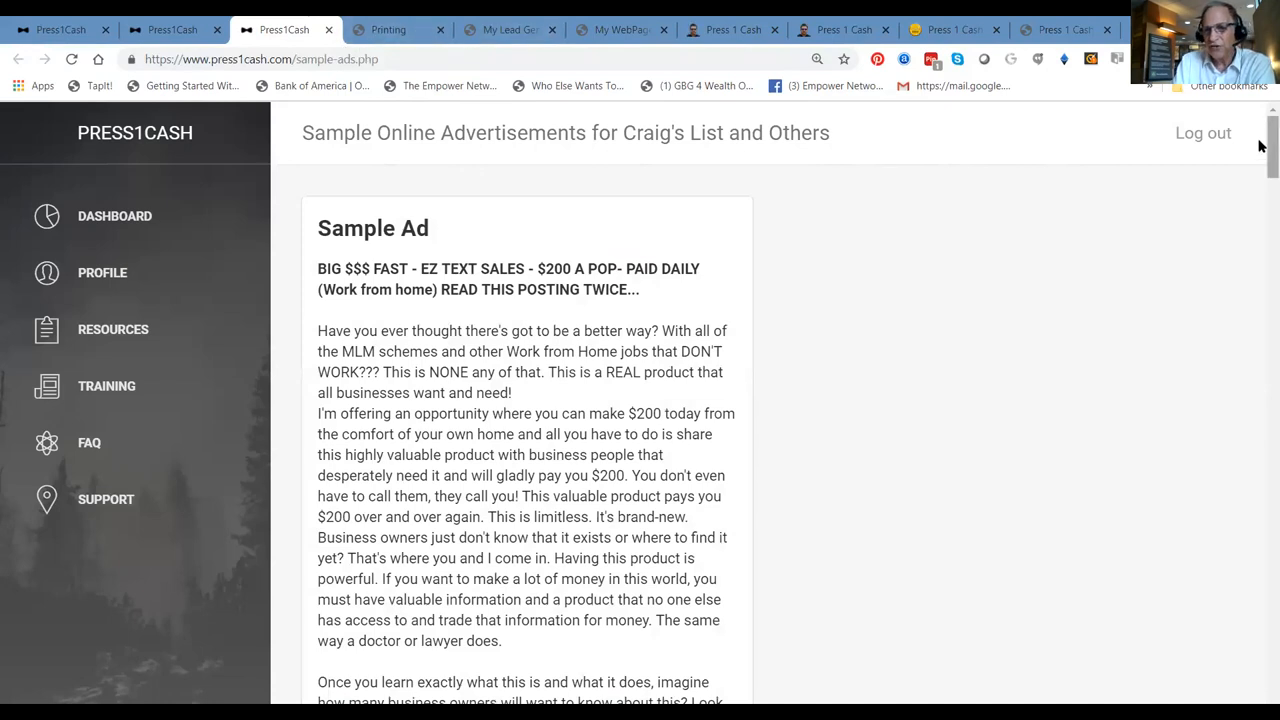
Scroll past the 'Make $200-$1000 per day!' ad to the Insurance and Real Estate Agents ads
scroll("down", 3)
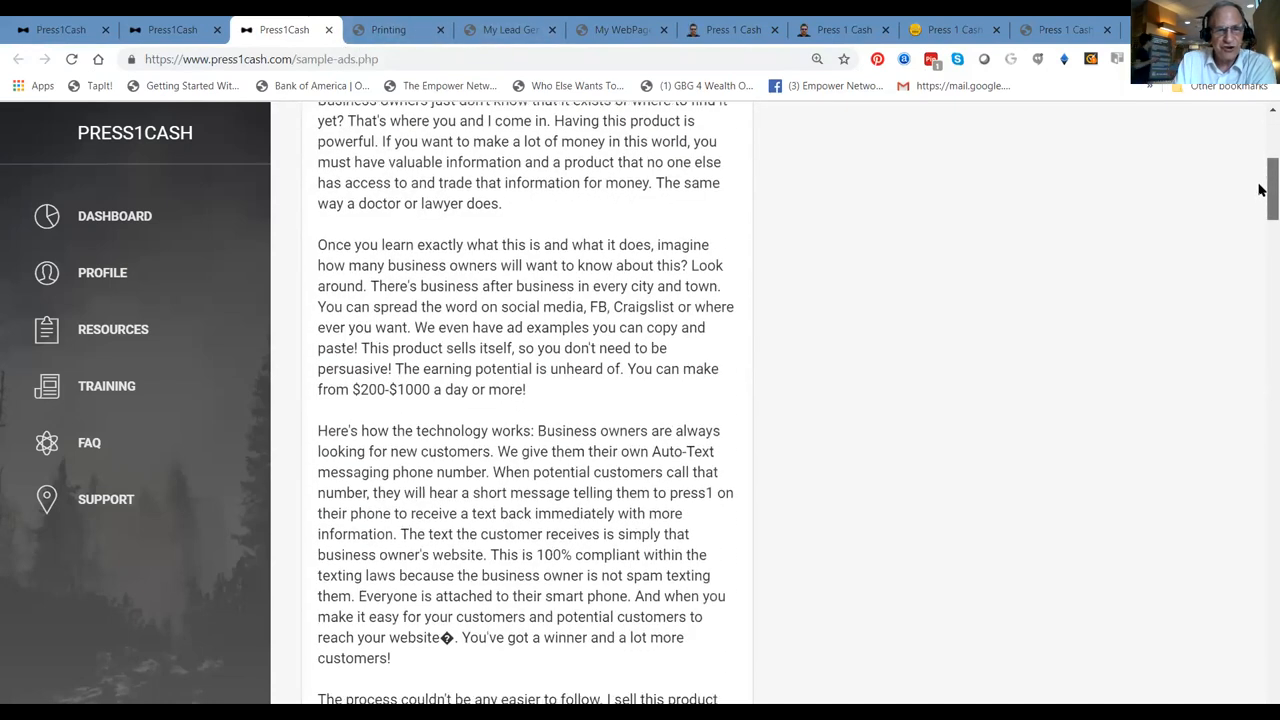
scroll("down", 3)
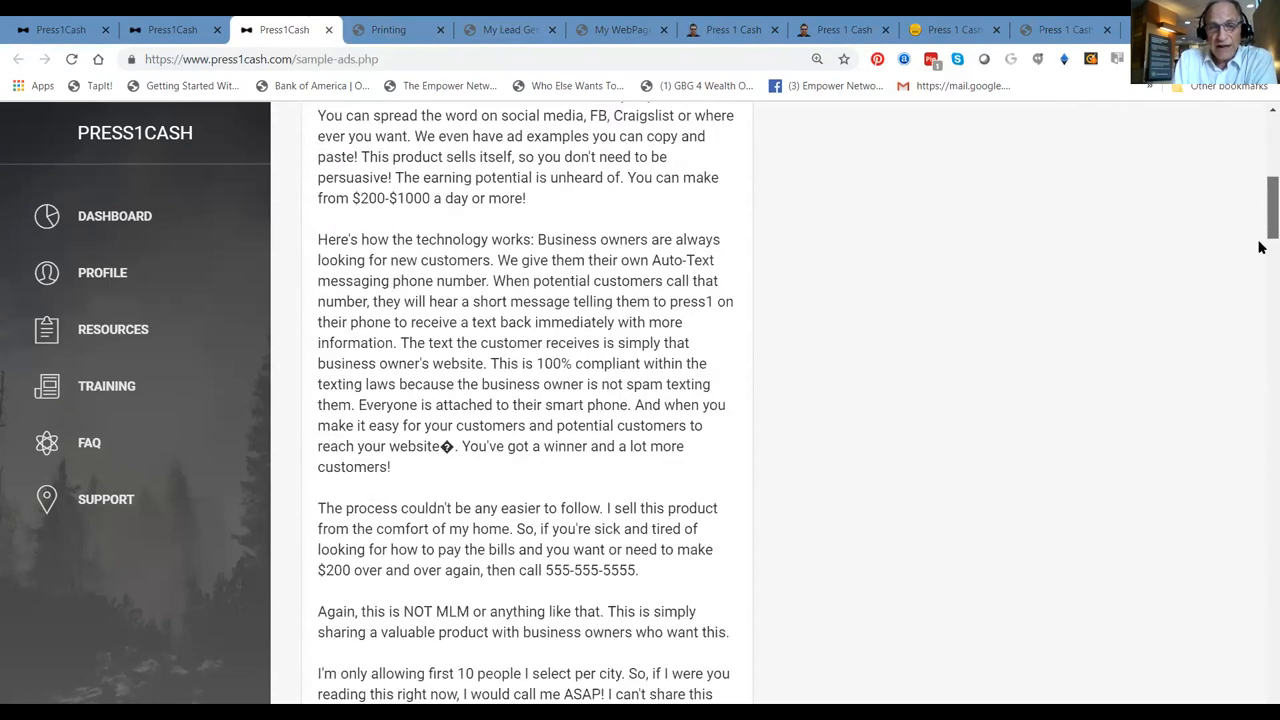
scroll("down", 3)
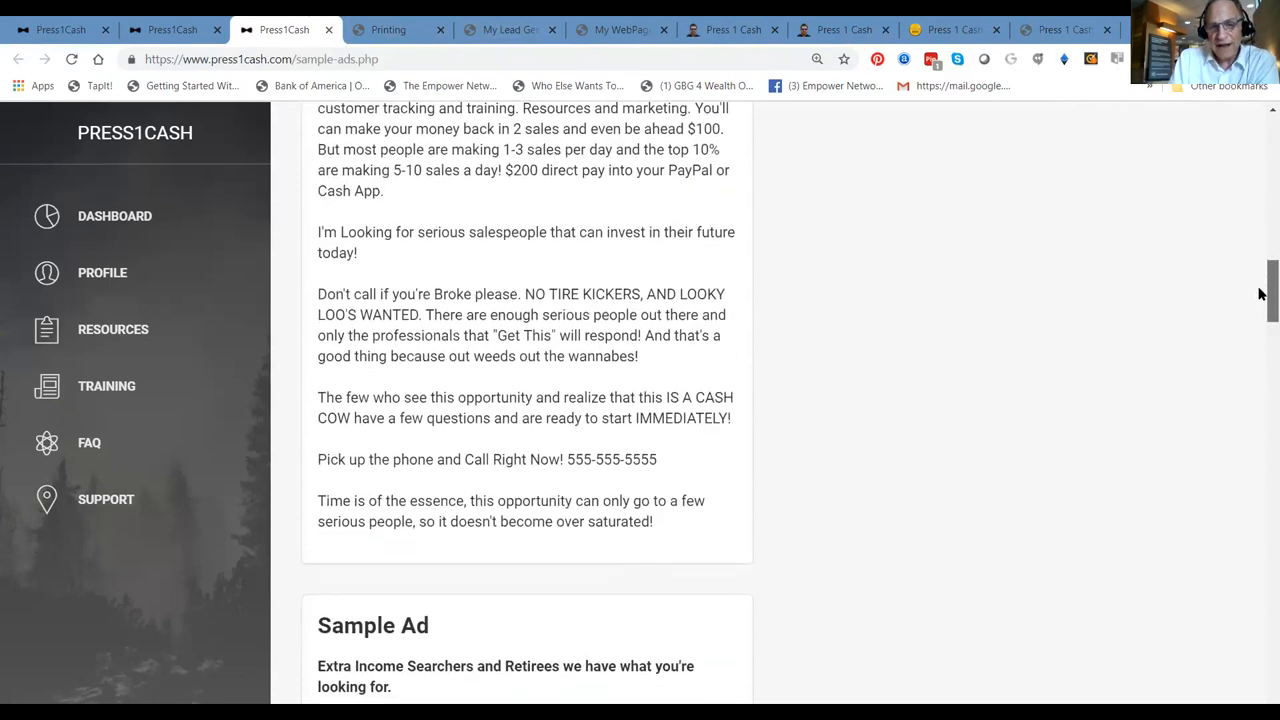
scroll("down", 3)
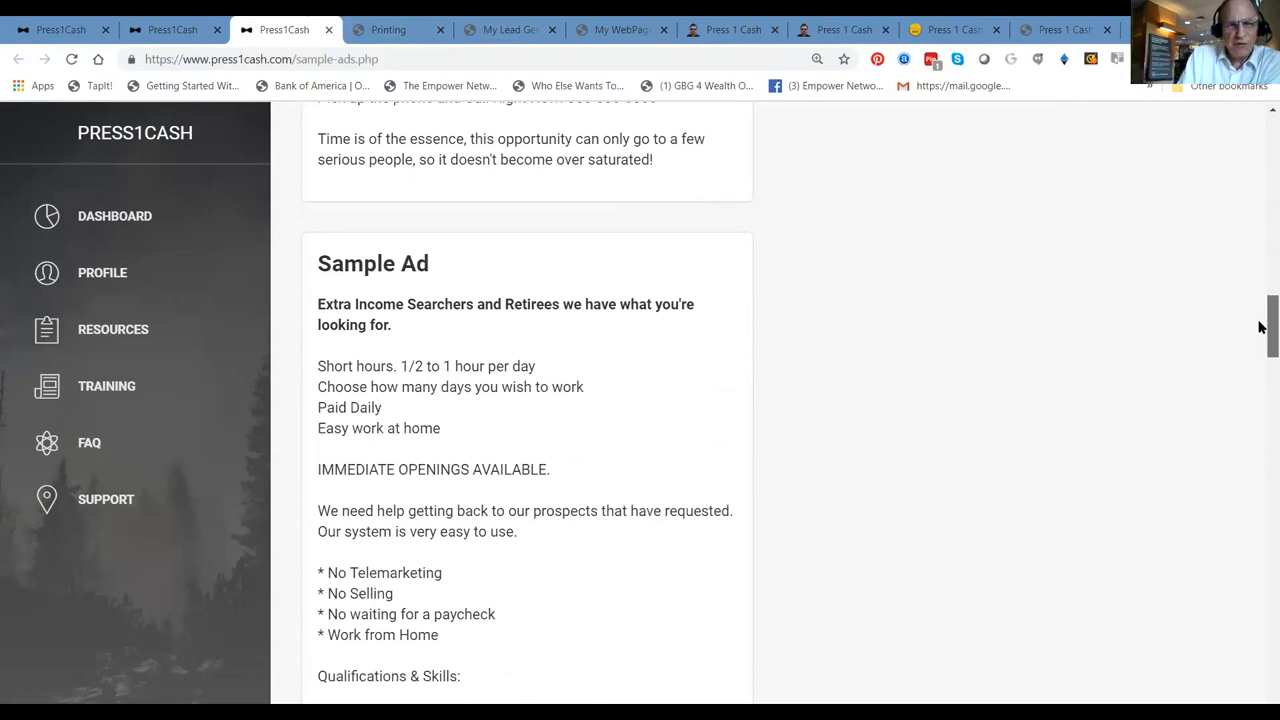
scroll("down", 3)
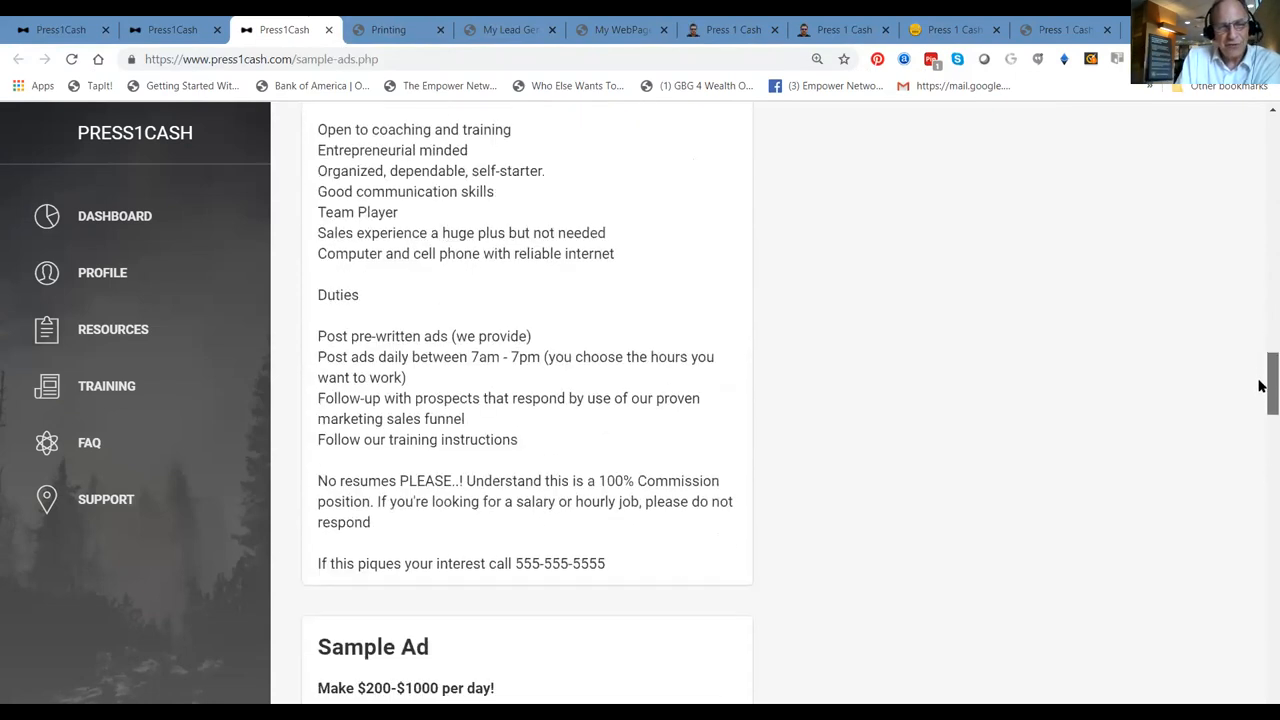
scroll("down", 3)
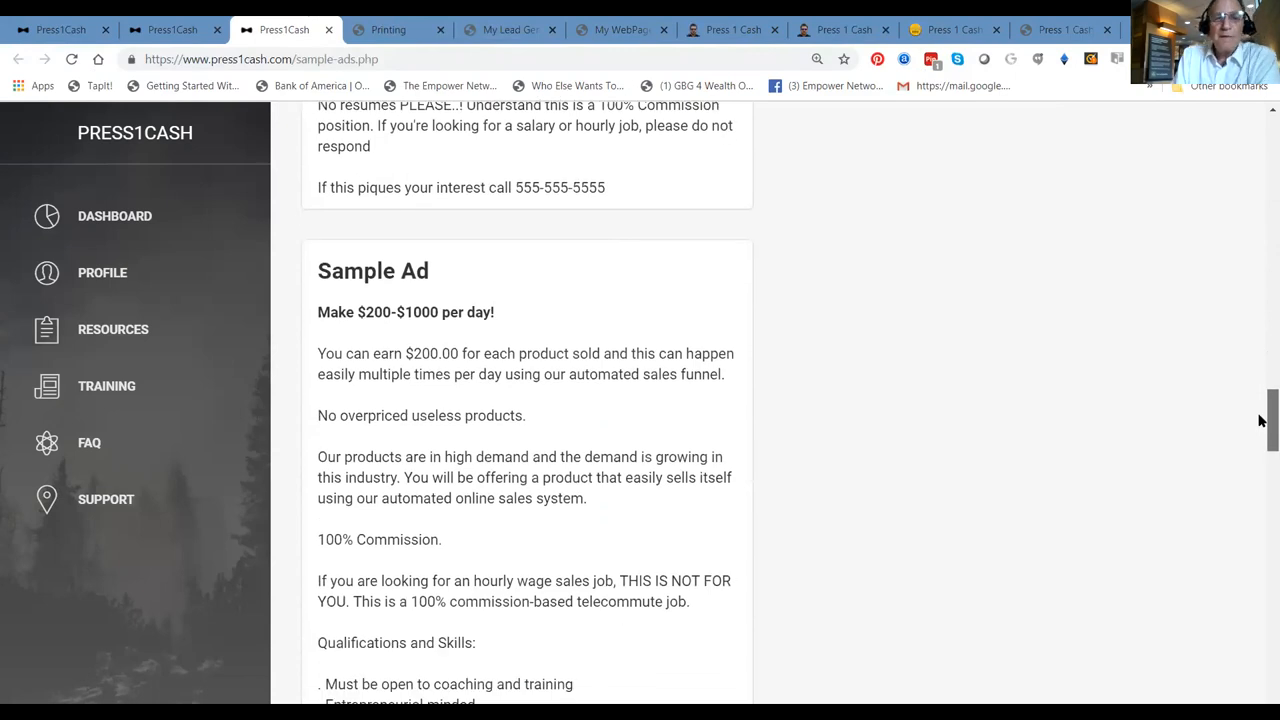
scroll("down", 3)
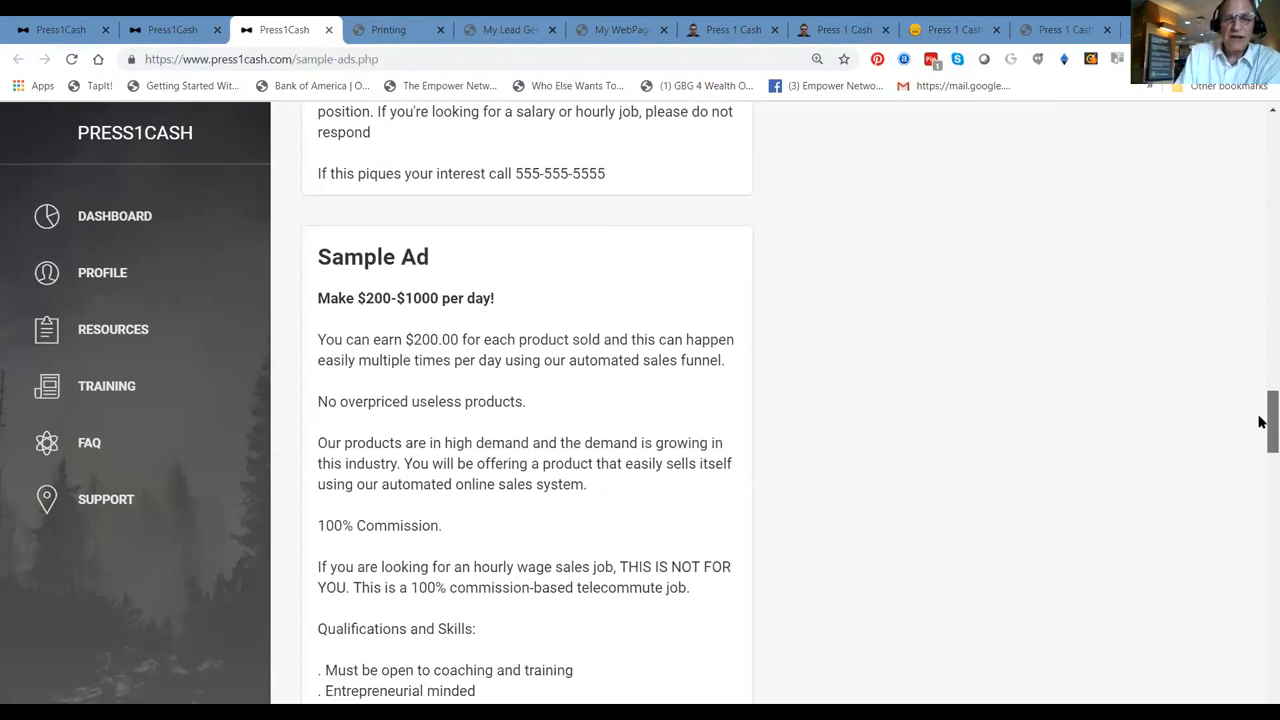
scroll("down", 3)
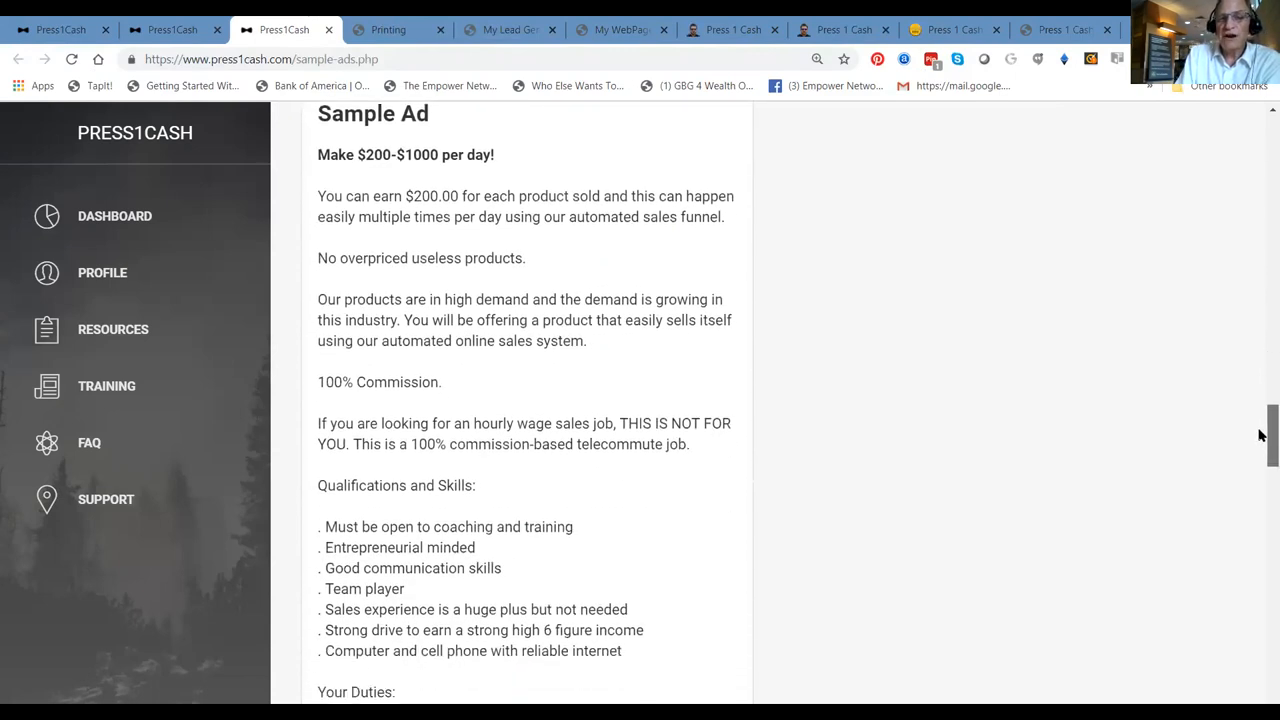
scroll("down", 3)
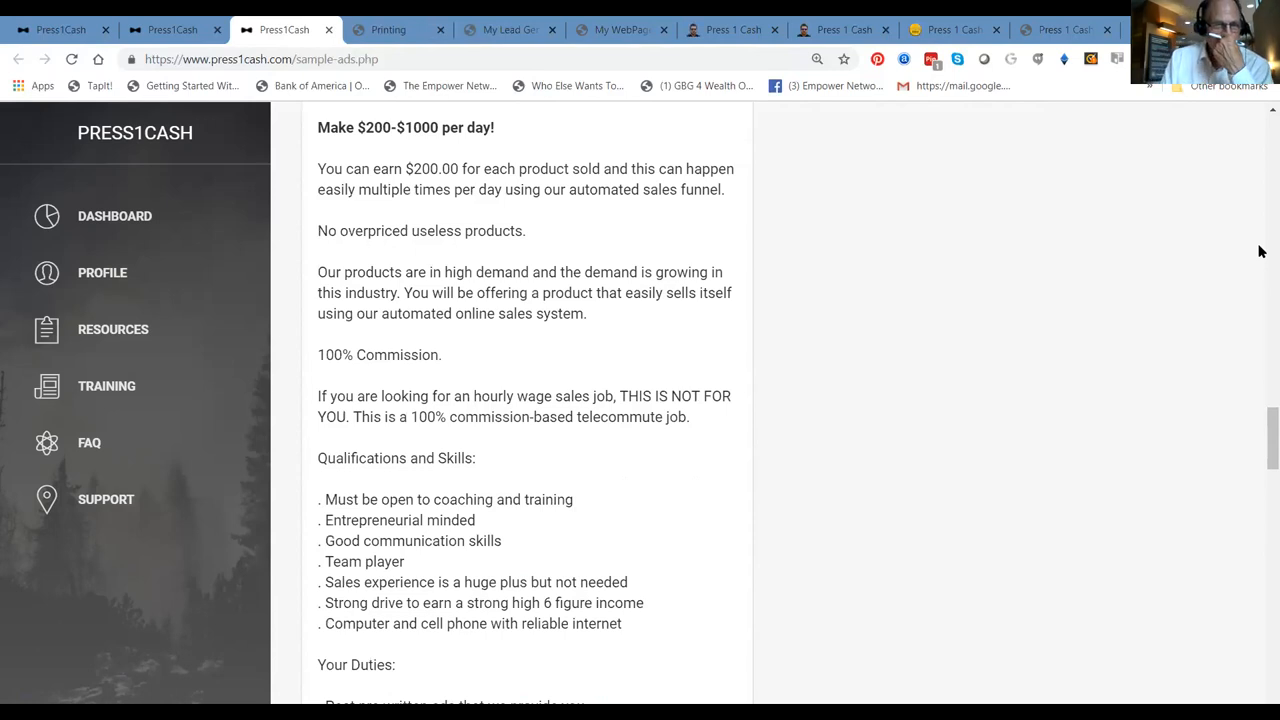
mouse_move(794, 230)
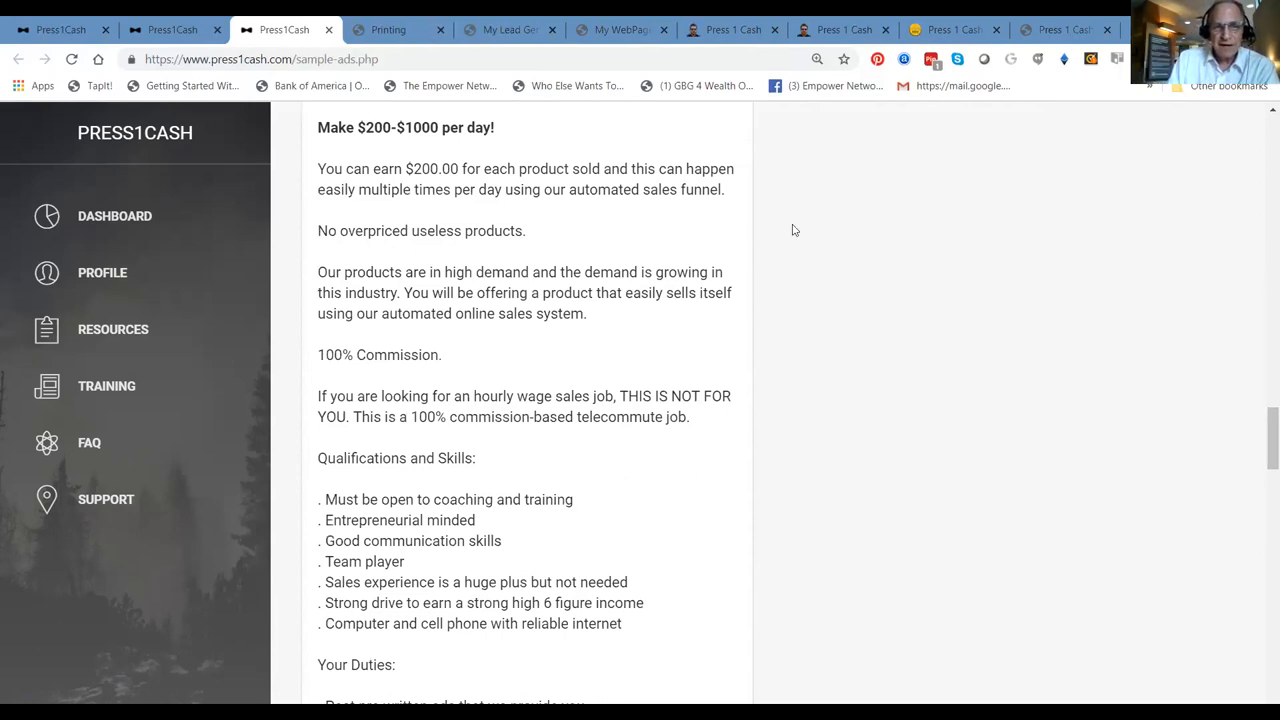
mouse_move(324, 156)
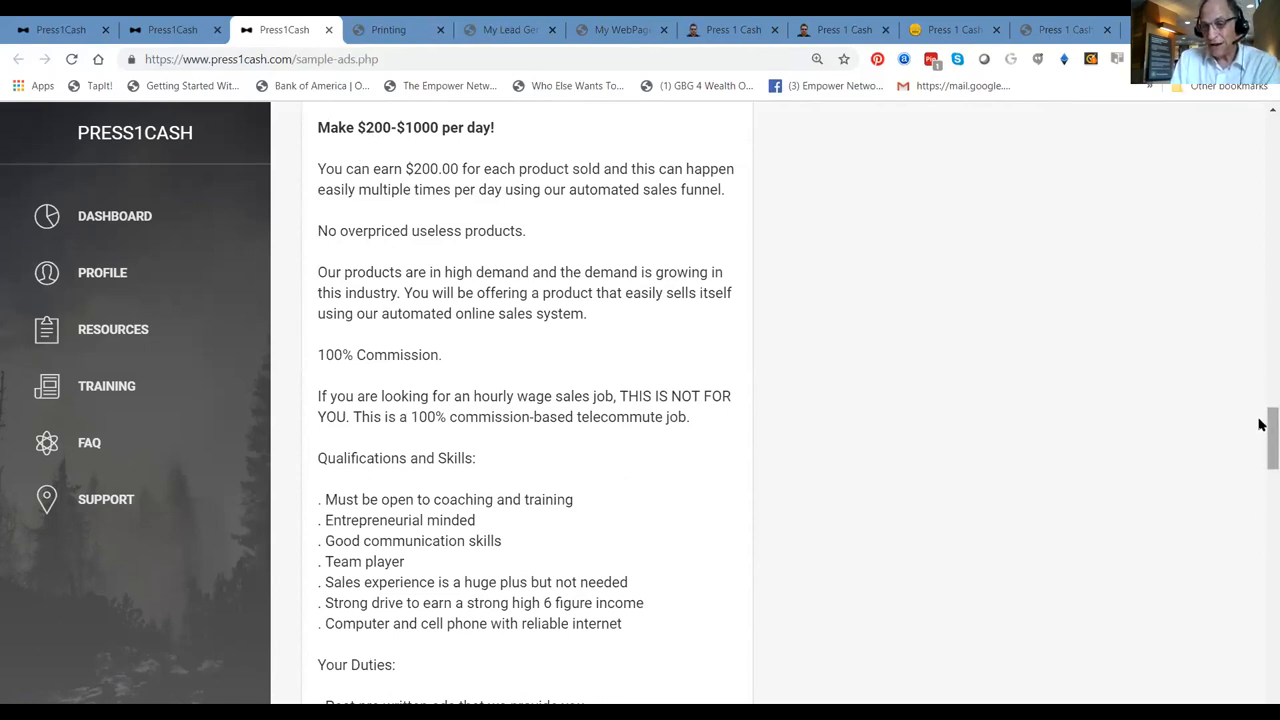
scroll("down", 3)
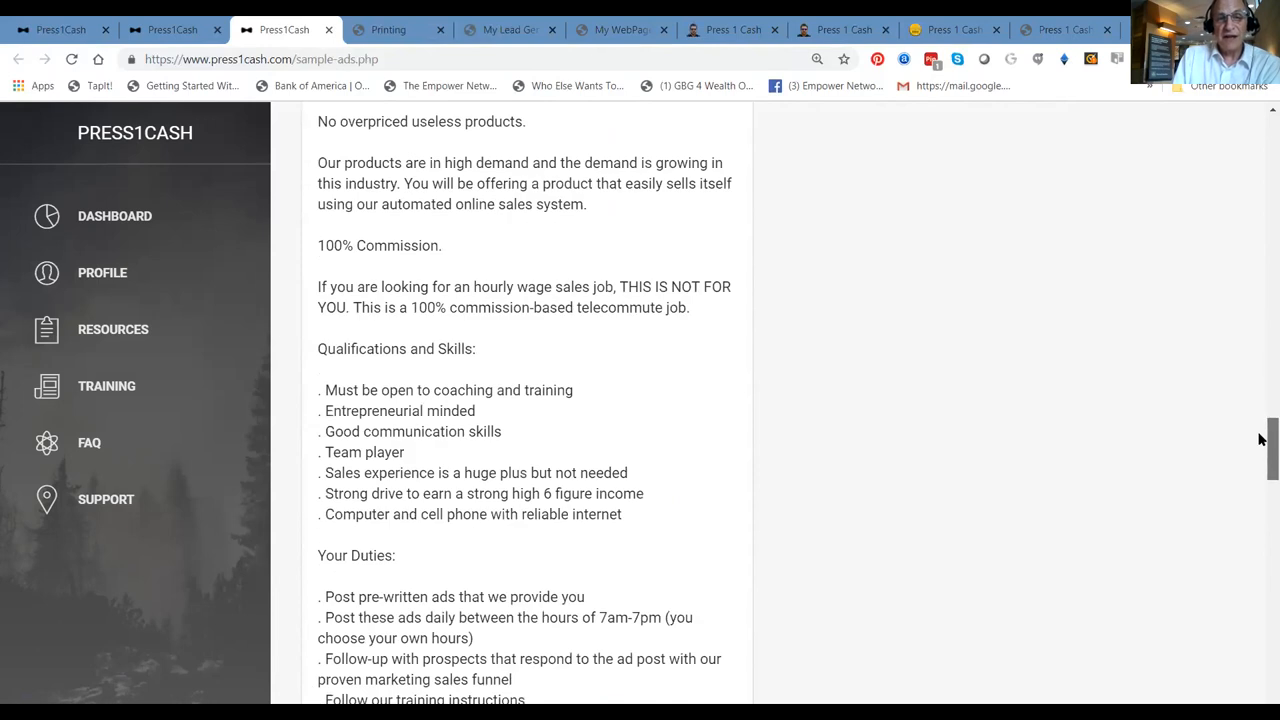
scroll("down", 3)
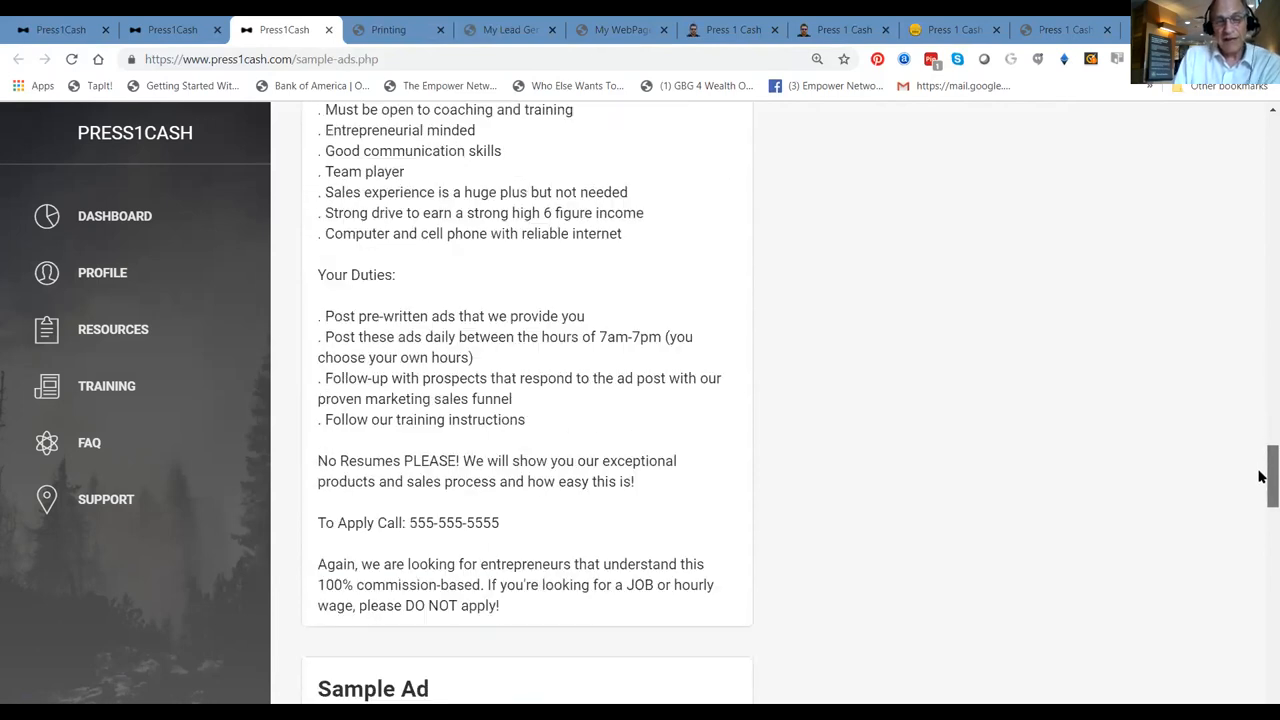
scroll("down", 3)
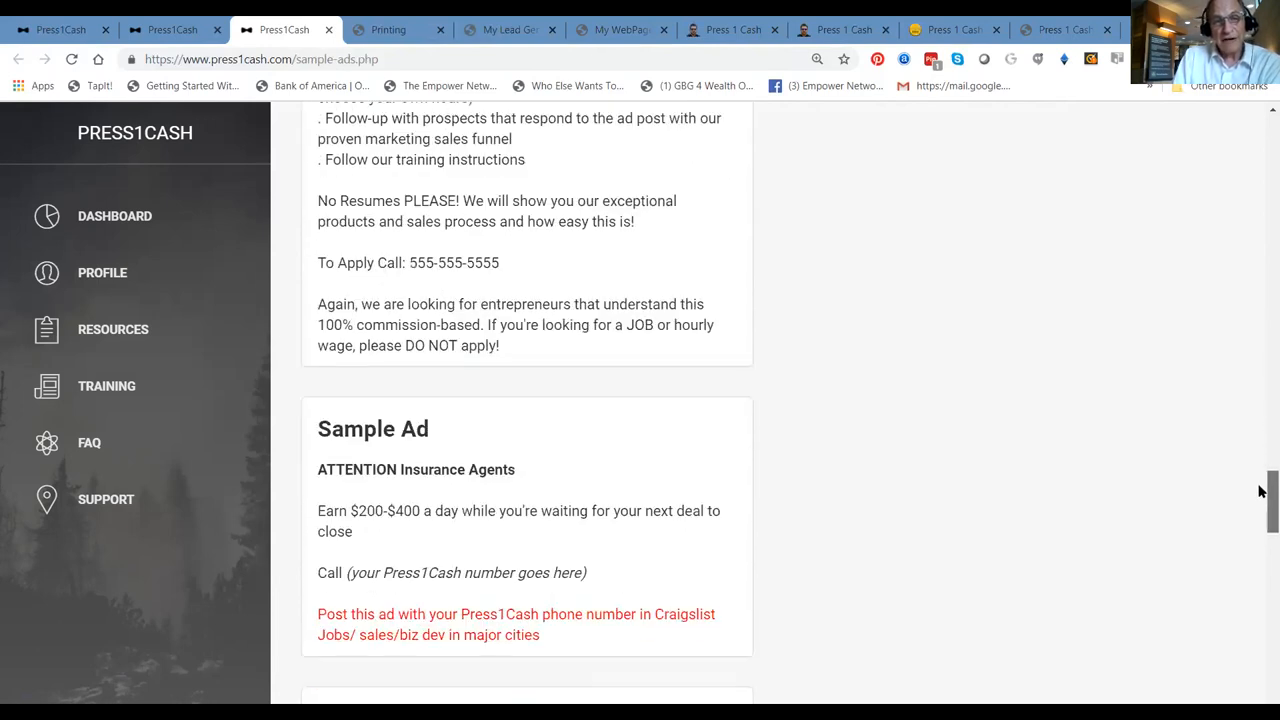
scroll("down", 3)
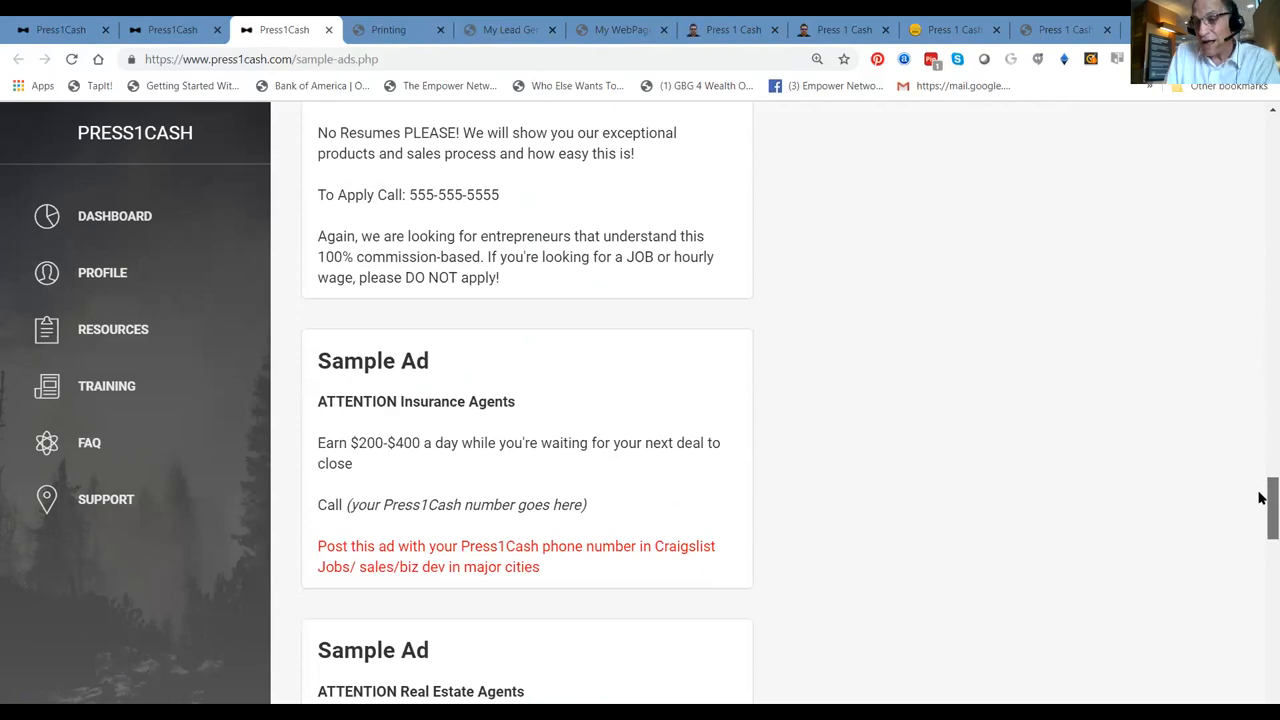
scroll("down", 3)
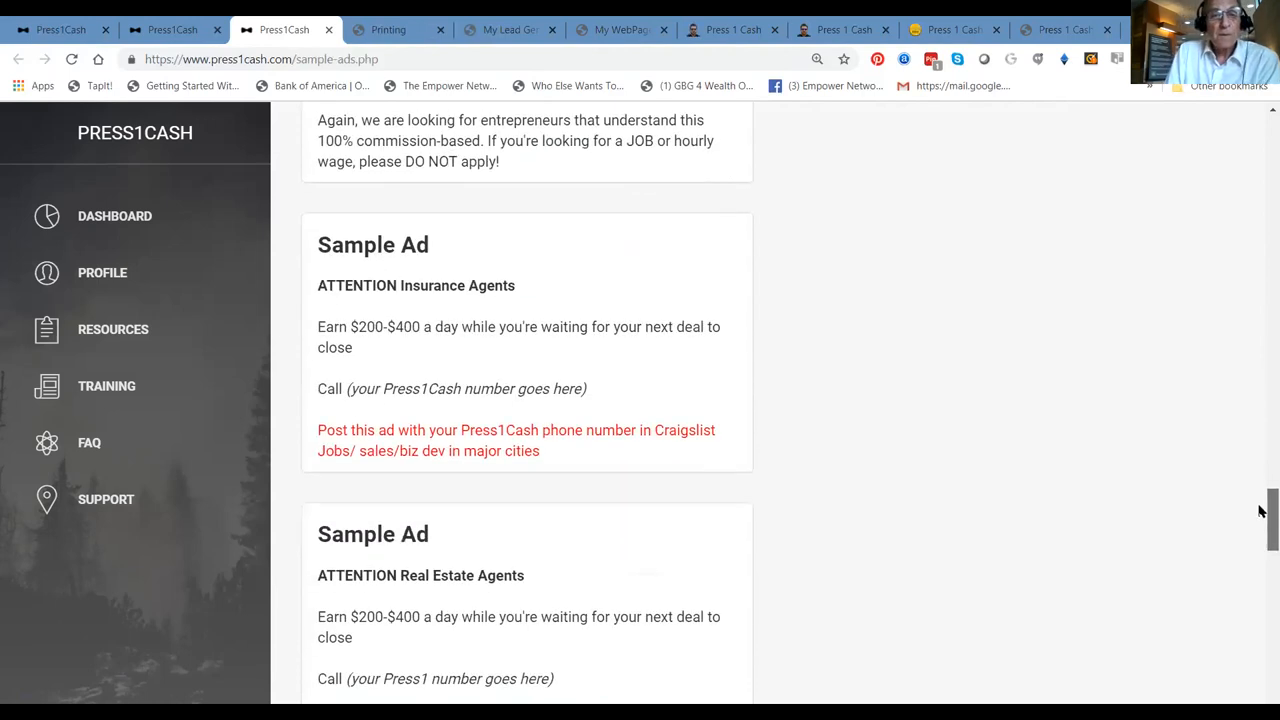
Scroll down to the 'ATTENTION UBER and Lyft Drivers' ad and the smartphone earnings ad
scroll("down", 3)
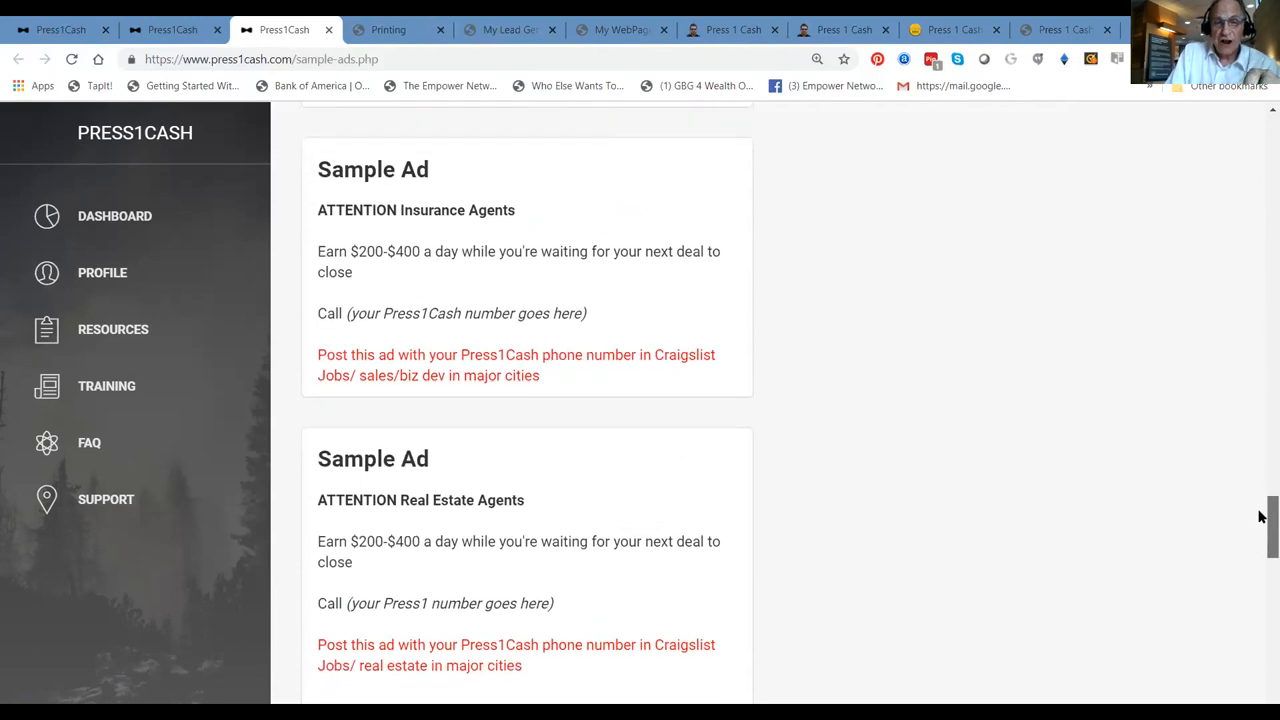
scroll("down", 3)
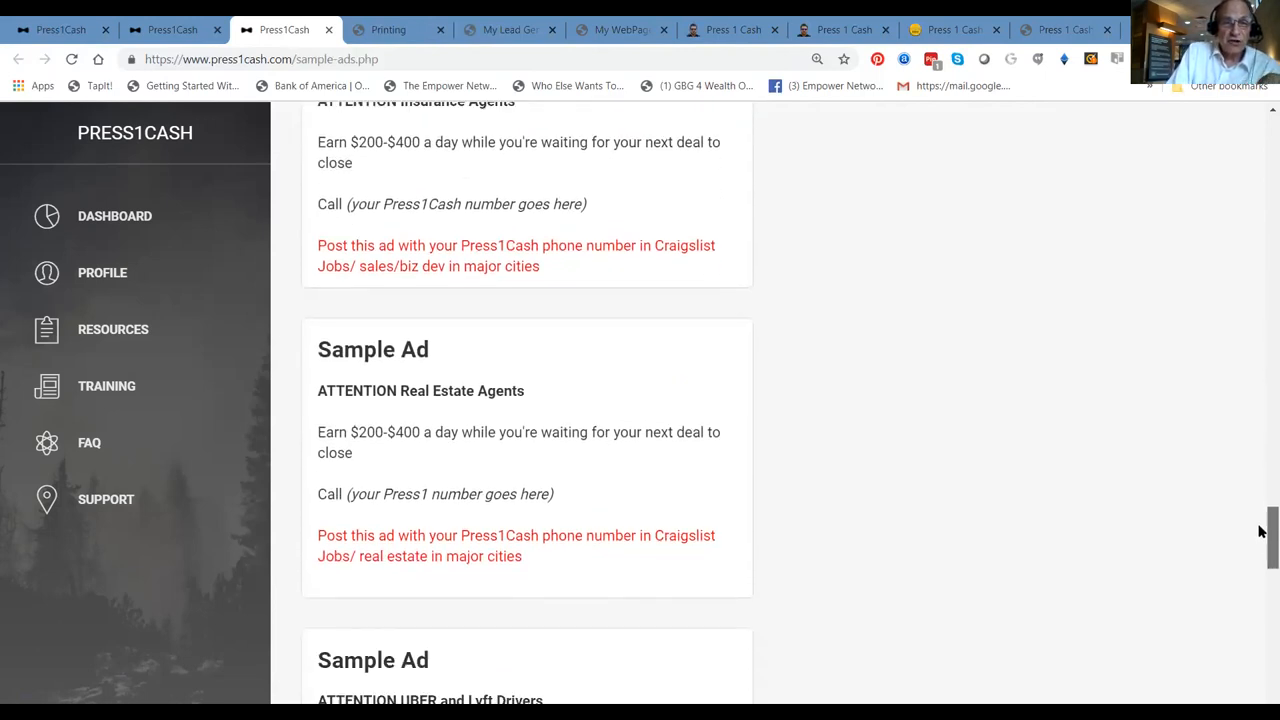
scroll("down", 3)
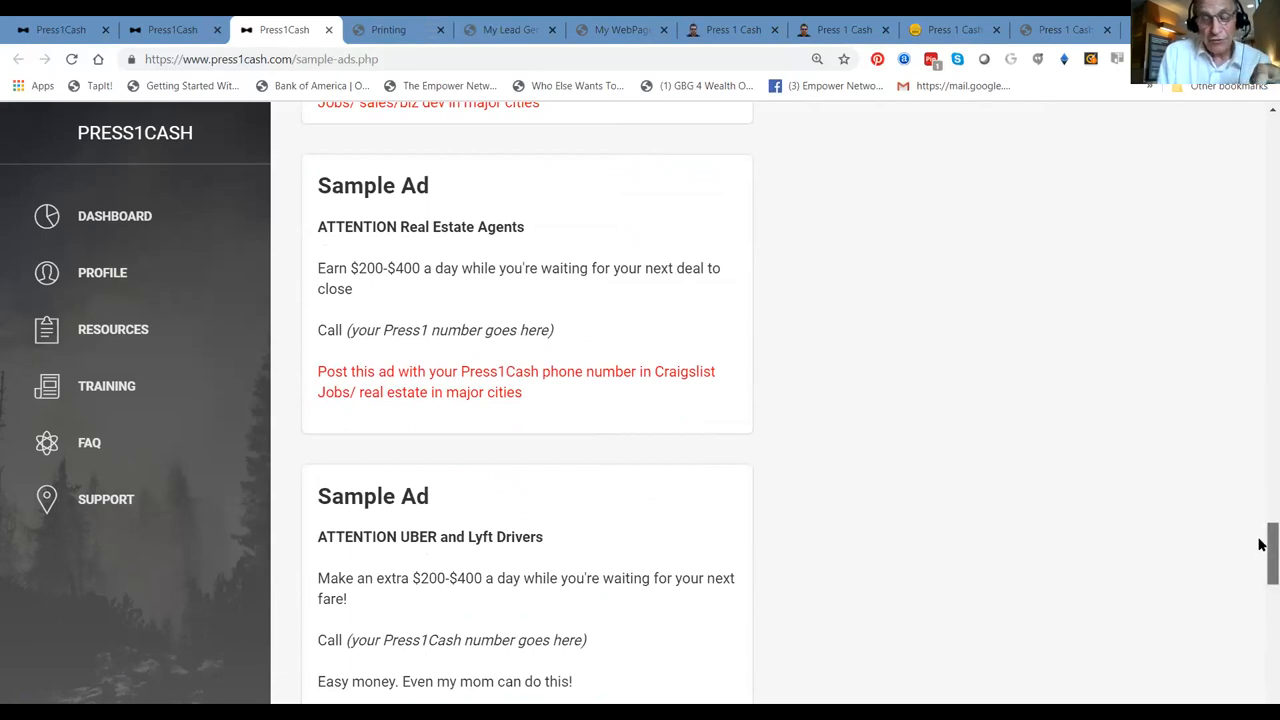
scroll("down", 3)
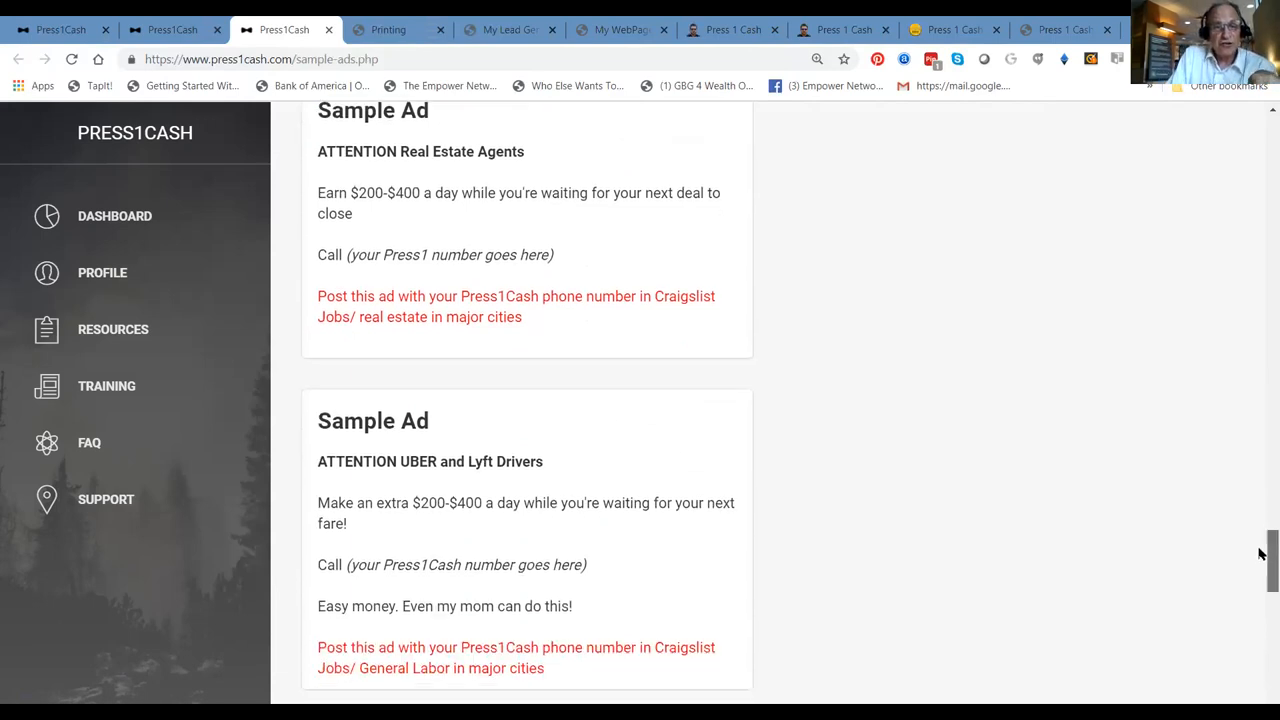
scroll("down", 3)
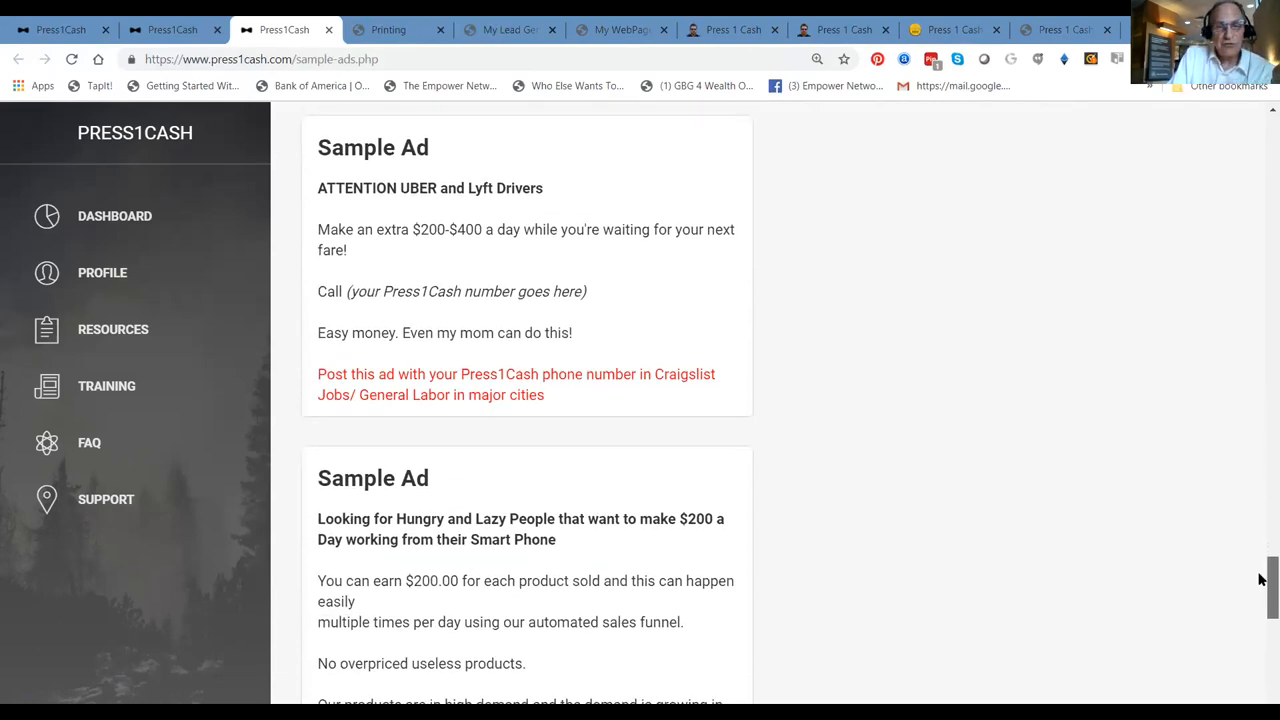
mouse_move(1247, 540)
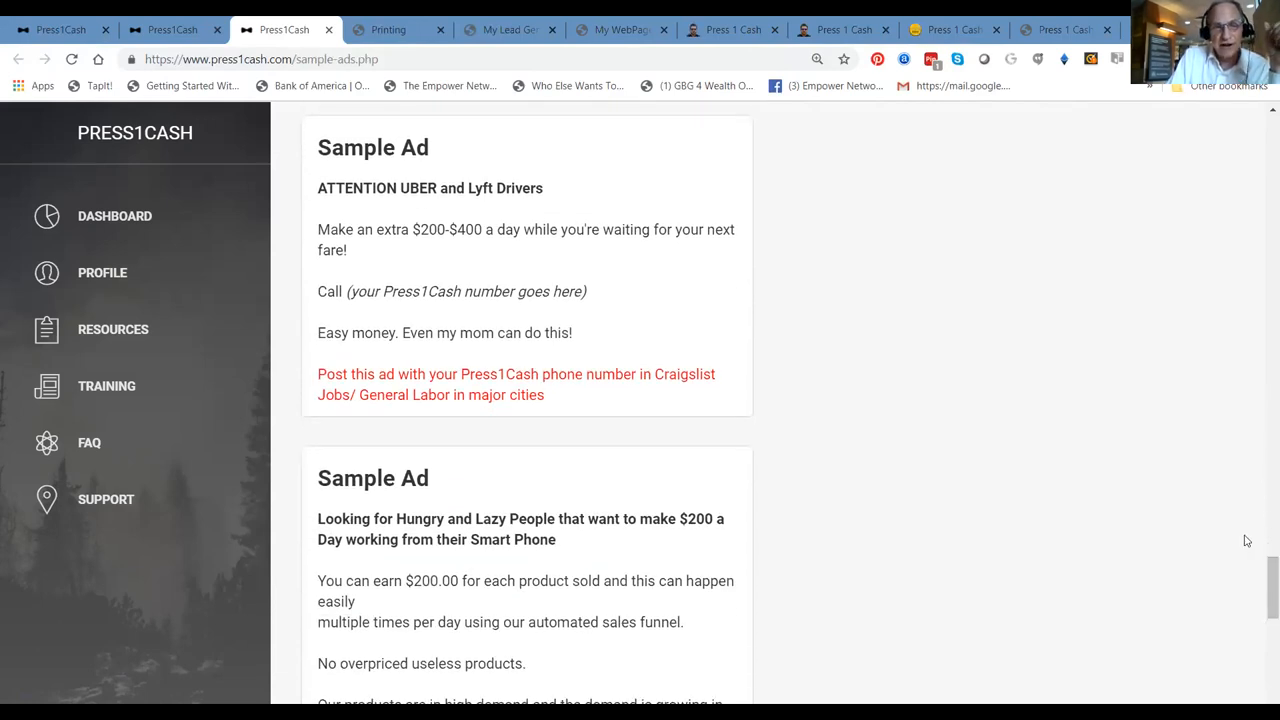
mouse_move(1170, 541)
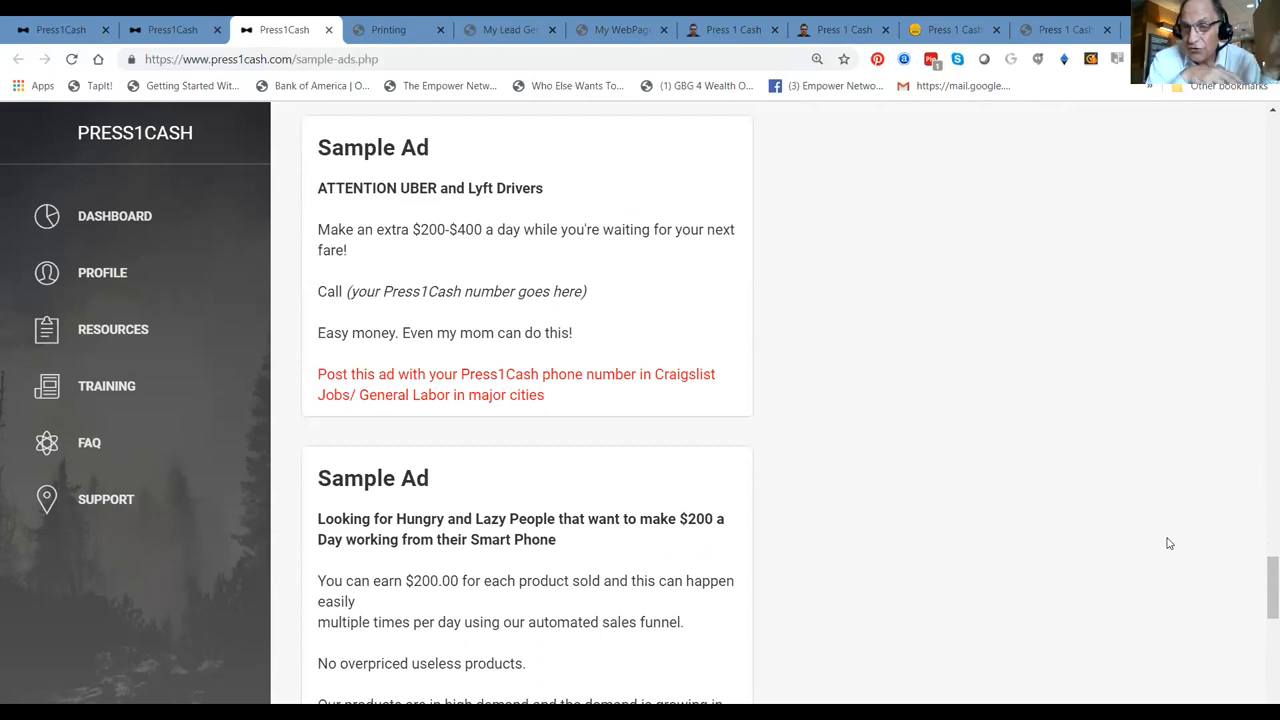
mouse_move(735, 454)
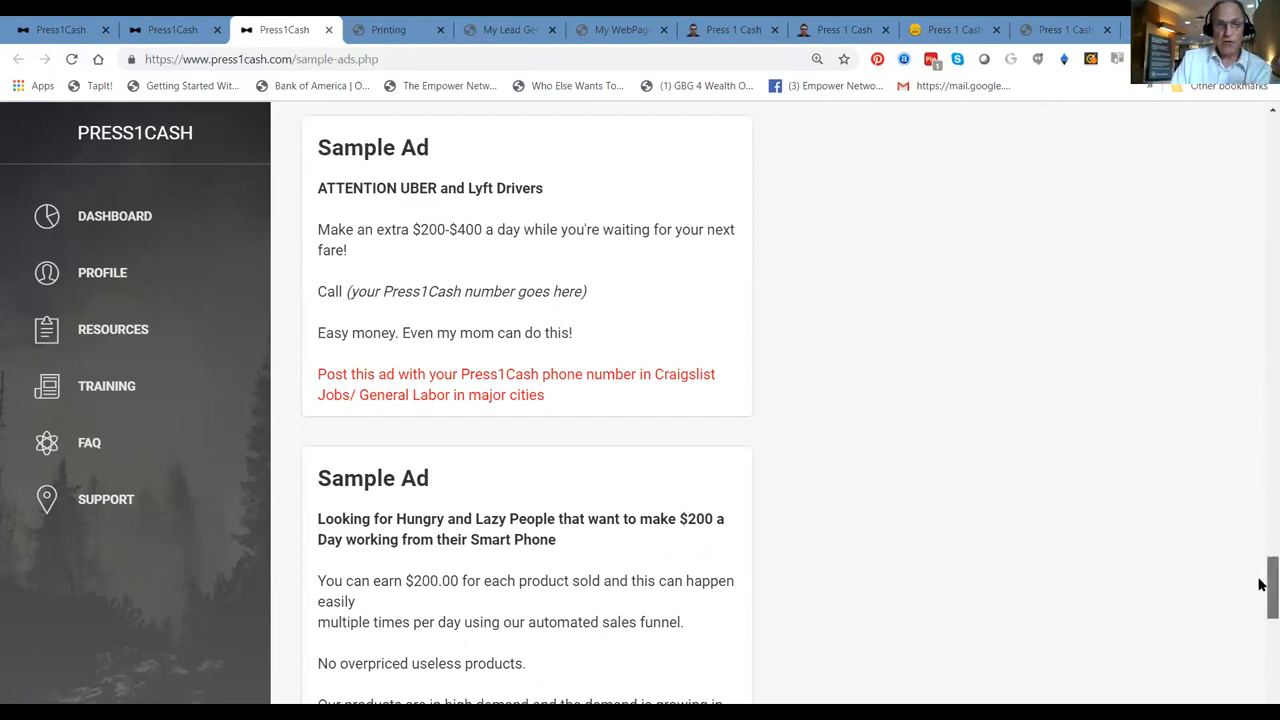
Finish the sample ads page, then switch to the mailingteam.com postcard price table
scroll("down", 3)
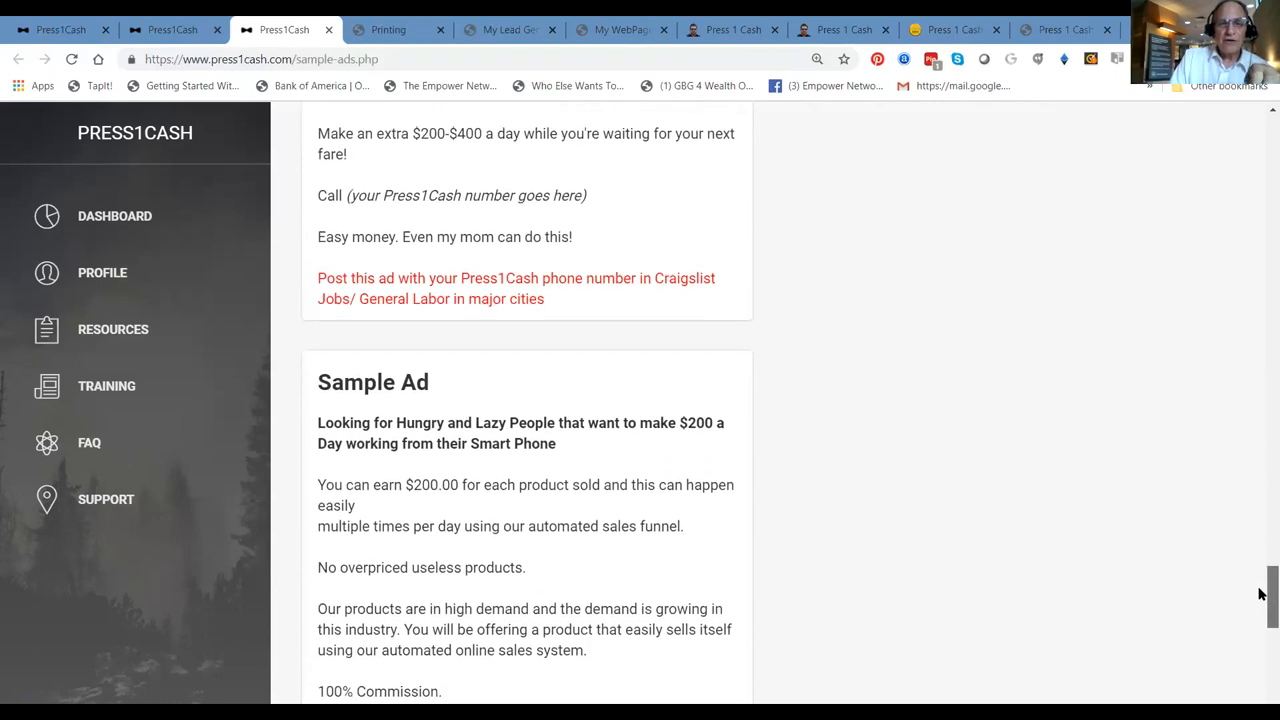
scroll("down", 3)
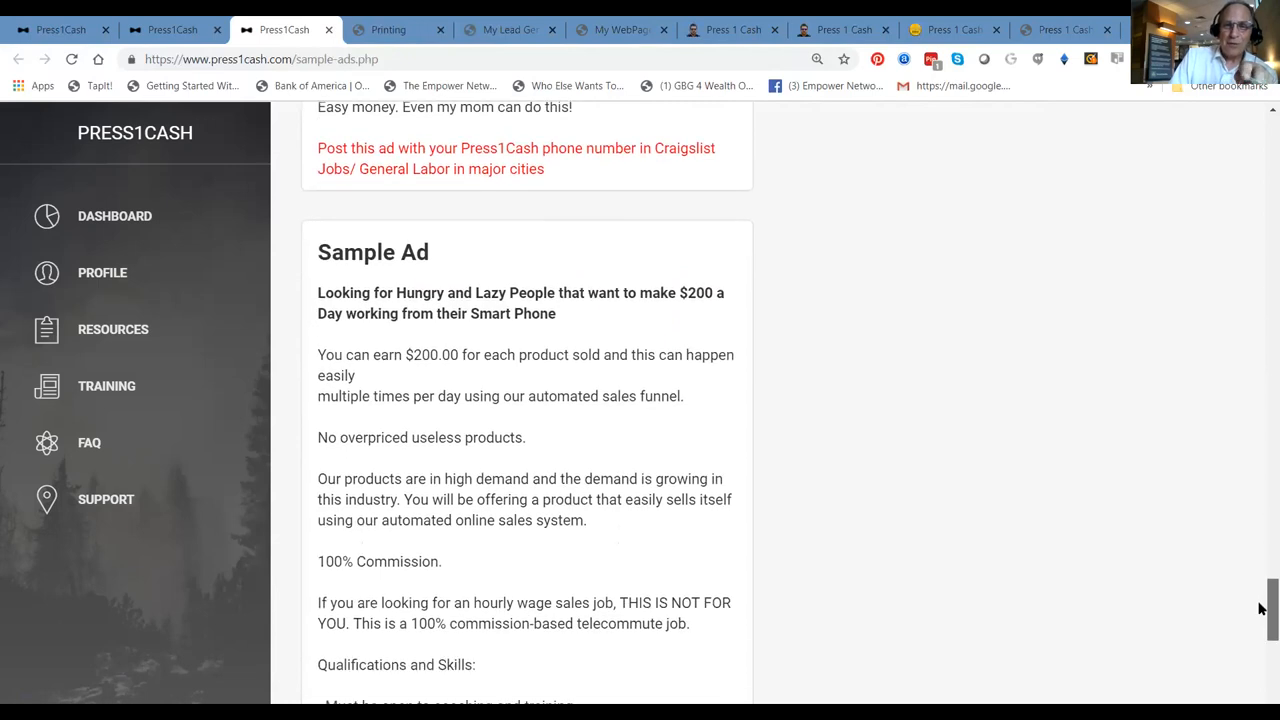
scroll("down", 3)
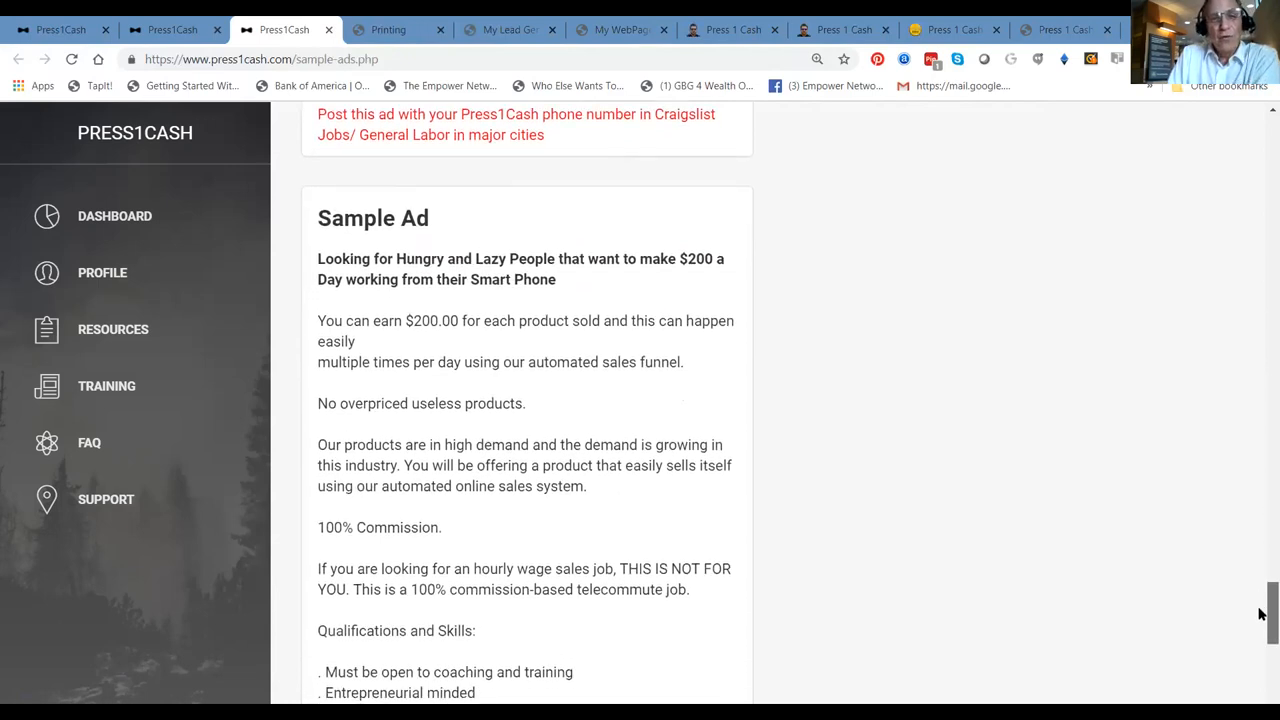
scroll("down", 3)
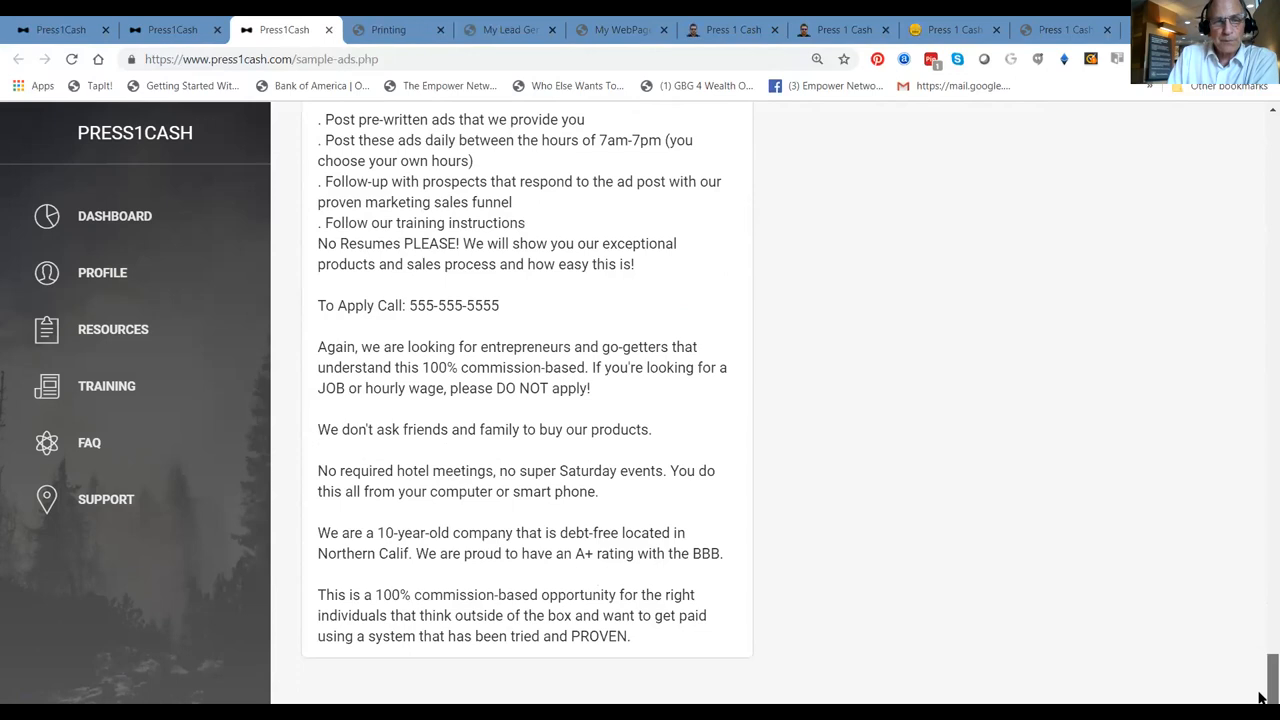
scroll("down", 3)
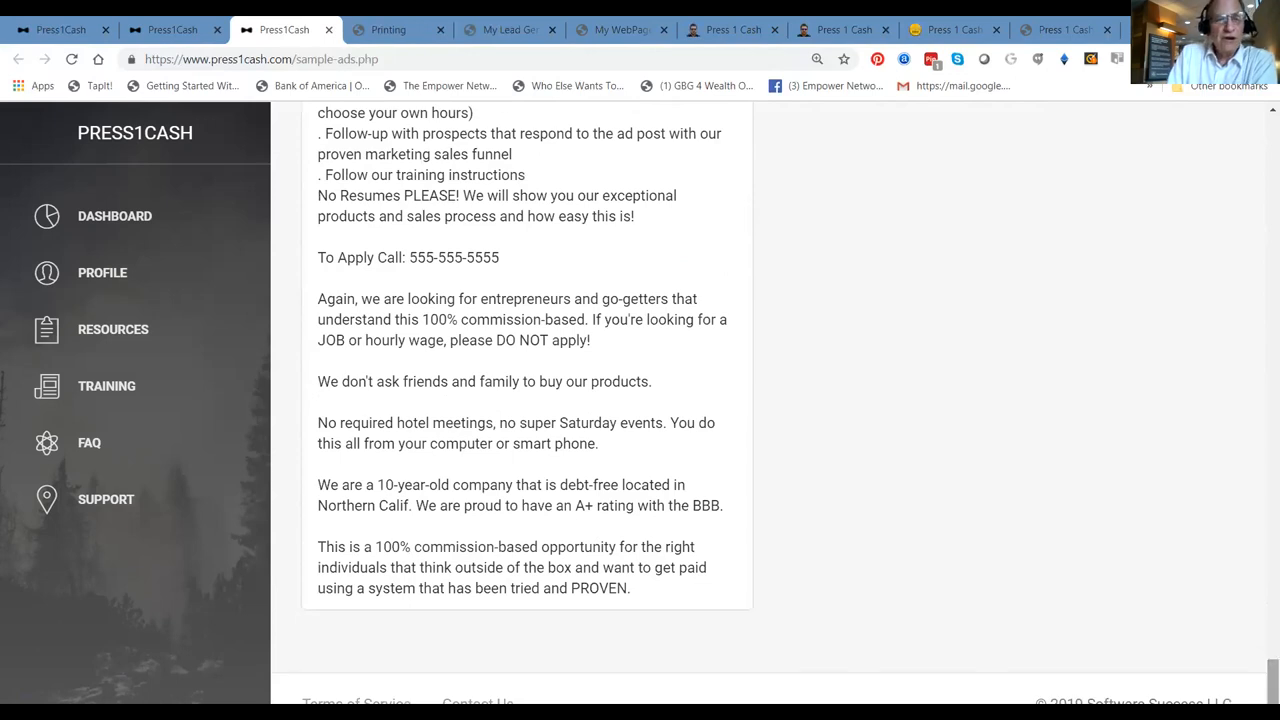
mouse_move(400, 29)
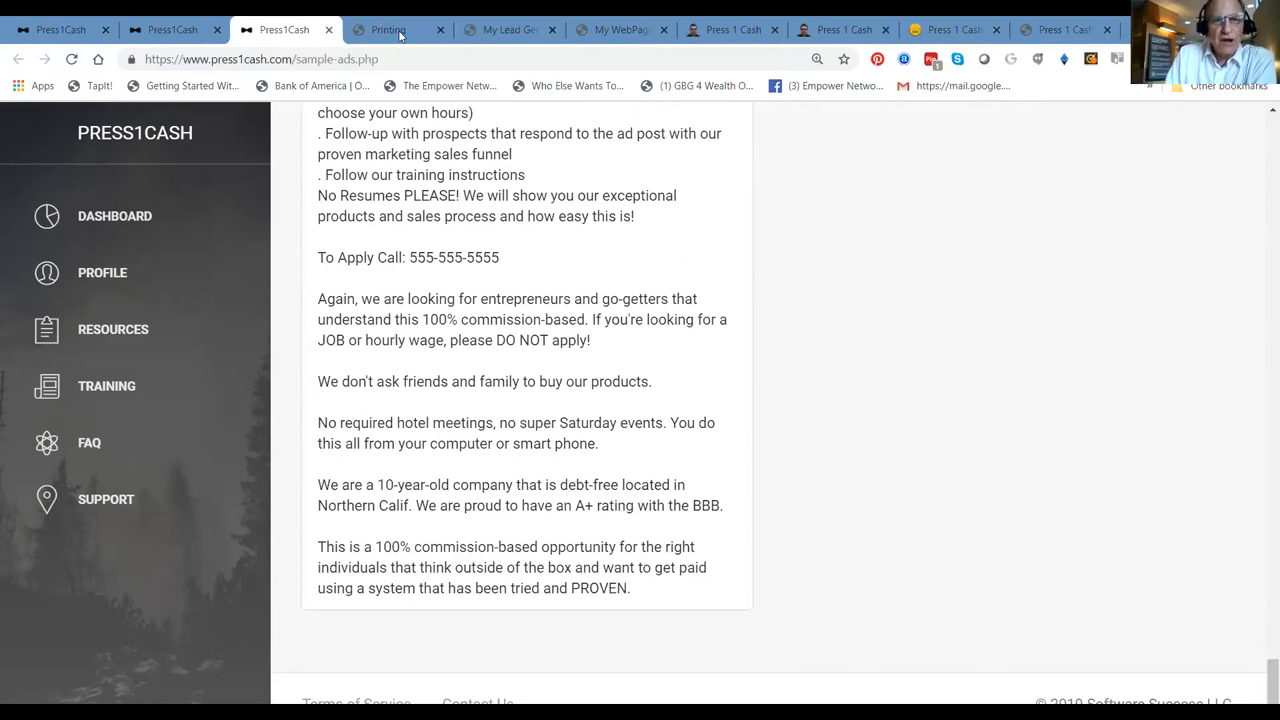
mouse_move(388, 29)
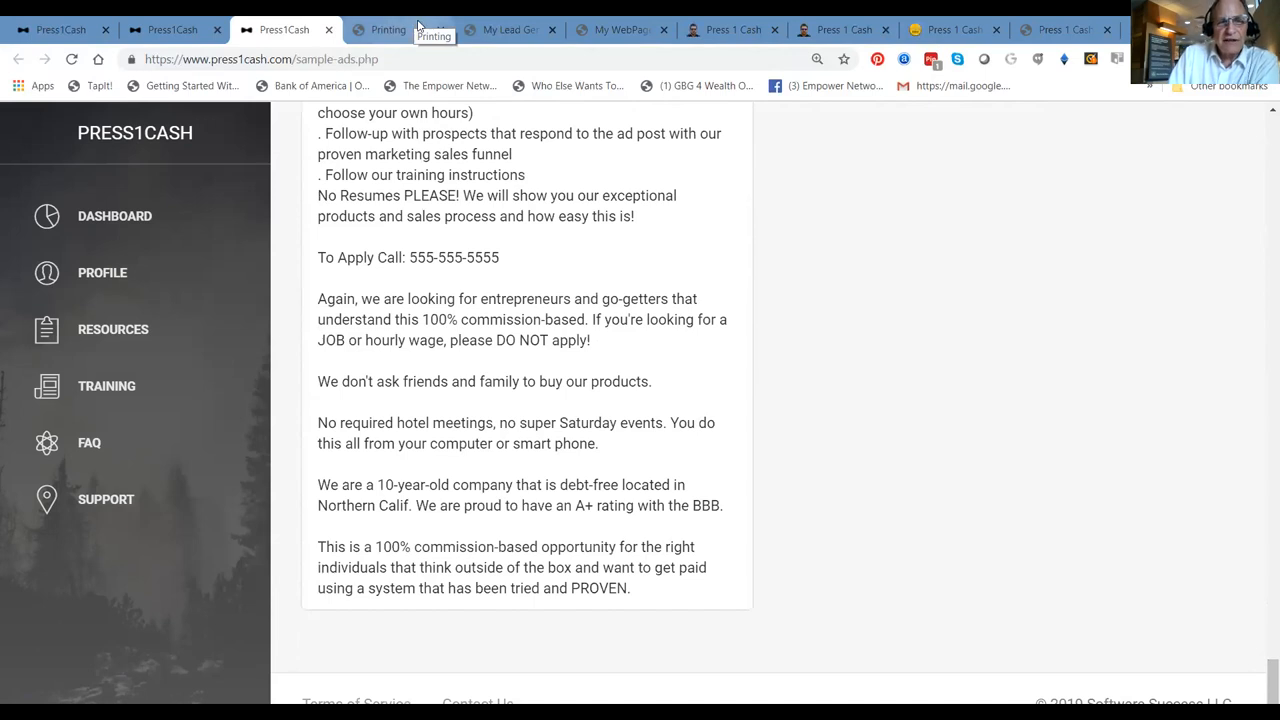
left_click(388, 29)
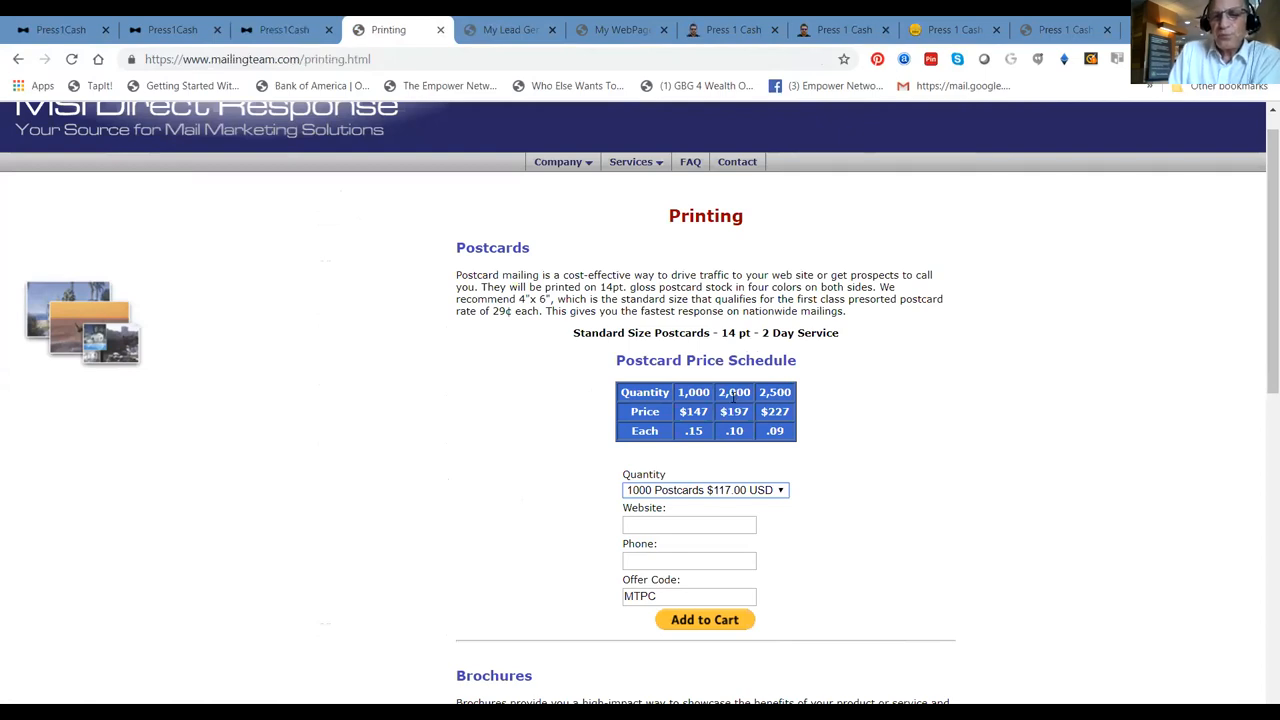
mouse_move(738, 425)
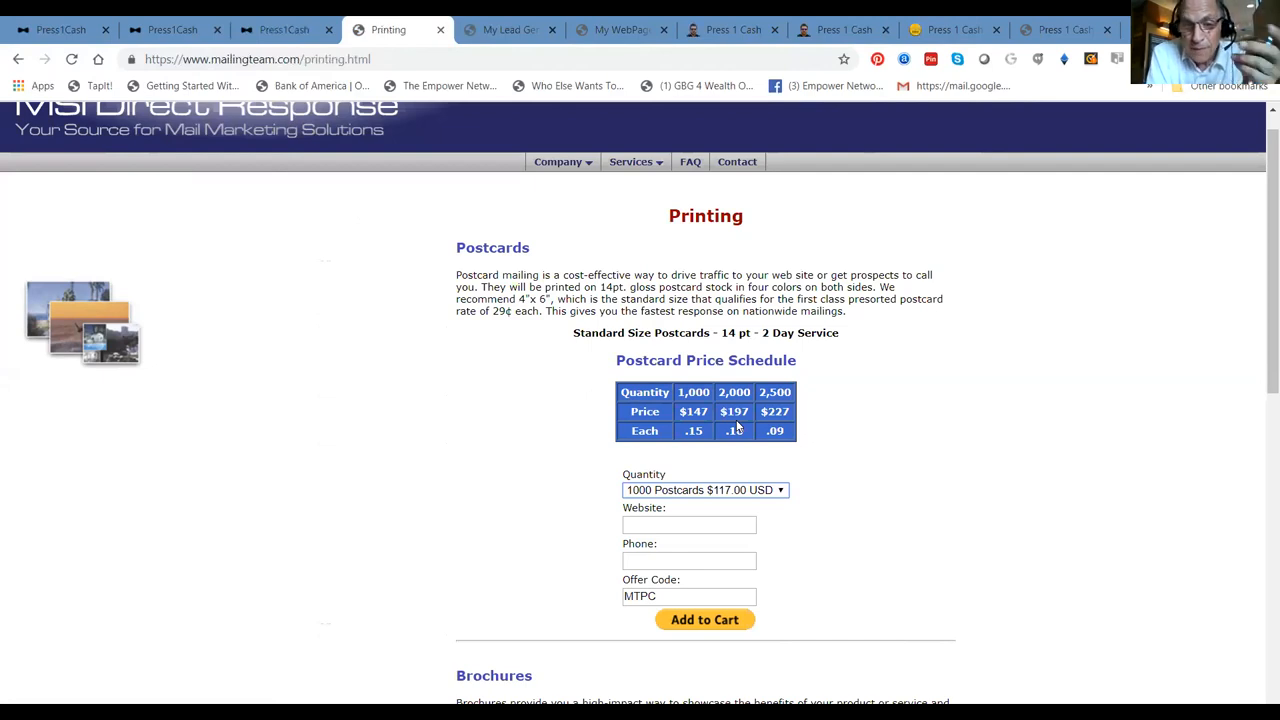
mouse_move(1055, 268)
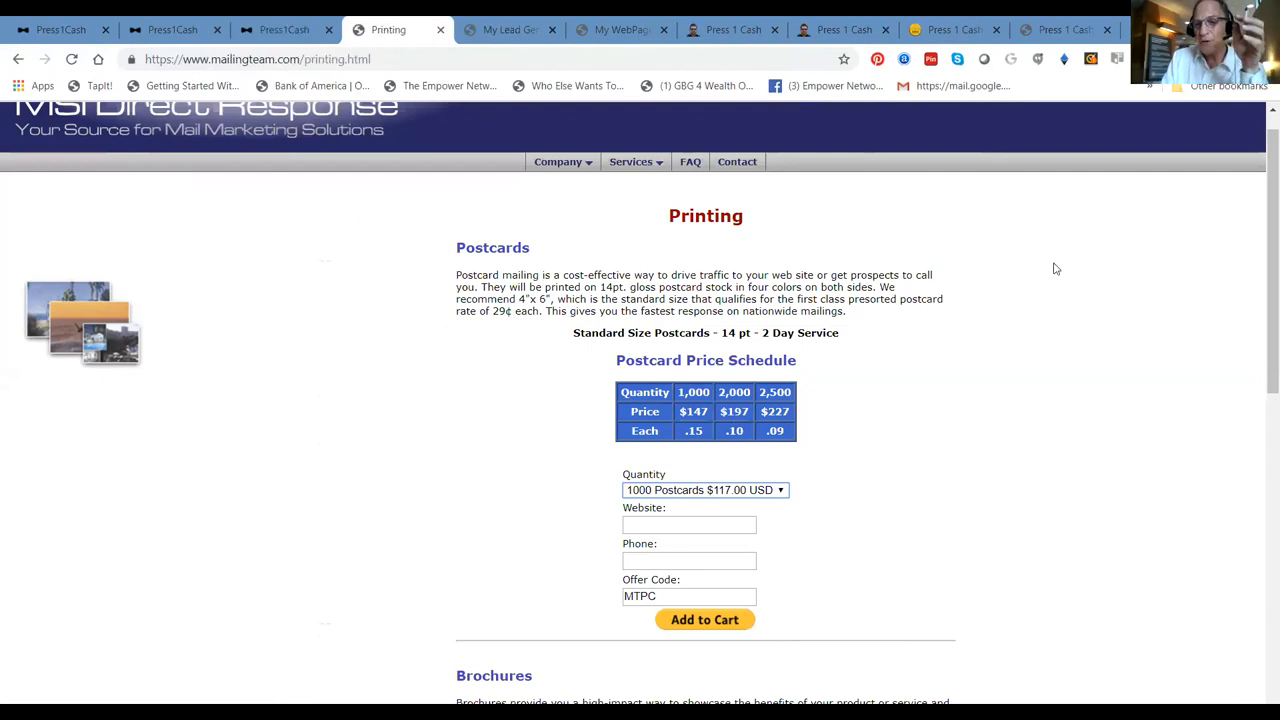
mouse_move(1261, 191)
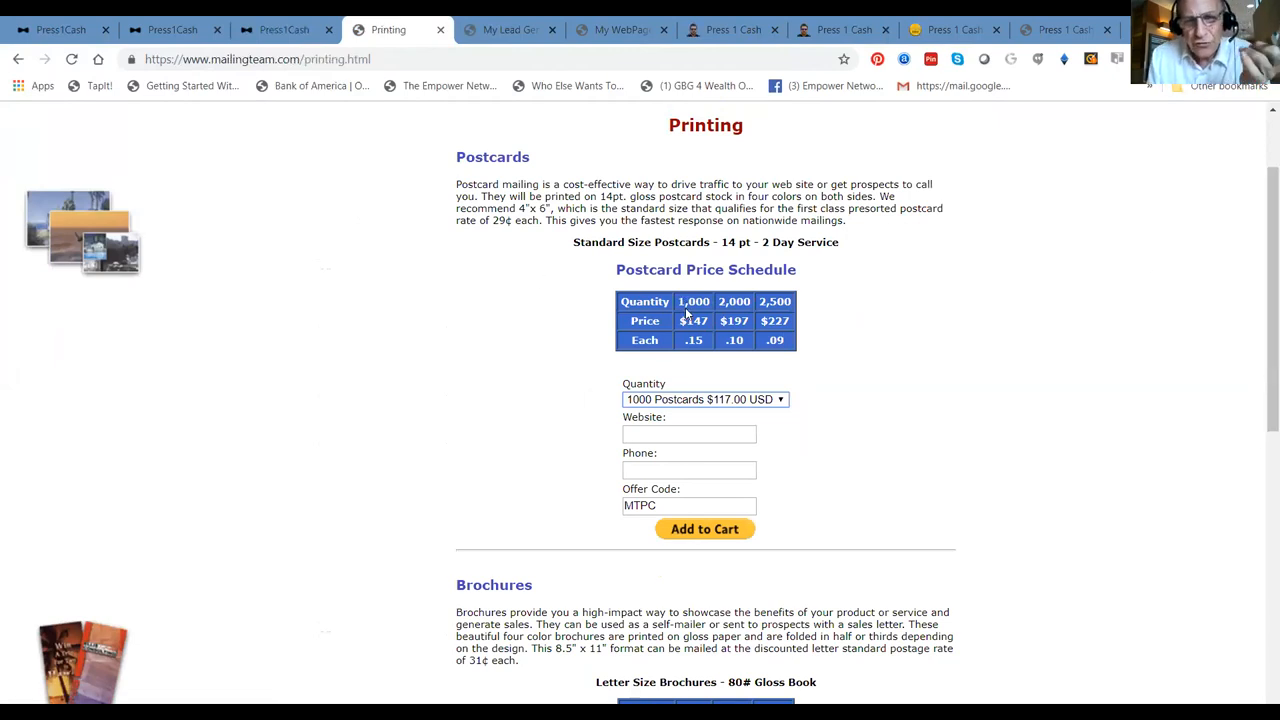
mouse_move(690, 315)
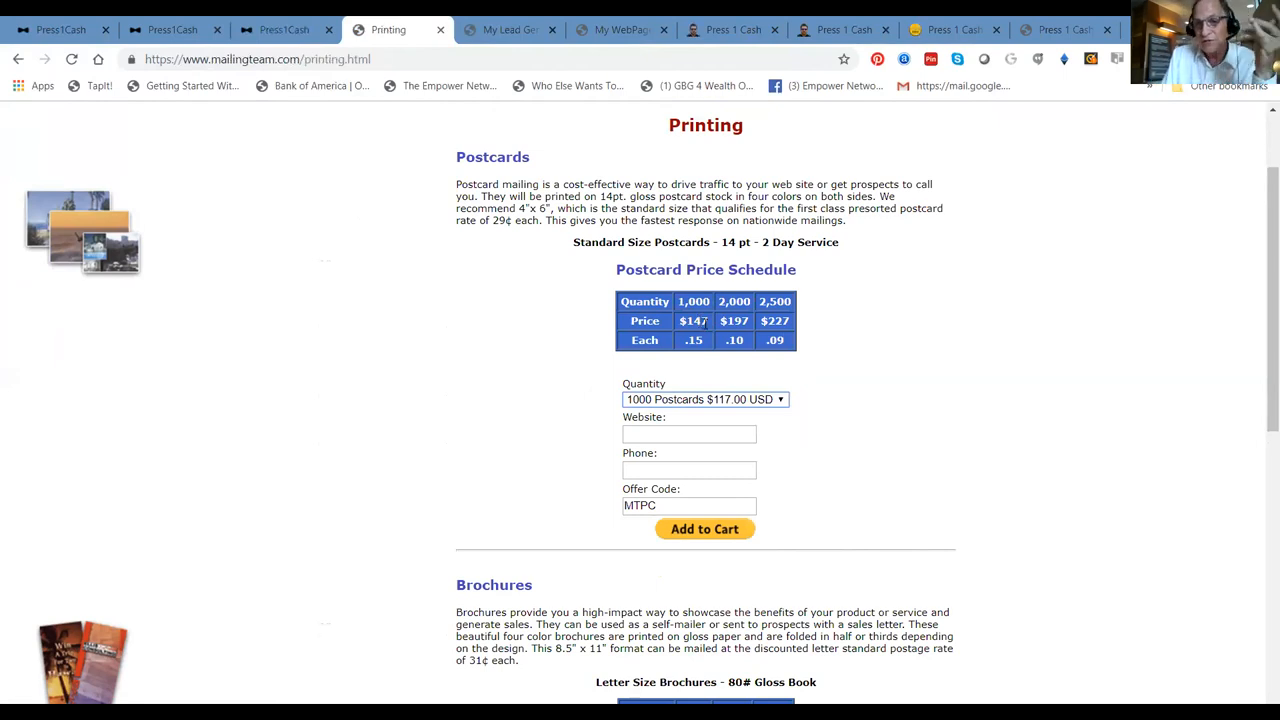
mouse_move(713, 327)
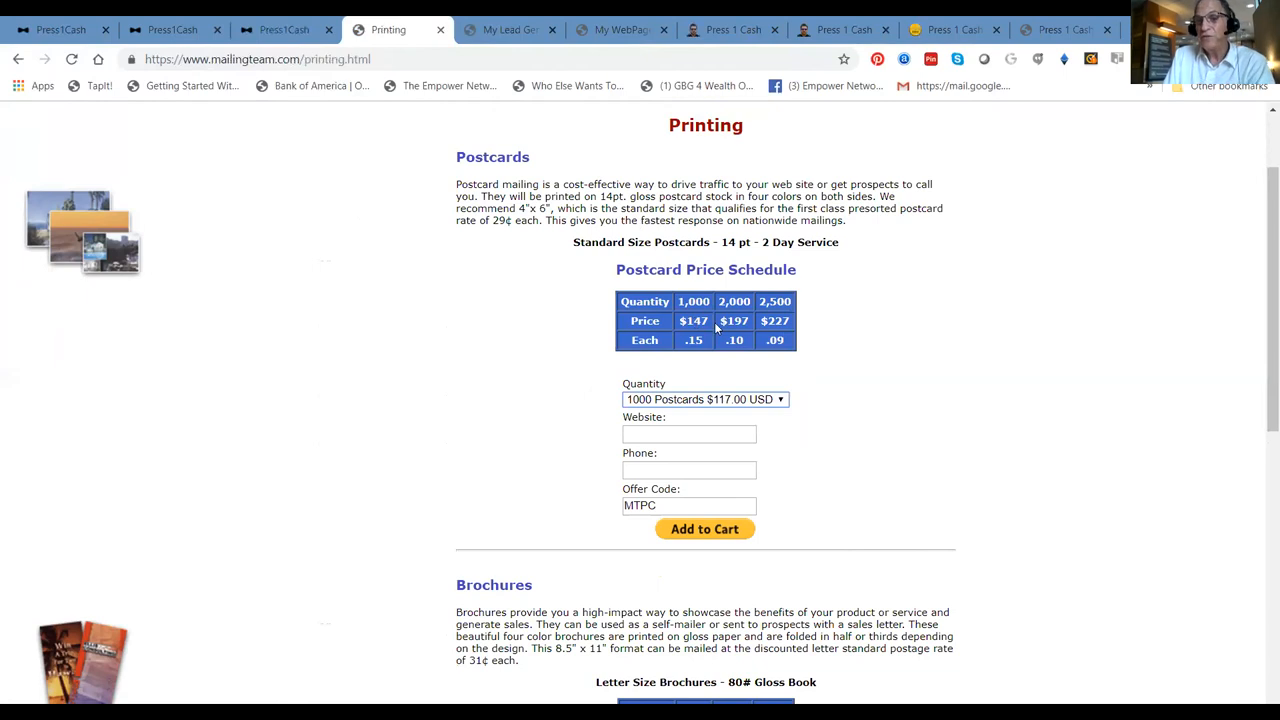
mouse_move(510, 29)
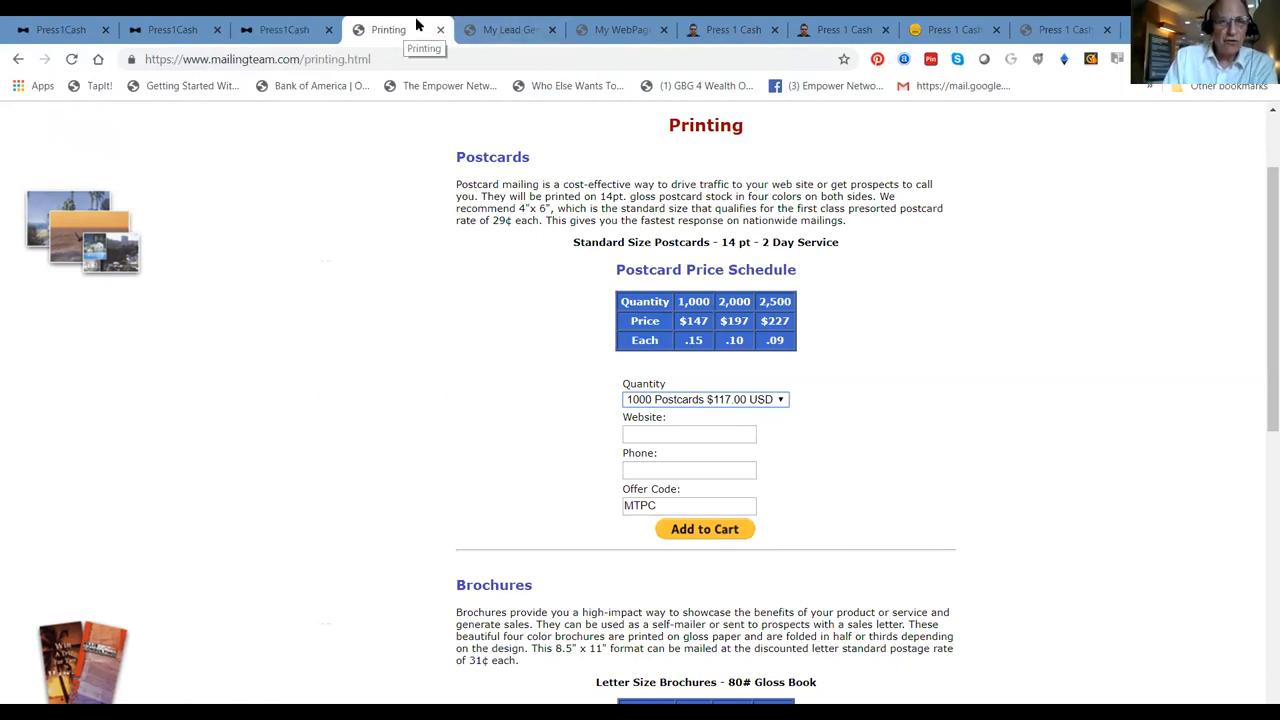
Return to Press1Cash, open Resources, tick the reCAPTCHA and log in to reach the Dashboard
left_click(283, 29)
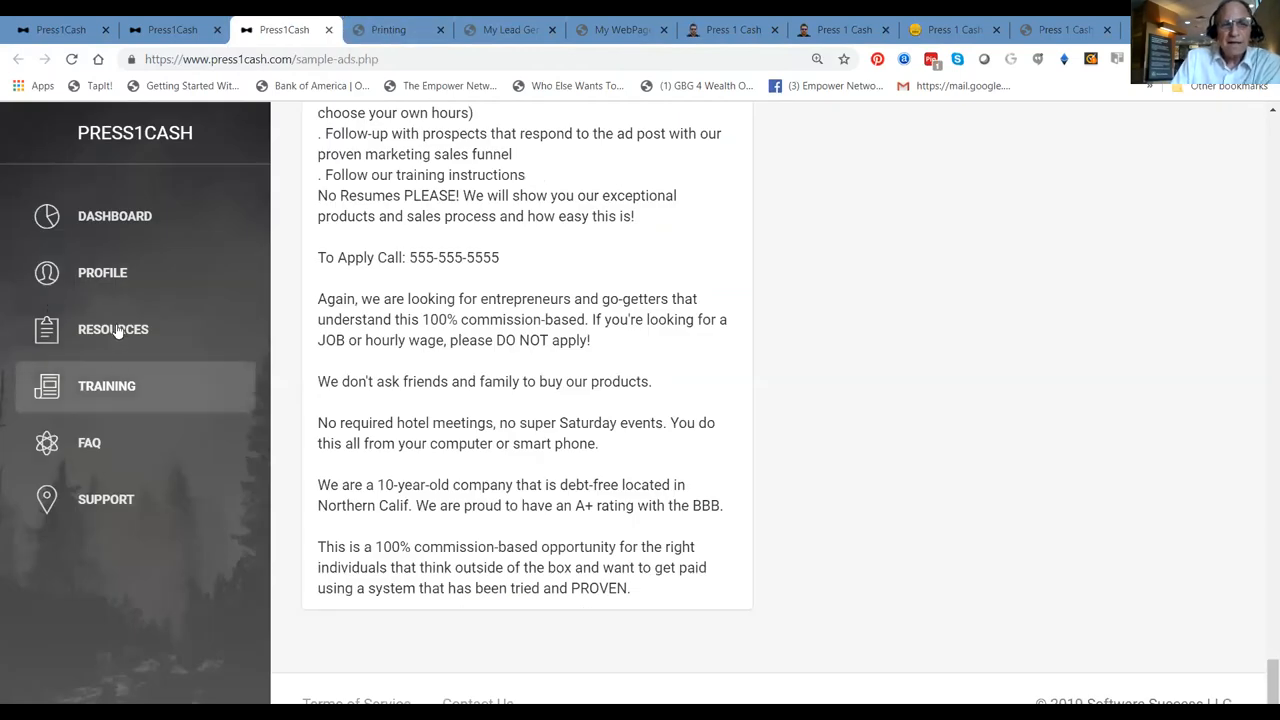
left_click(113, 329)
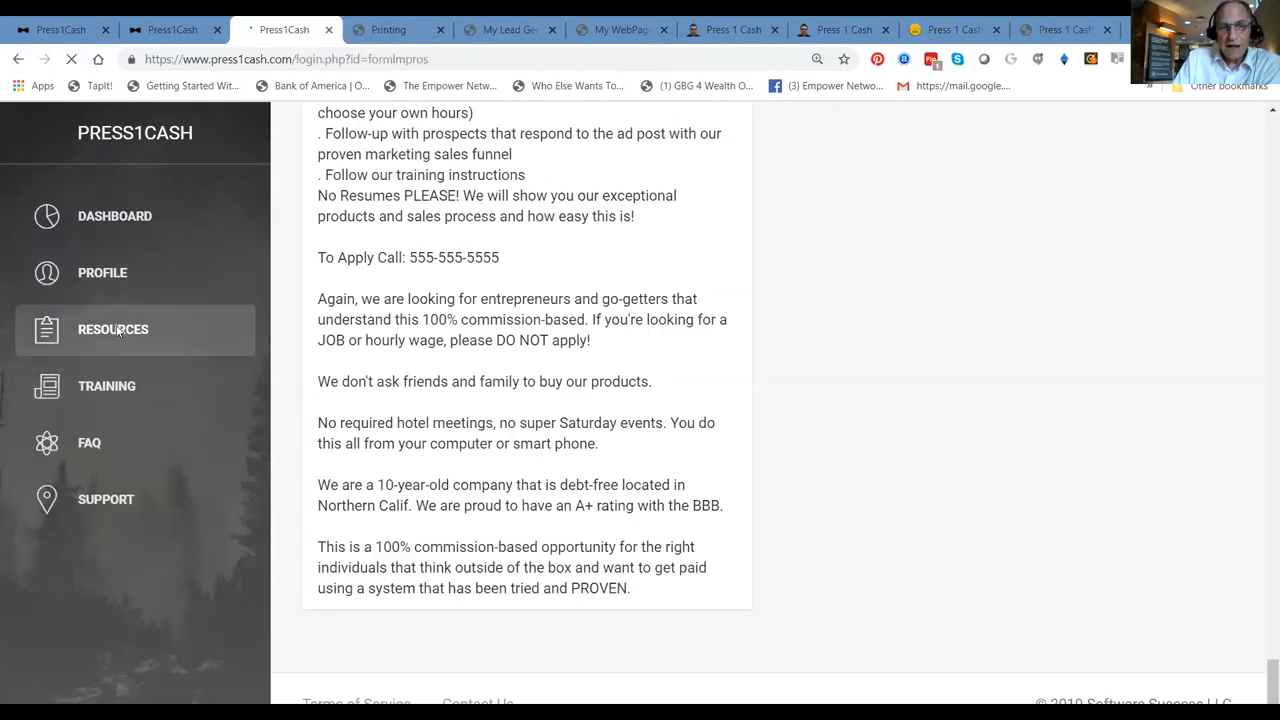
left_click(113, 329)
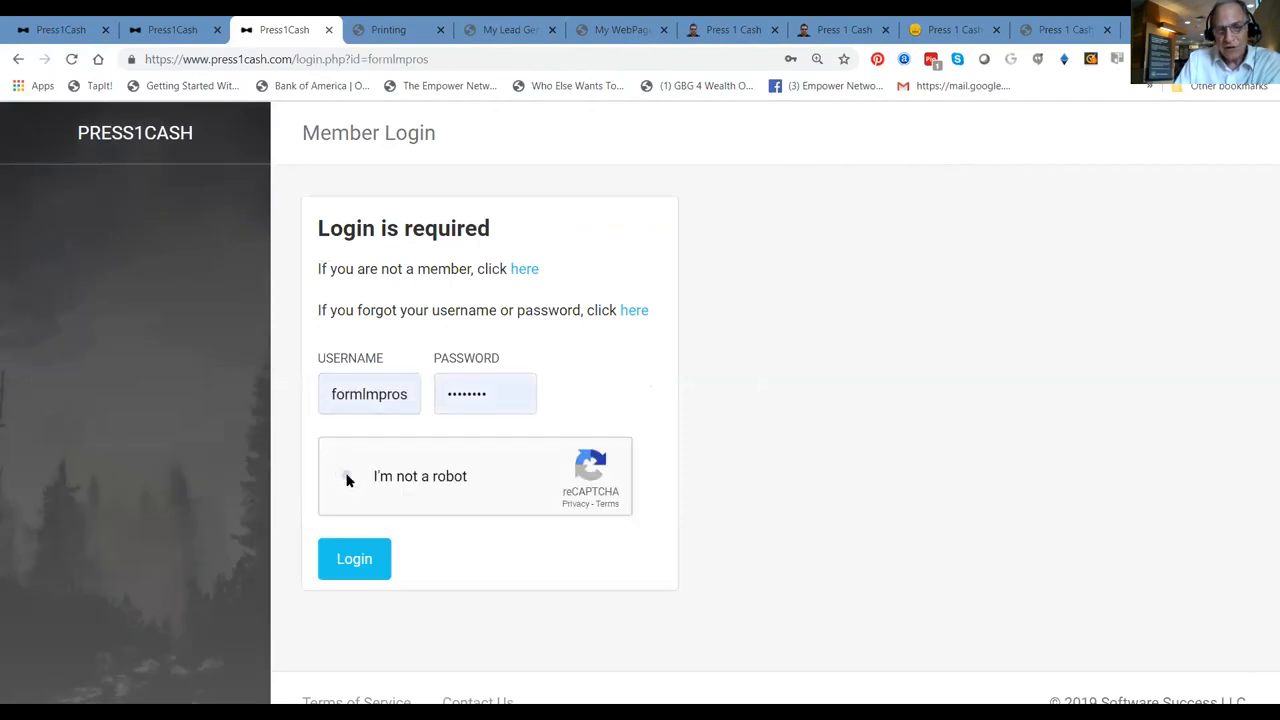
left_click(341, 476)
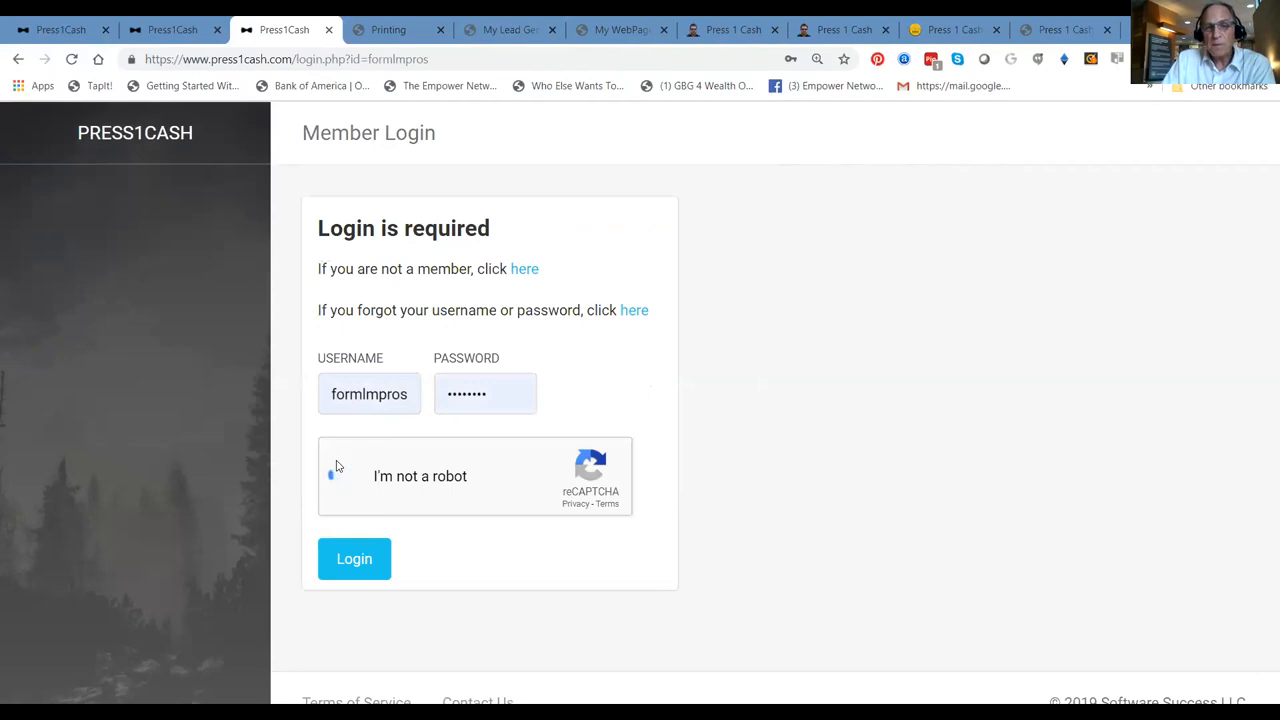
left_click(349, 475)
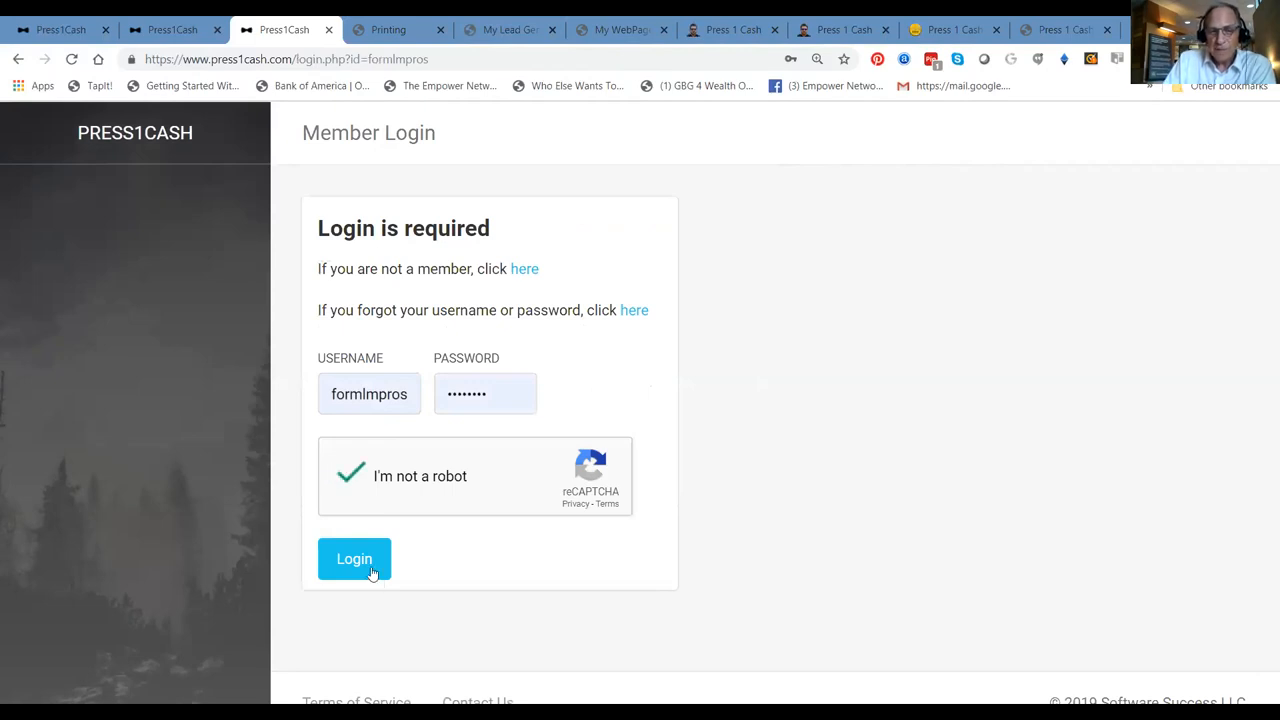
left_click(354, 558)
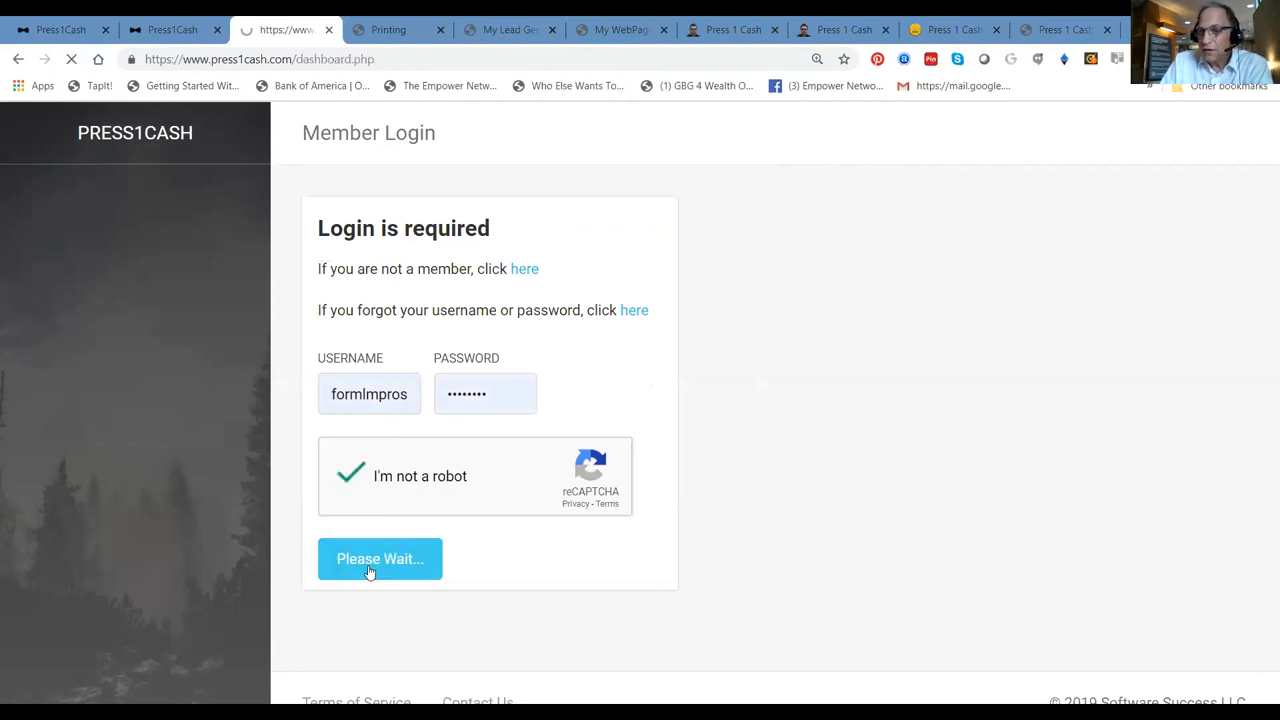
left_click(380, 558)
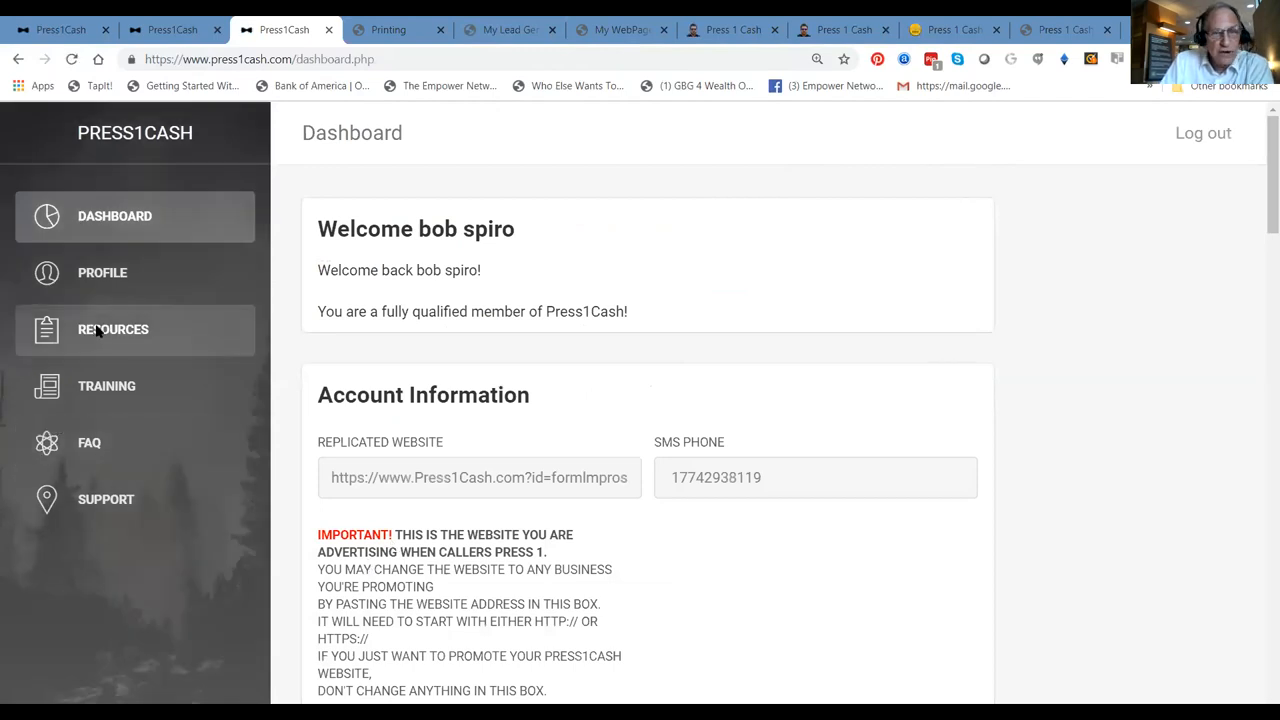
left_click(113, 329)
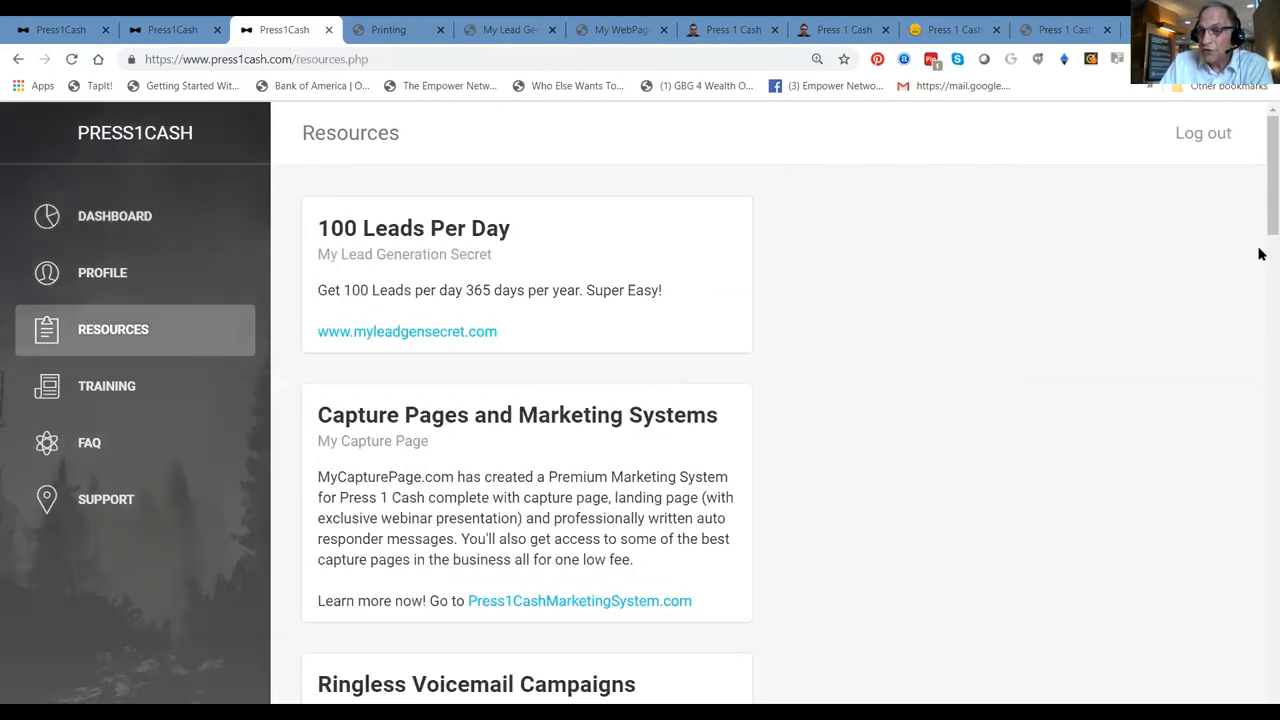
scroll("down", 3)
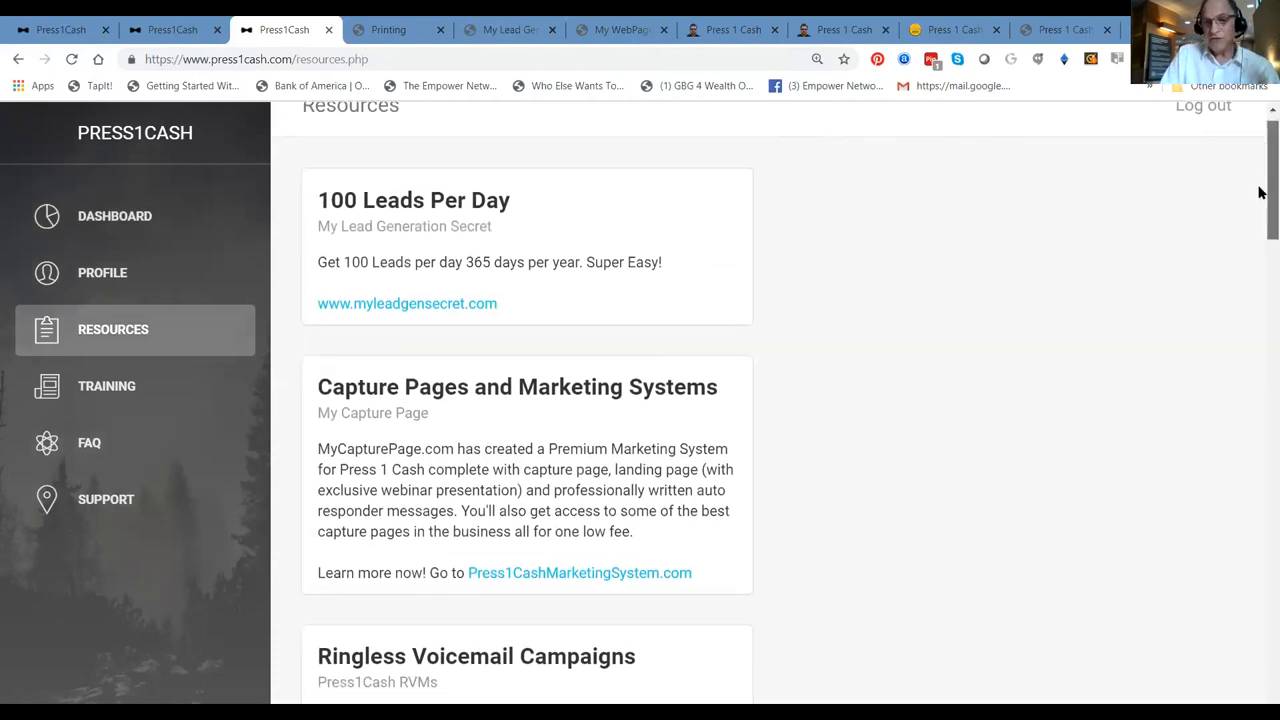
scroll("down", 3)
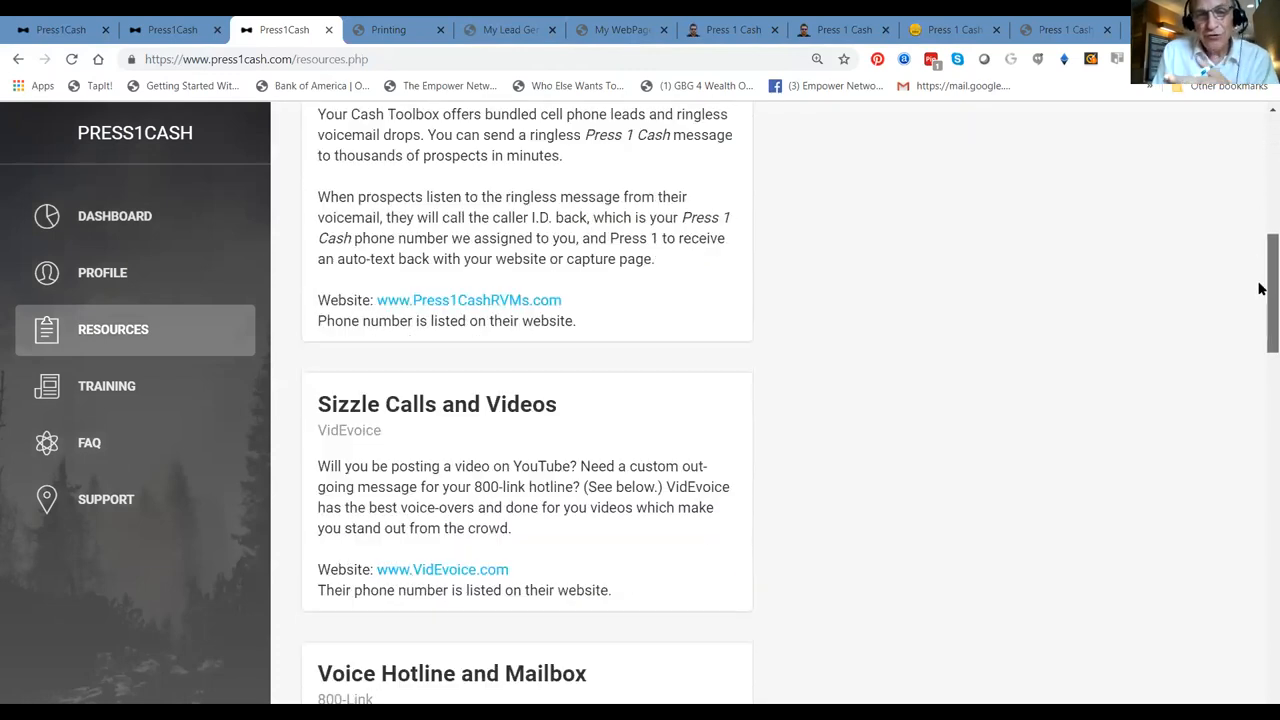
scroll("down", 3)
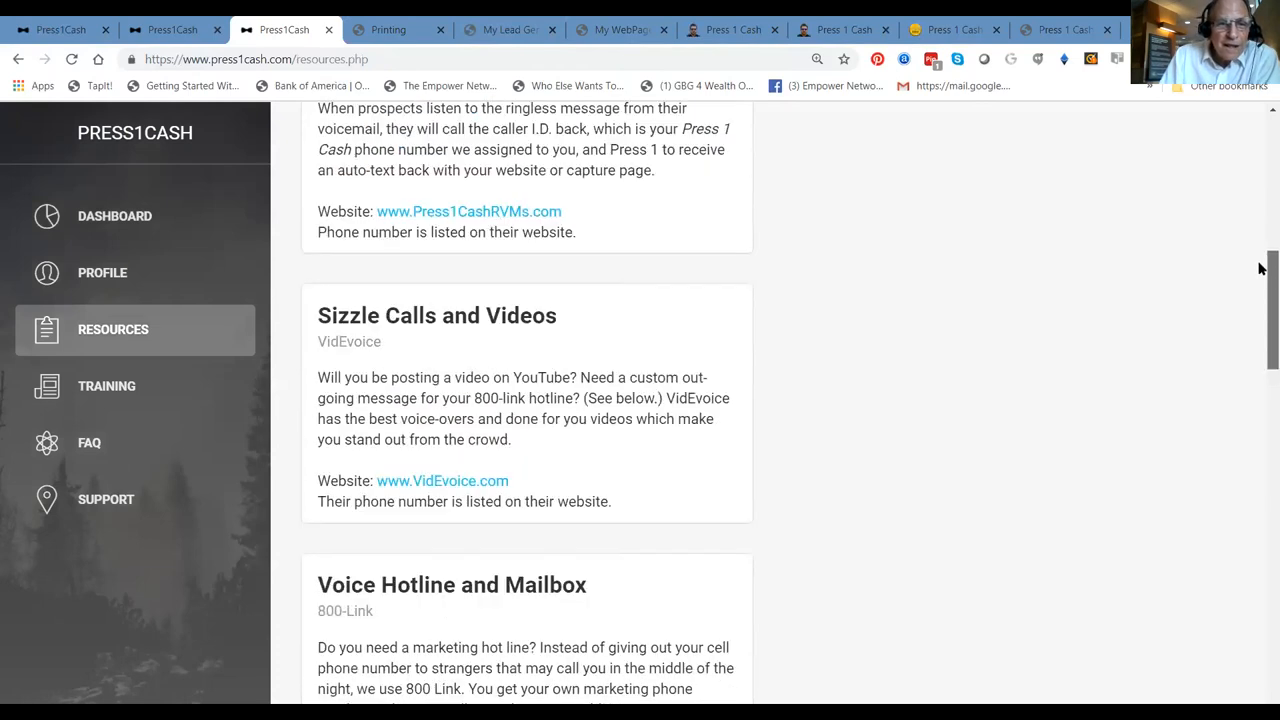
scroll("up", 3)
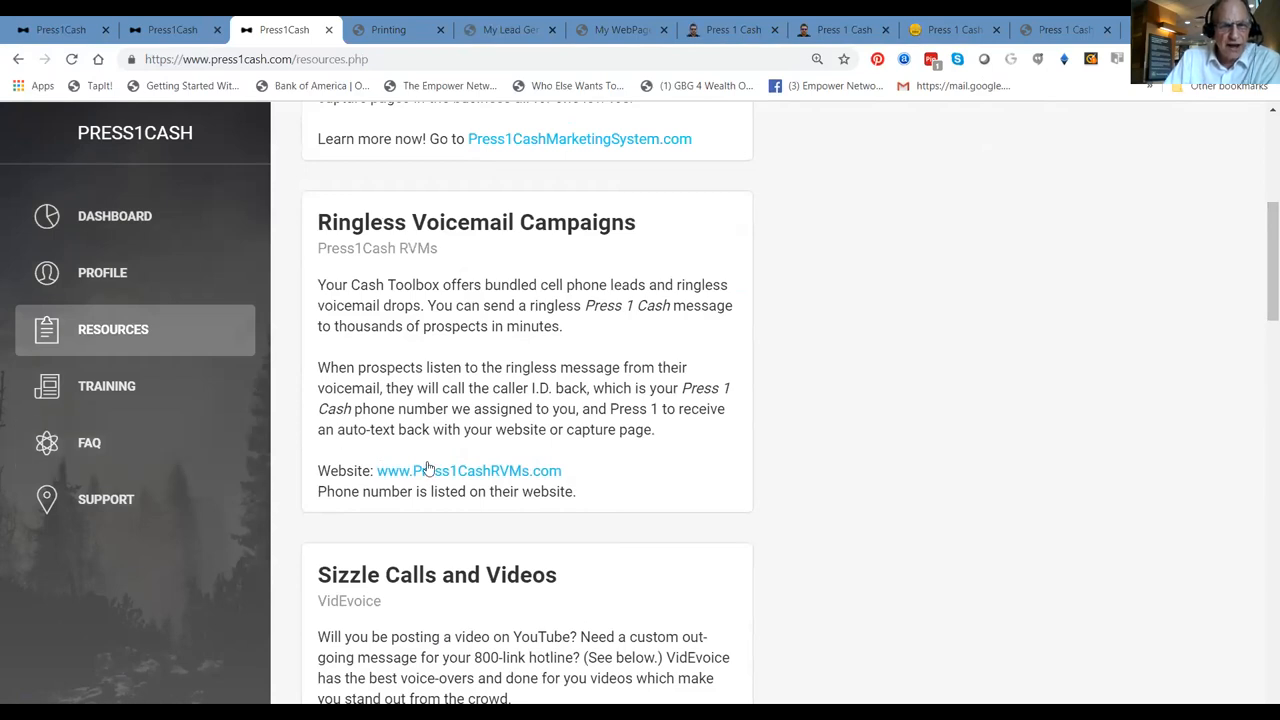
left_click(468, 470)
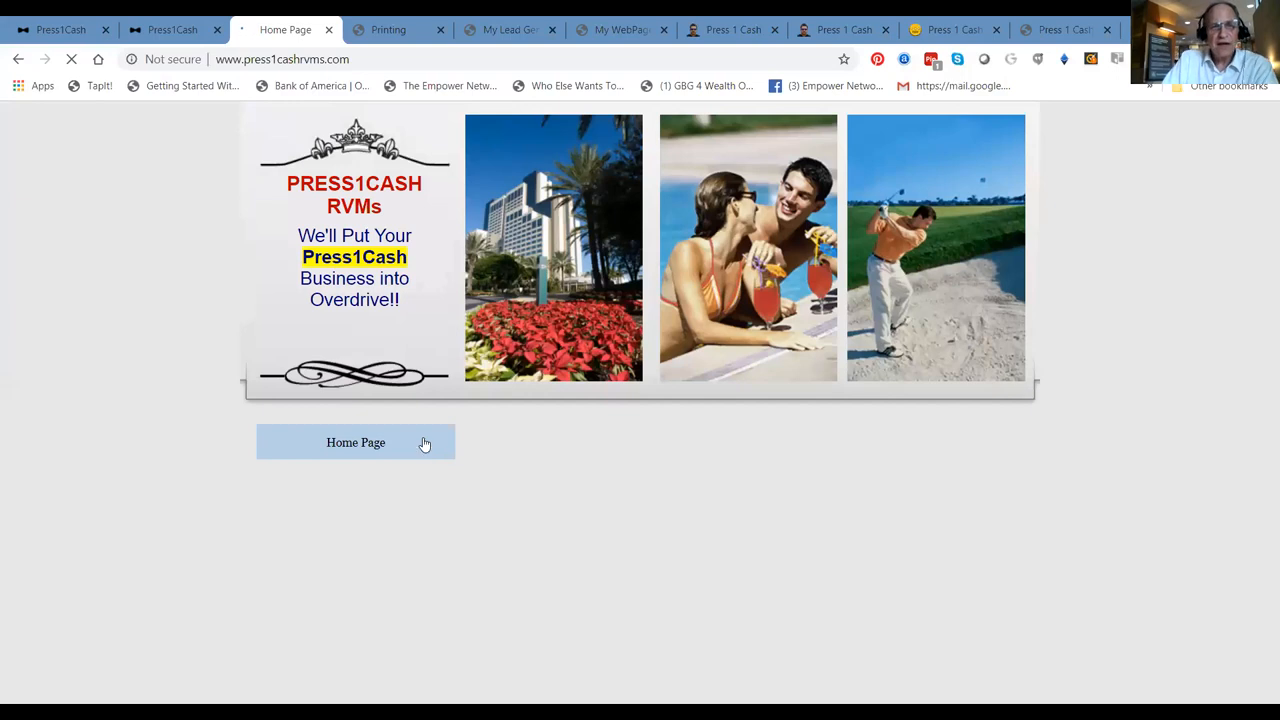
left_click(355, 442)
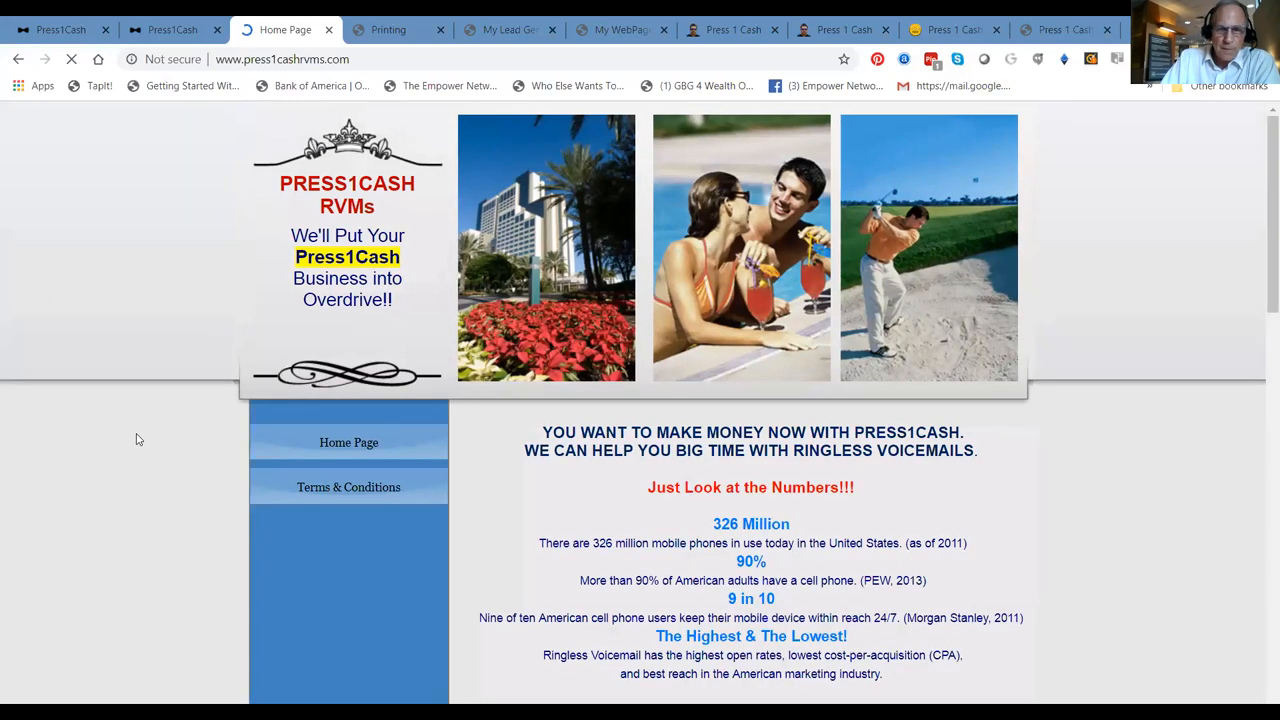
mouse_move(1261, 220)
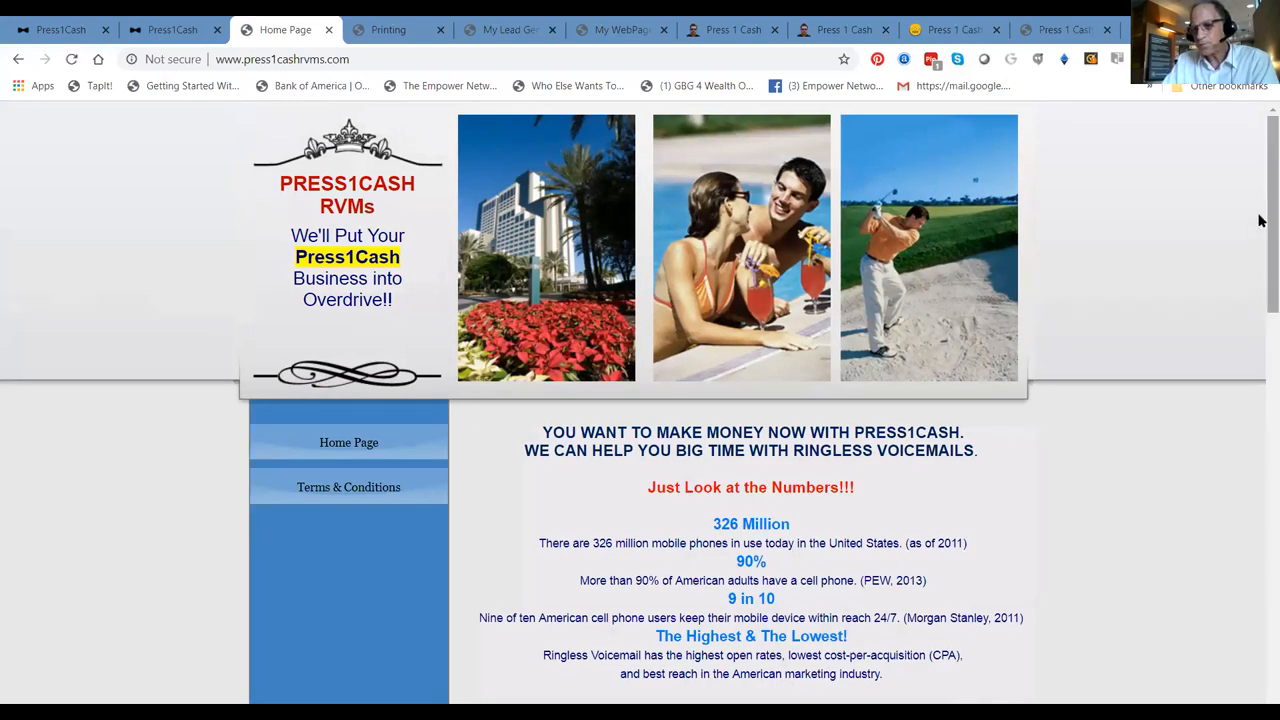
scroll("down", 3)
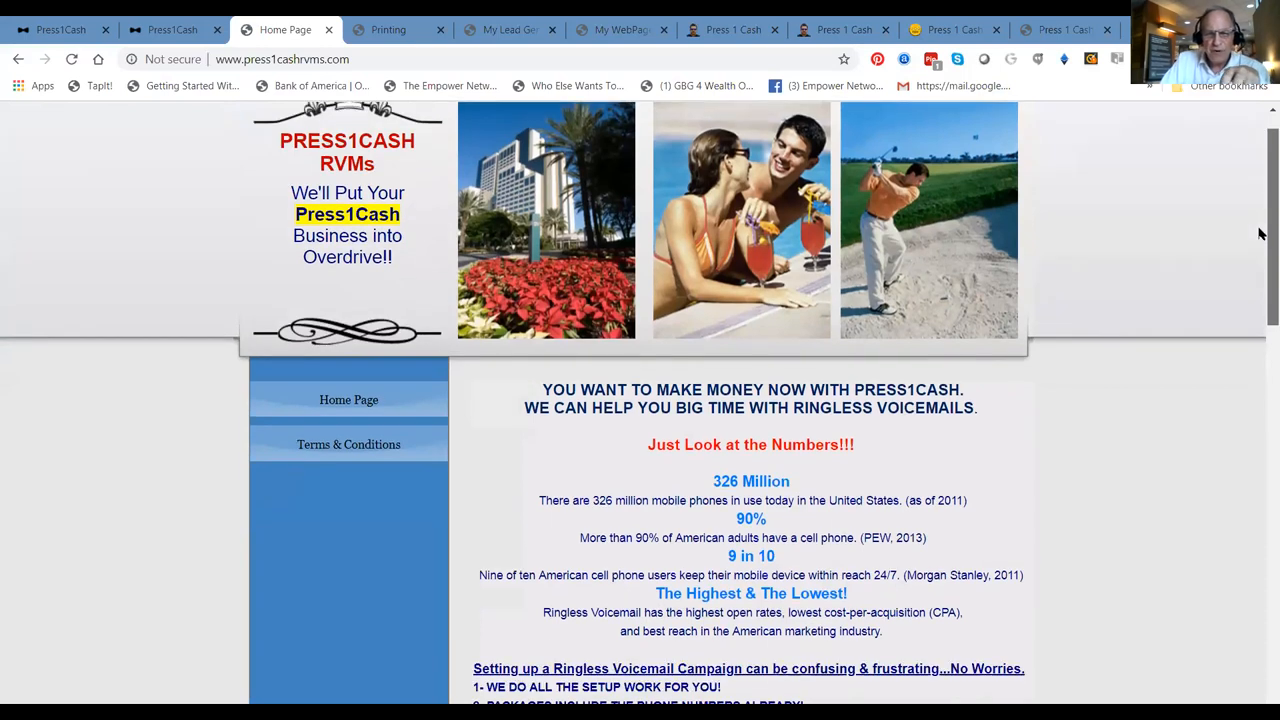
scroll("down", 3)
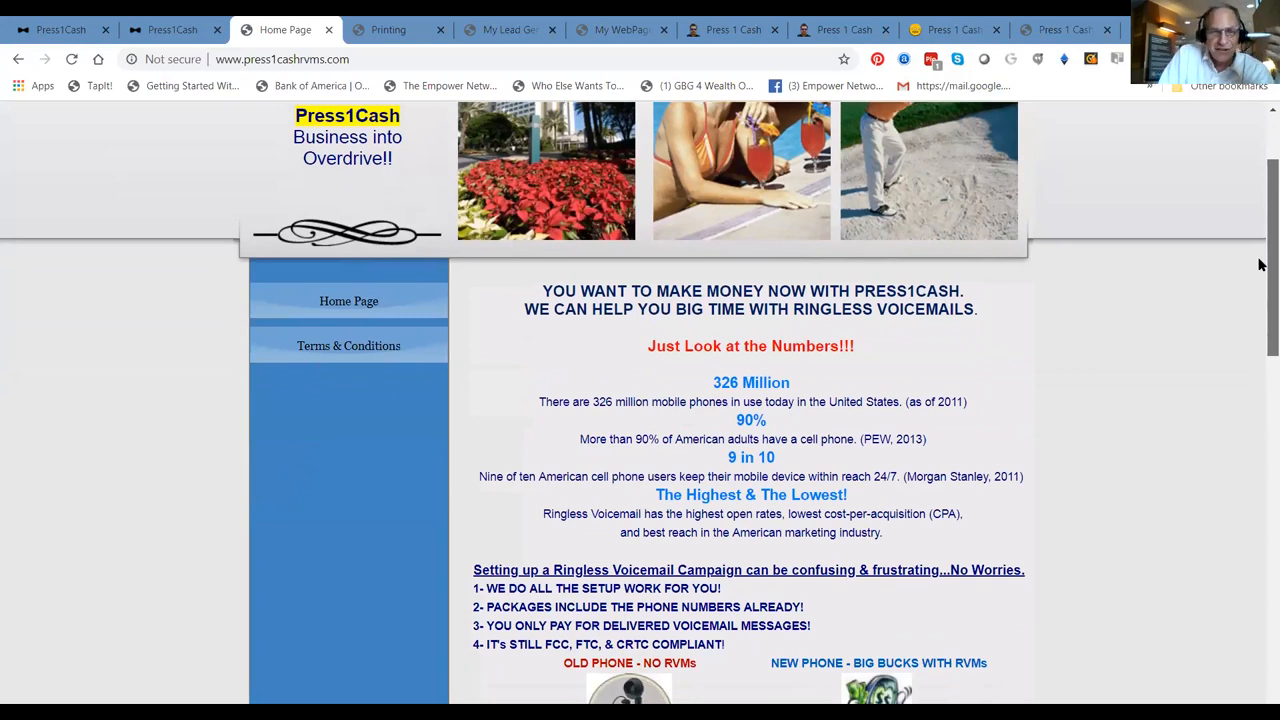
scroll("up", 3)
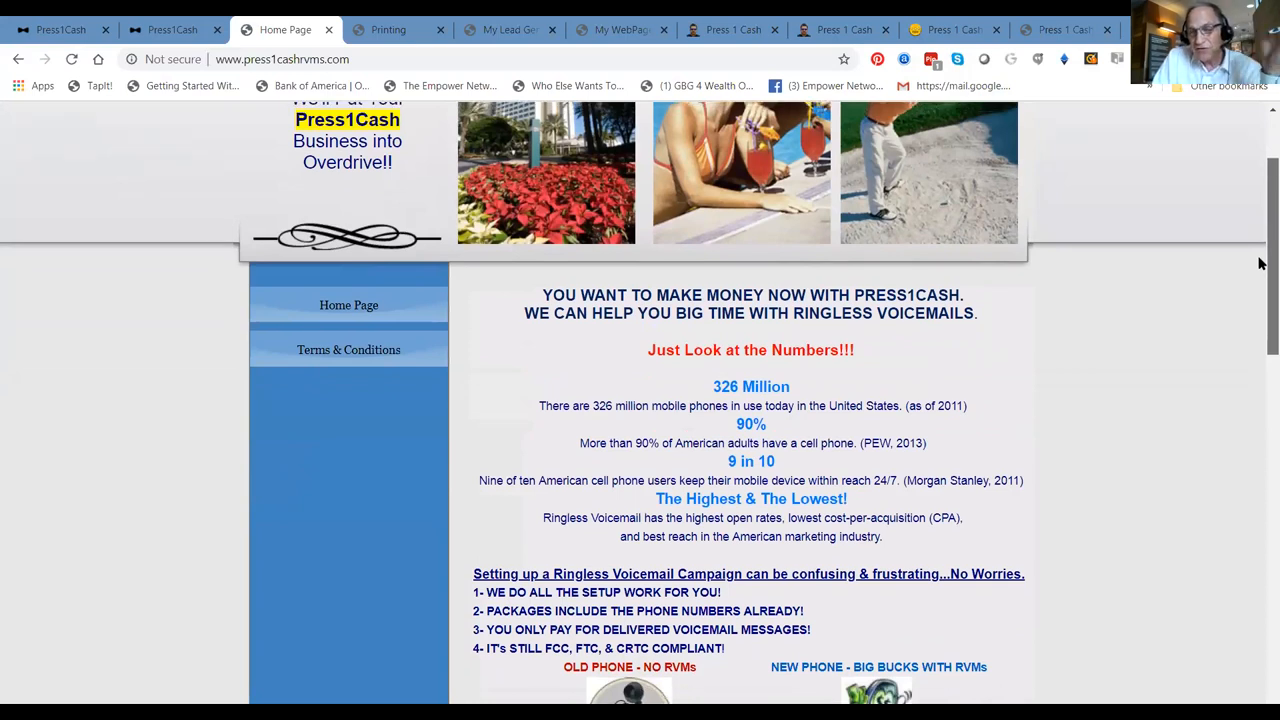
scroll("down", 3)
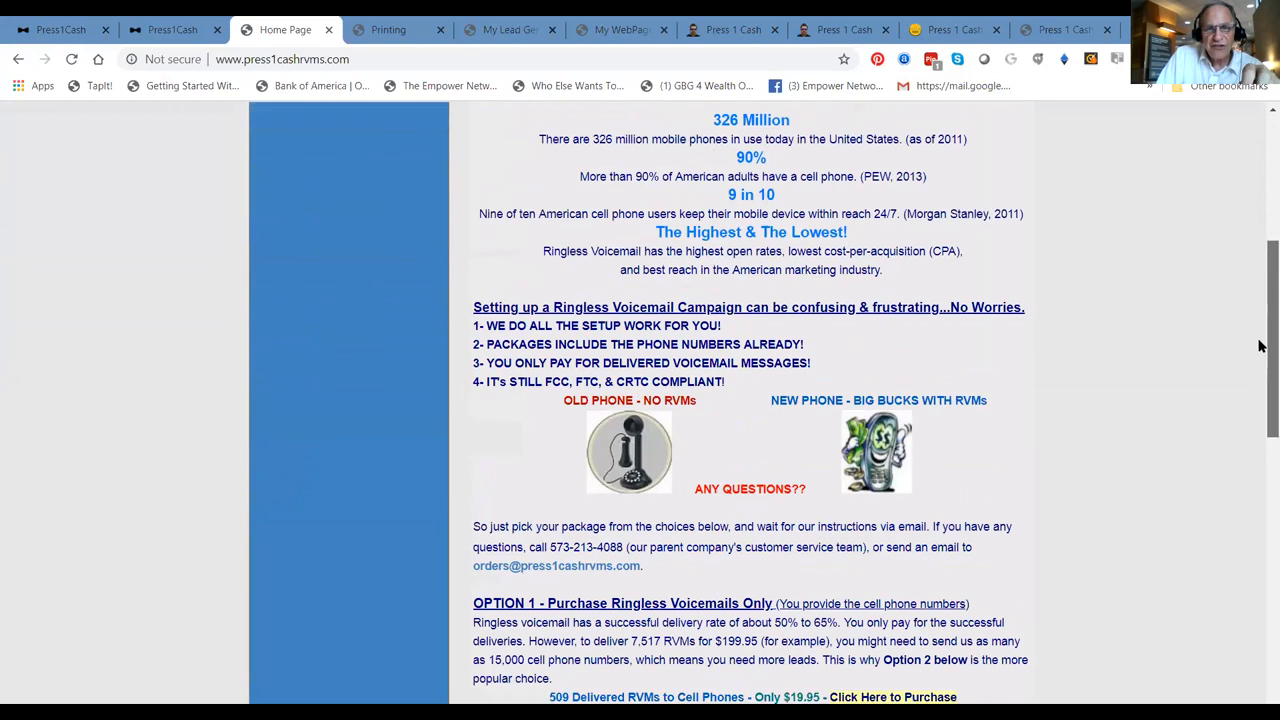
scroll("down", 3)
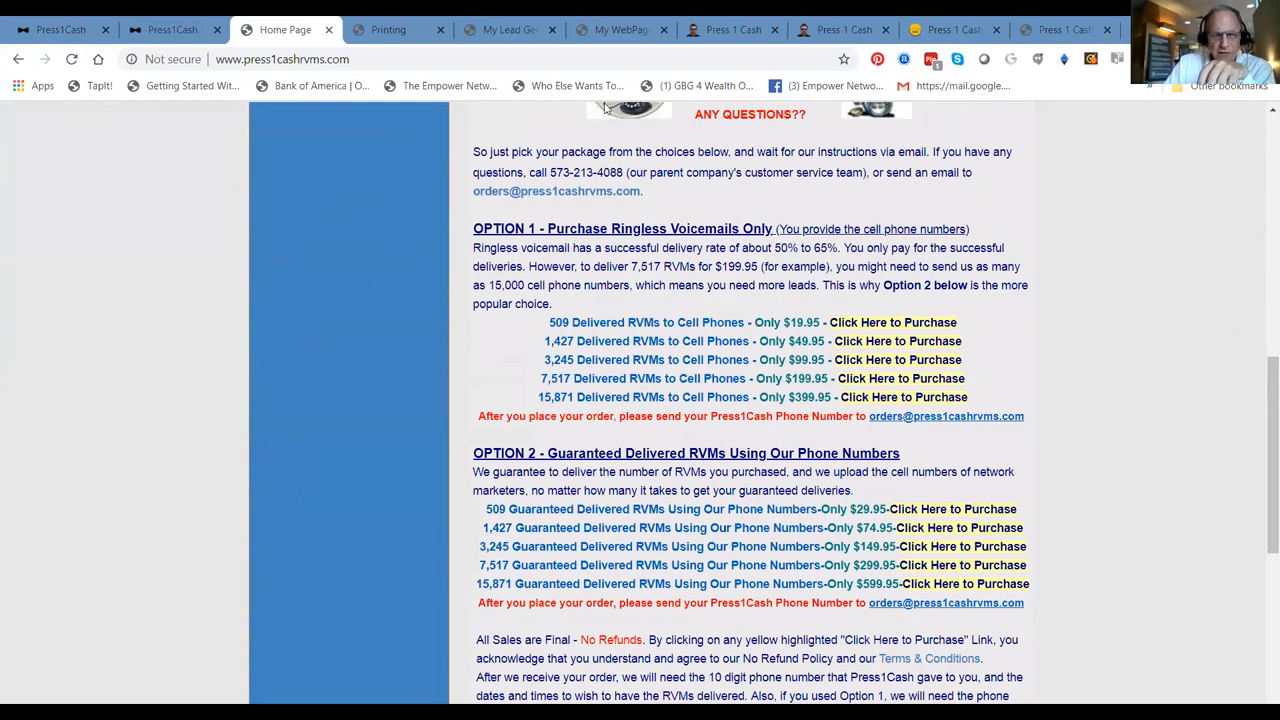
mouse_move(484, 334)
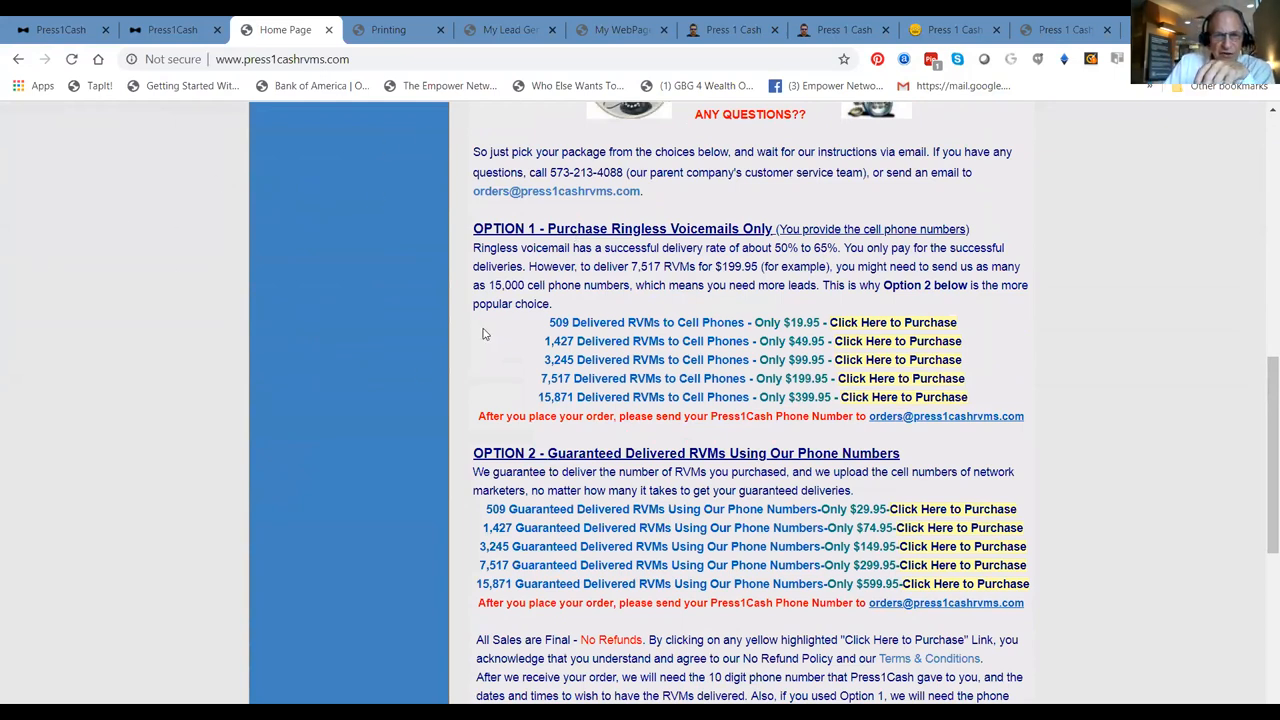
mouse_move(460, 113)
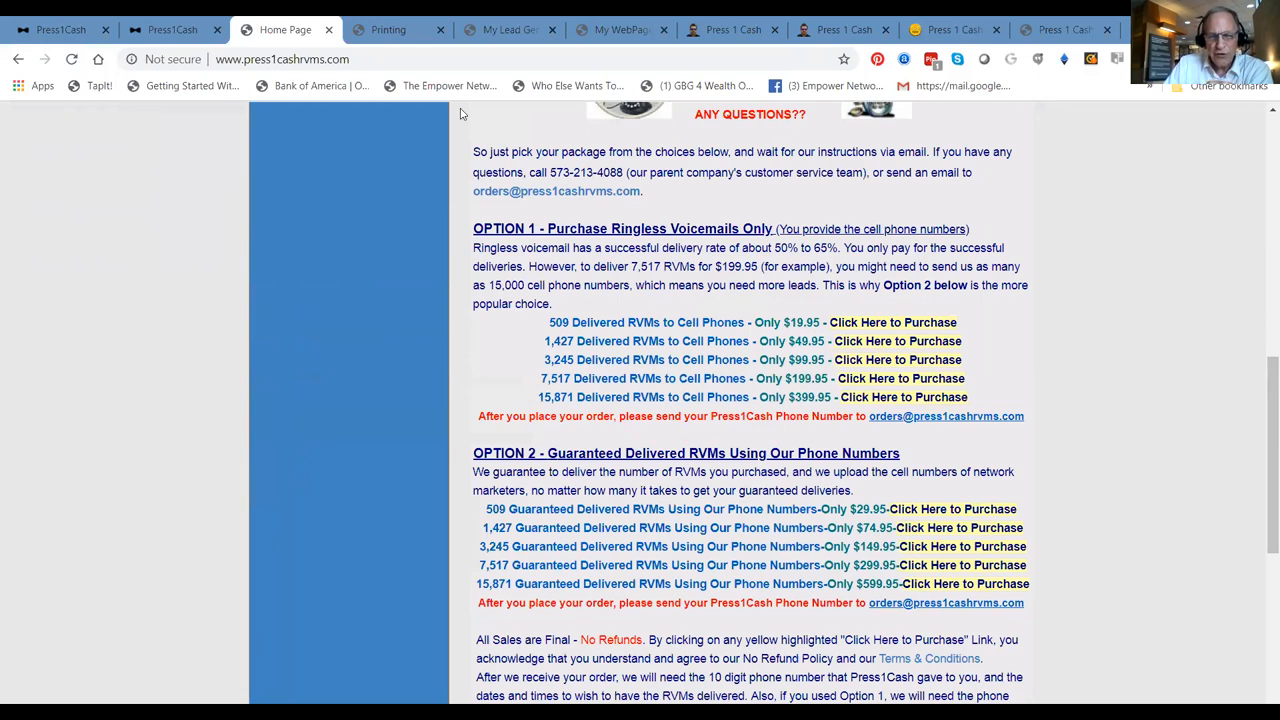
mouse_move(893, 311)
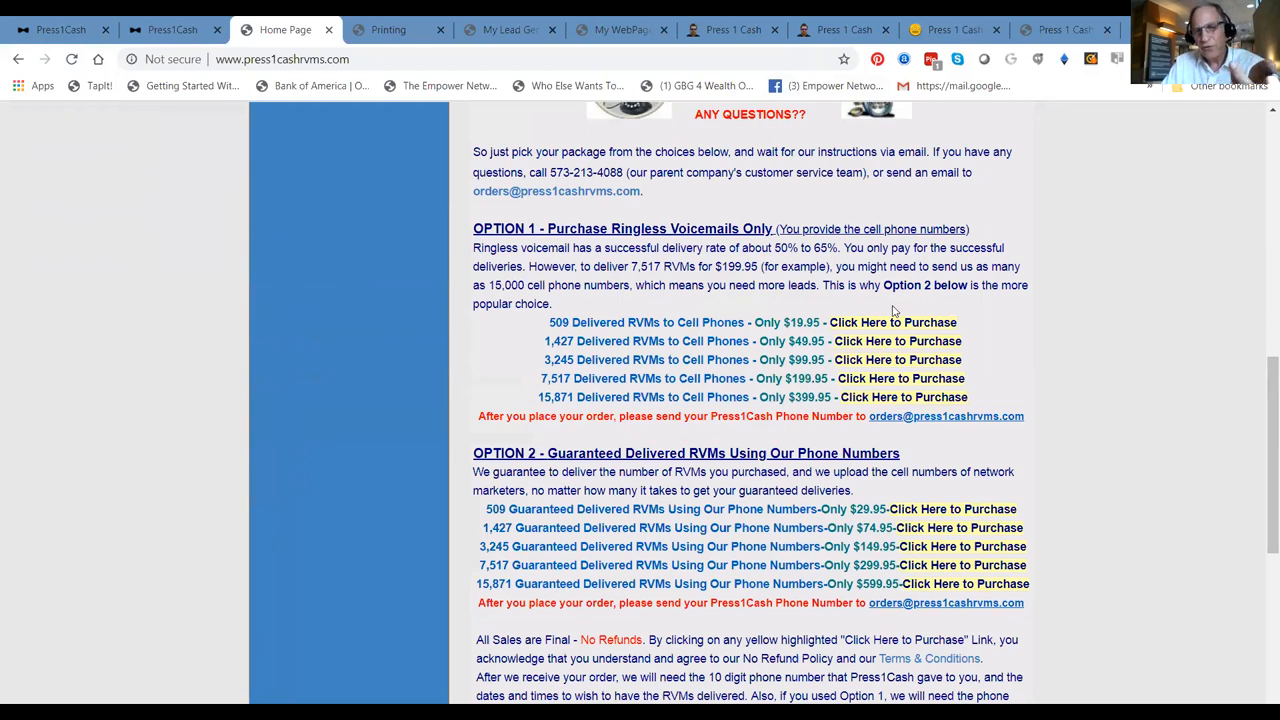
mouse_move(535, 344)
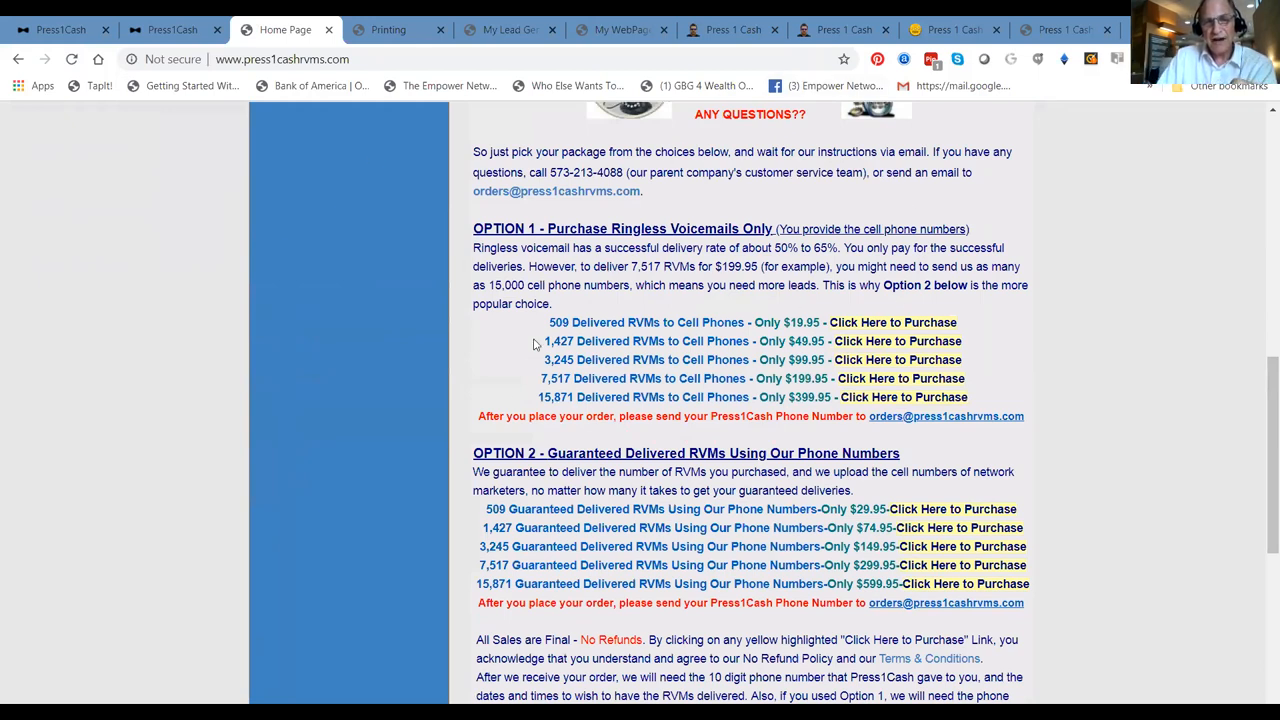
mouse_move(808, 336)
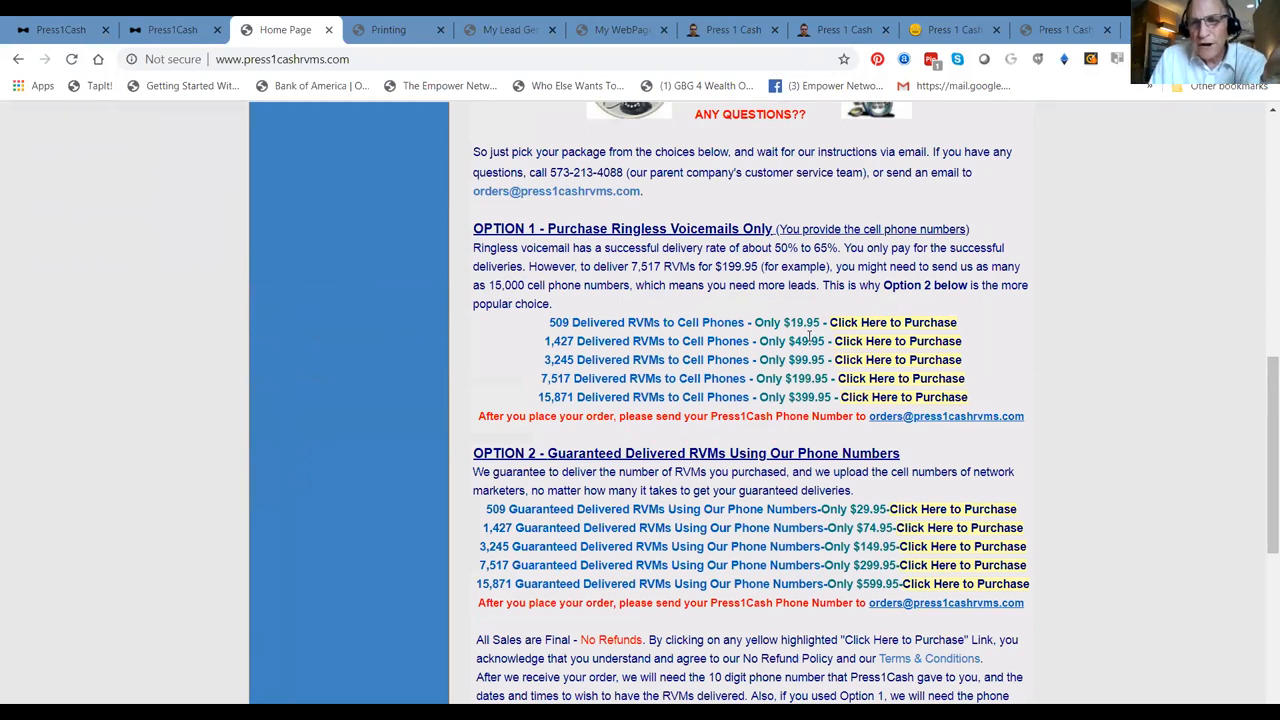
mouse_move(810, 333)
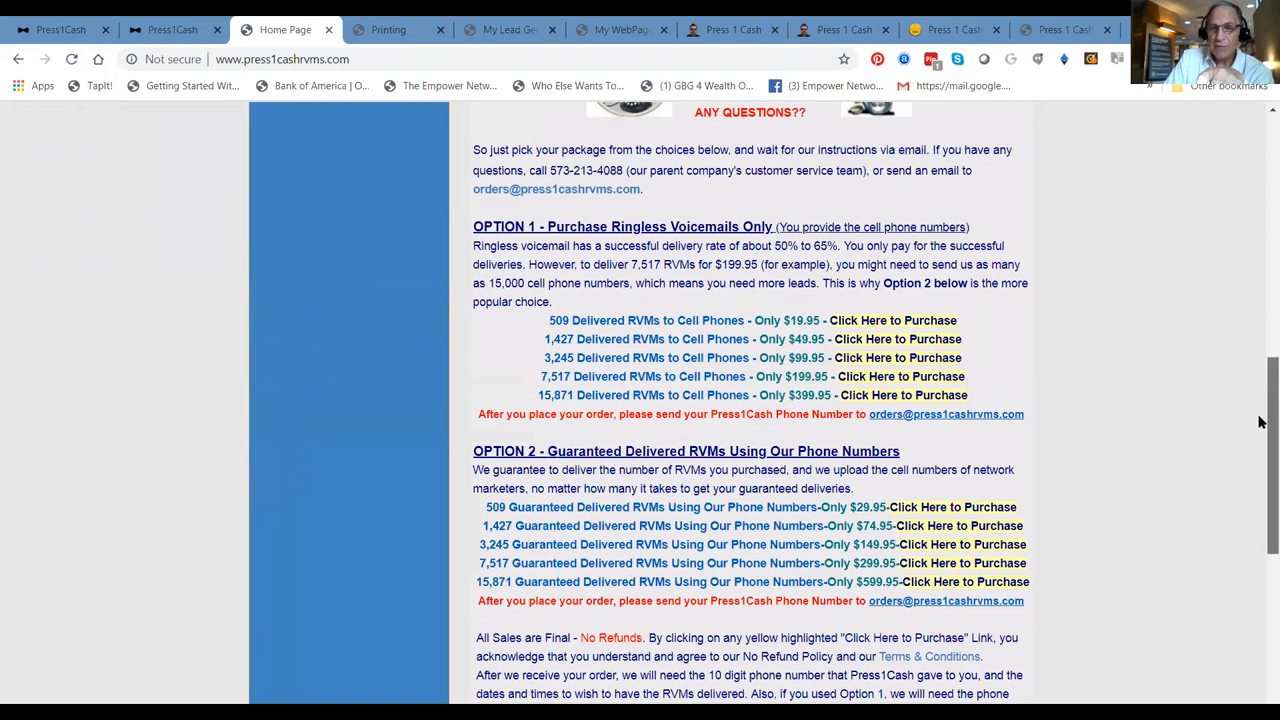
Scroll down to the Option 2 guaranteed-delivery RVM packages and sample messages
scroll("down", 3)
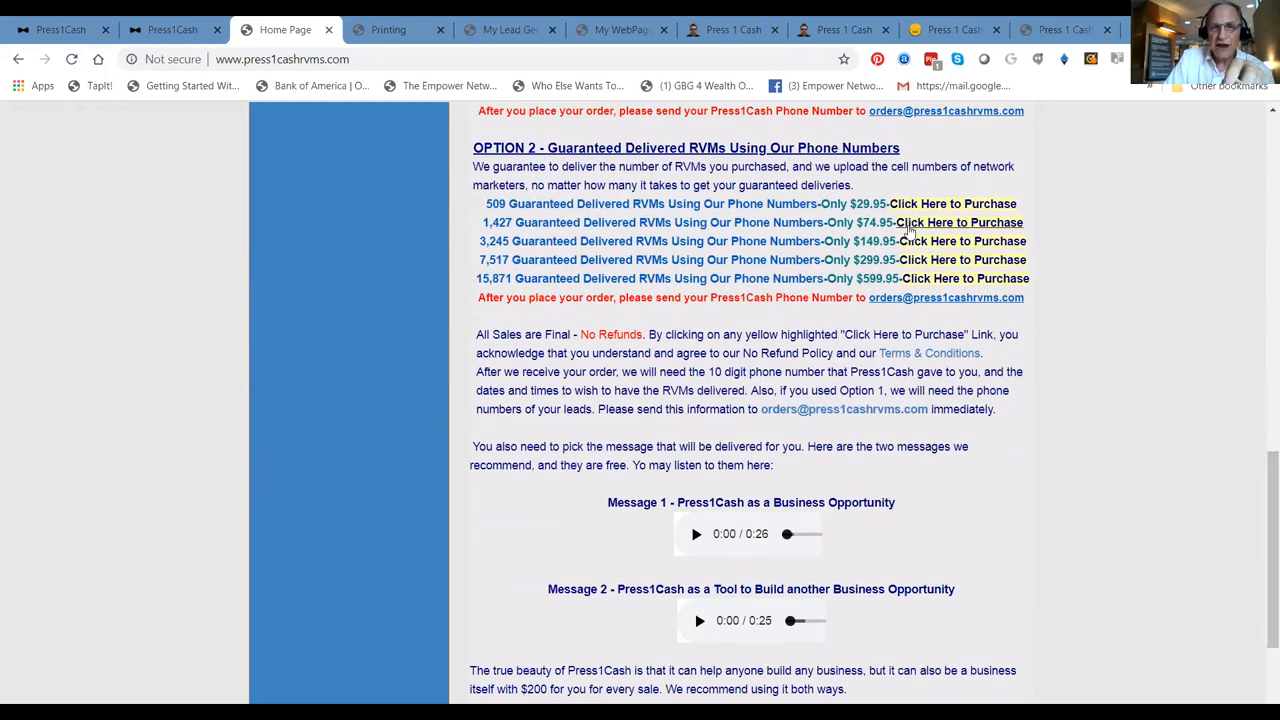
mouse_move(680, 165)
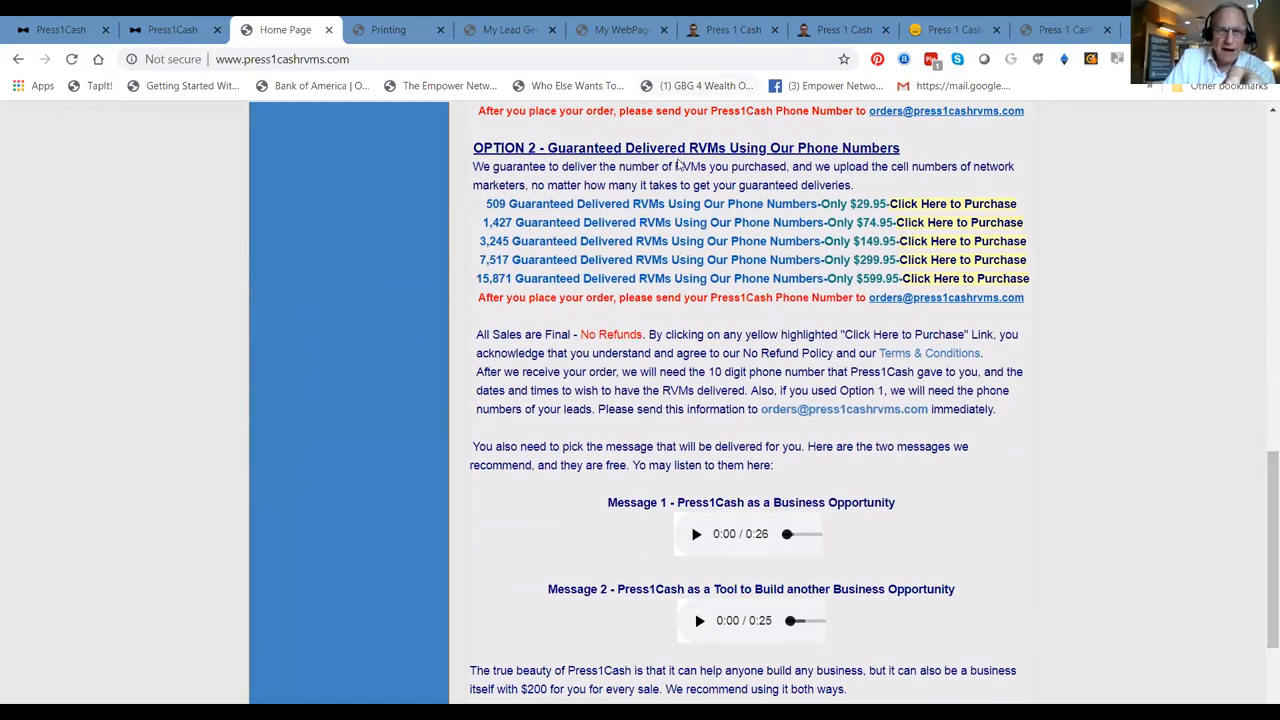
mouse_move(520, 25)
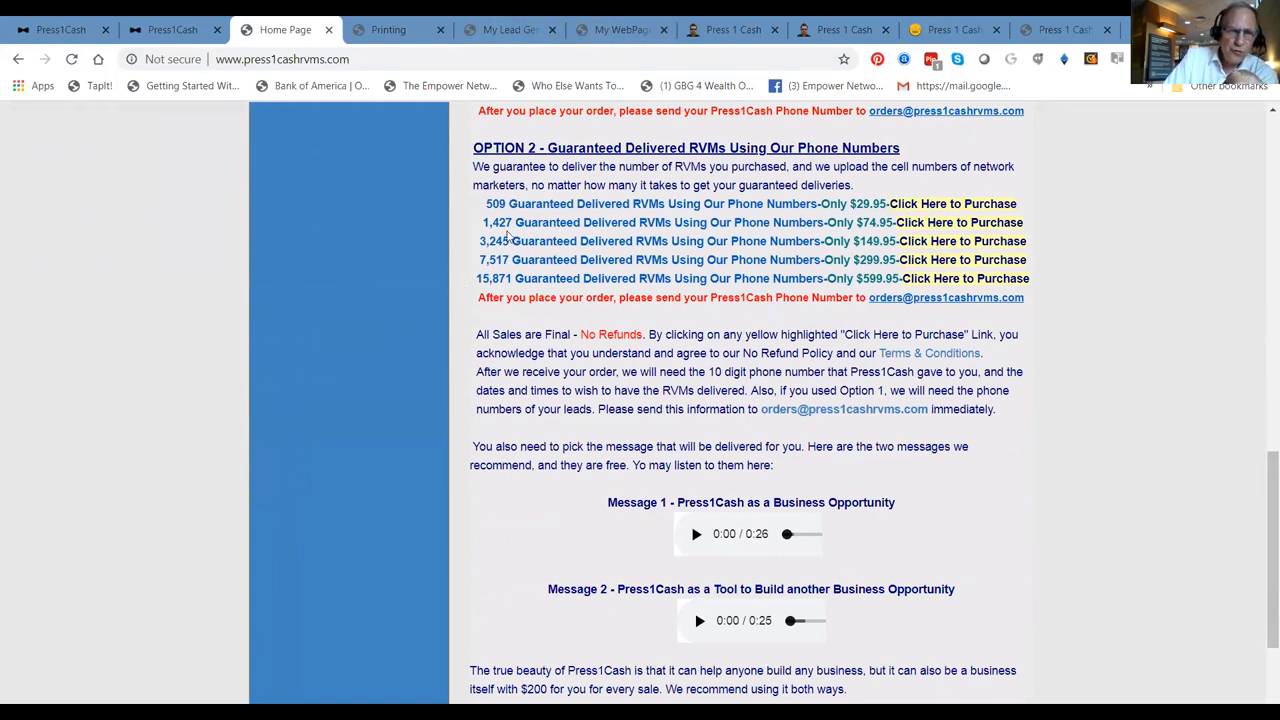
mouse_move(647, 239)
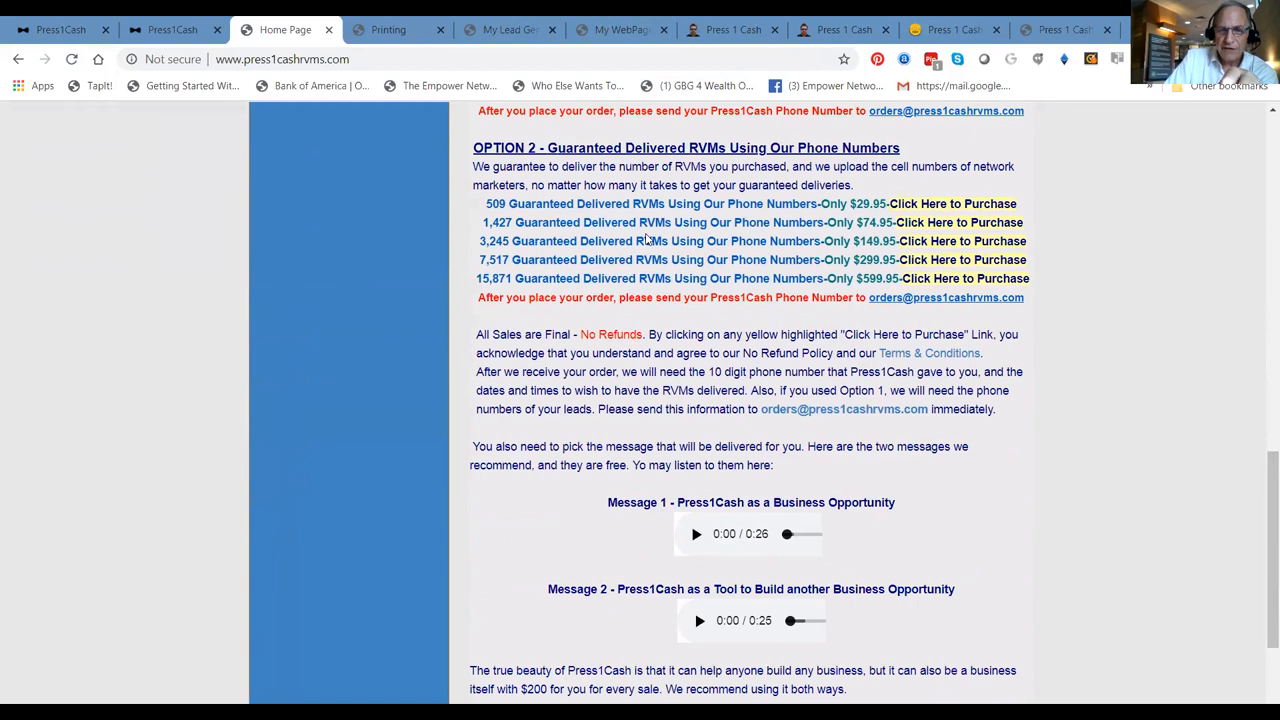
mouse_move(680, 240)
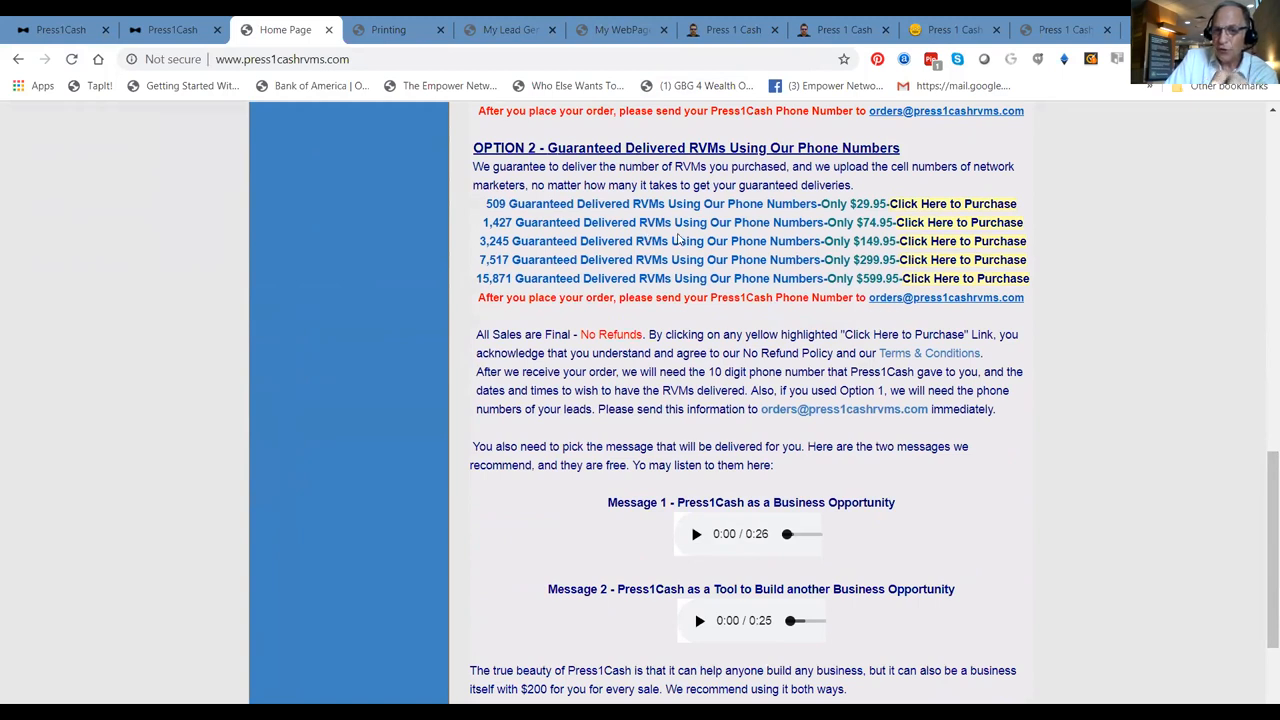
mouse_move(852, 241)
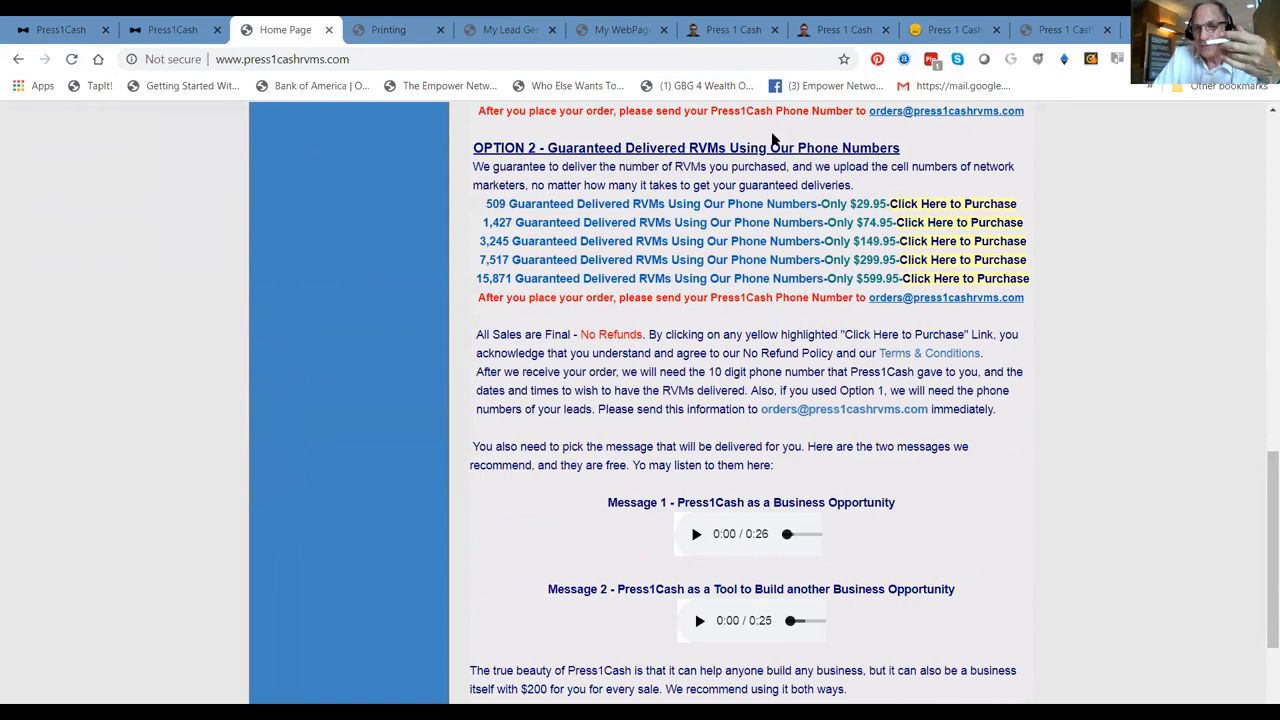
mouse_move(363, 192)
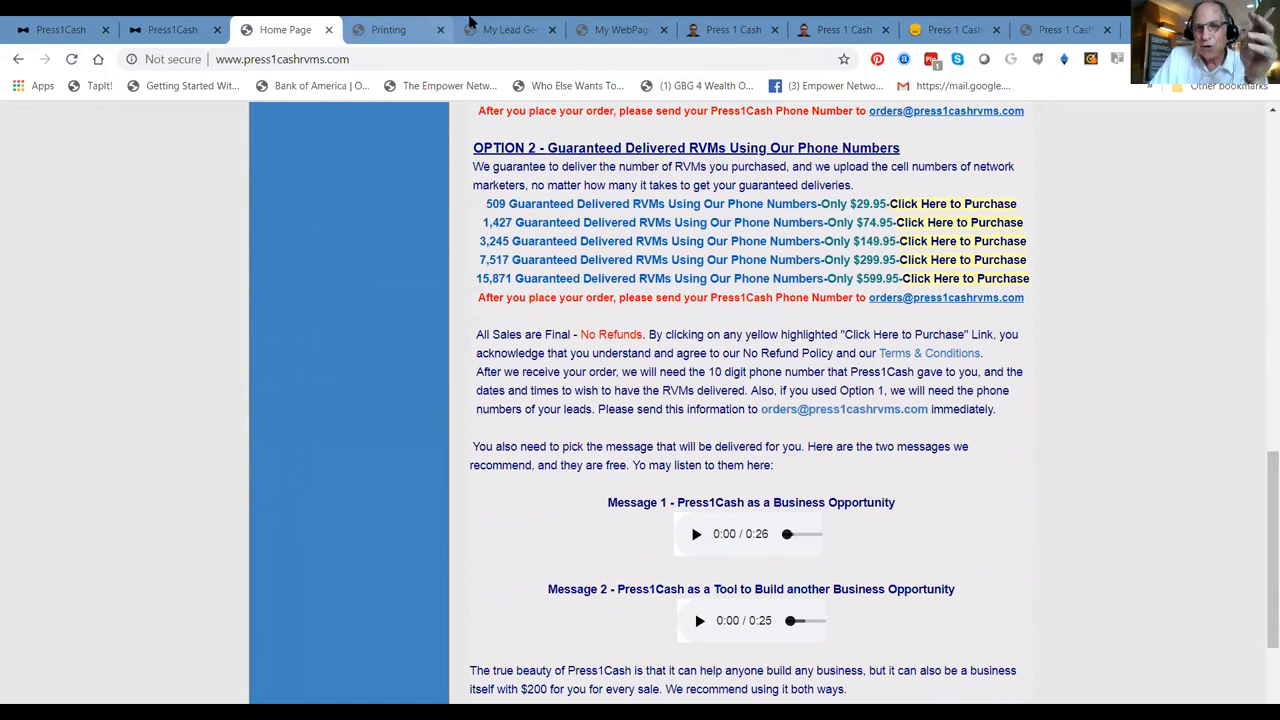
mouse_move(510, 29)
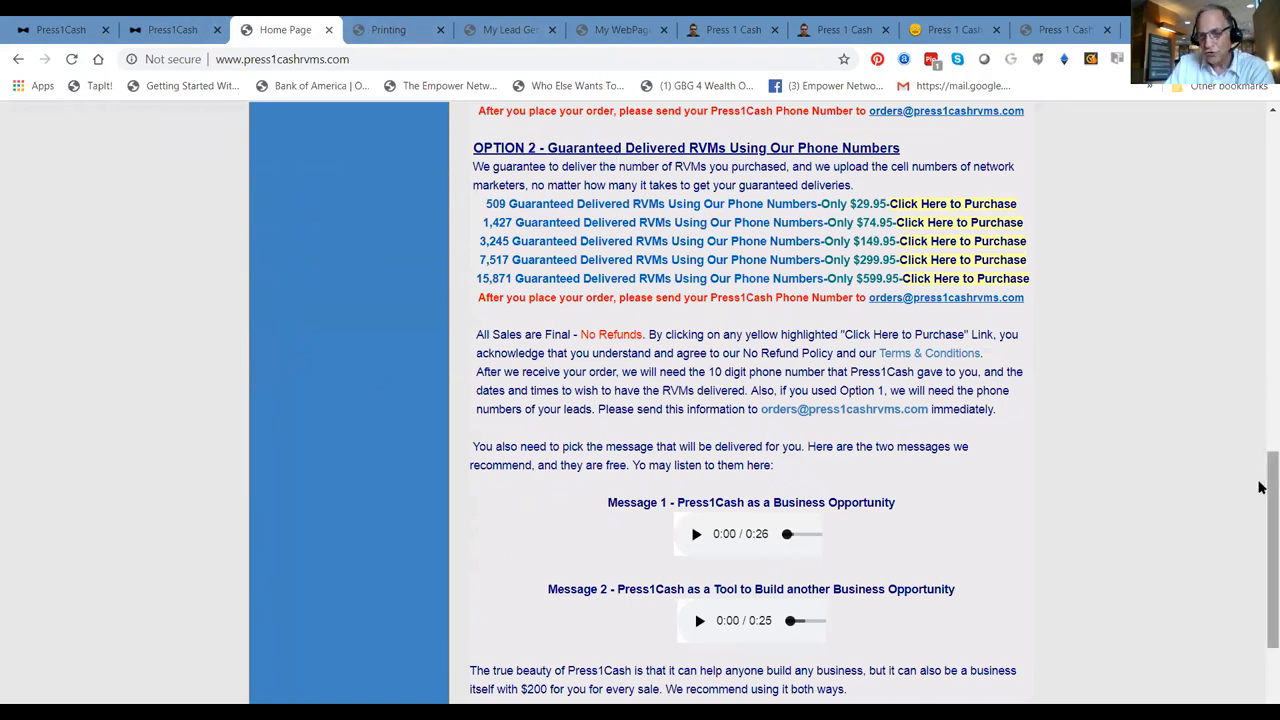
Scroll to the page bottom showing the Message 1 and 2 players and footer
scroll("down", 3)
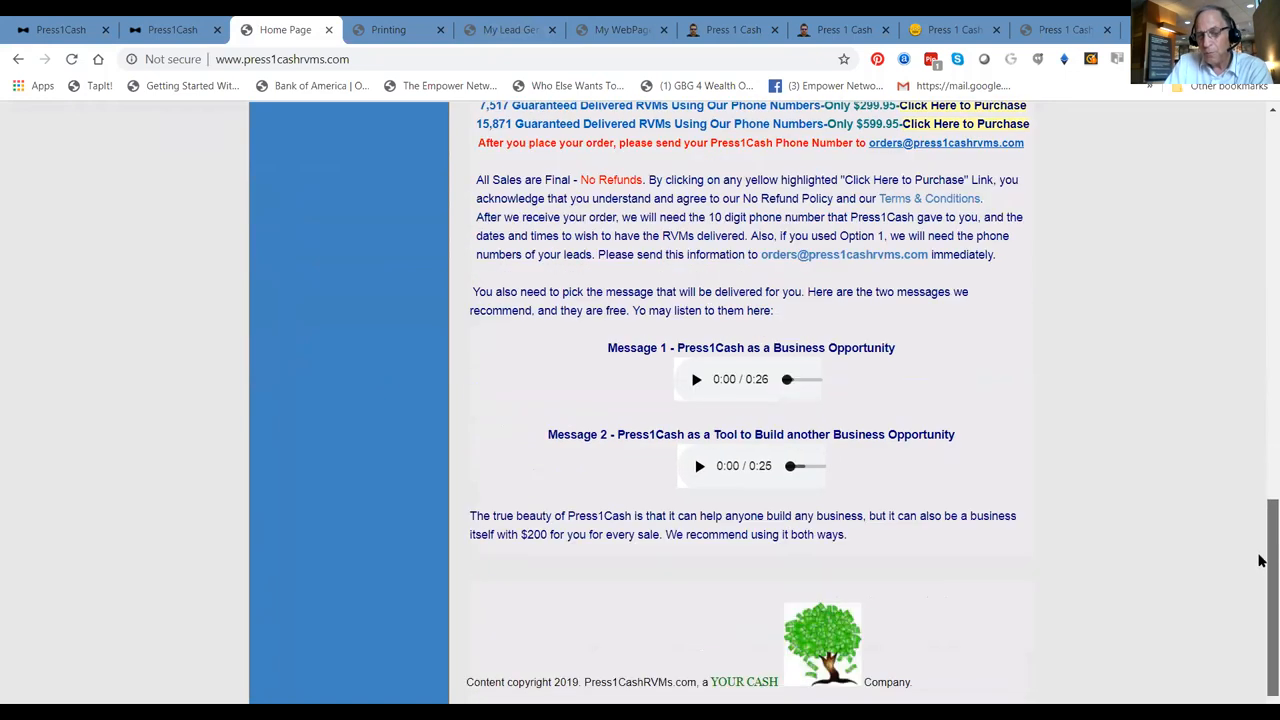
scroll("down", 3)
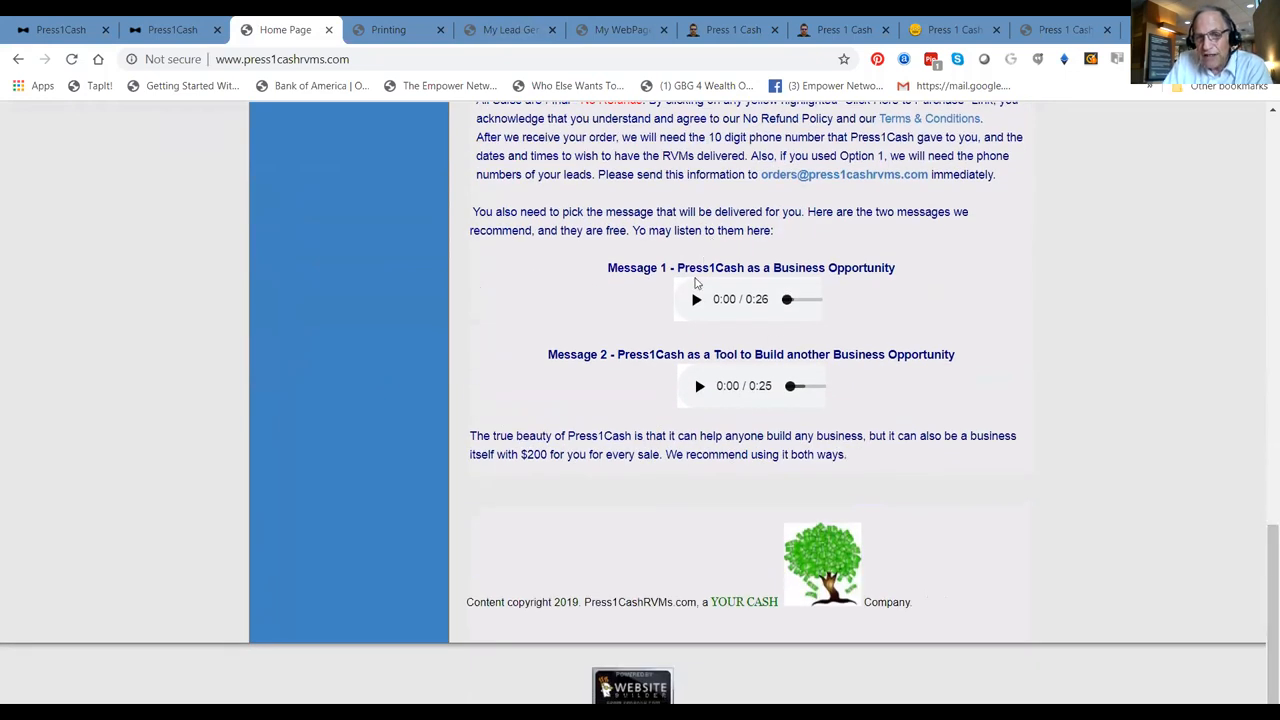
mouse_move(883, 291)
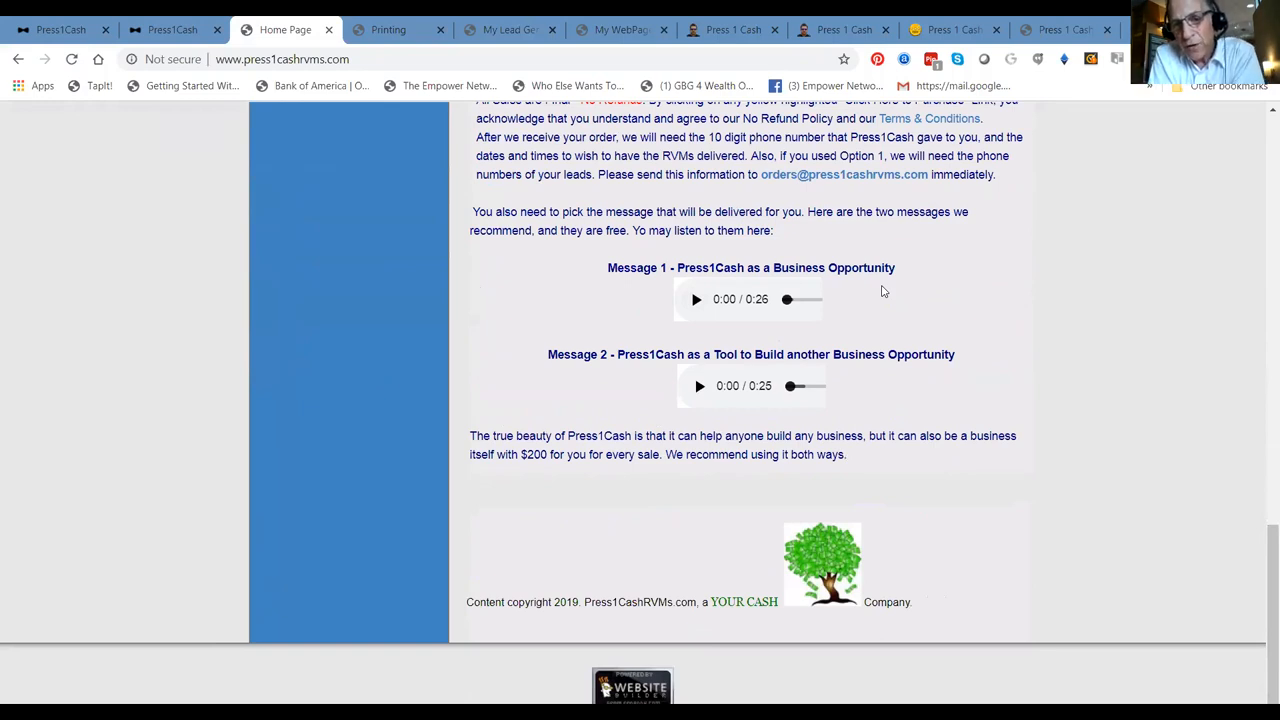
mouse_move(661, 243)
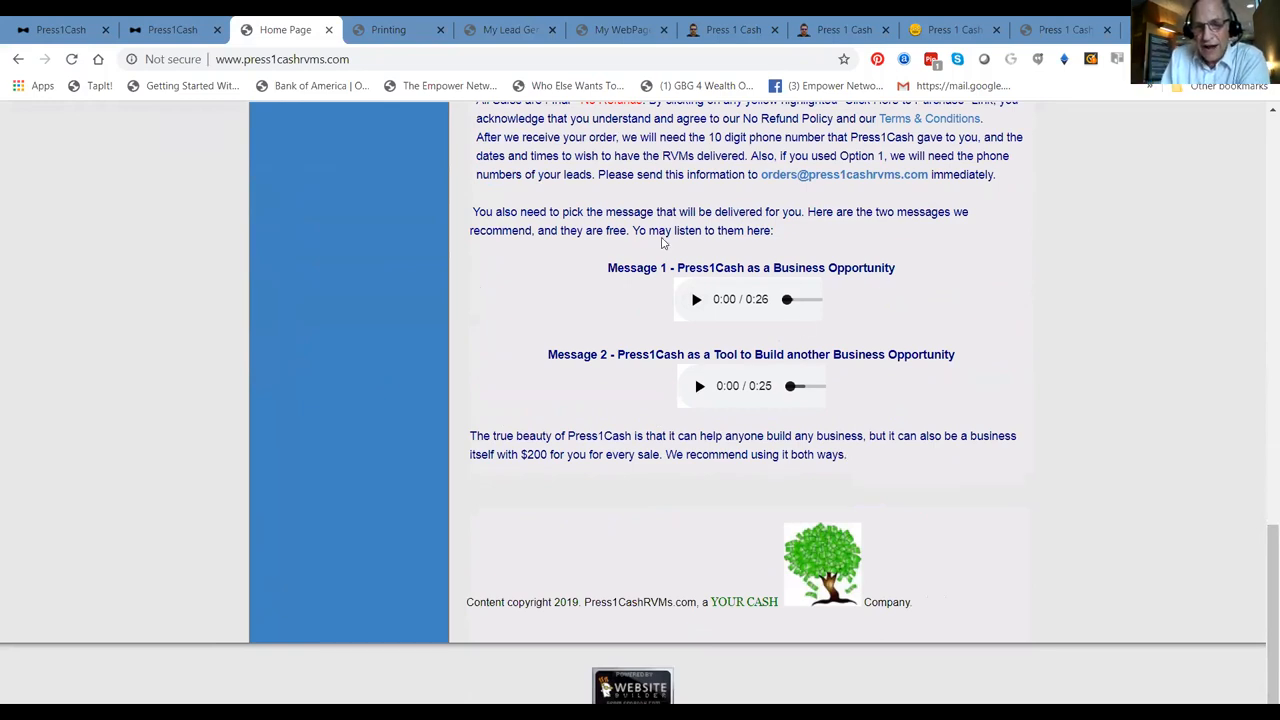
mouse_move(742, 188)
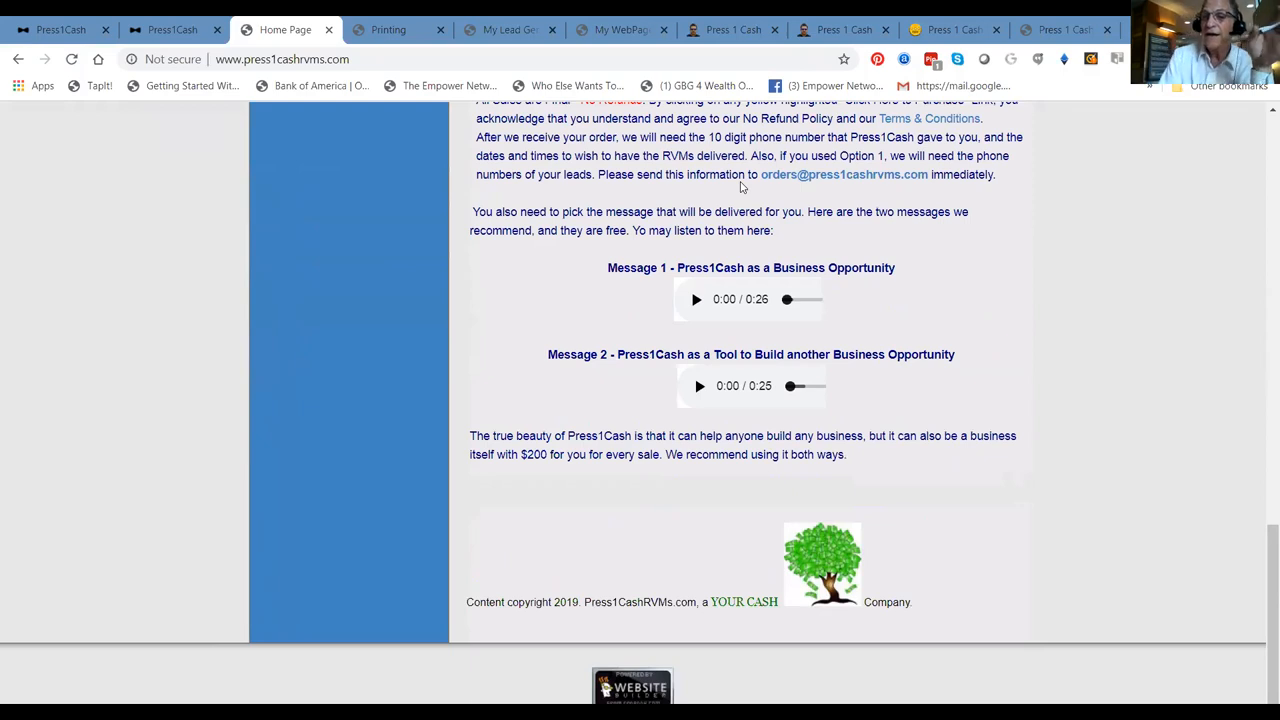
mouse_move(757, 191)
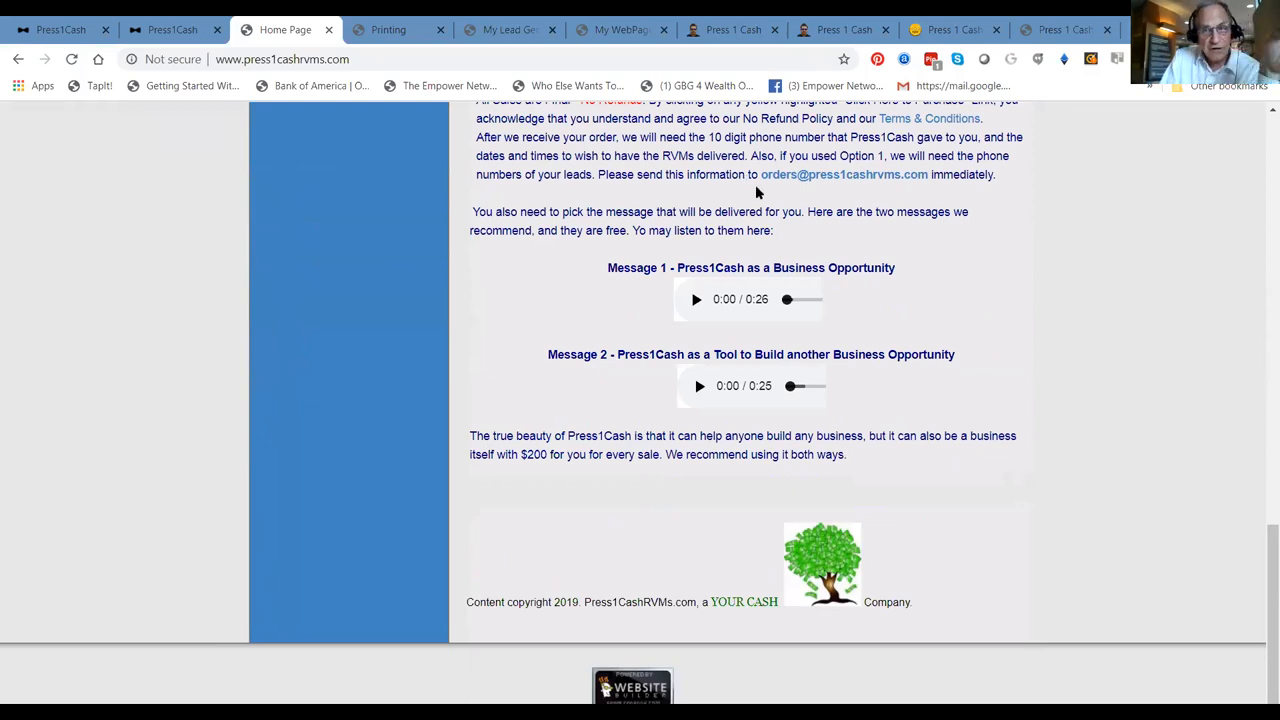
mouse_move(1260, 271)
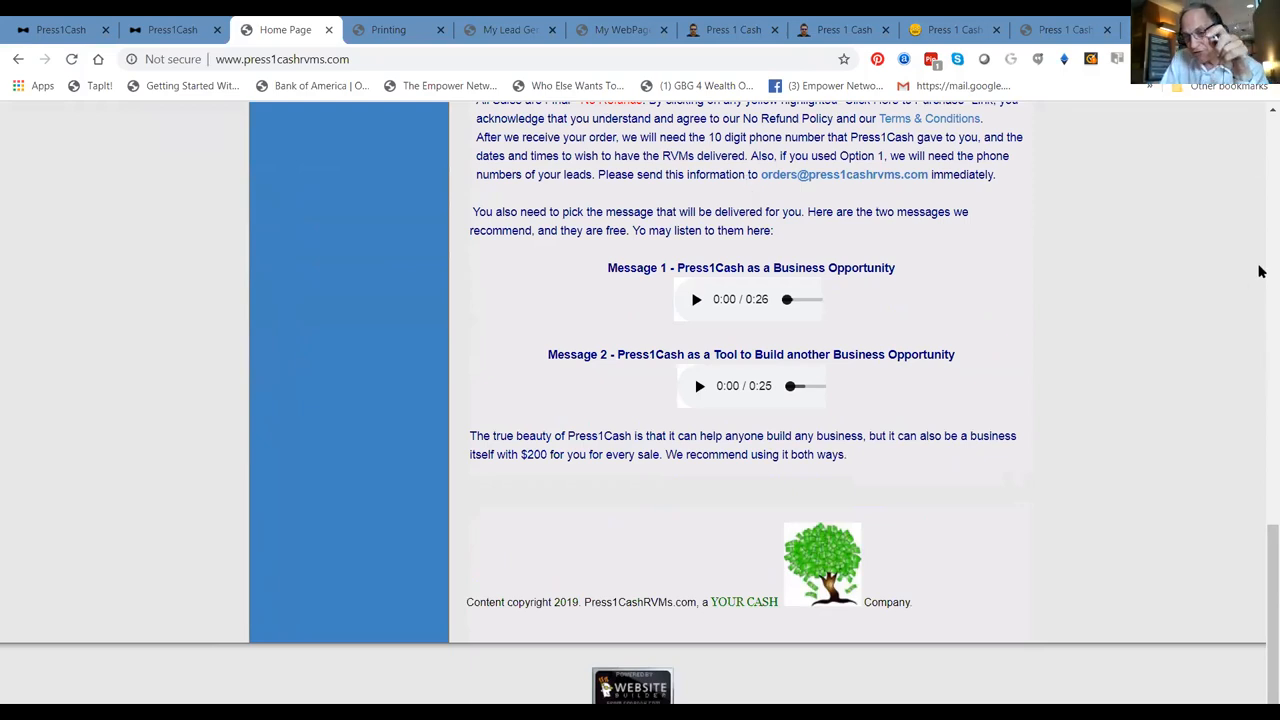
mouse_move(1260, 481)
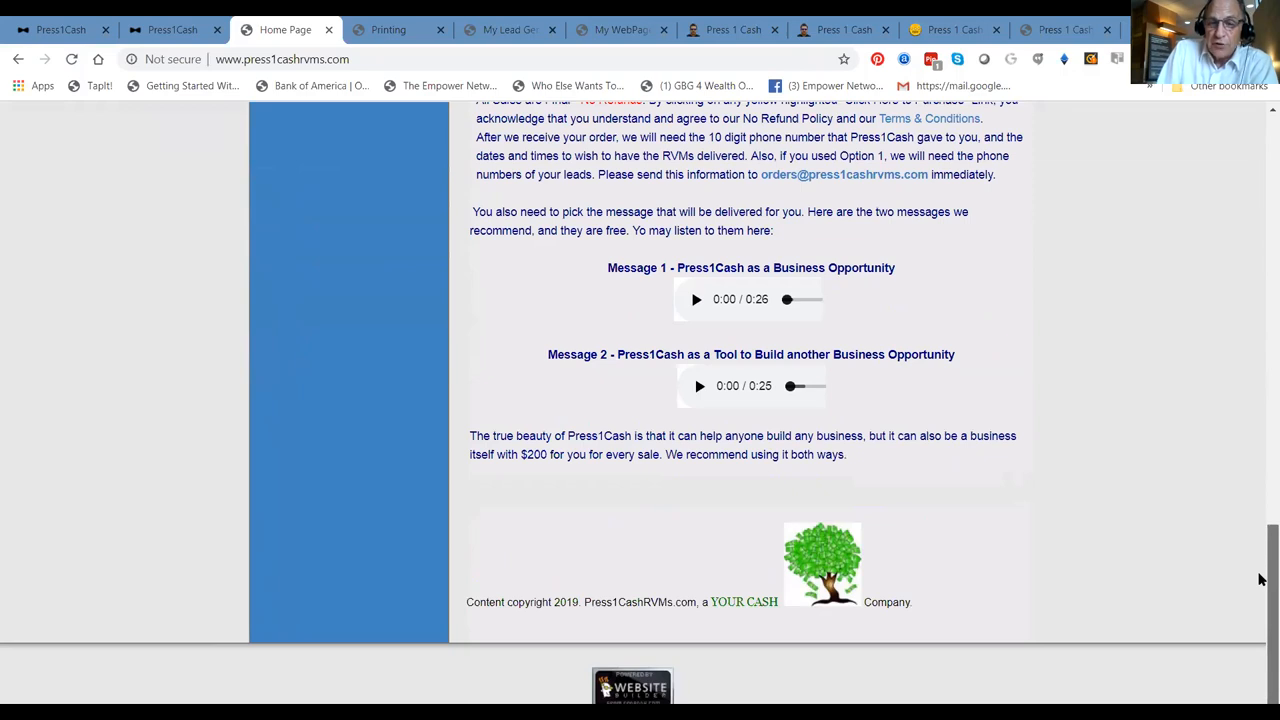
Scroll back up to the PRESS1CASH RVMs banner and ringless voicemail statistics
scroll("up", 3)
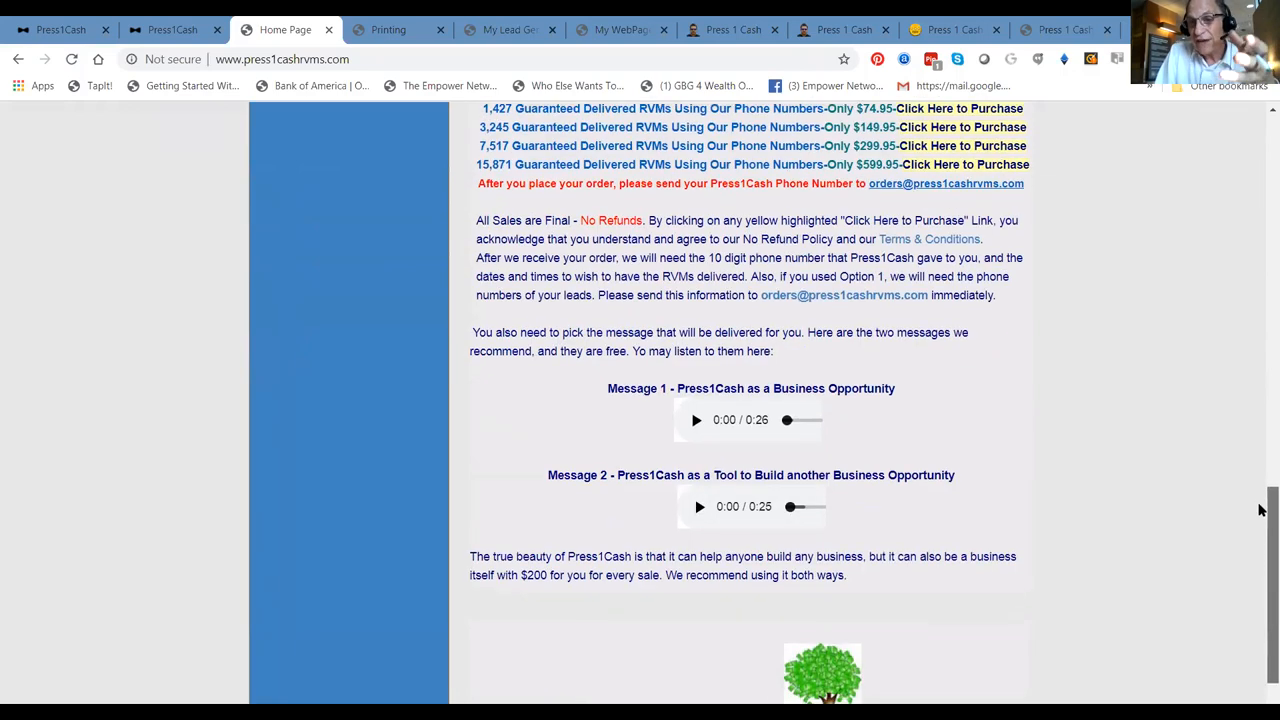
scroll("up", 3)
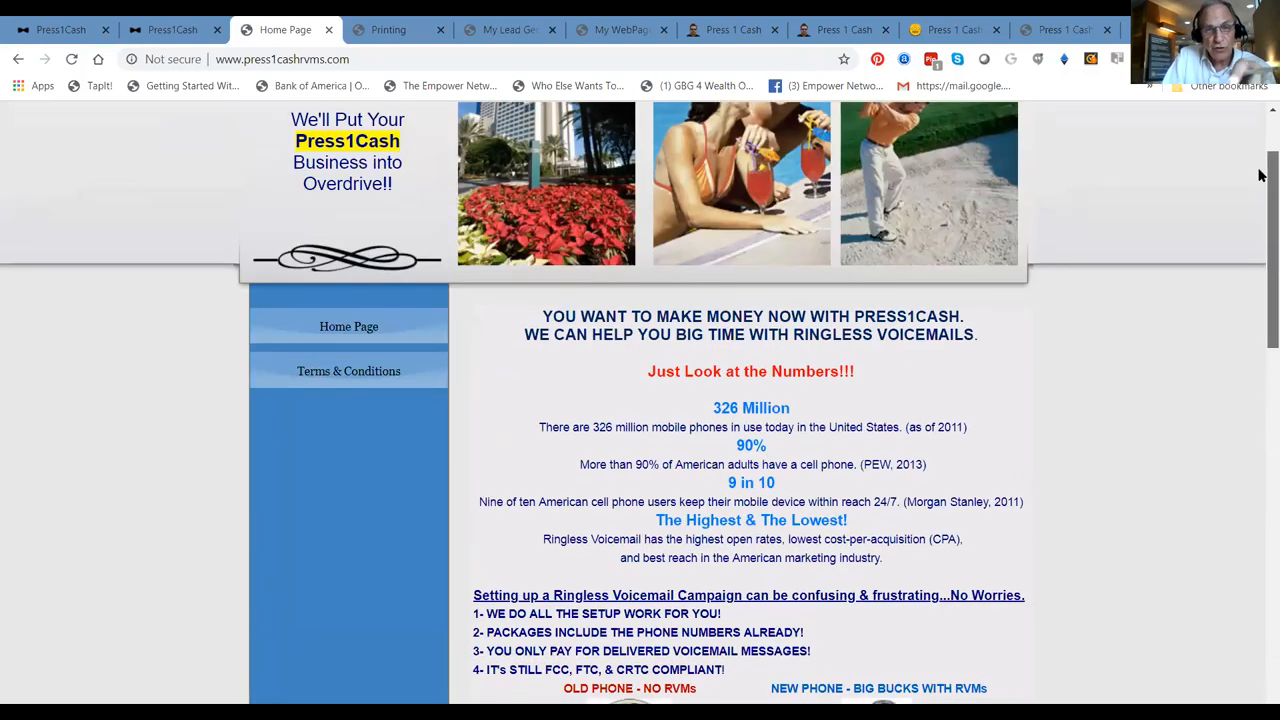
scroll("down", 3)
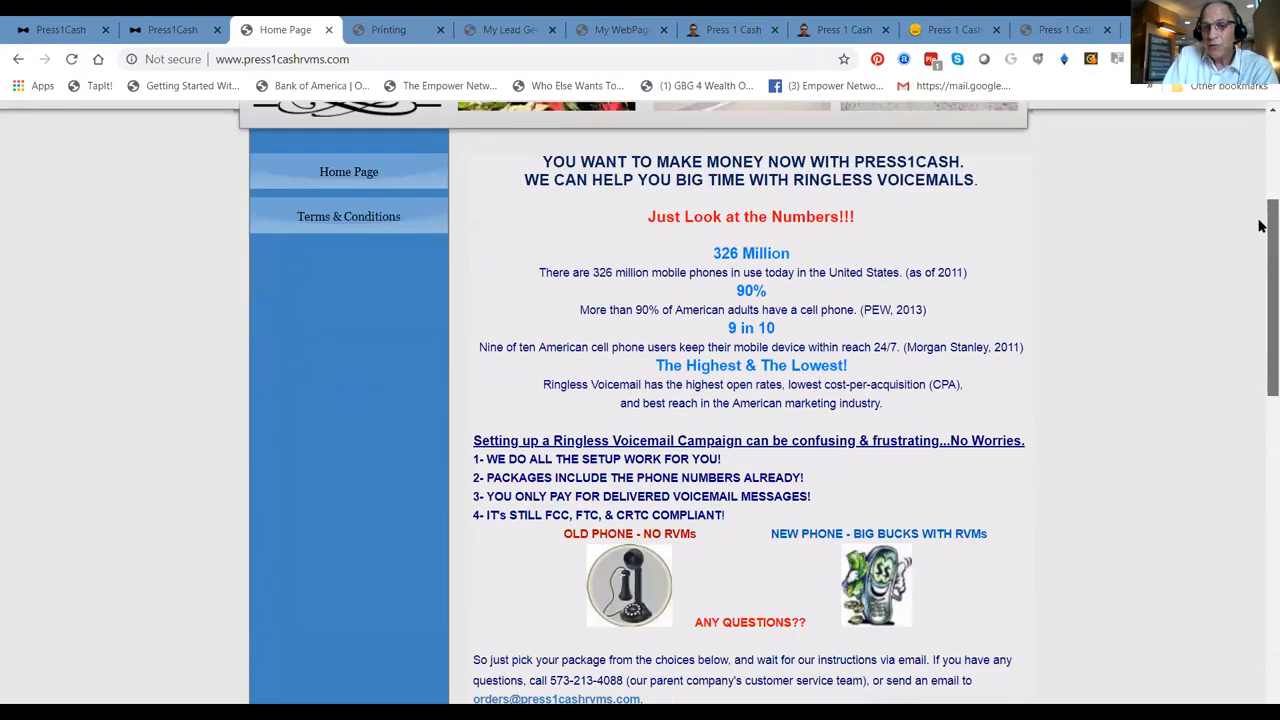
scroll("up", 3)
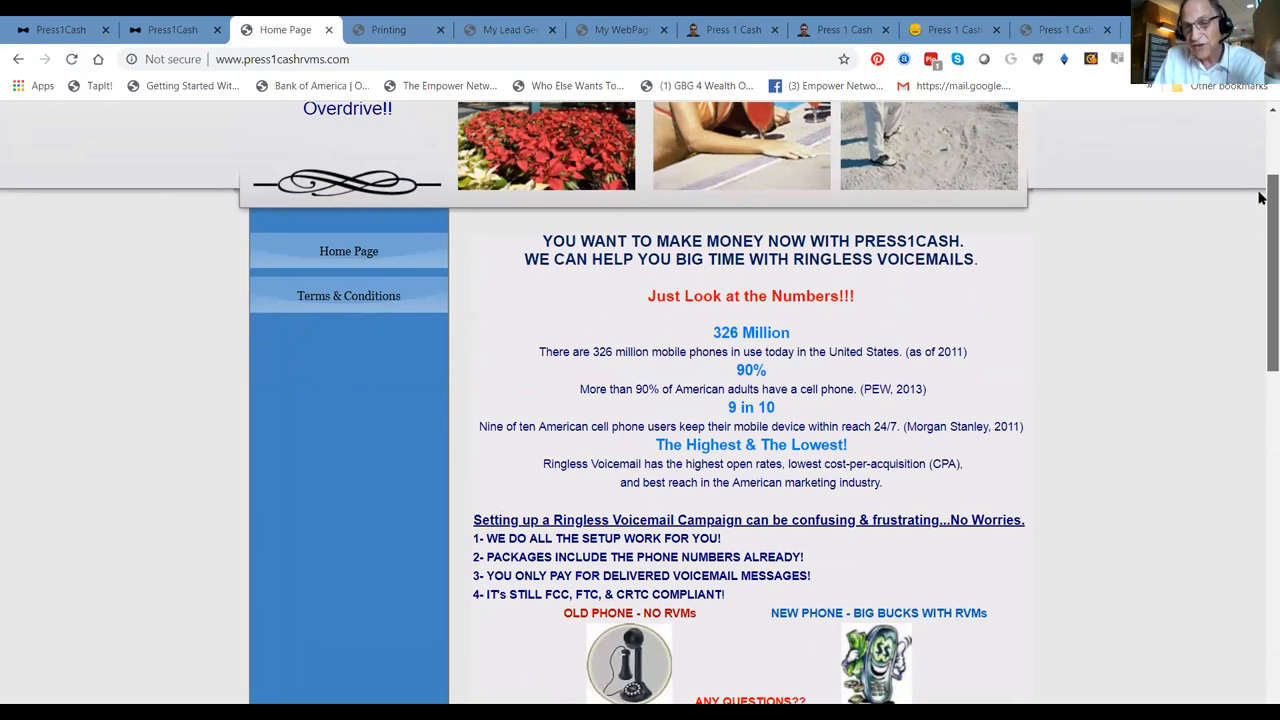
scroll("up", 3)
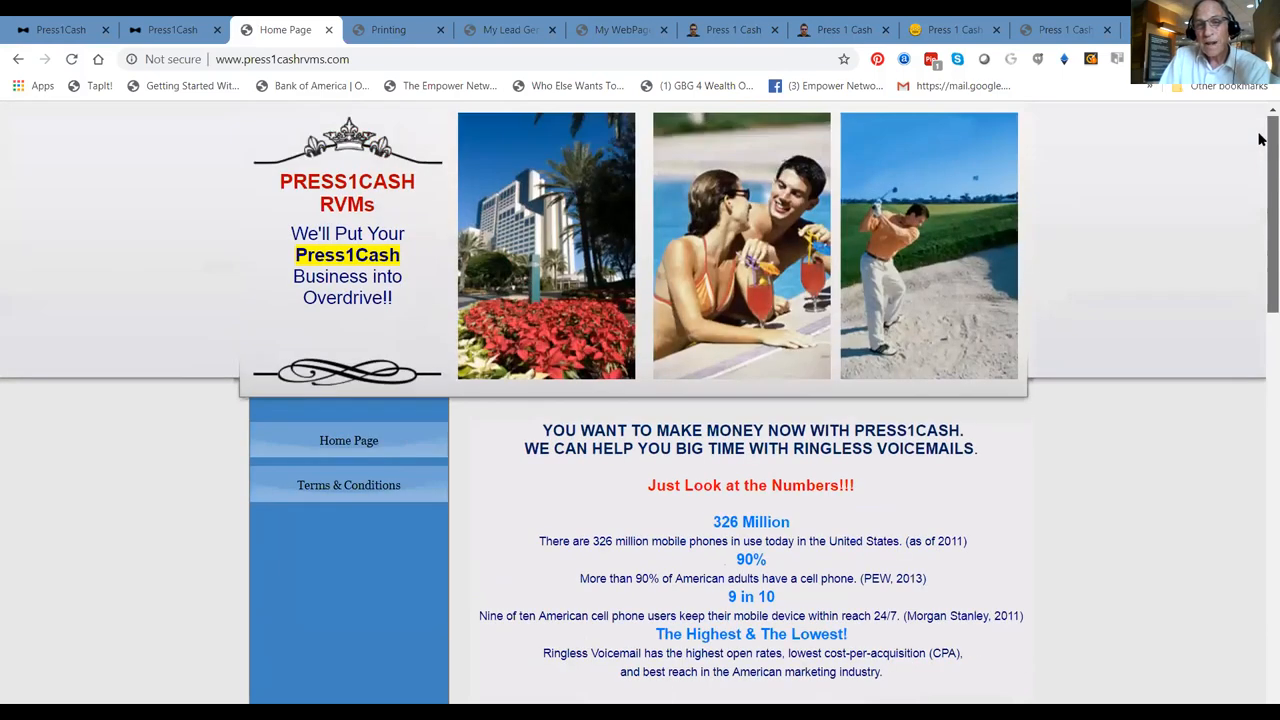
scroll("down", 3)
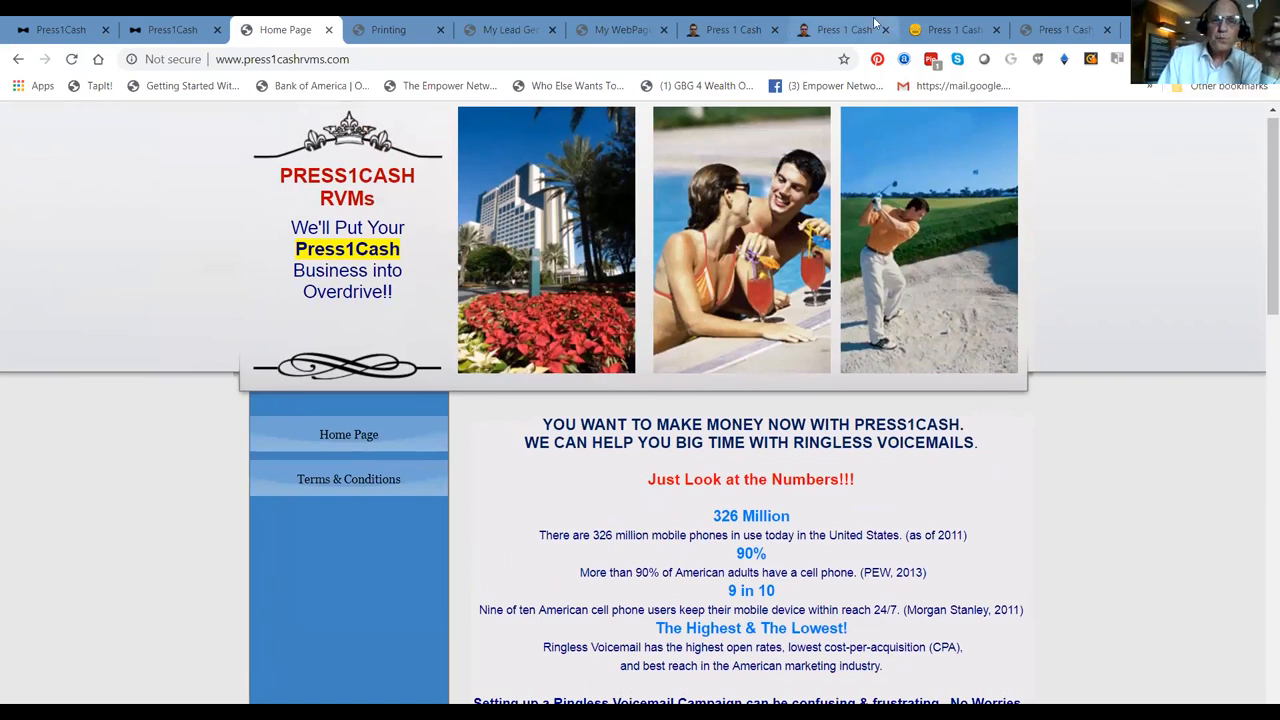
mouse_move(953, 29)
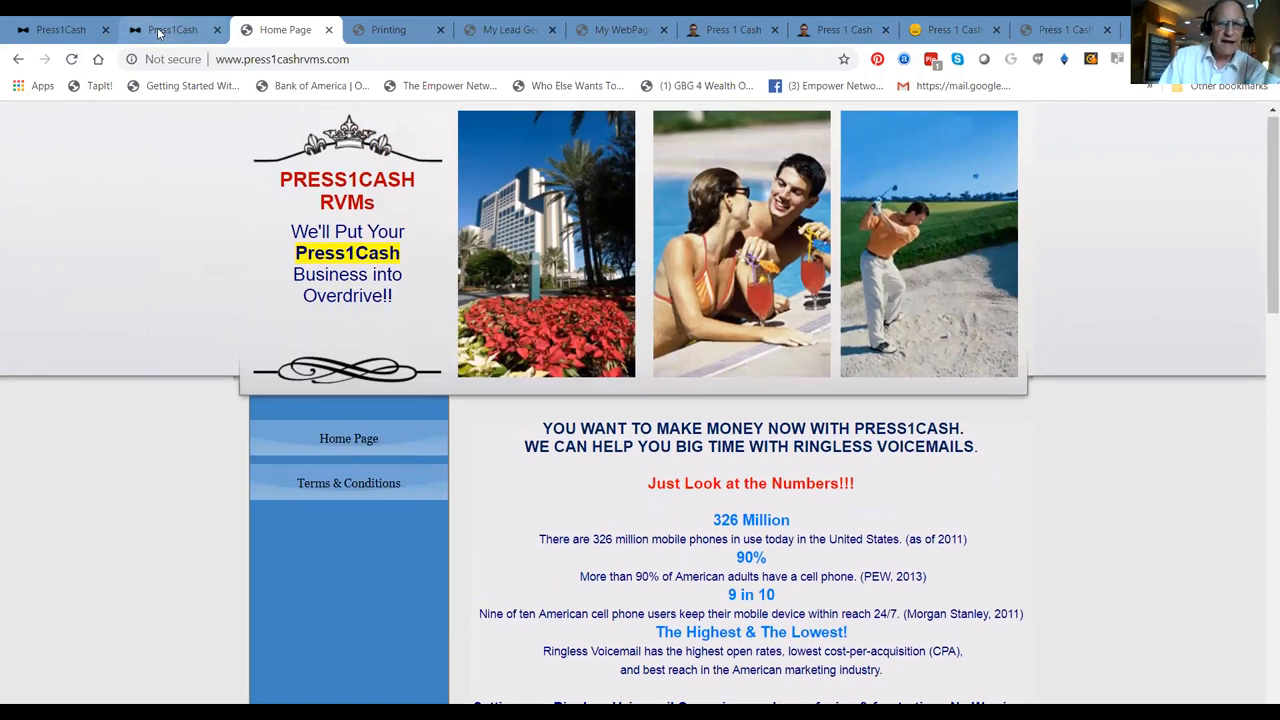
Open the Press1Cash dashboard and scroll to Account Information
left_click(170, 29)
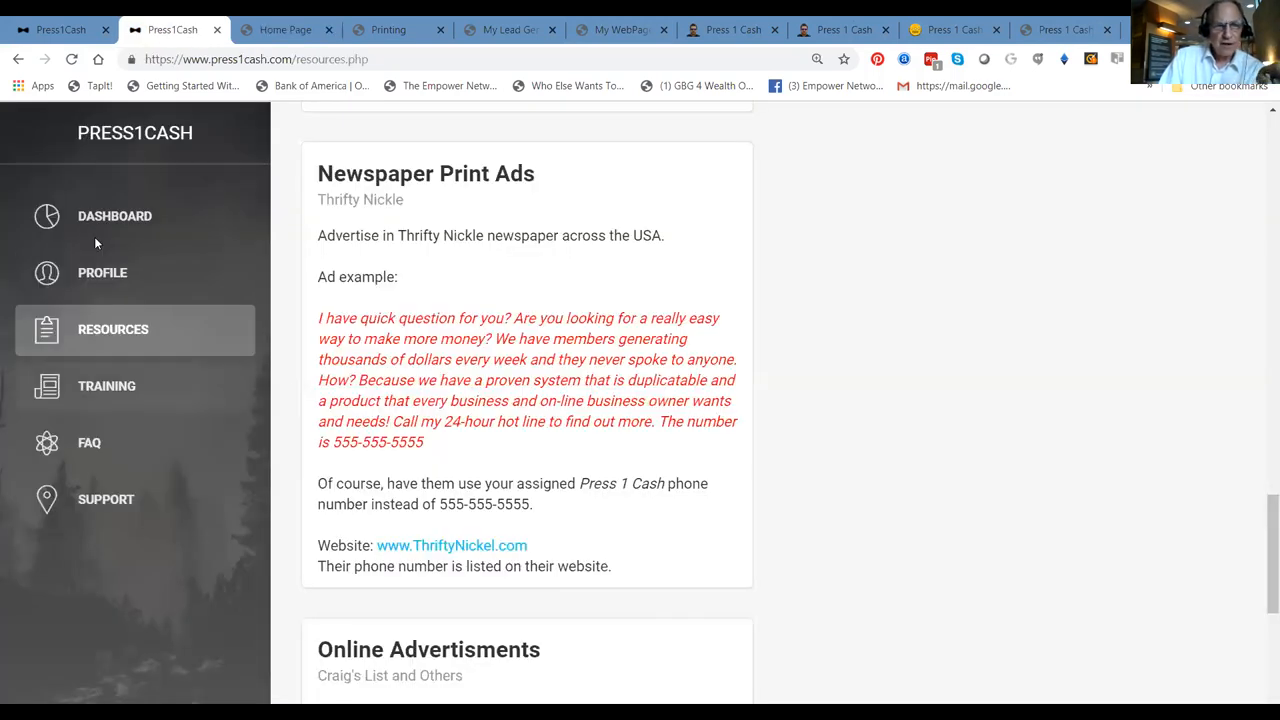
left_click(115, 216)
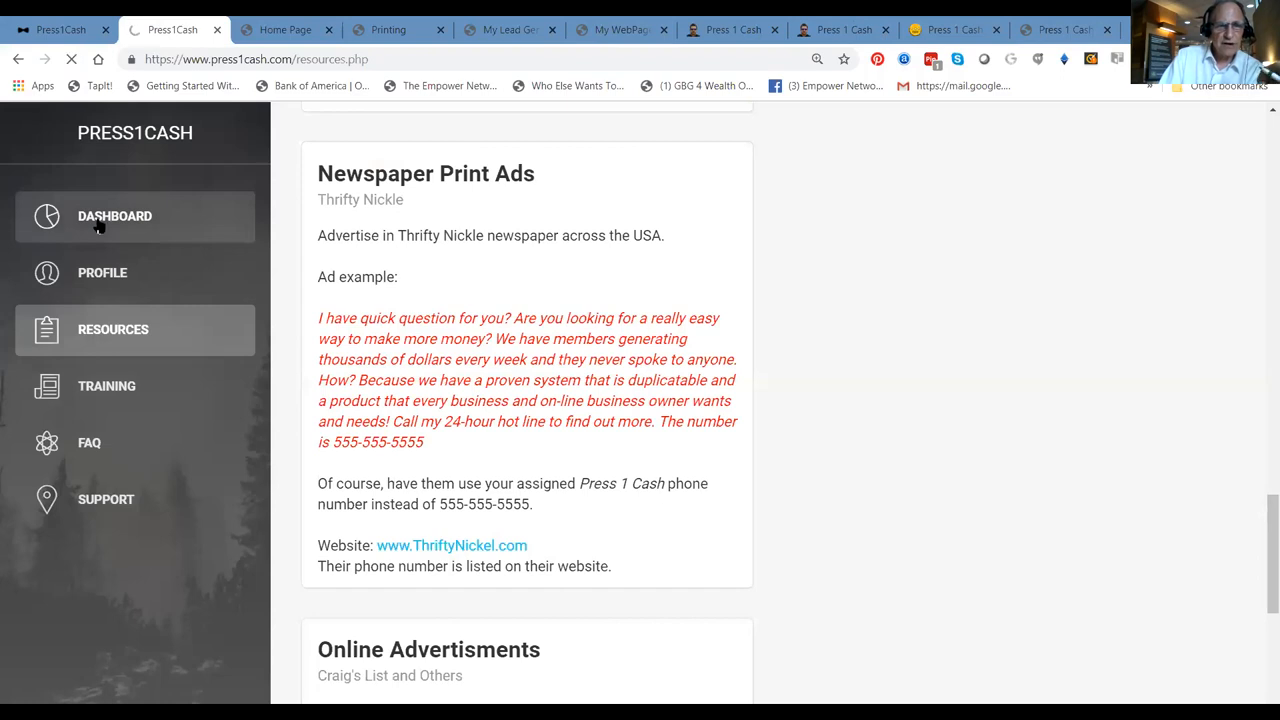
left_click(115, 216)
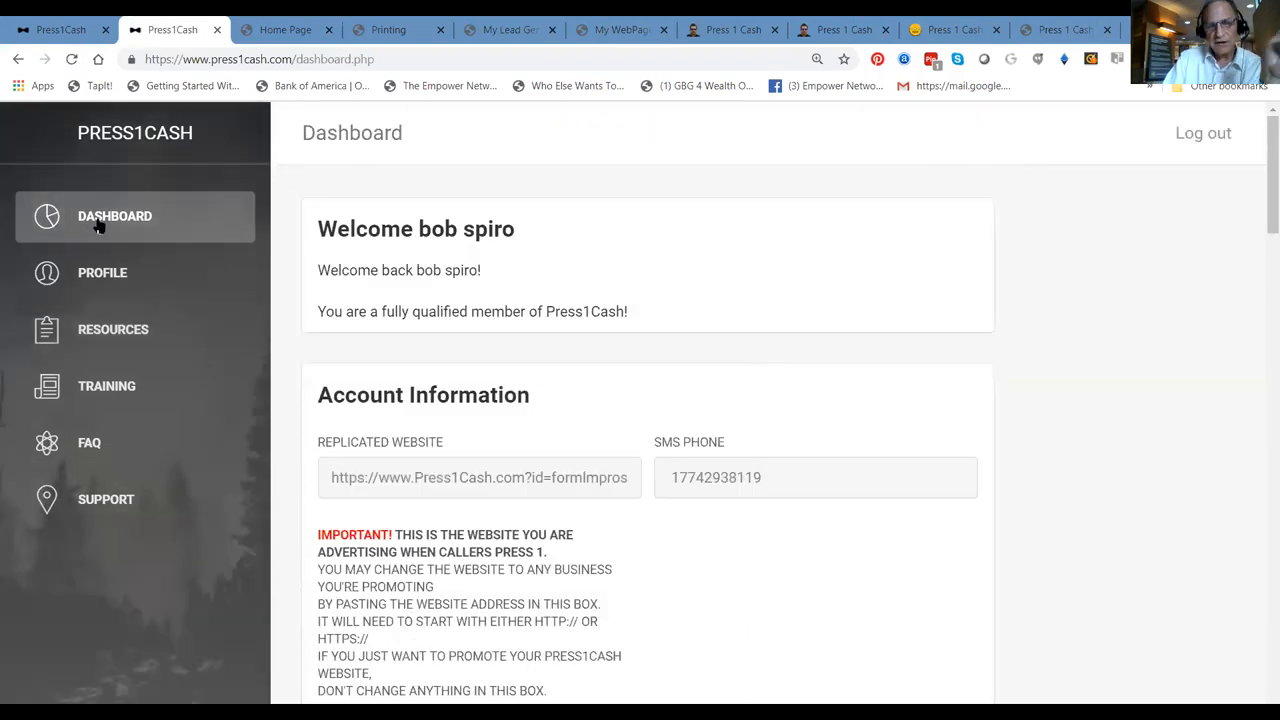
scroll("down", 3)
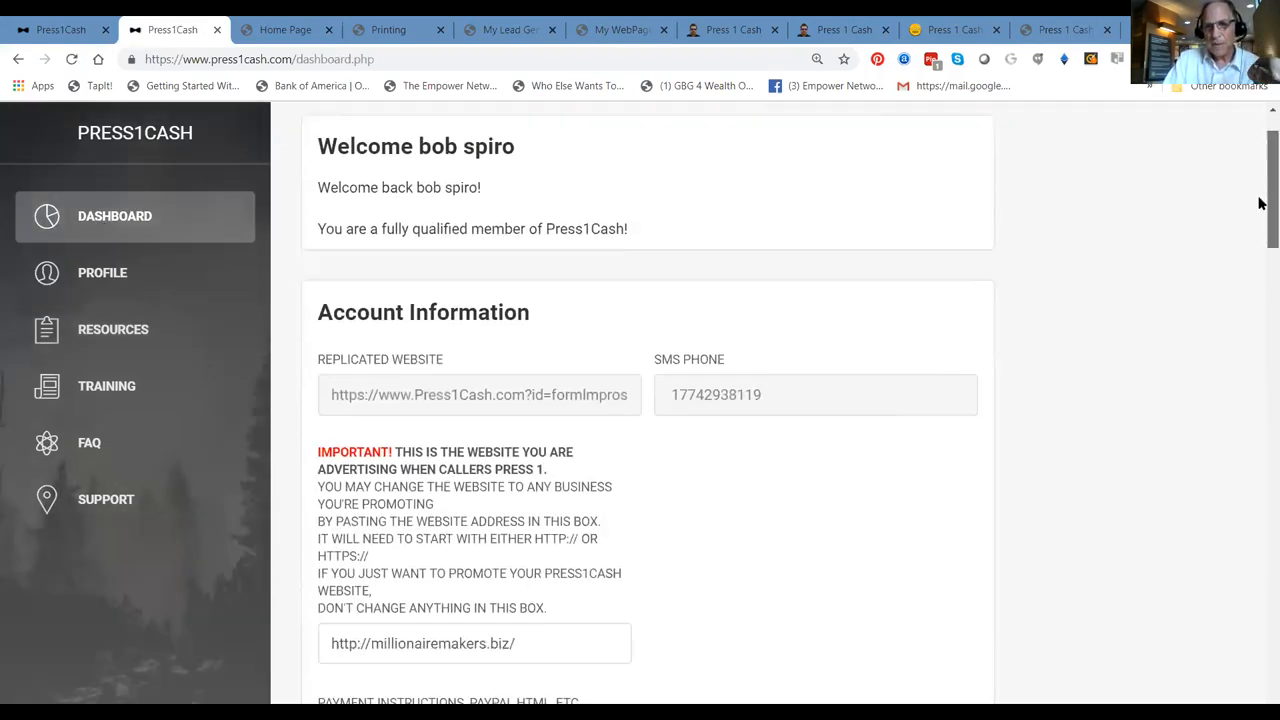
scroll("down", 3)
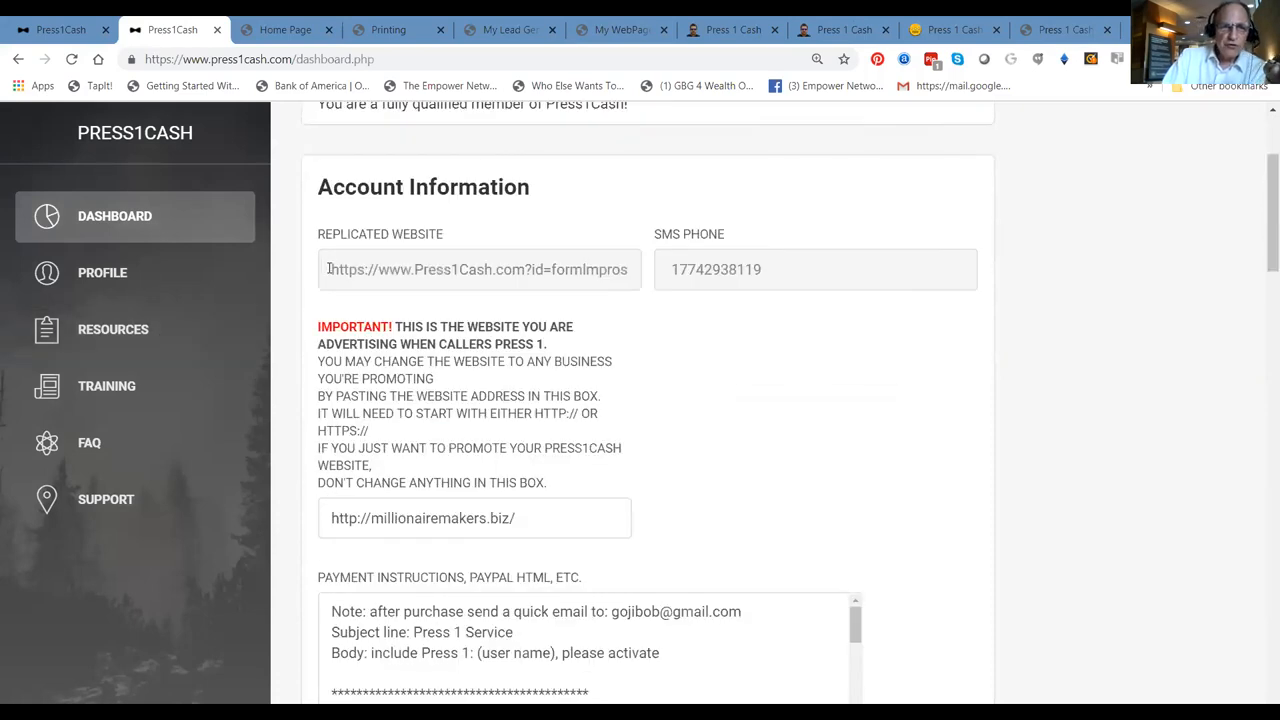
Select the Replicated Website URL and open it via the context menu's Go to option
triple_click(477, 269)
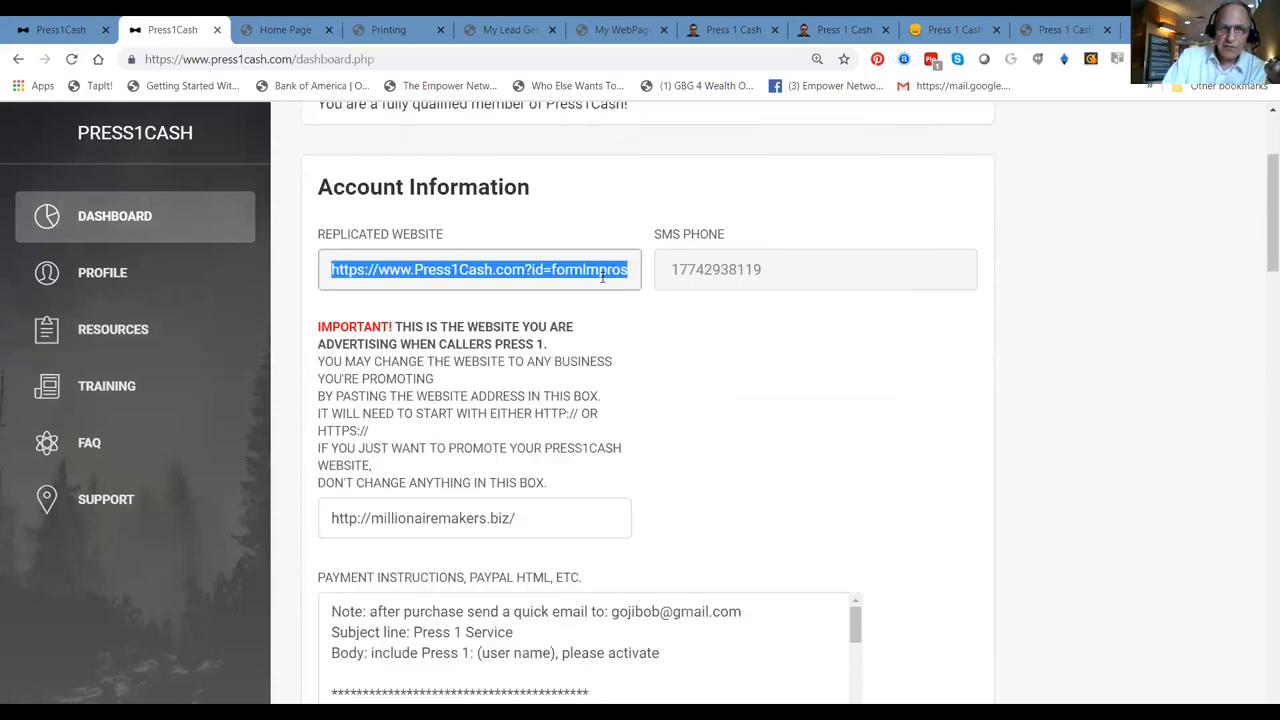
right_click(478, 269)
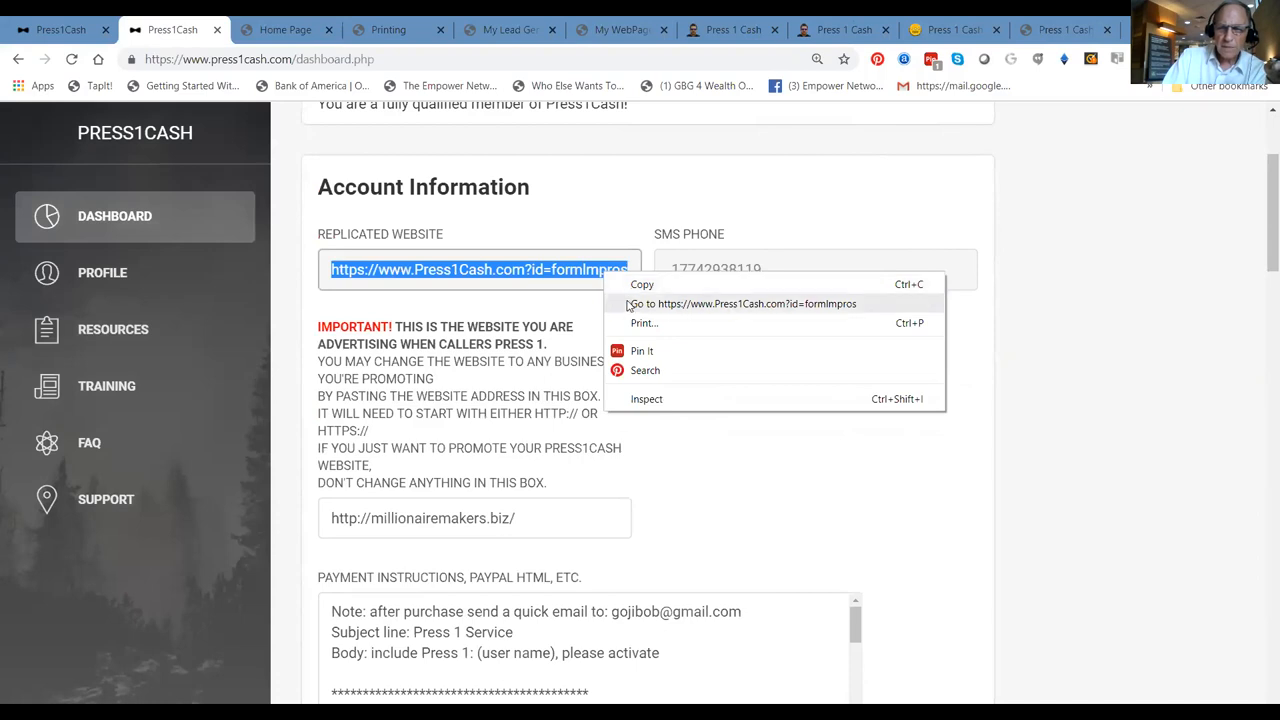
left_click(740, 303)
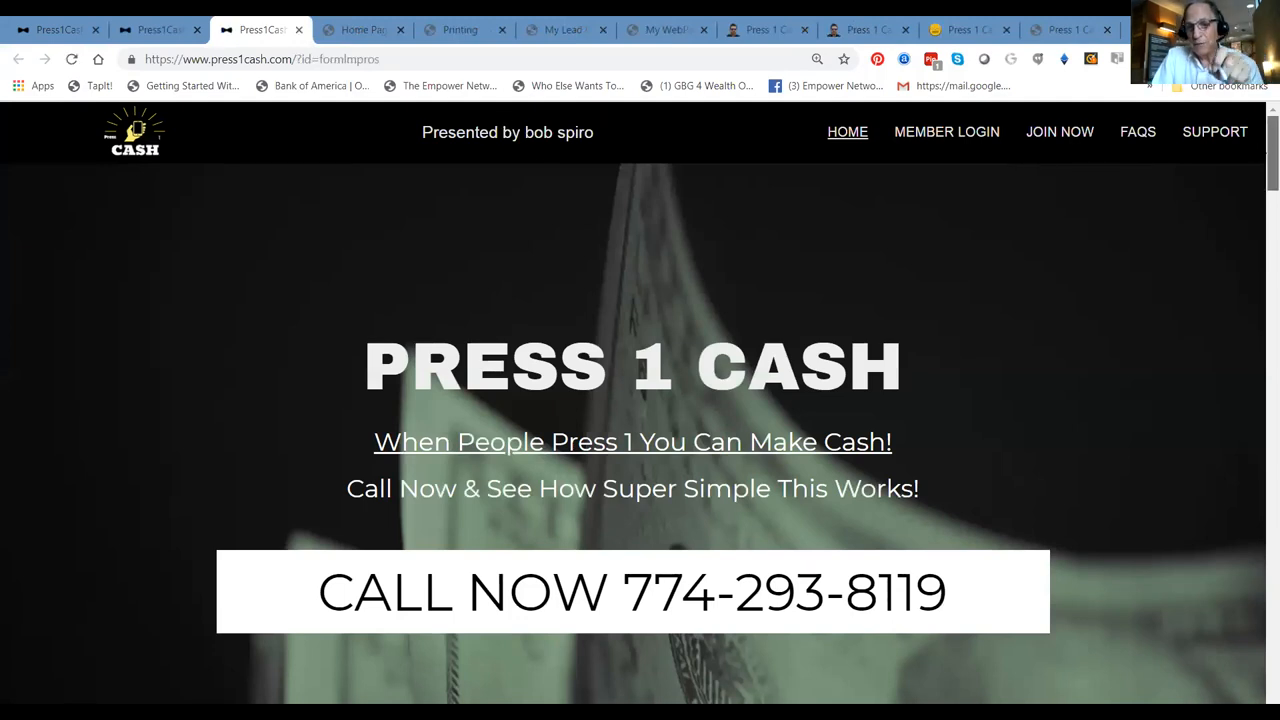
scroll("down", 3)
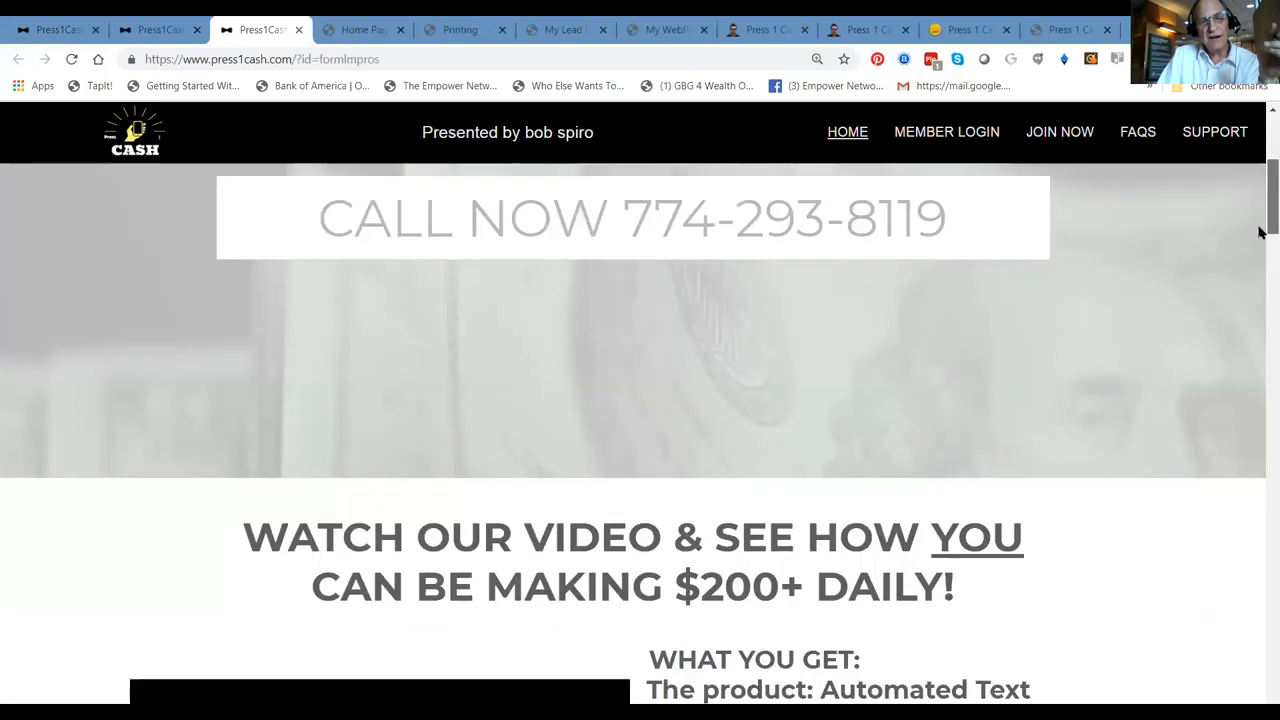
scroll("down", 3)
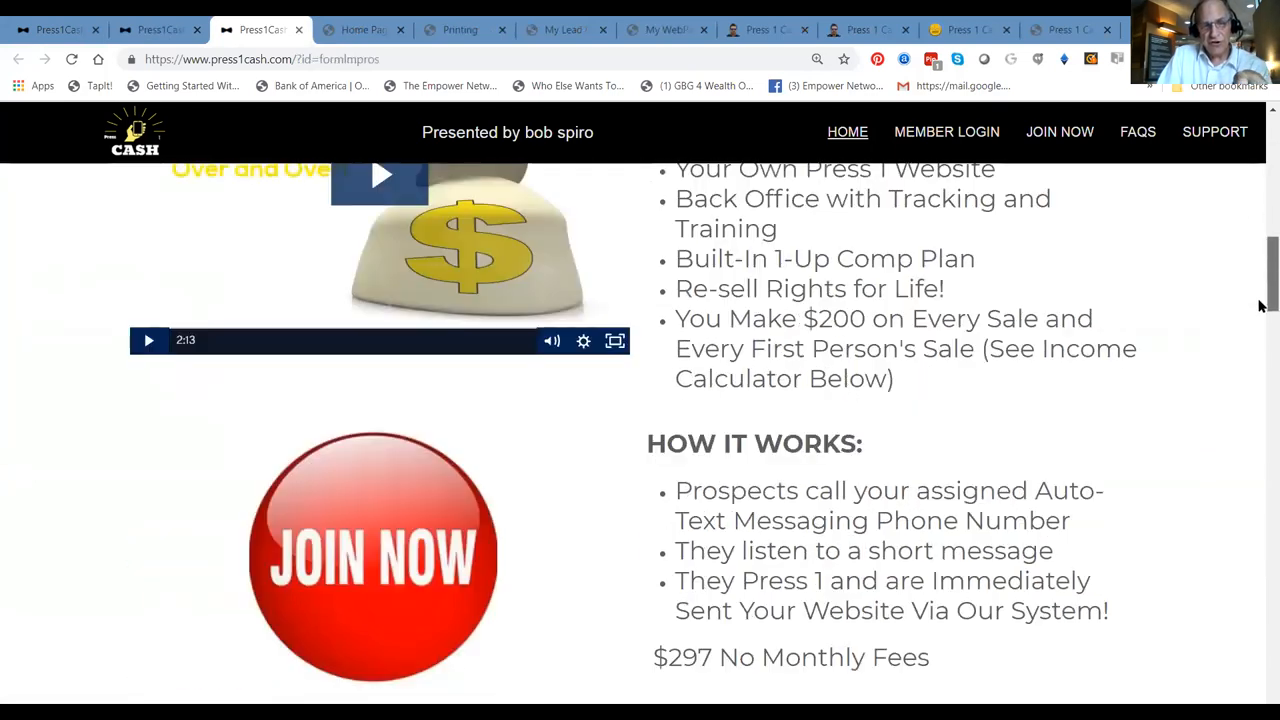
scroll("down", 3)
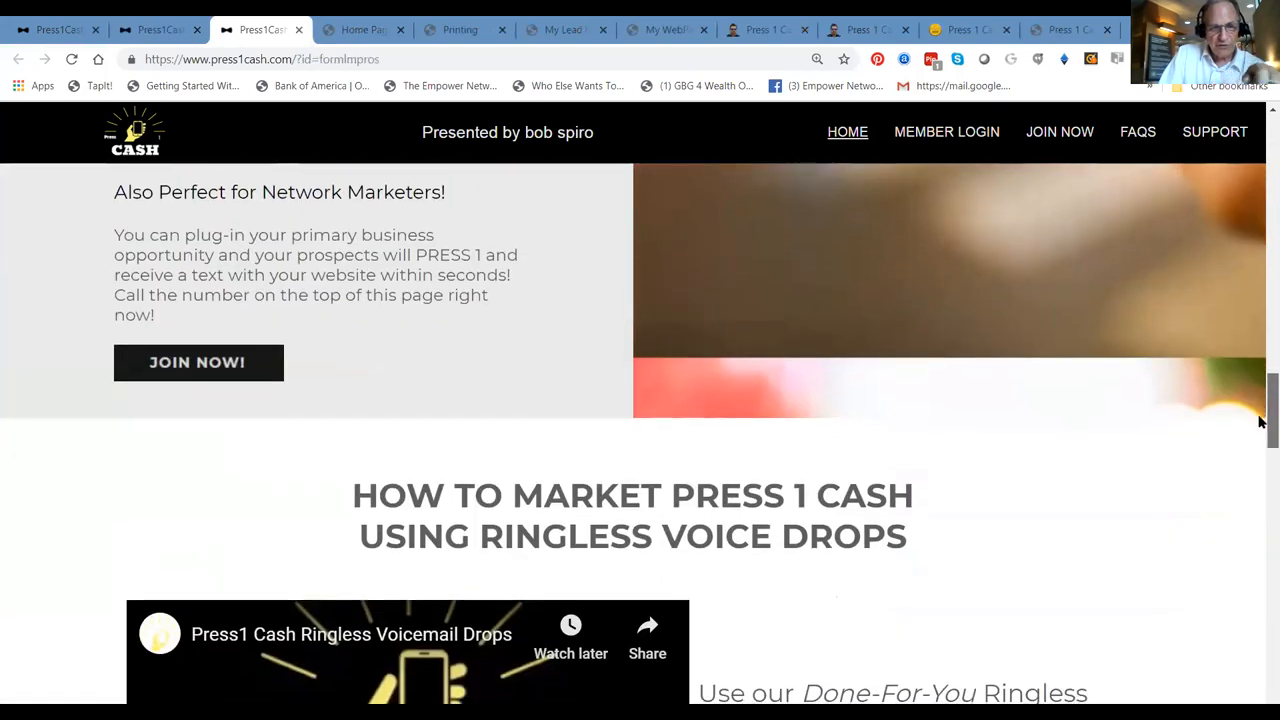
scroll("down", 3)
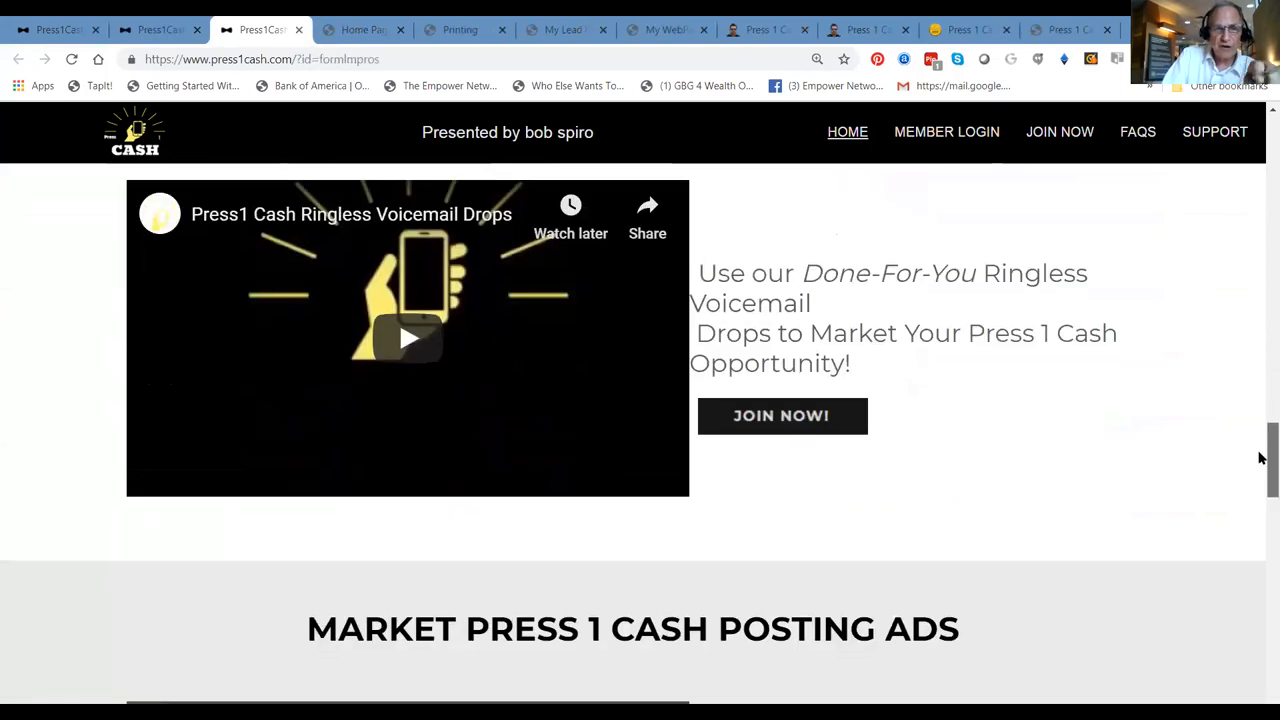
scroll("down", 3)
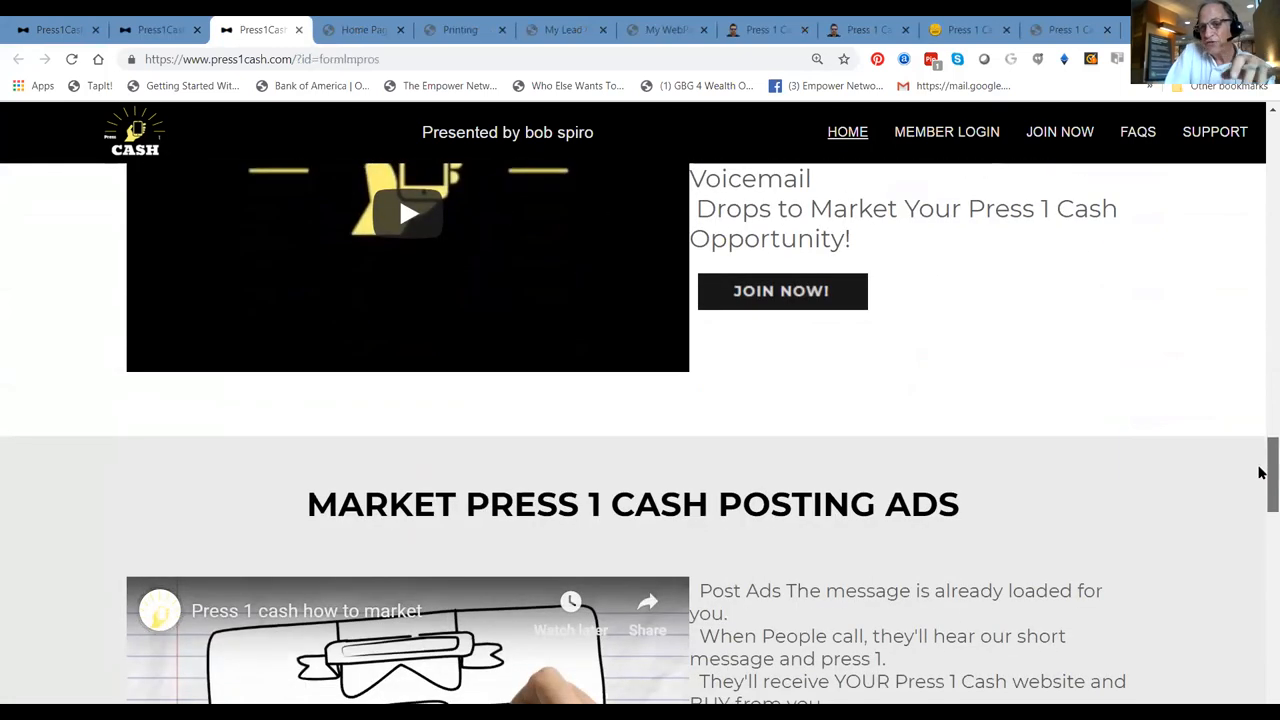
scroll("down", 3)
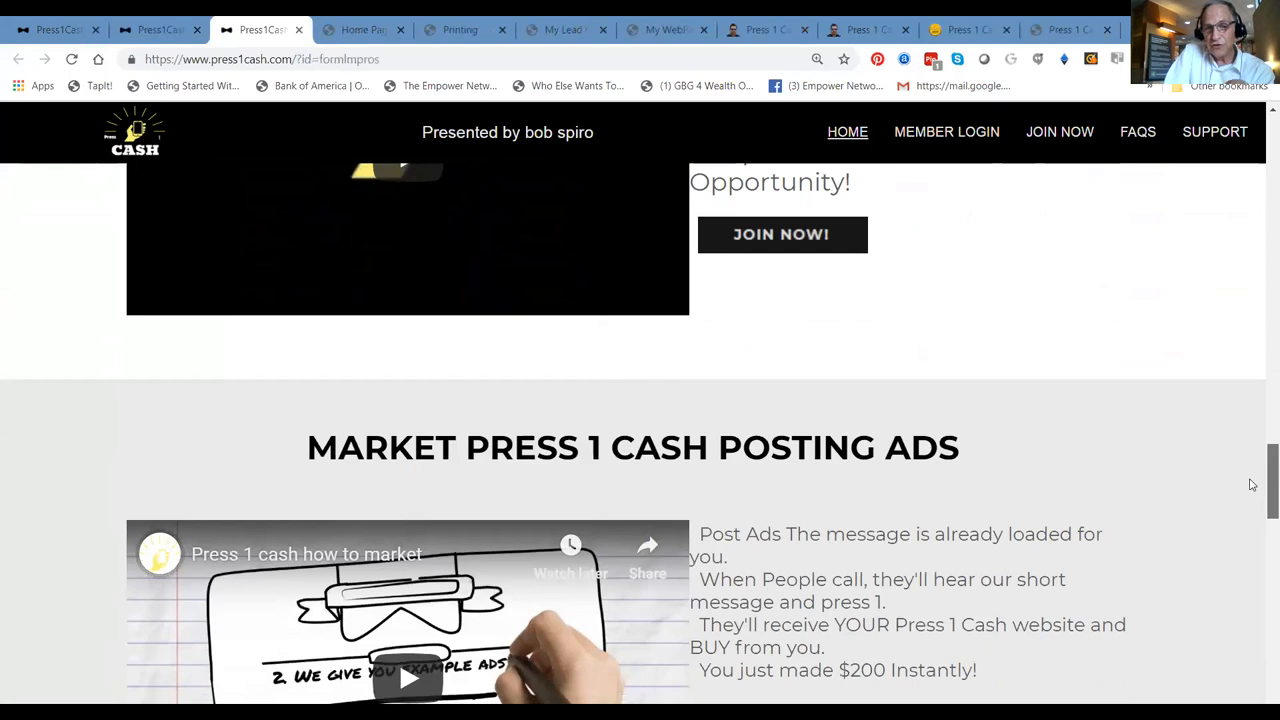
scroll("down", 3)
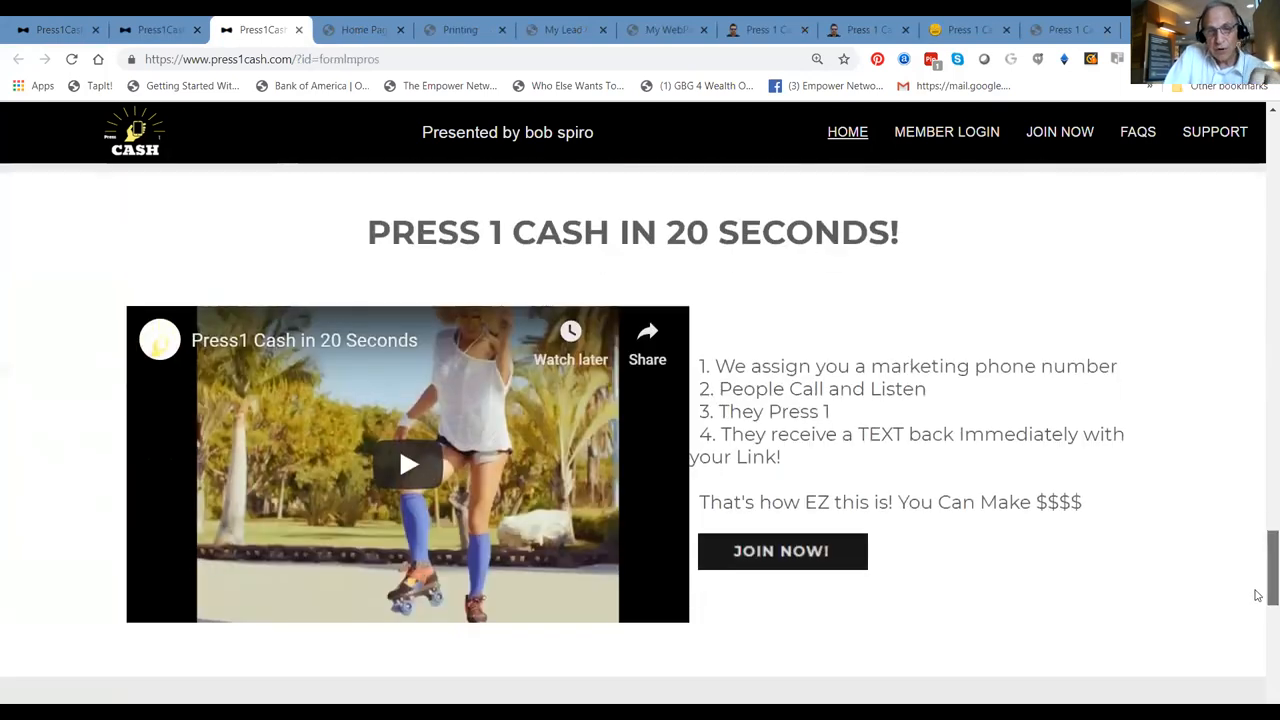
scroll("down", 3)
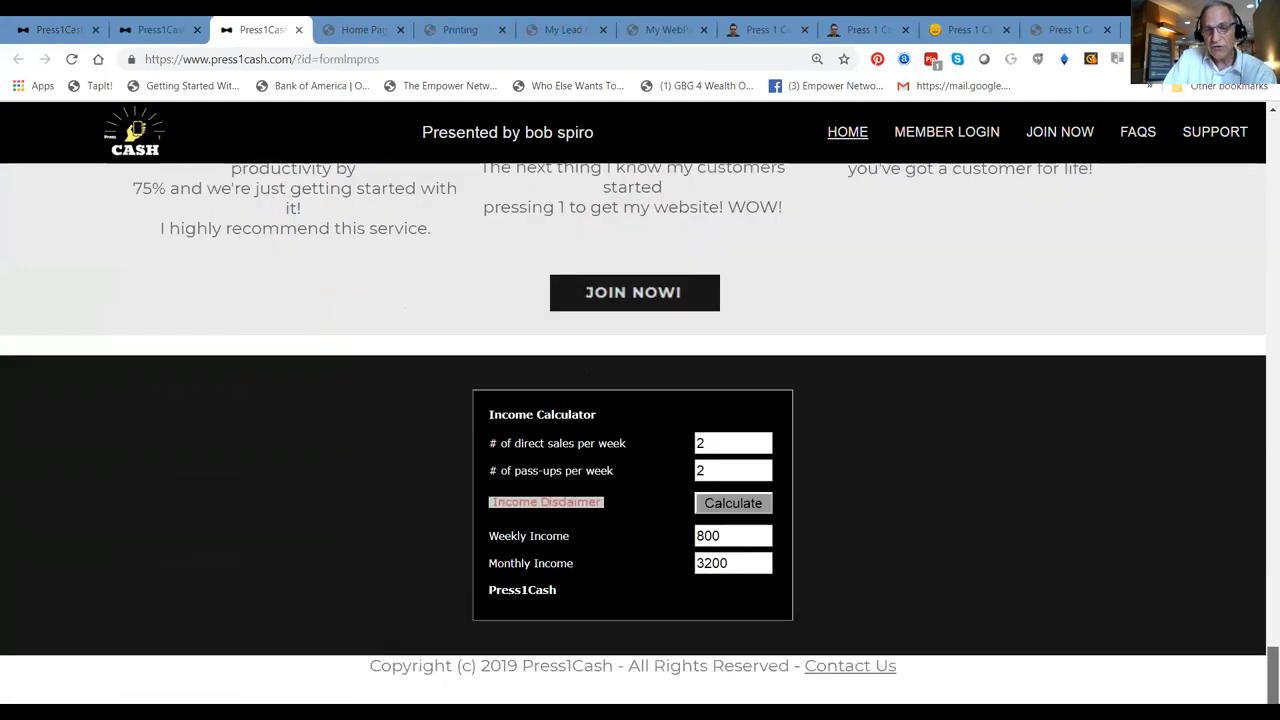
scroll("up", 3)
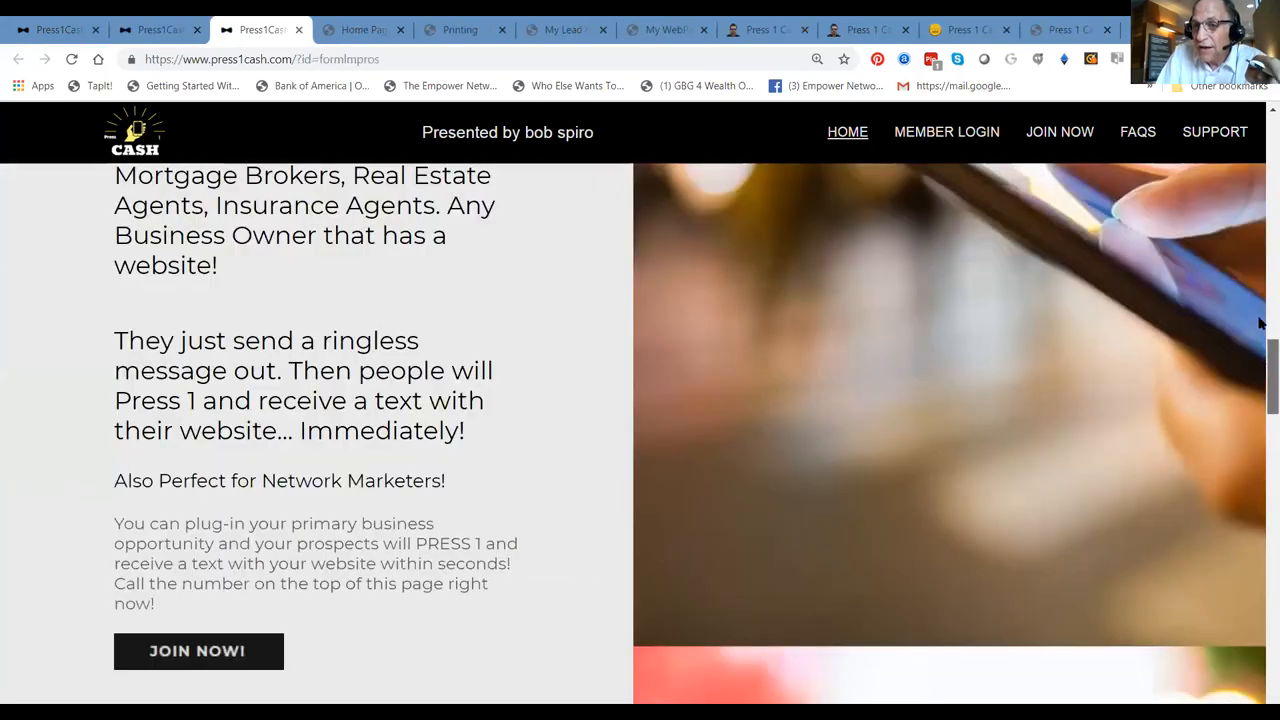
scroll("up", 3)
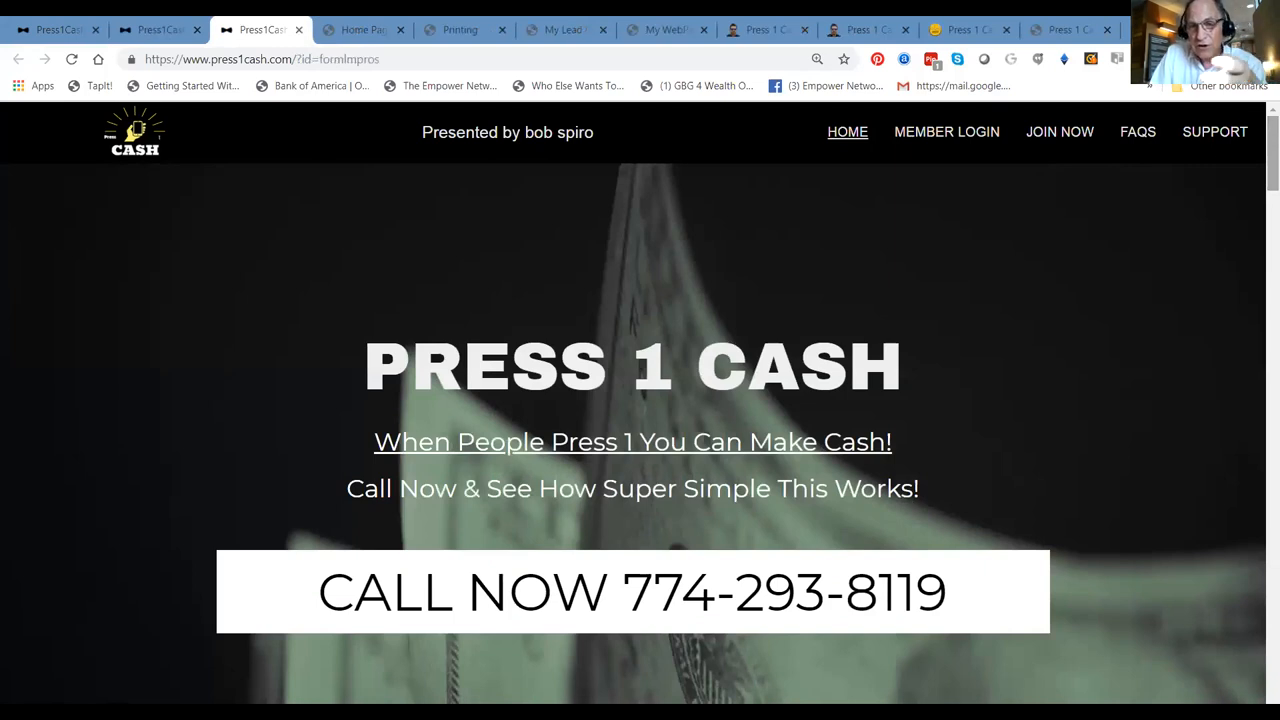
mouse_move(1123, 244)
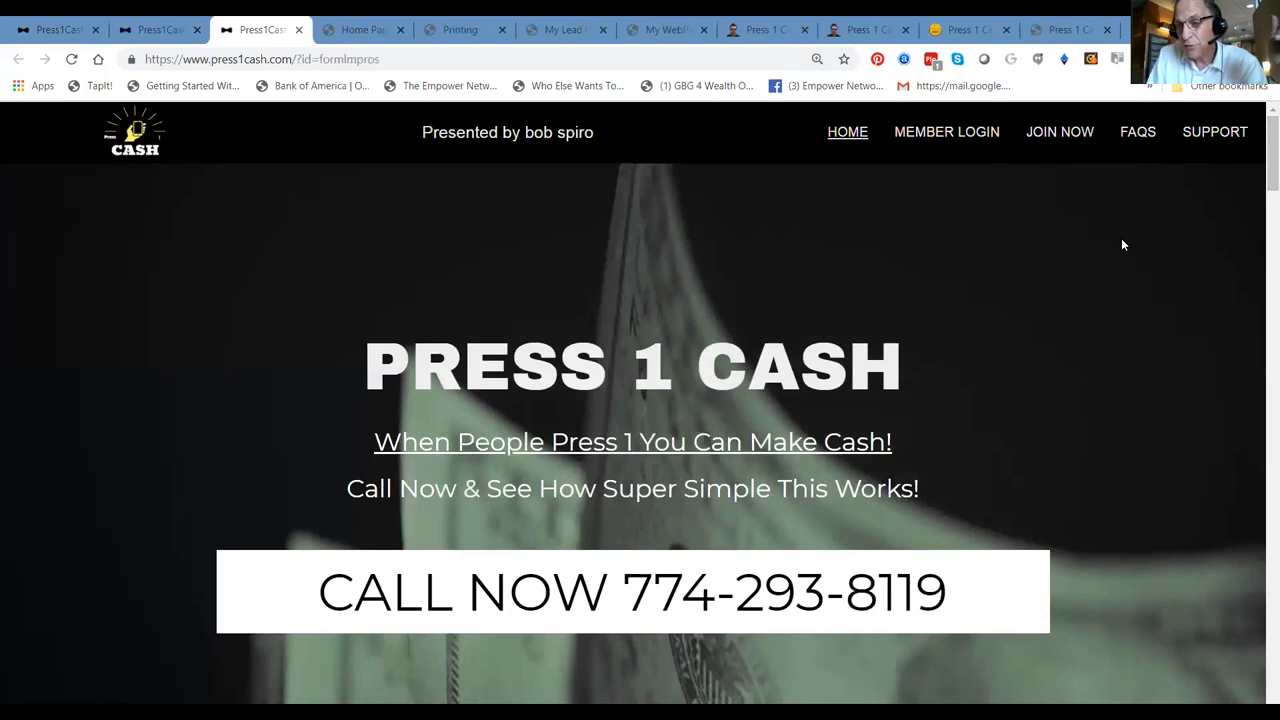
mouse_move(826, 237)
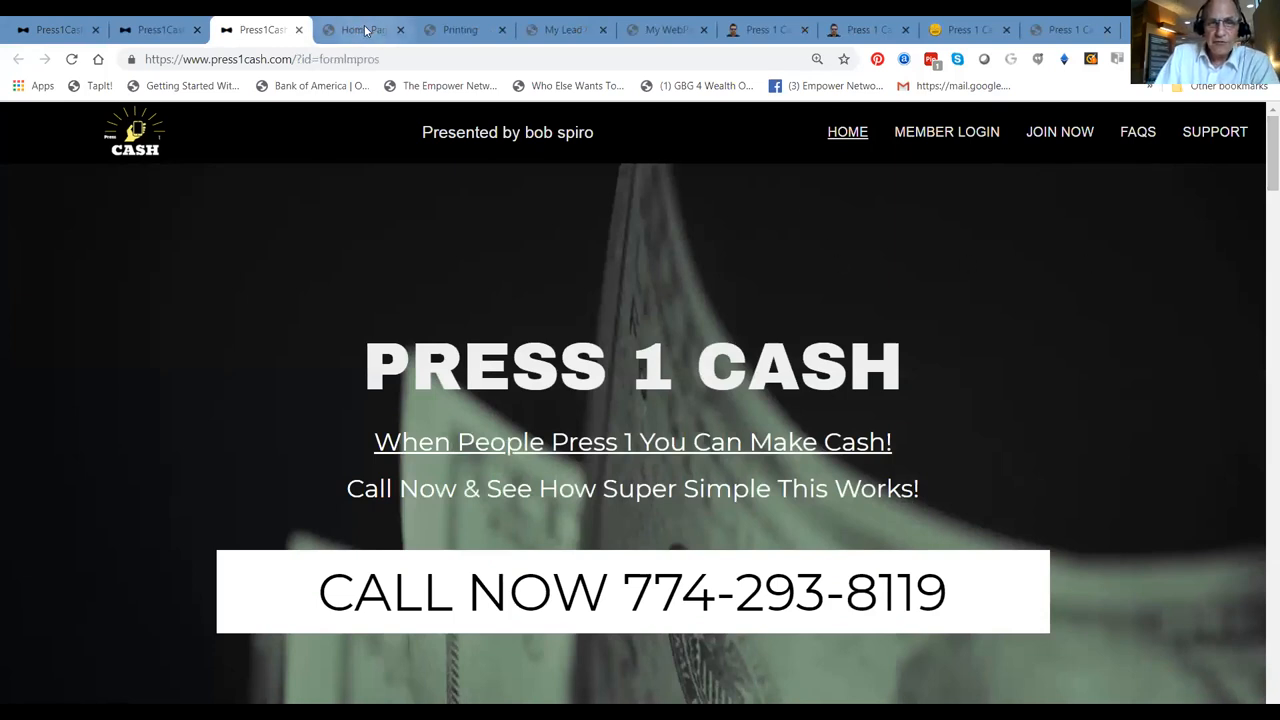
On the Home Page tab, scroll through the RVM packages and sample messages
left_click(362, 29)
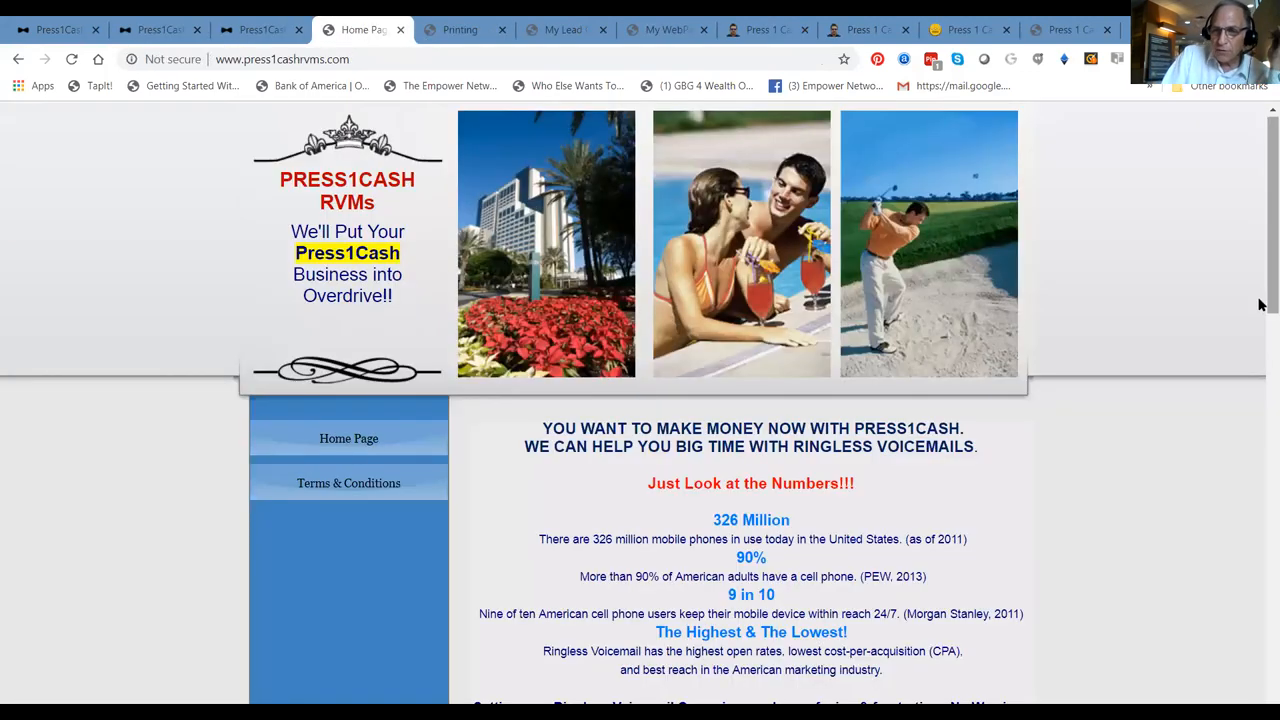
scroll("down", 3)
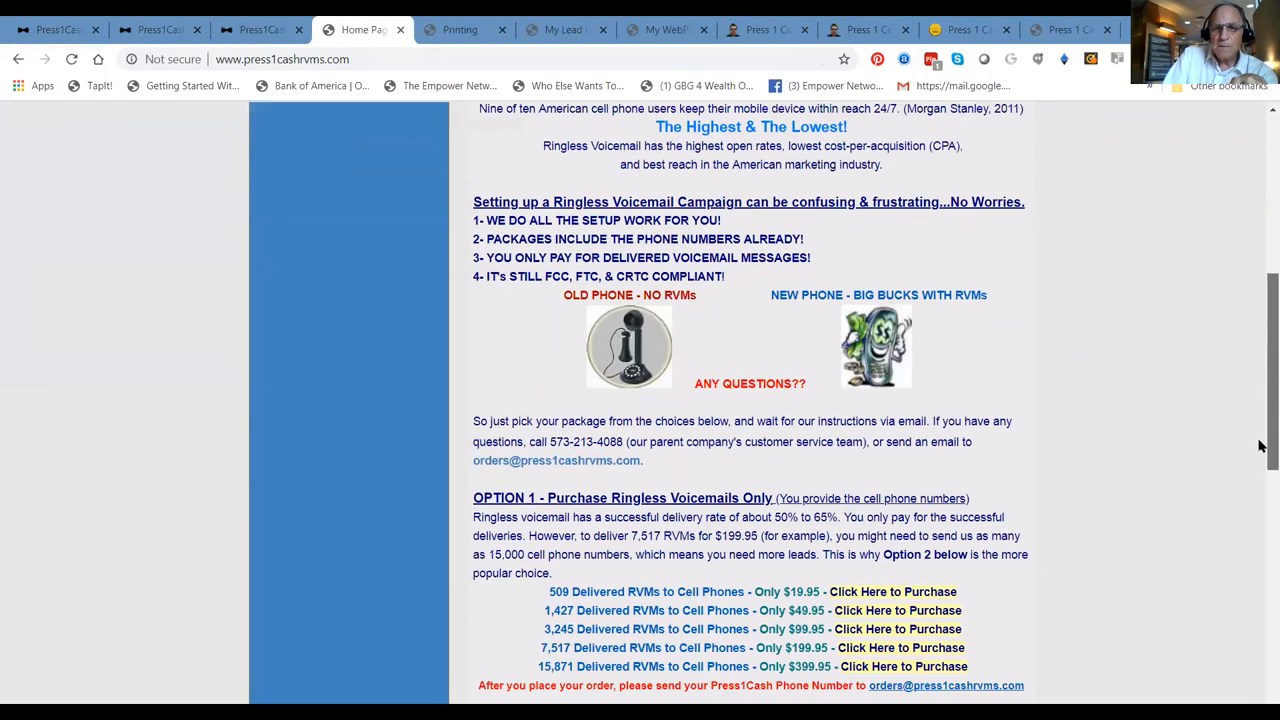
scroll("down", 3)
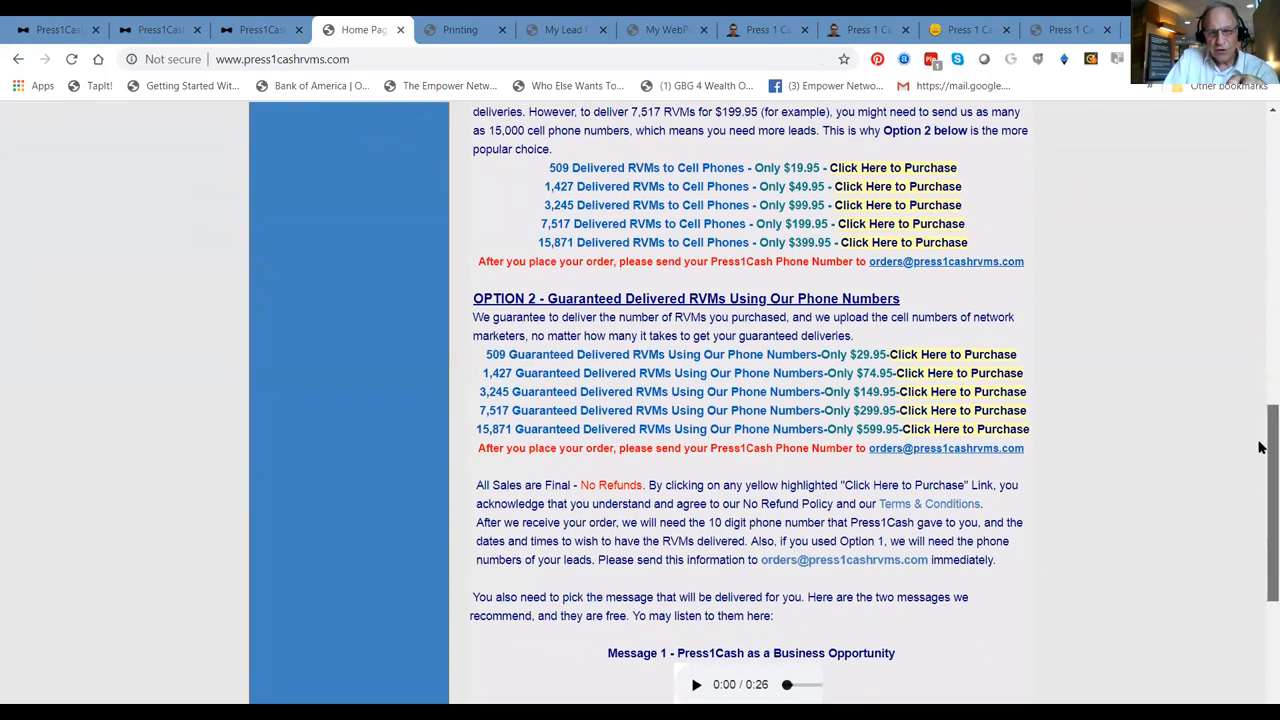
scroll("down", 3)
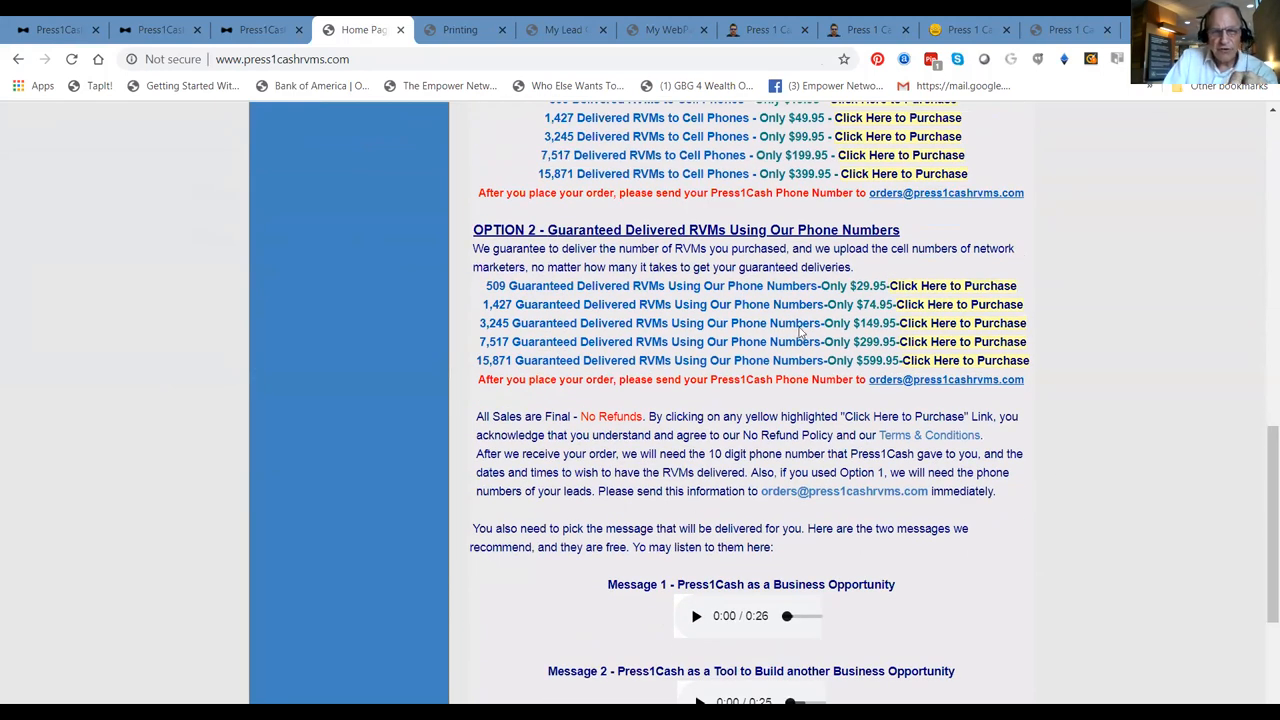
mouse_move(1151, 350)
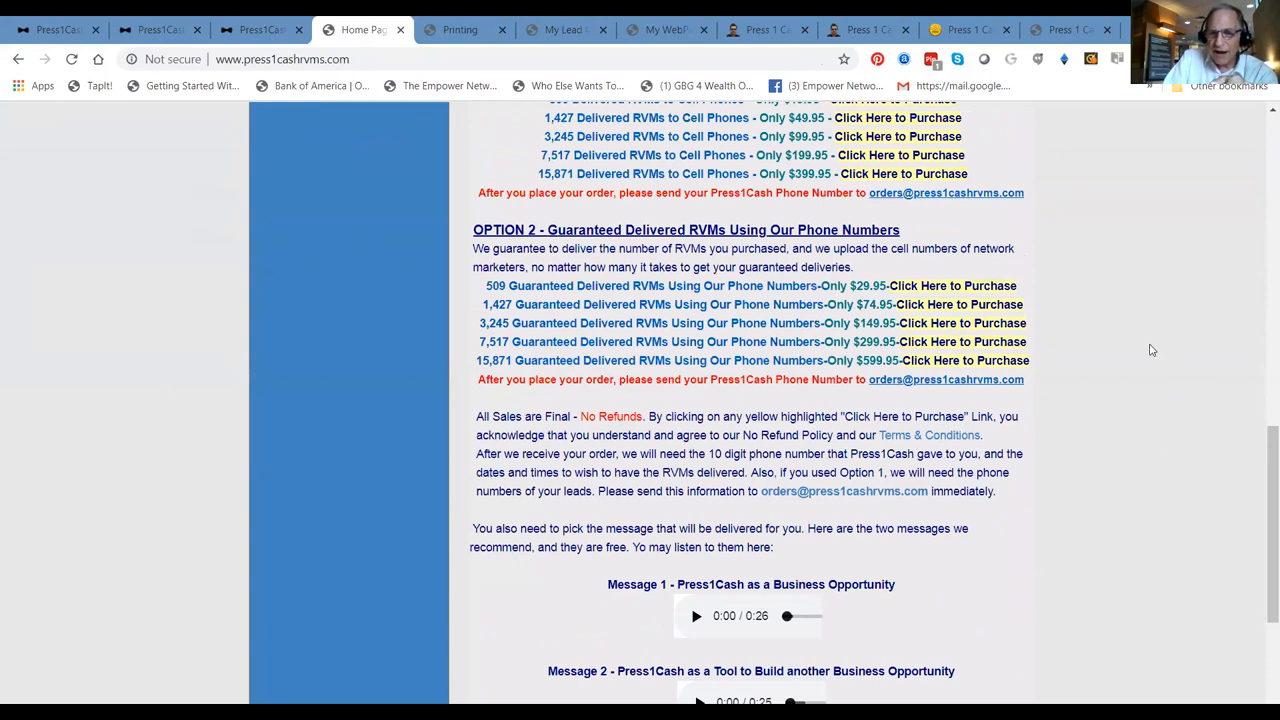
mouse_move(480, 630)
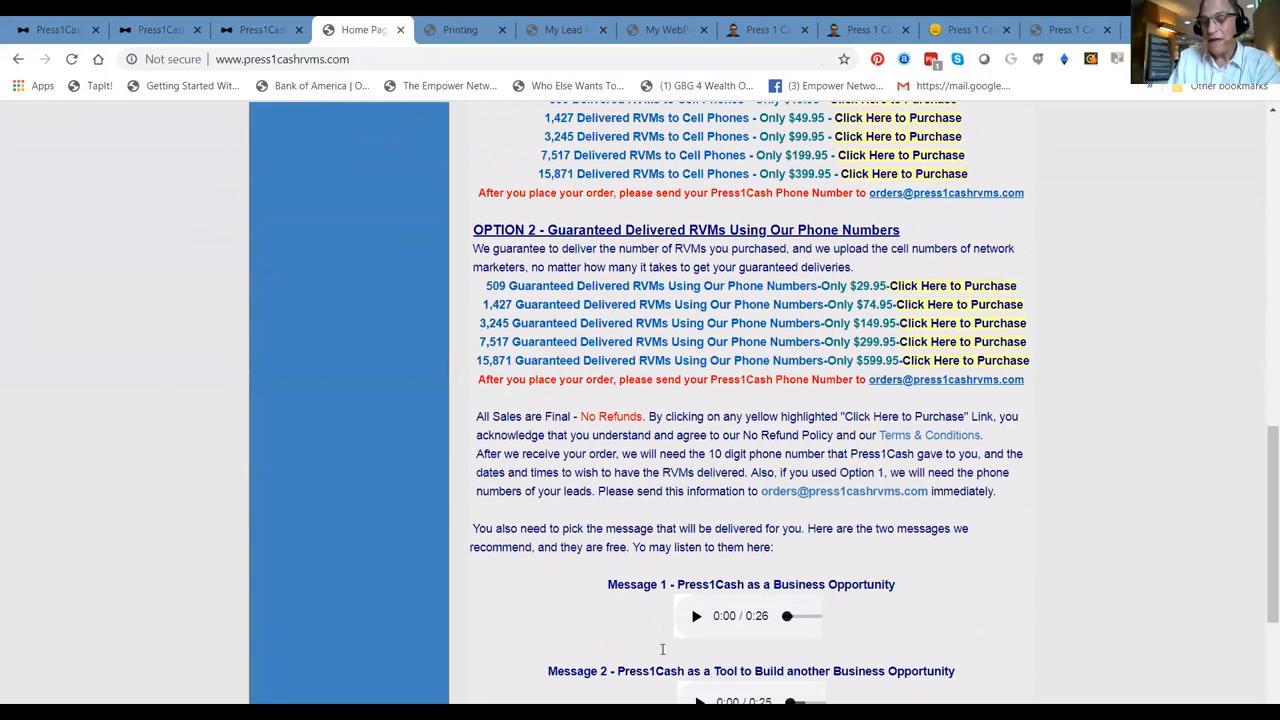
mouse_move(1117, 648)
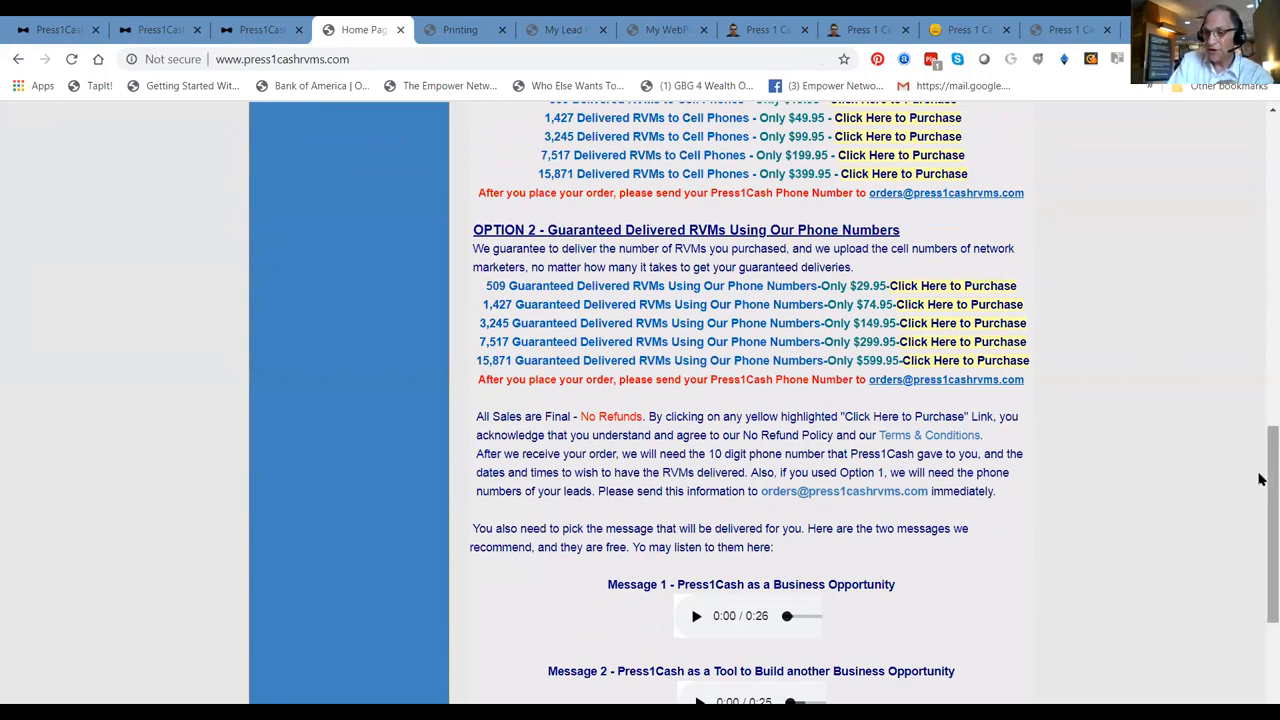
scroll("down", 3)
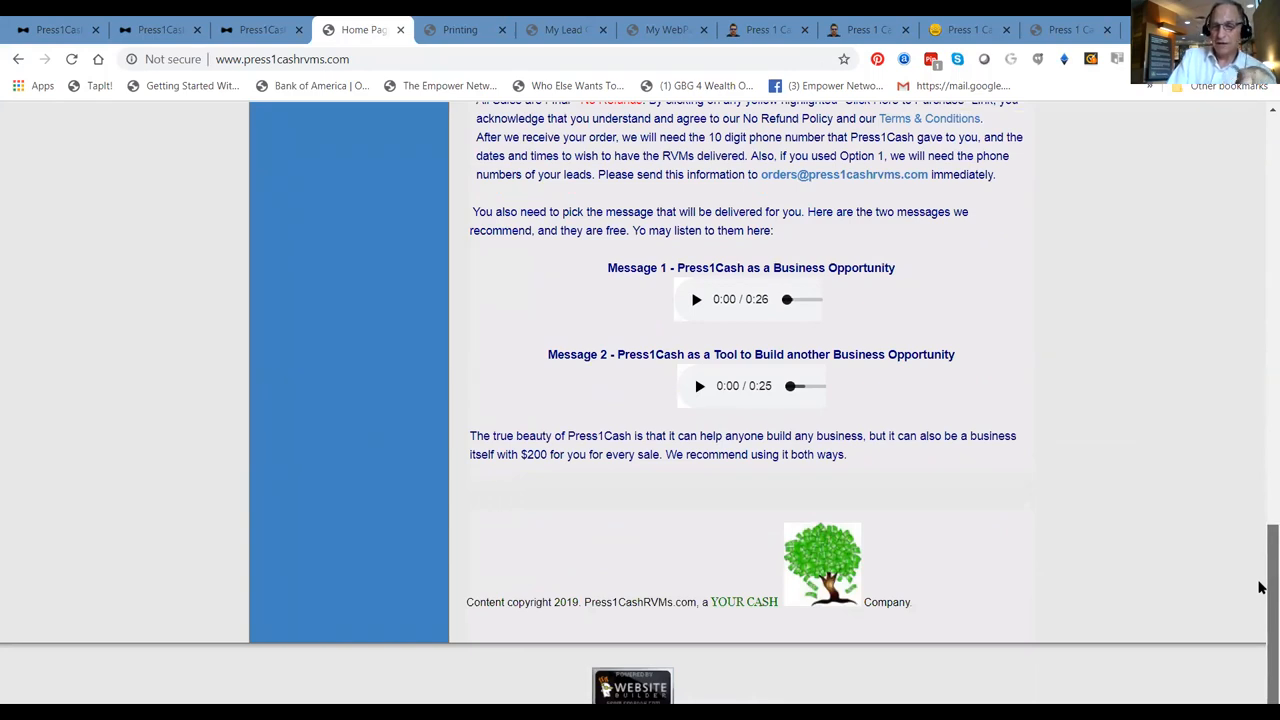
scroll("up", 3)
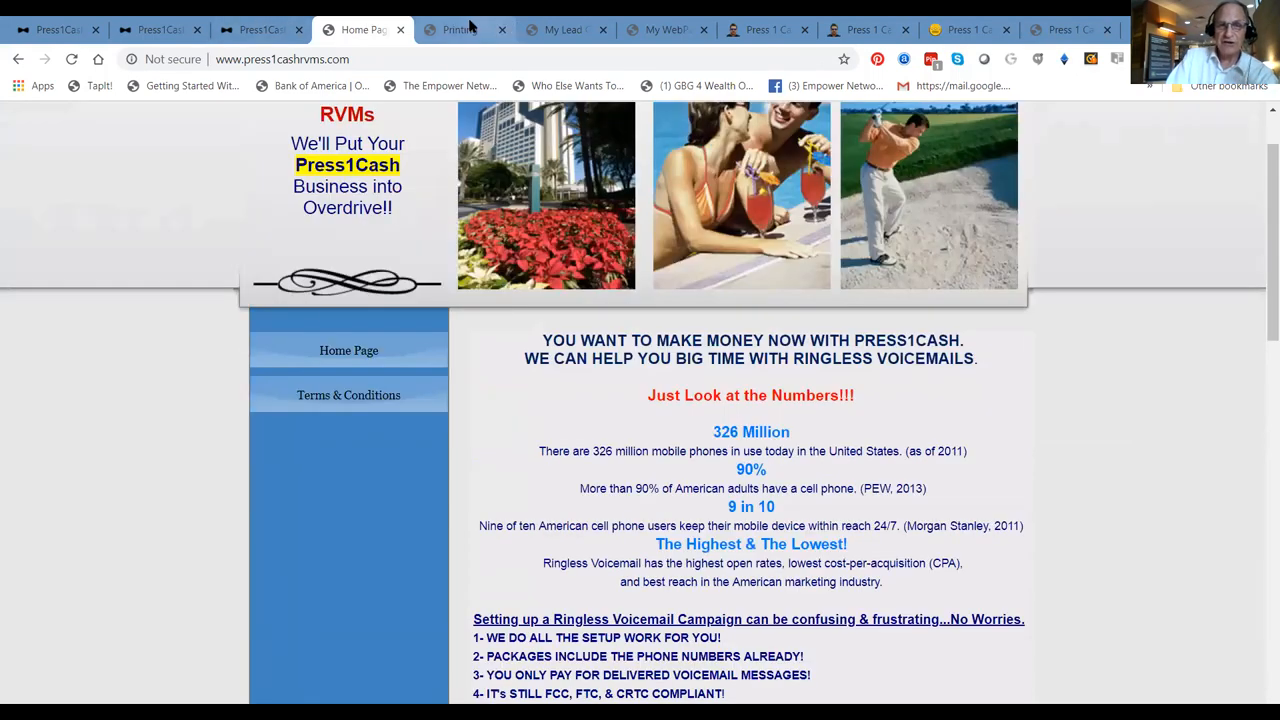
Switch to the Printing tab showing Mailing Team postcard prices
left_click(460, 29)
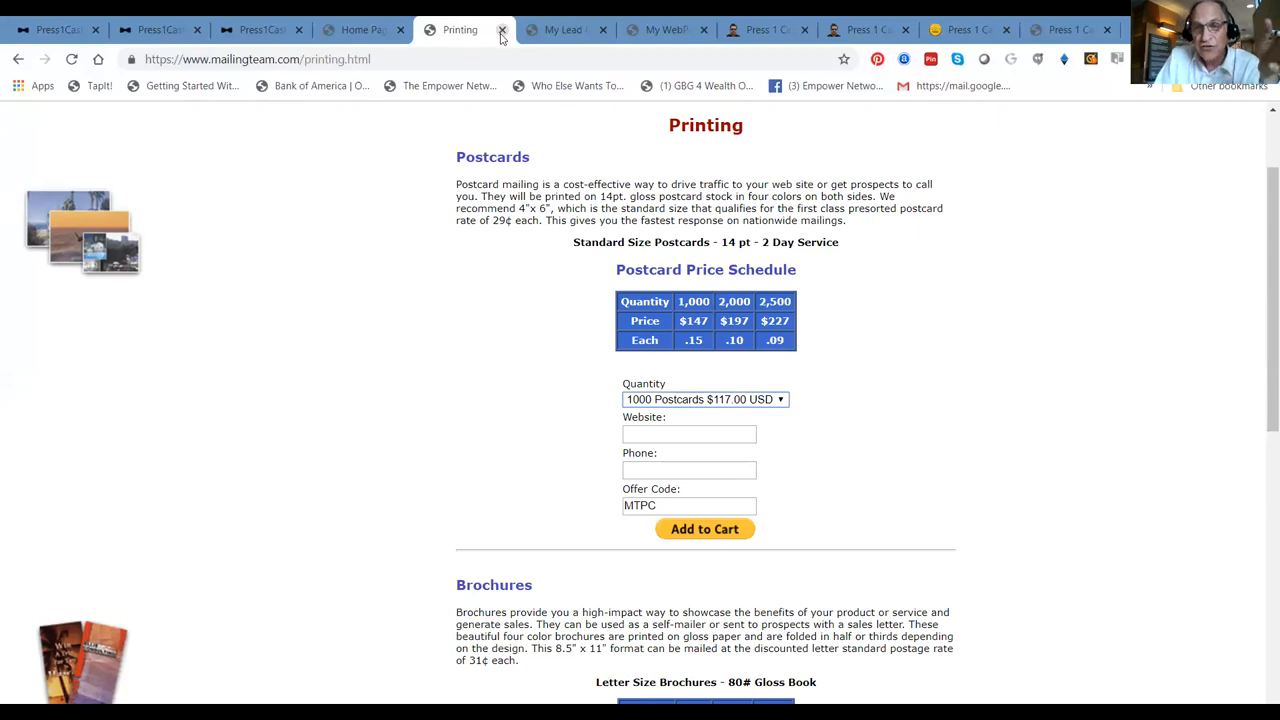
left_click(502, 29)
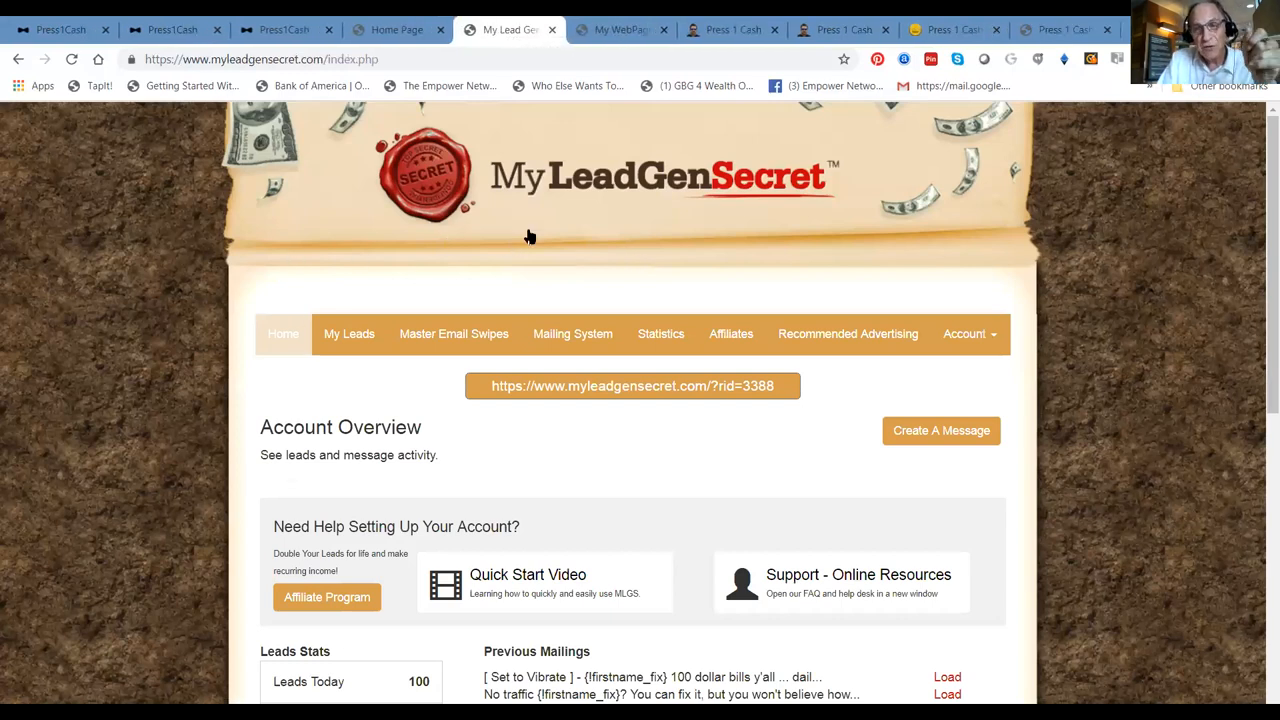
mouse_move(462, 232)
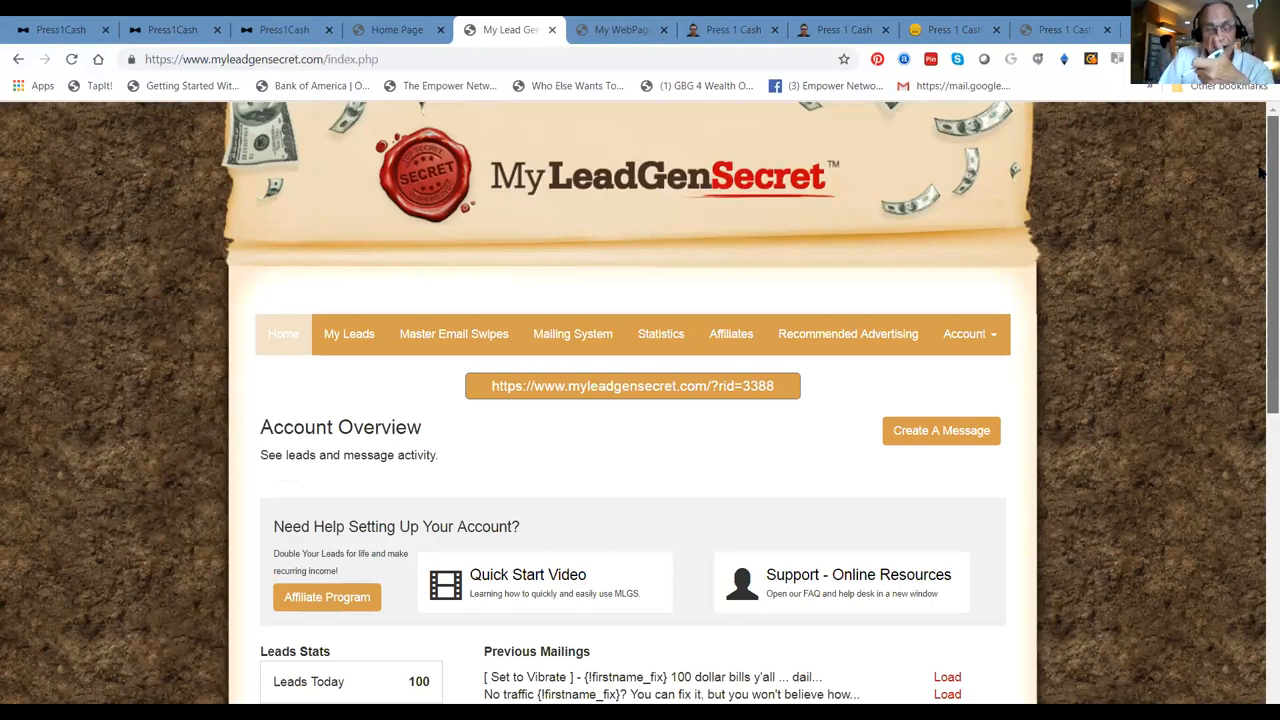
scroll("down", 3)
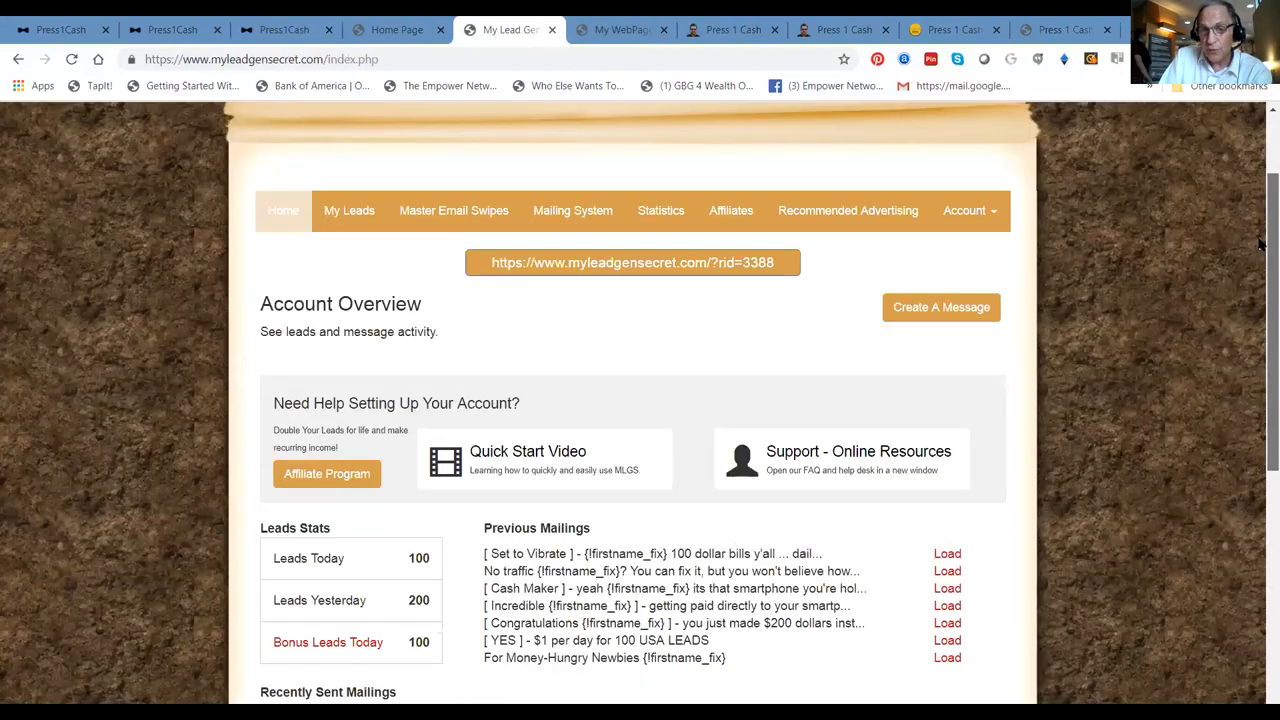
scroll("down", 3)
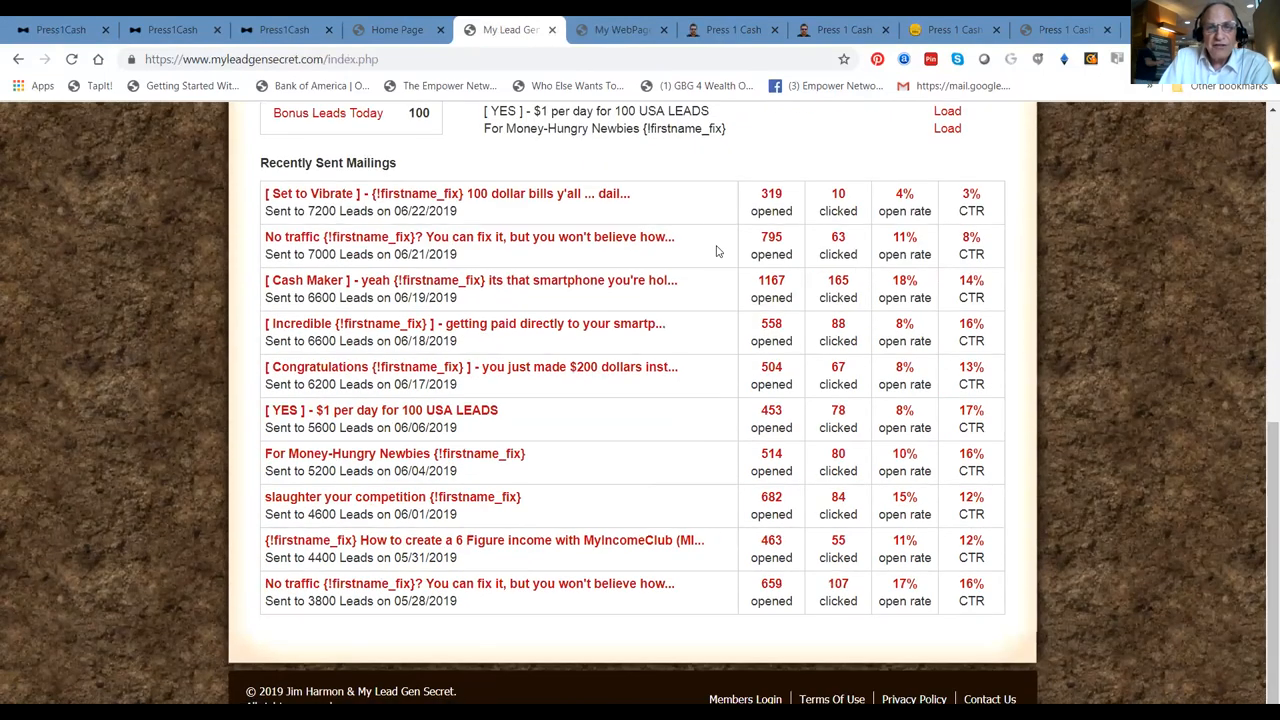
mouse_move(398, 223)
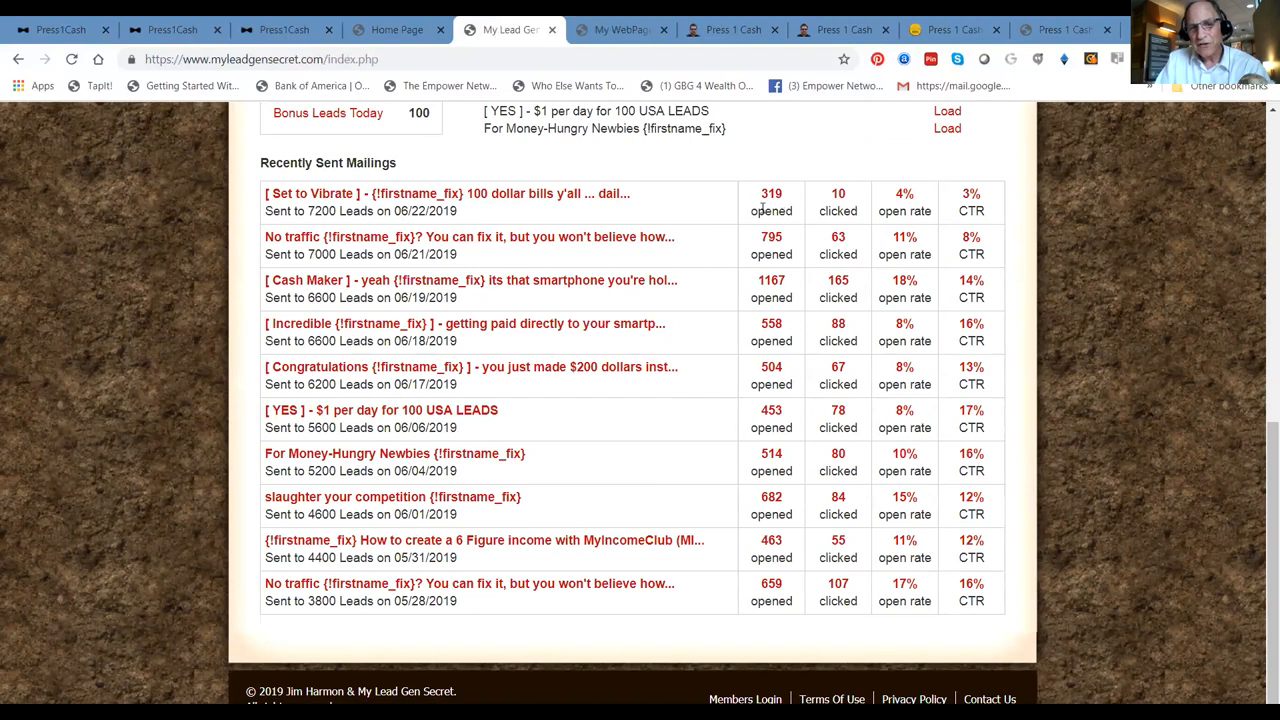
mouse_move(531, 214)
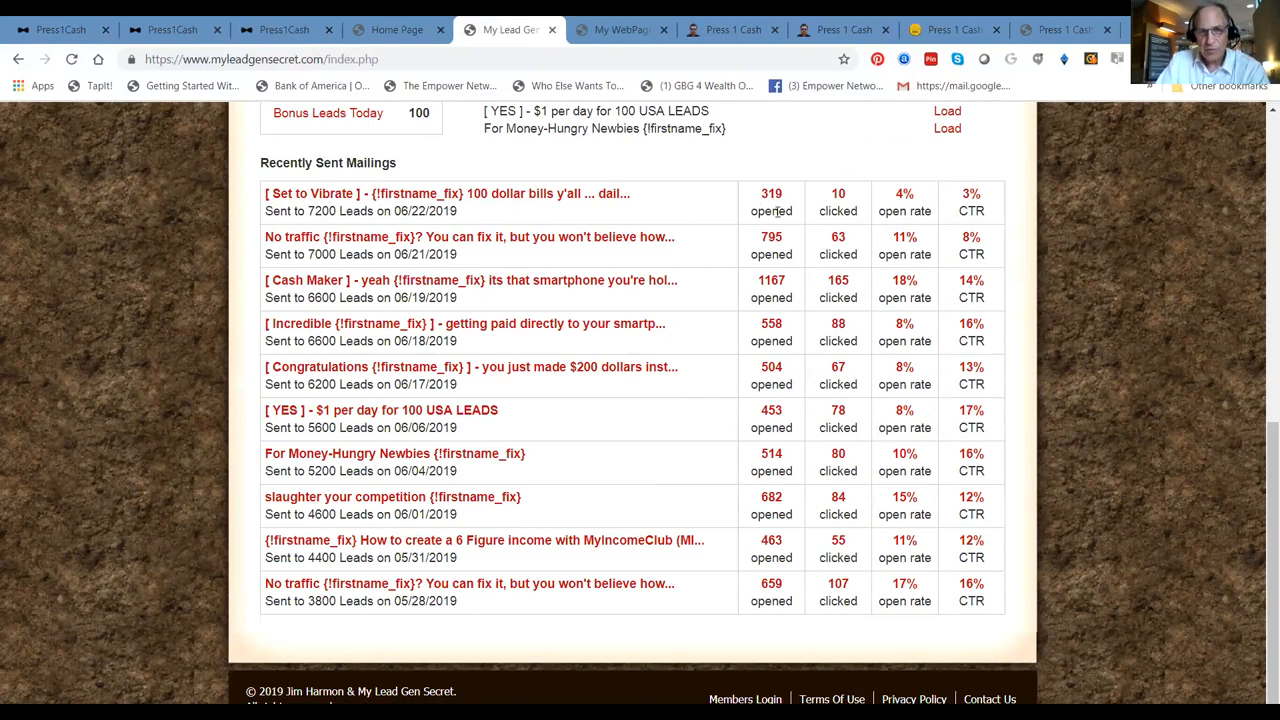
mouse_move(673, 264)
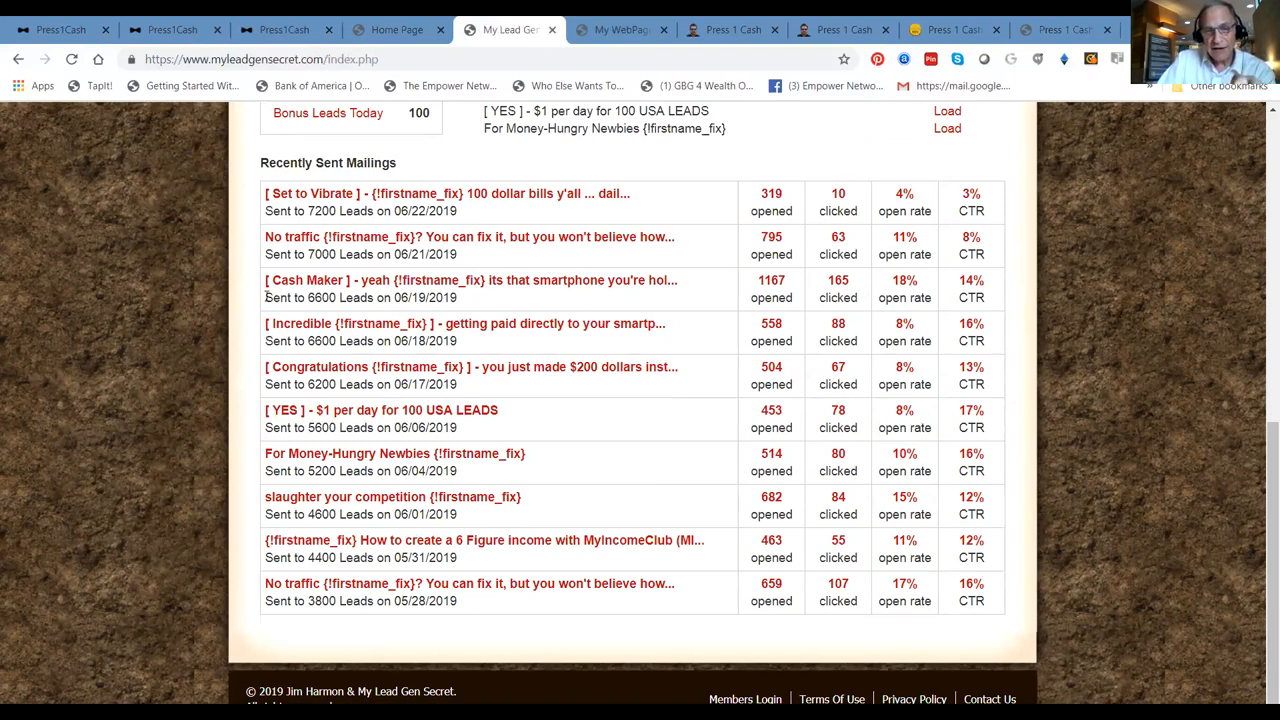
mouse_move(464, 280)
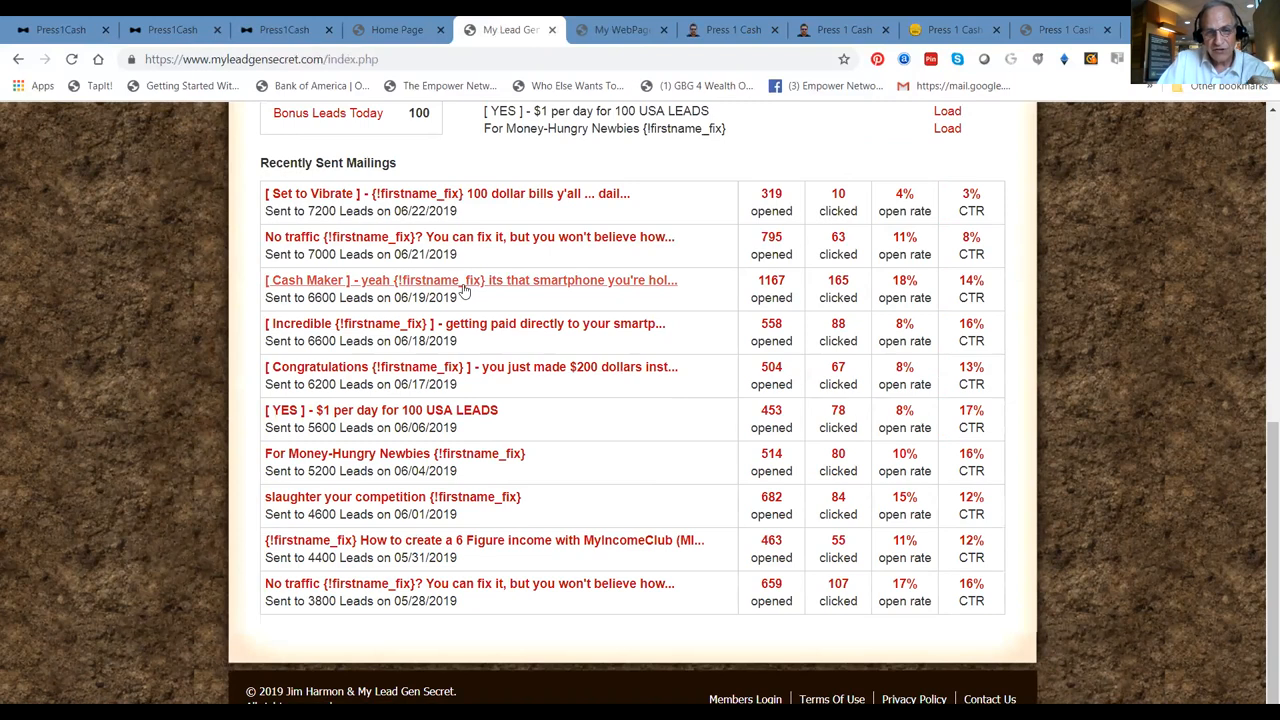
mouse_move(518, 304)
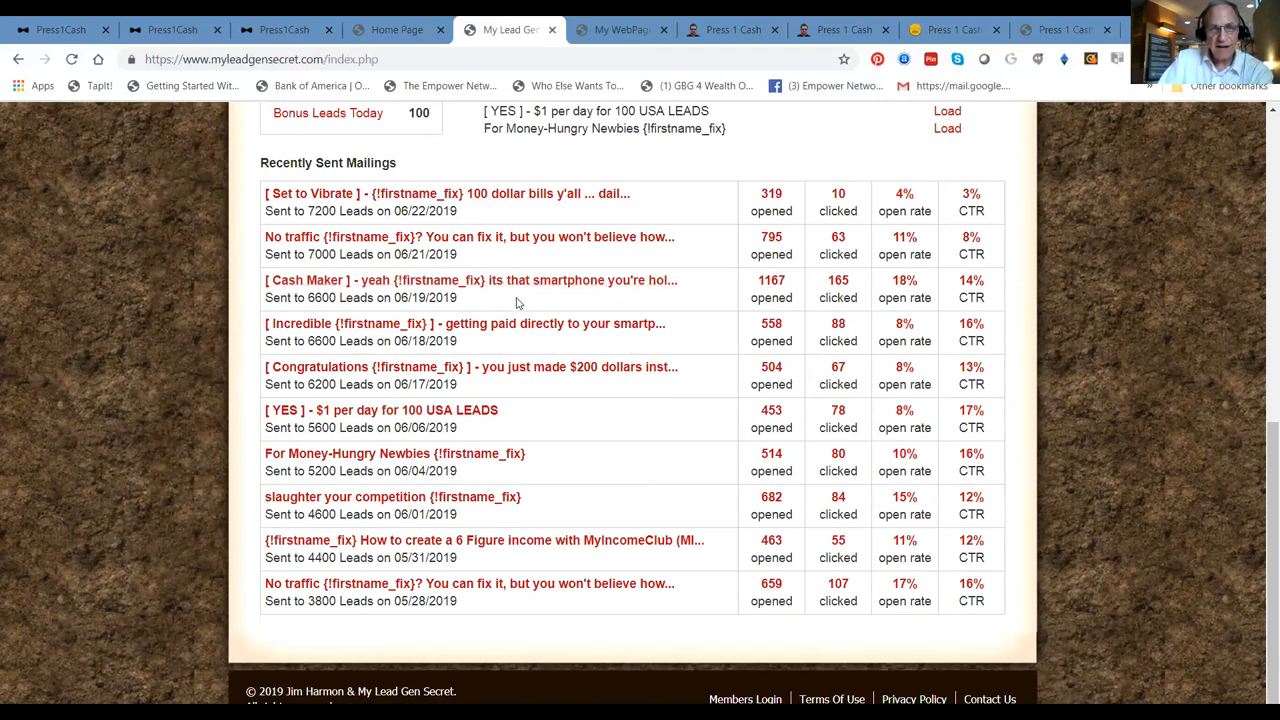
mouse_move(757, 291)
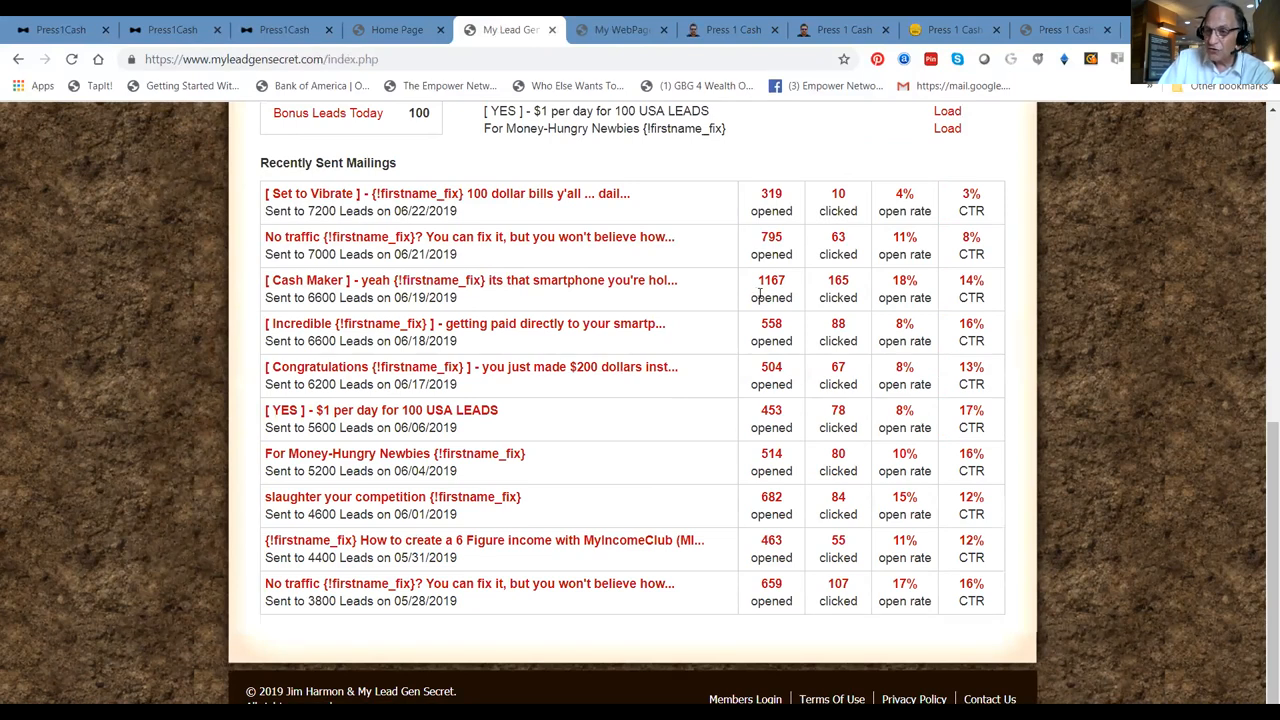
mouse_move(728, 333)
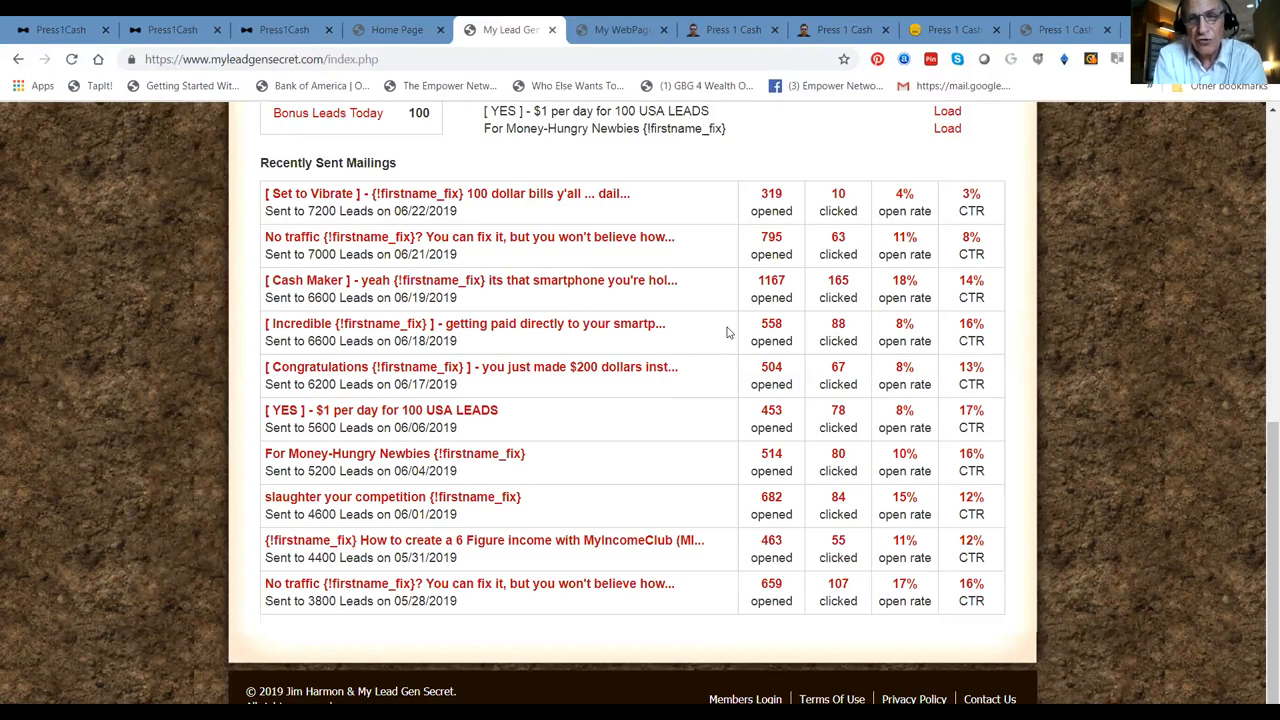
mouse_move(259, 305)
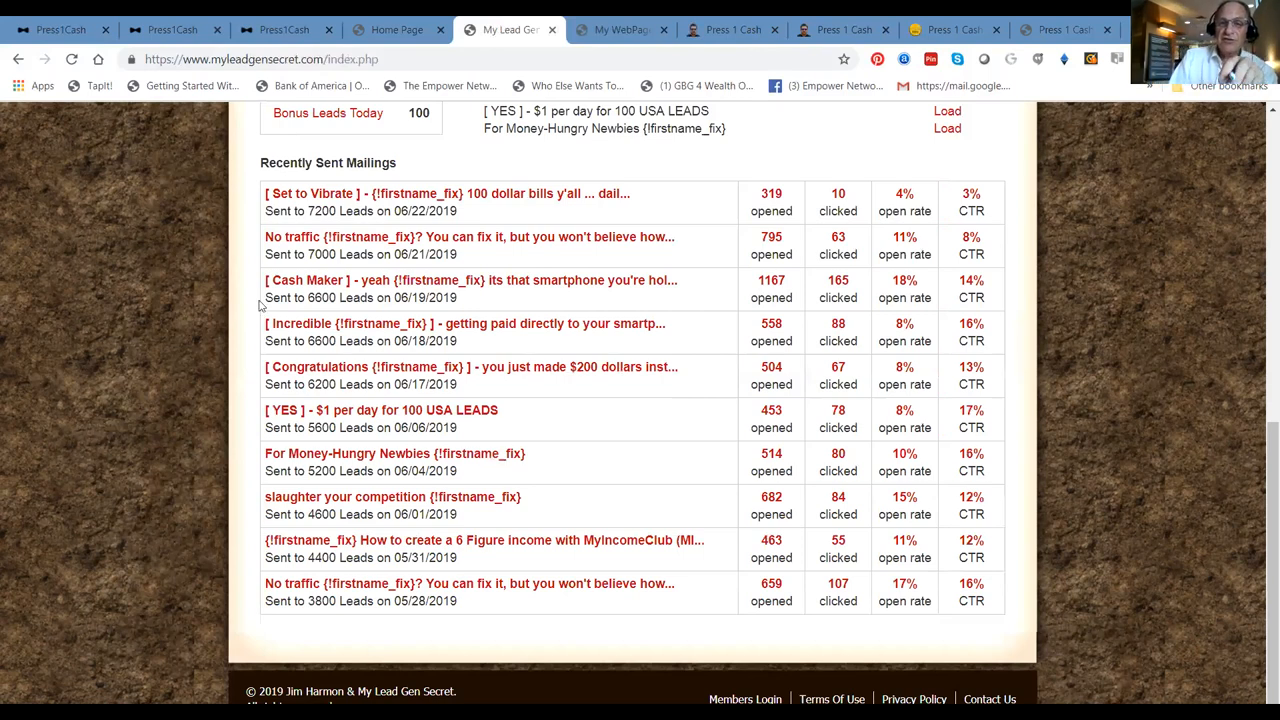
mouse_move(448, 614)
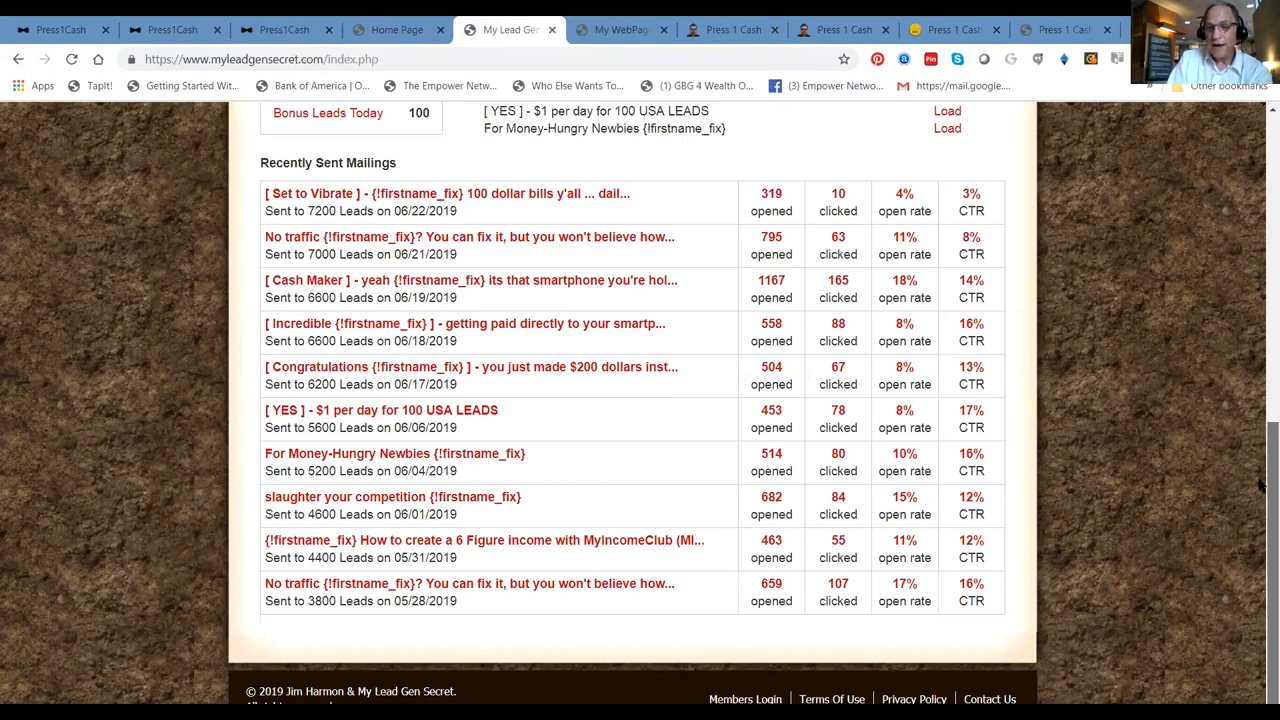
scroll("up", 3)
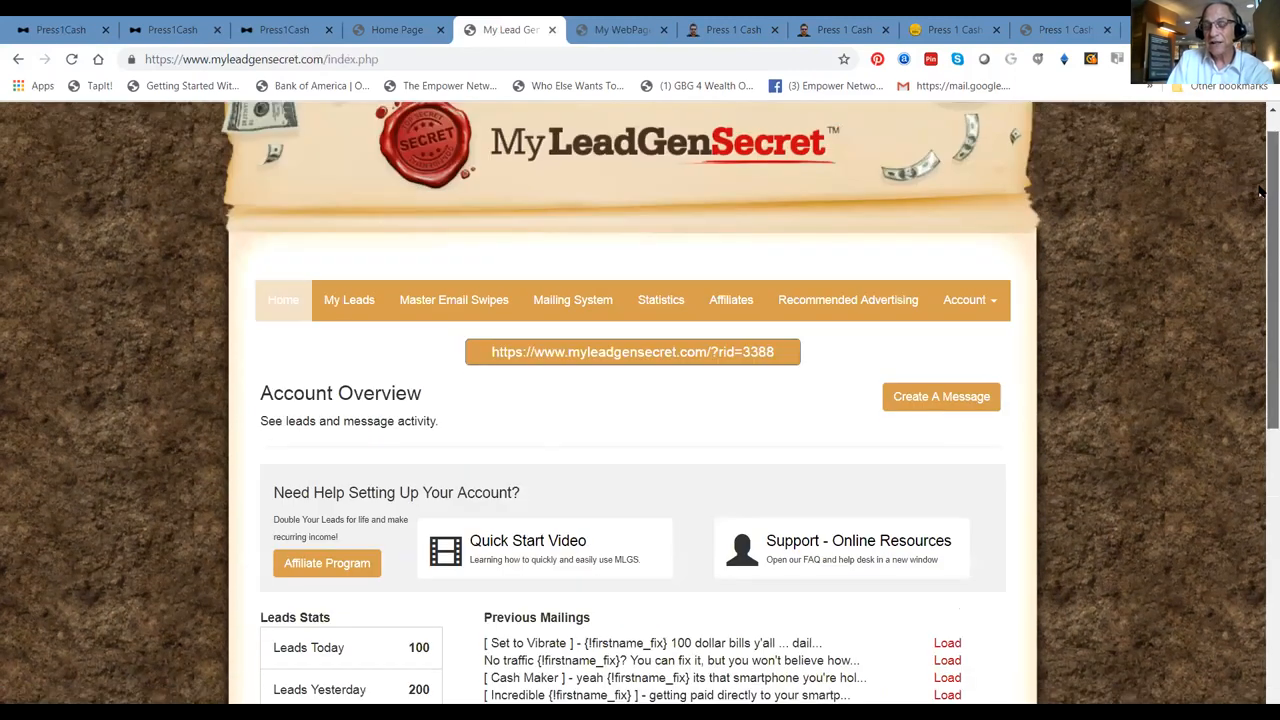
scroll("up", 3)
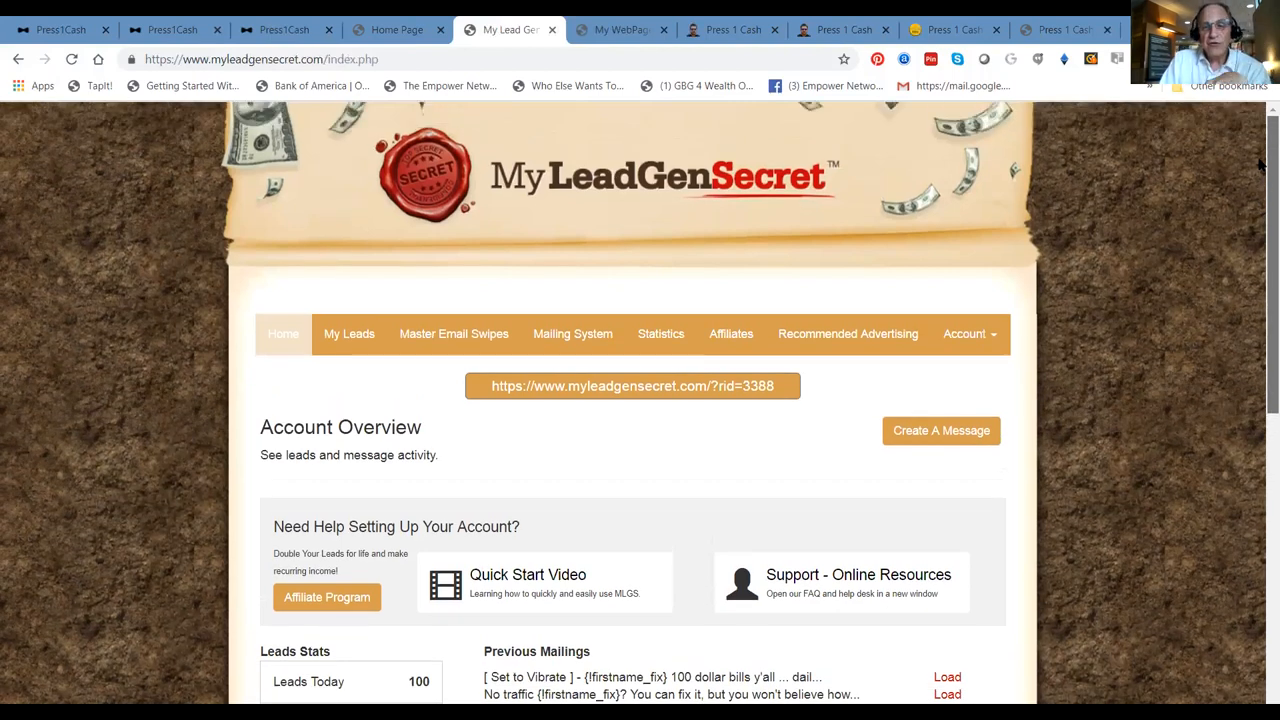
scroll("down", 3)
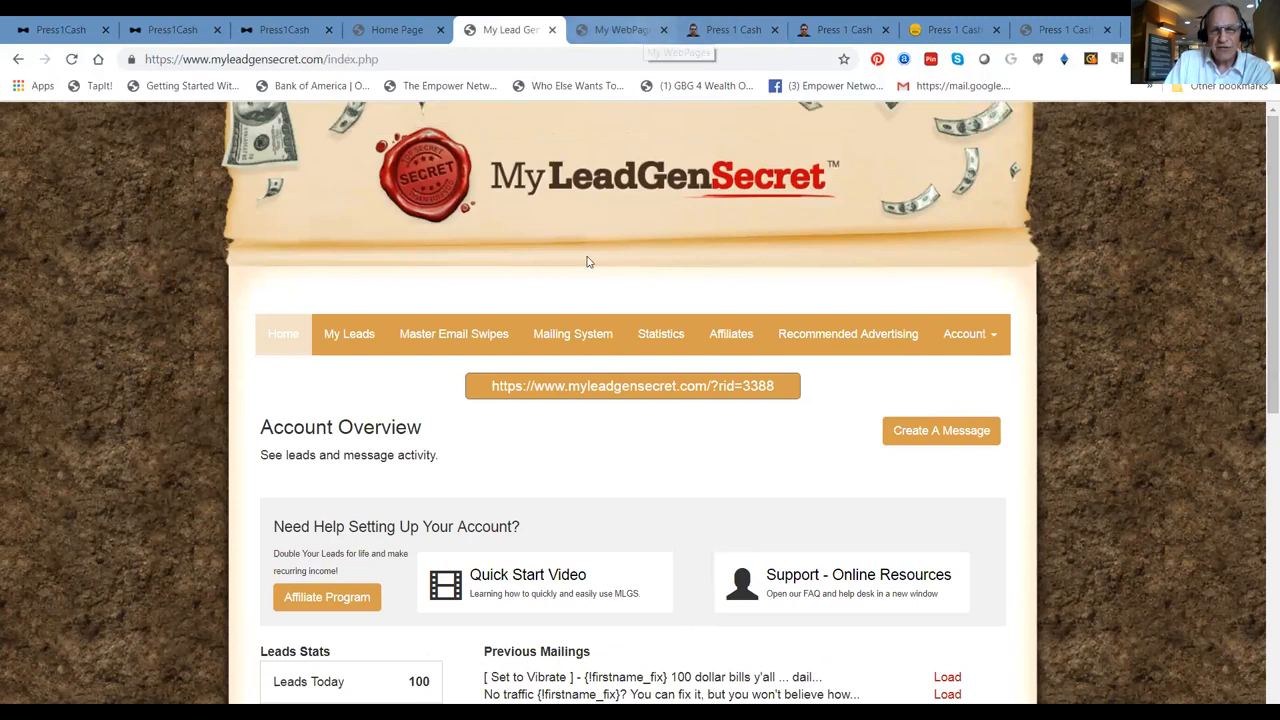
mouse_move(700, 308)
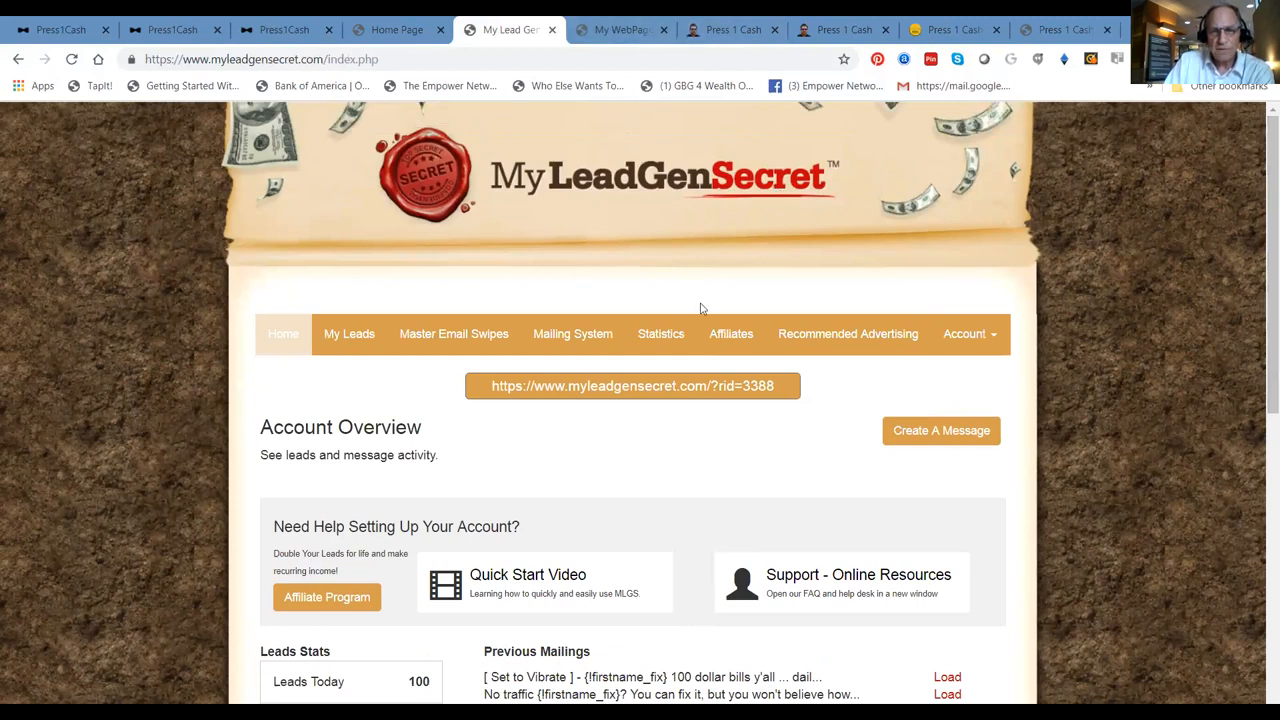
mouse_move(687, 309)
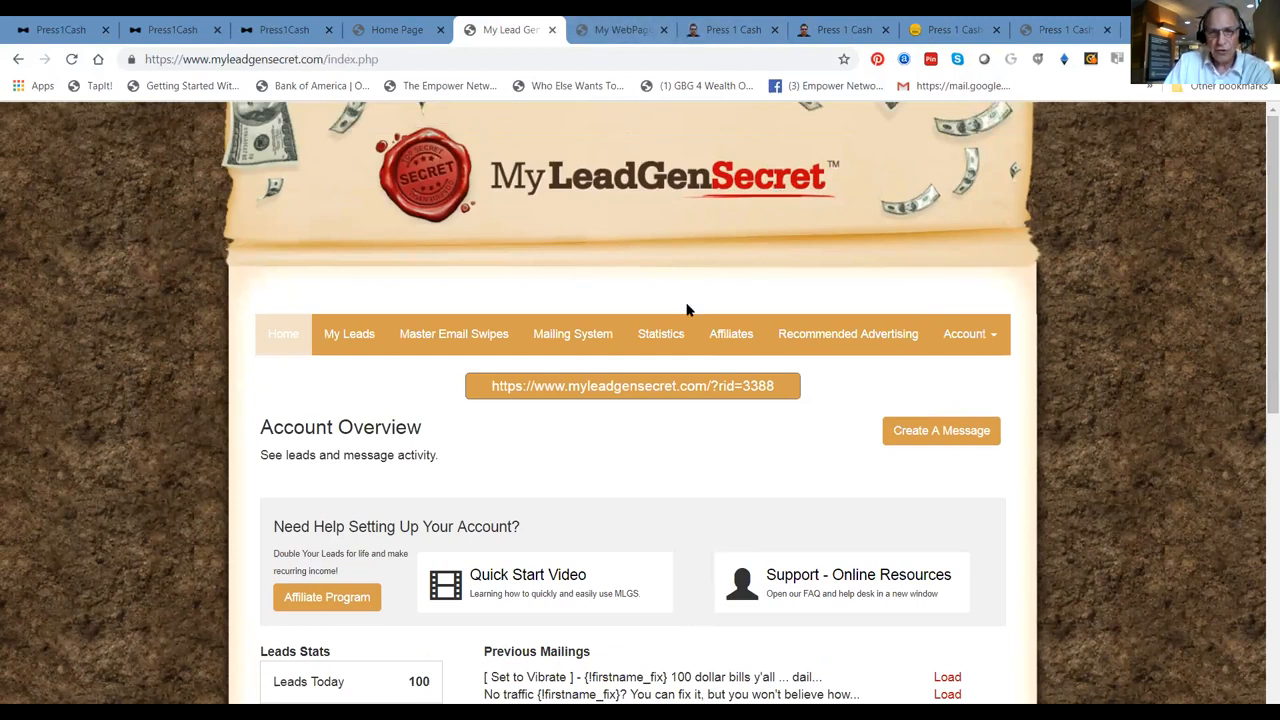
Open Affiliates > Commissions and review the All Time report ($45 earned, $15 unpaid)
left_click(730, 333)
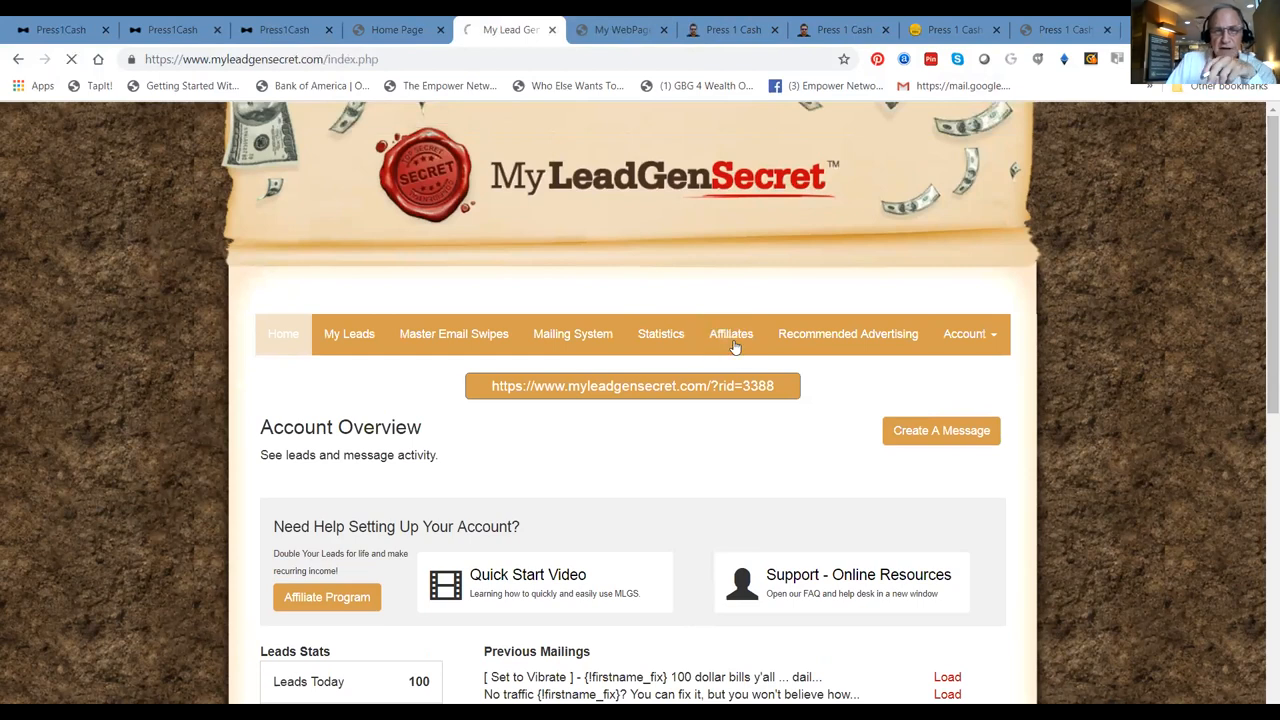
left_click(730, 333)
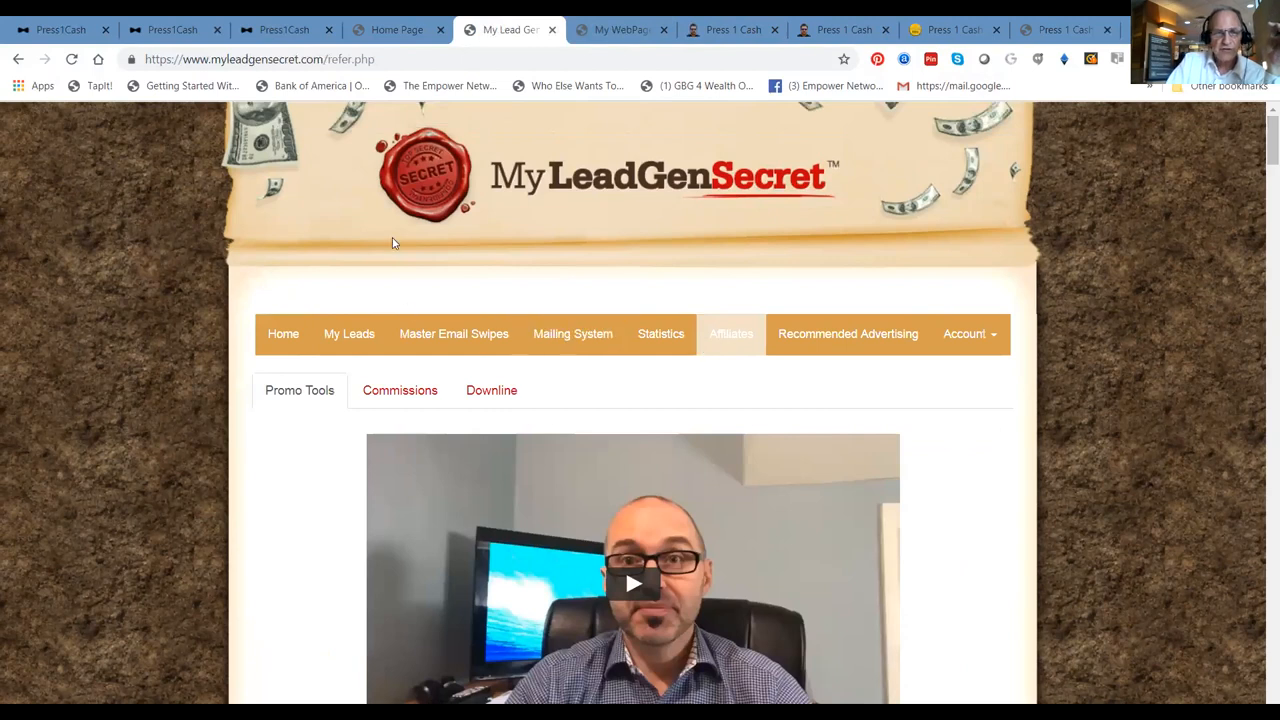
left_click(399, 390)
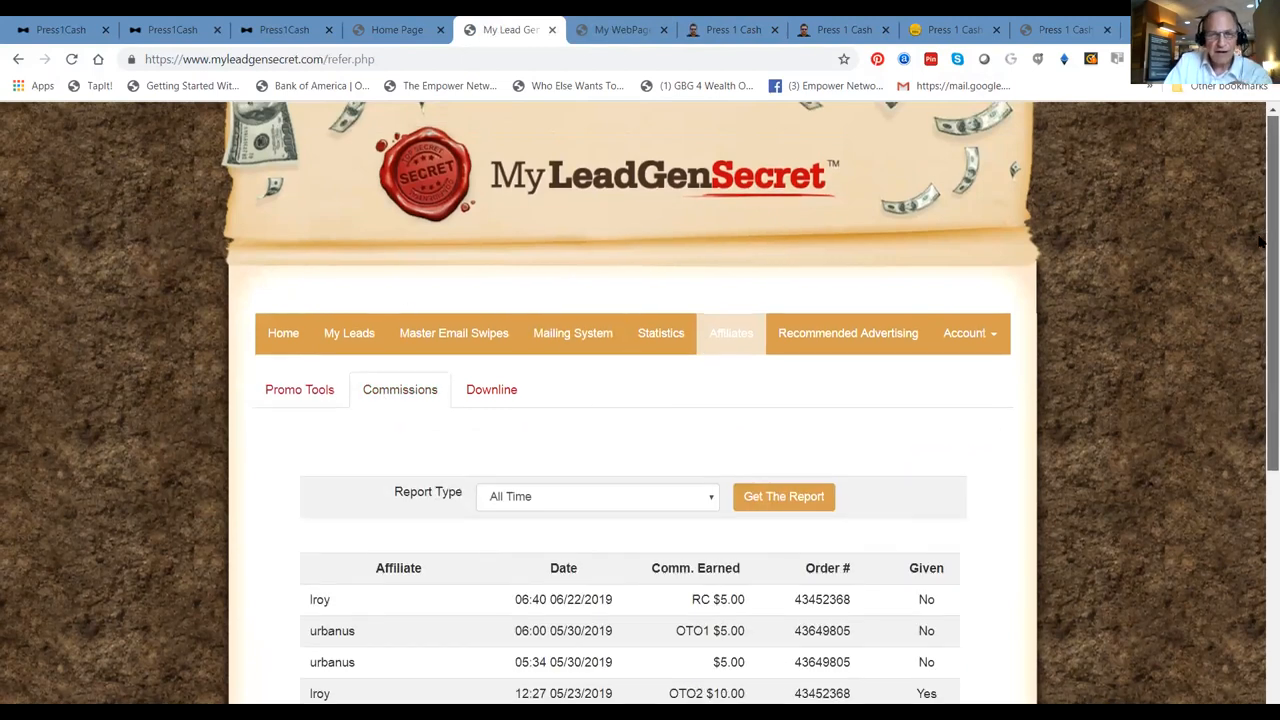
scroll("down", 3)
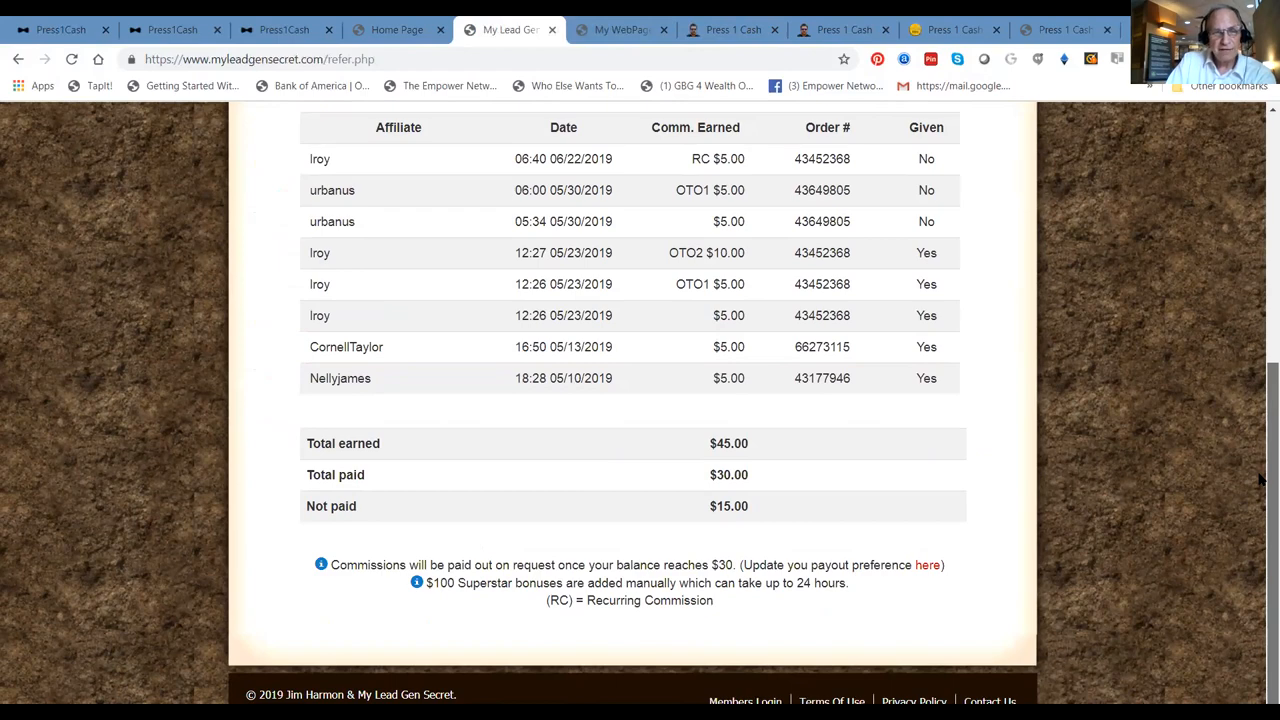
scroll("down", 3)
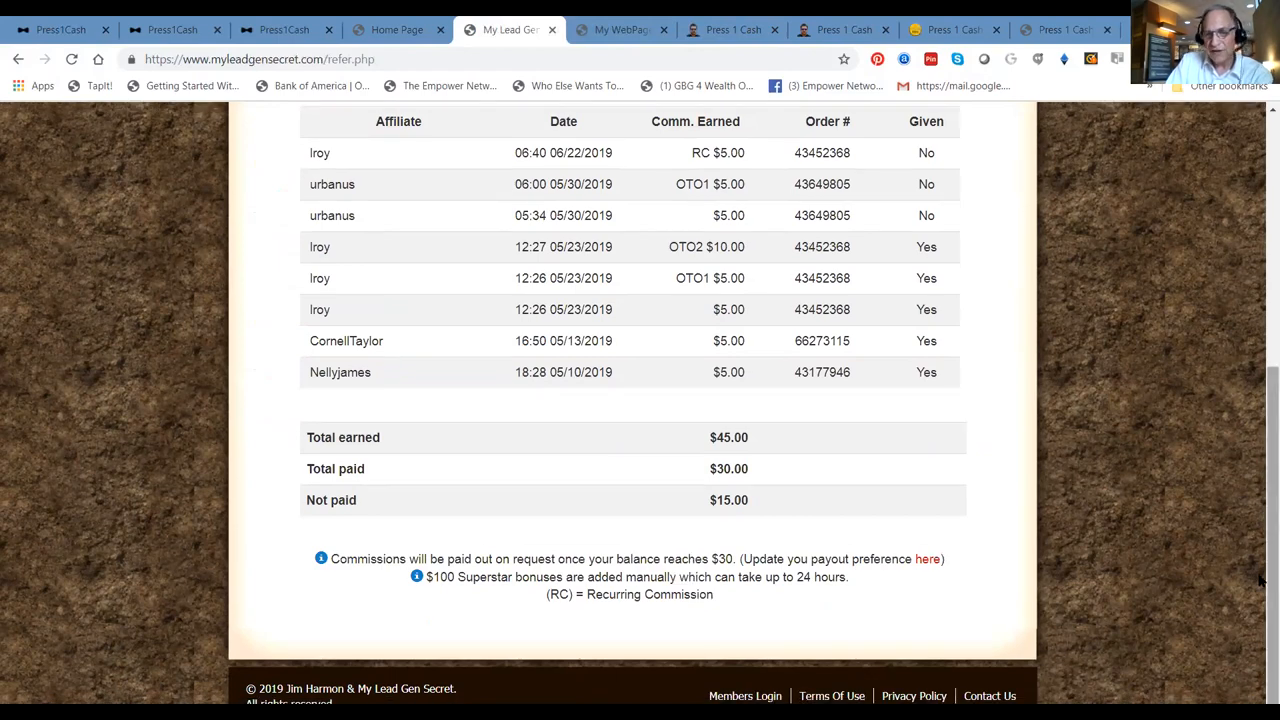
scroll("up", 3)
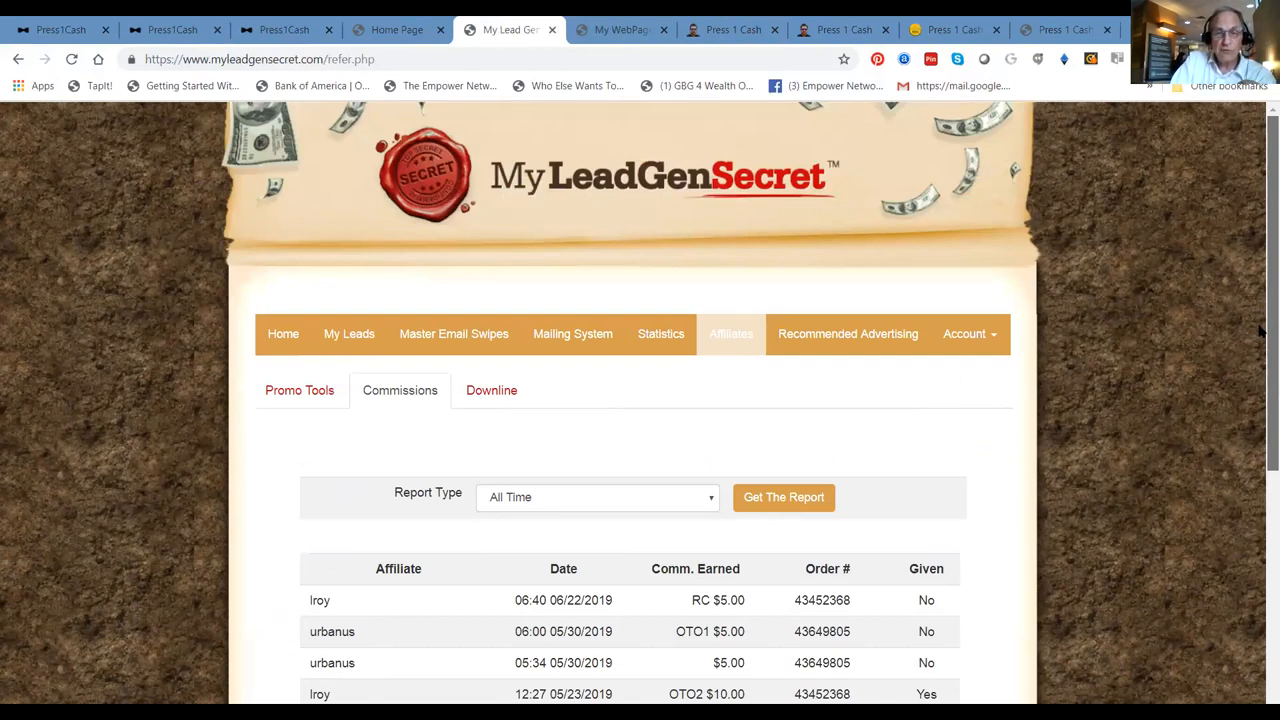
scroll("up", 3)
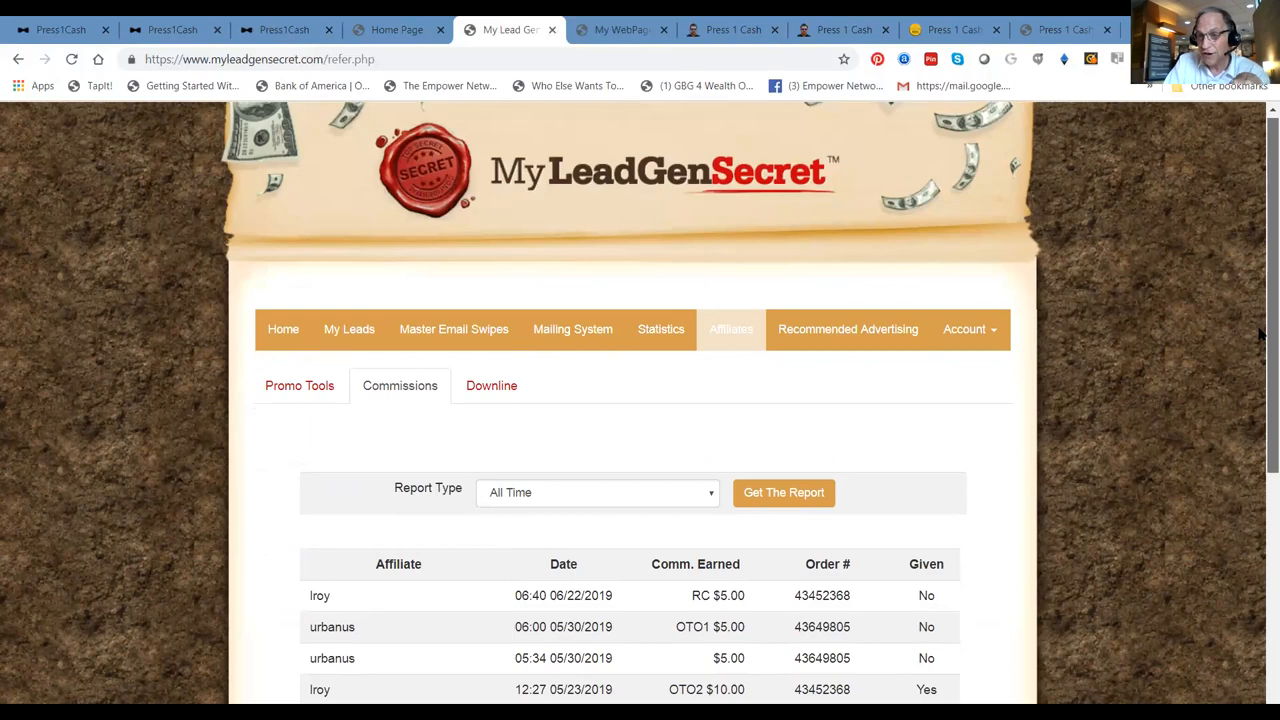
scroll("up", 3)
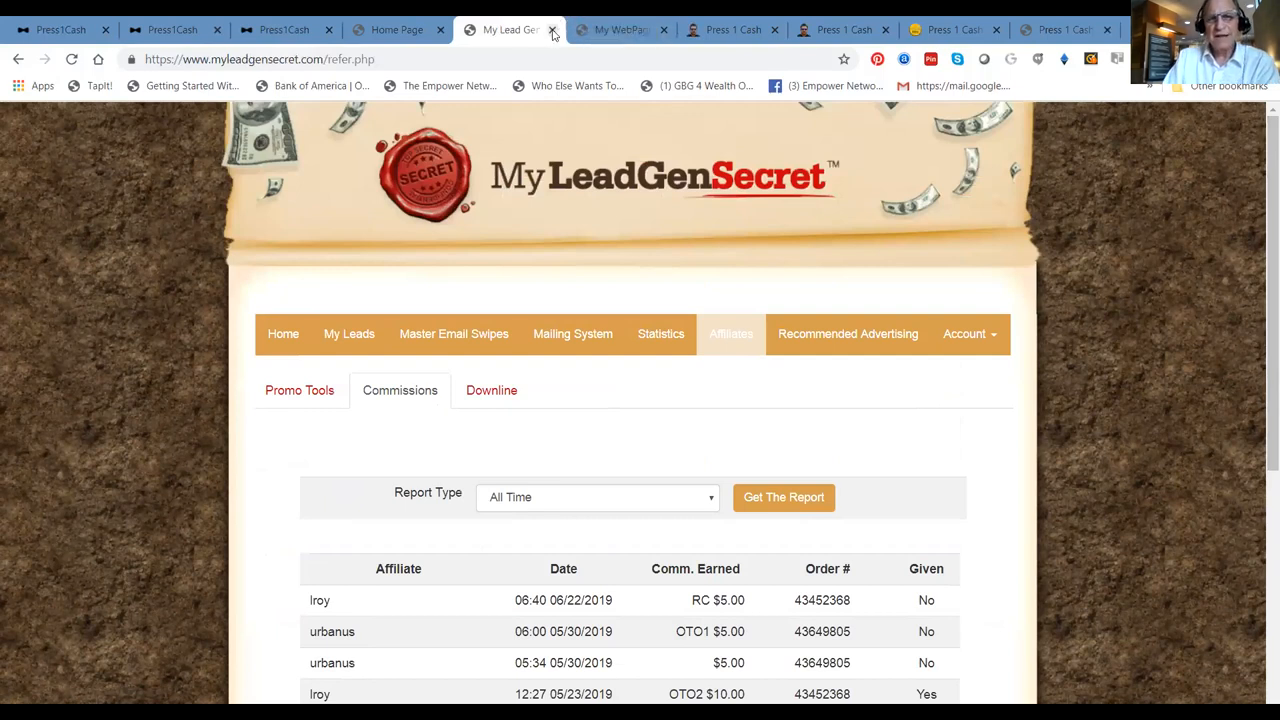
Close the My Lead Gen tab to return to My WebPages
left_click(553, 29)
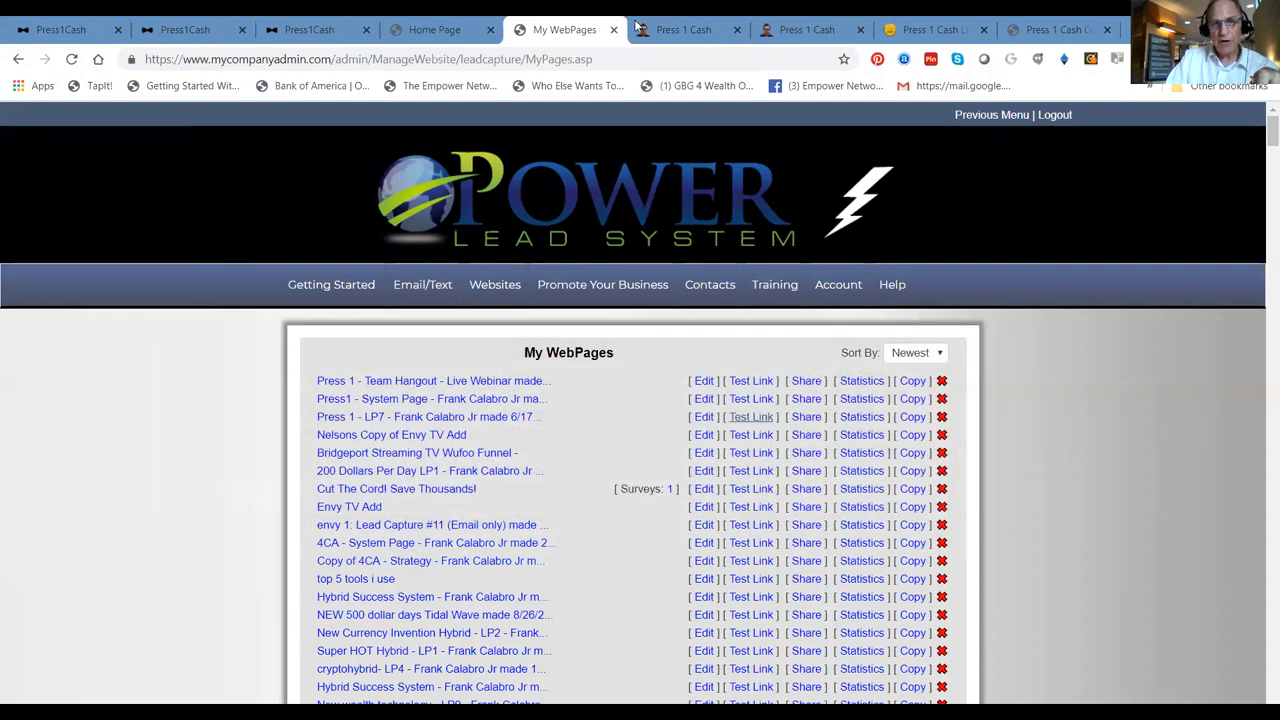
On the MillionaireMakers landing page tab, click Skip Survey
left_click(683, 29)
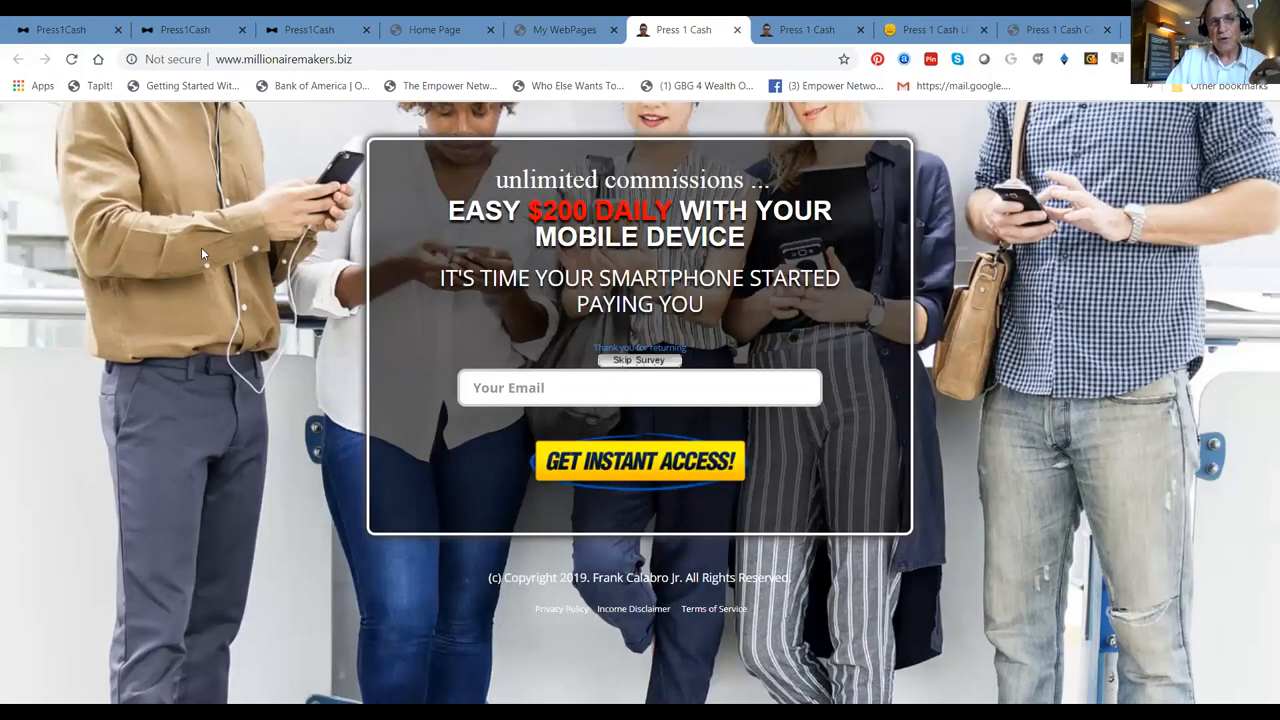
mouse_move(474, 302)
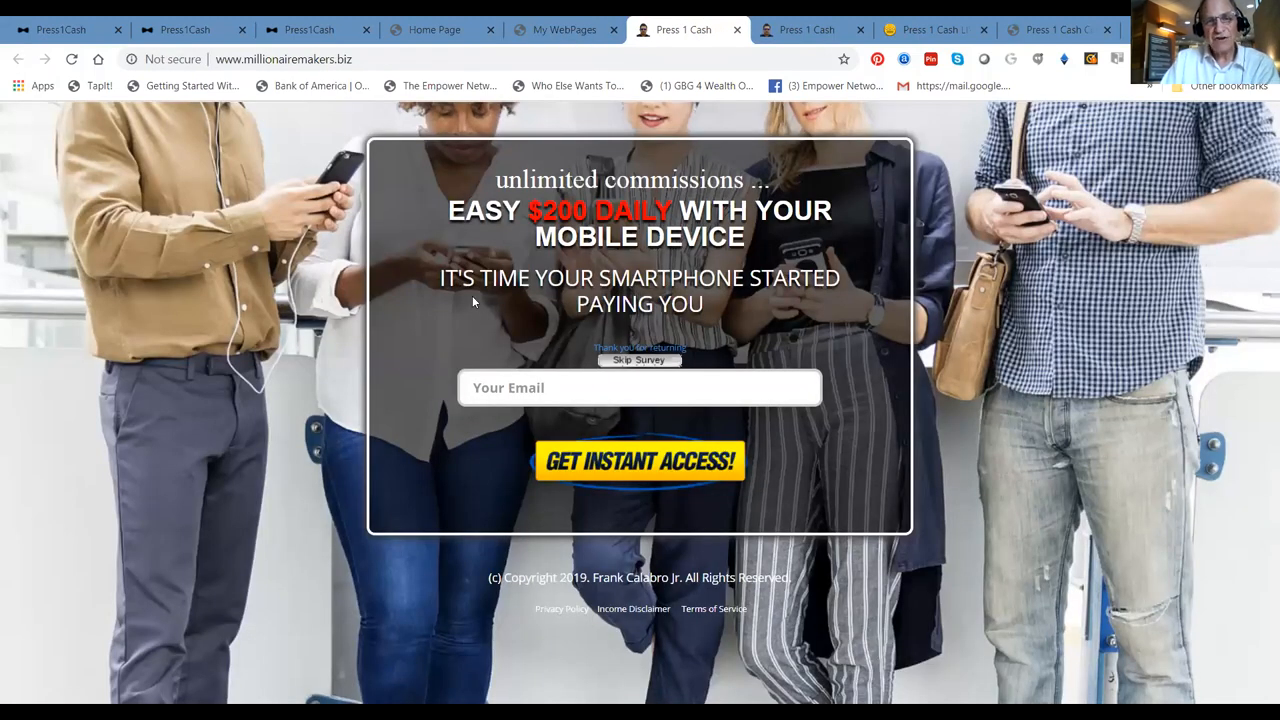
mouse_move(349, 227)
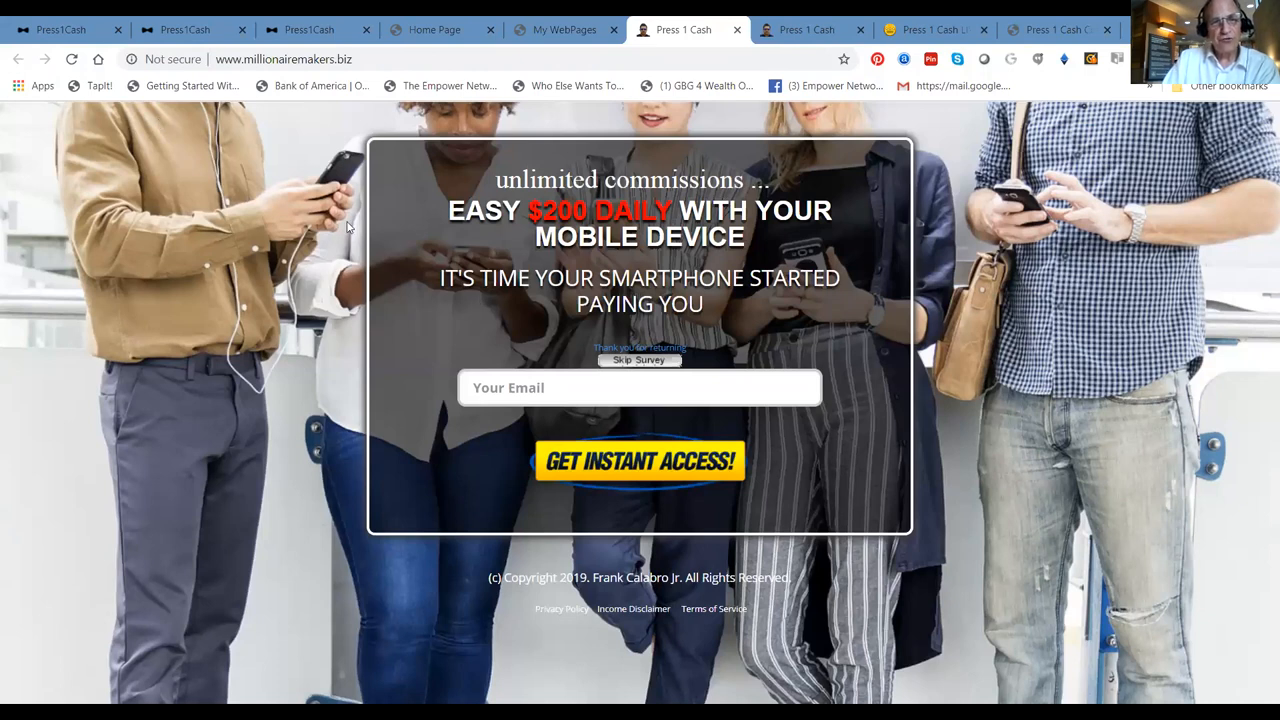
mouse_move(802, 357)
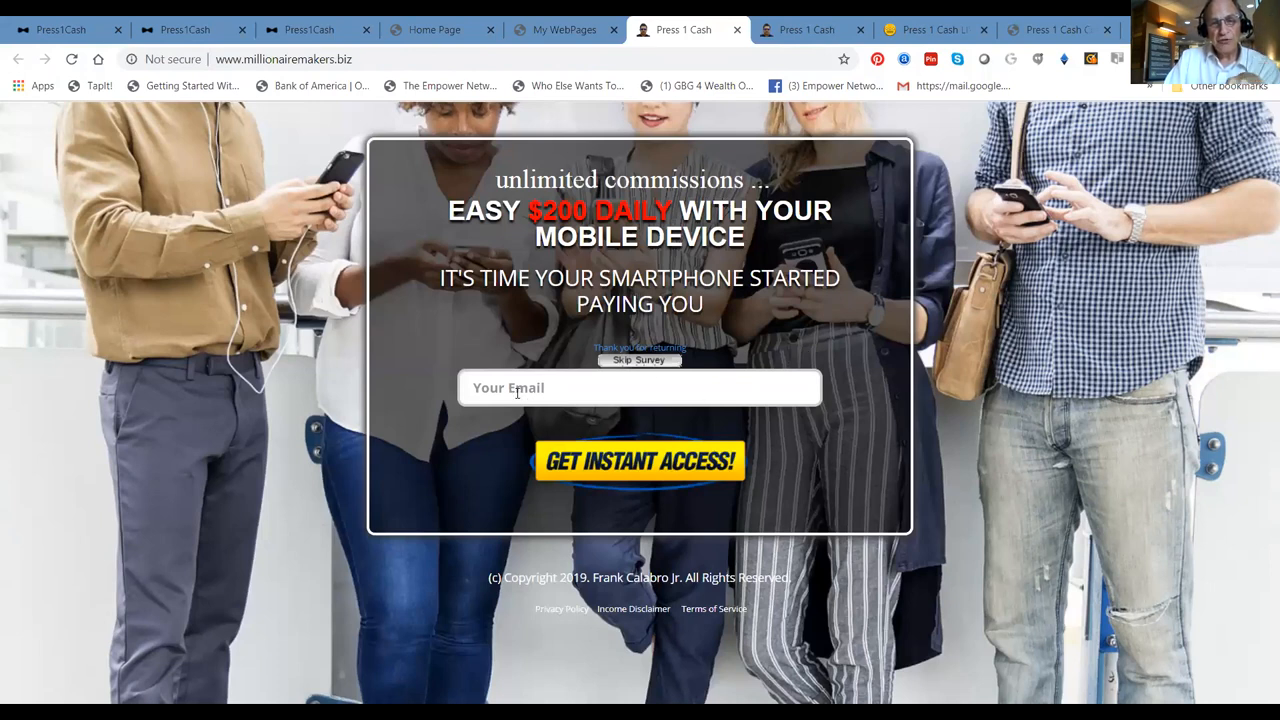
left_click(639, 360)
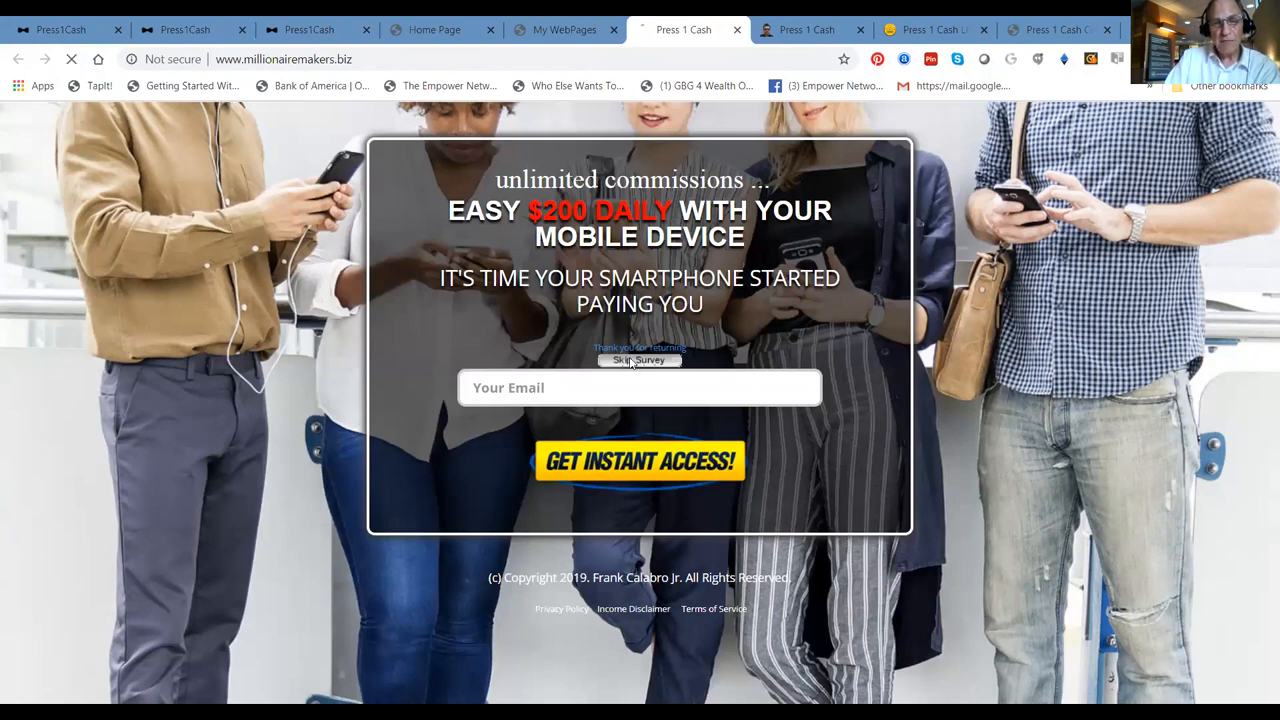
Skip the survey to the $200-daily video page and scroll to its Yes! Start Now, Illustrations and Continue buttons
left_click(640, 360)
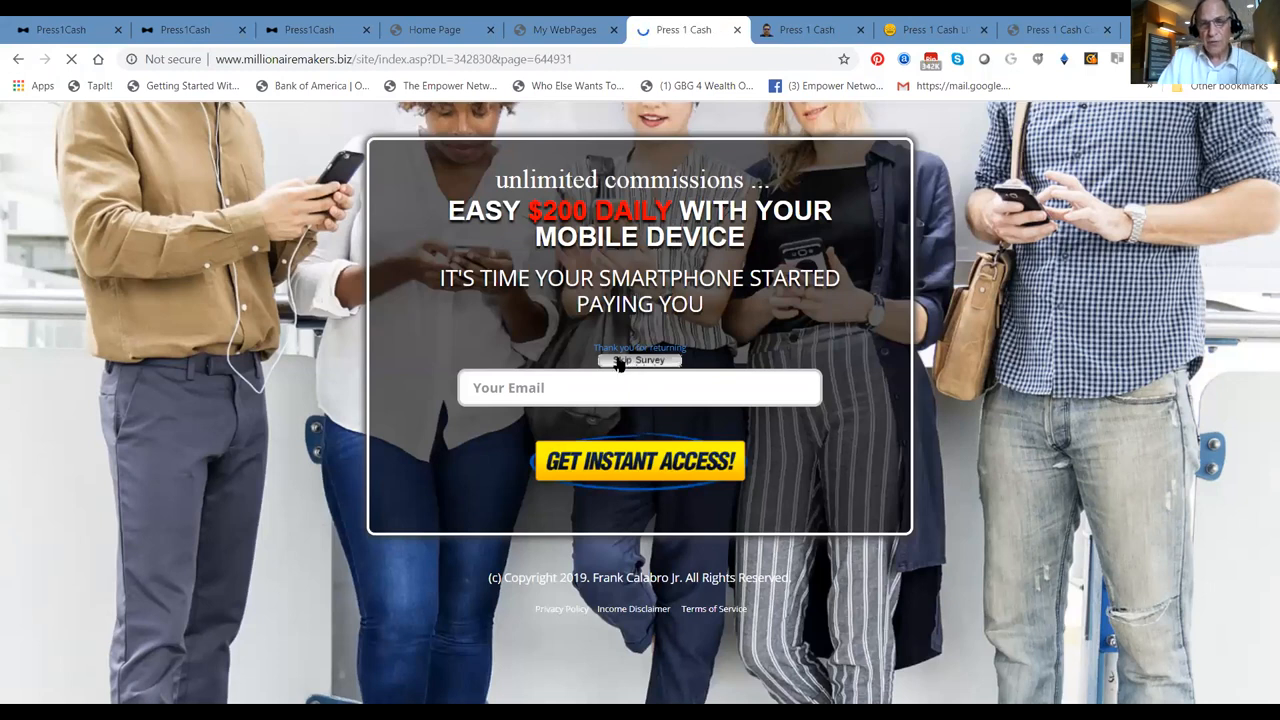
left_click(639, 360)
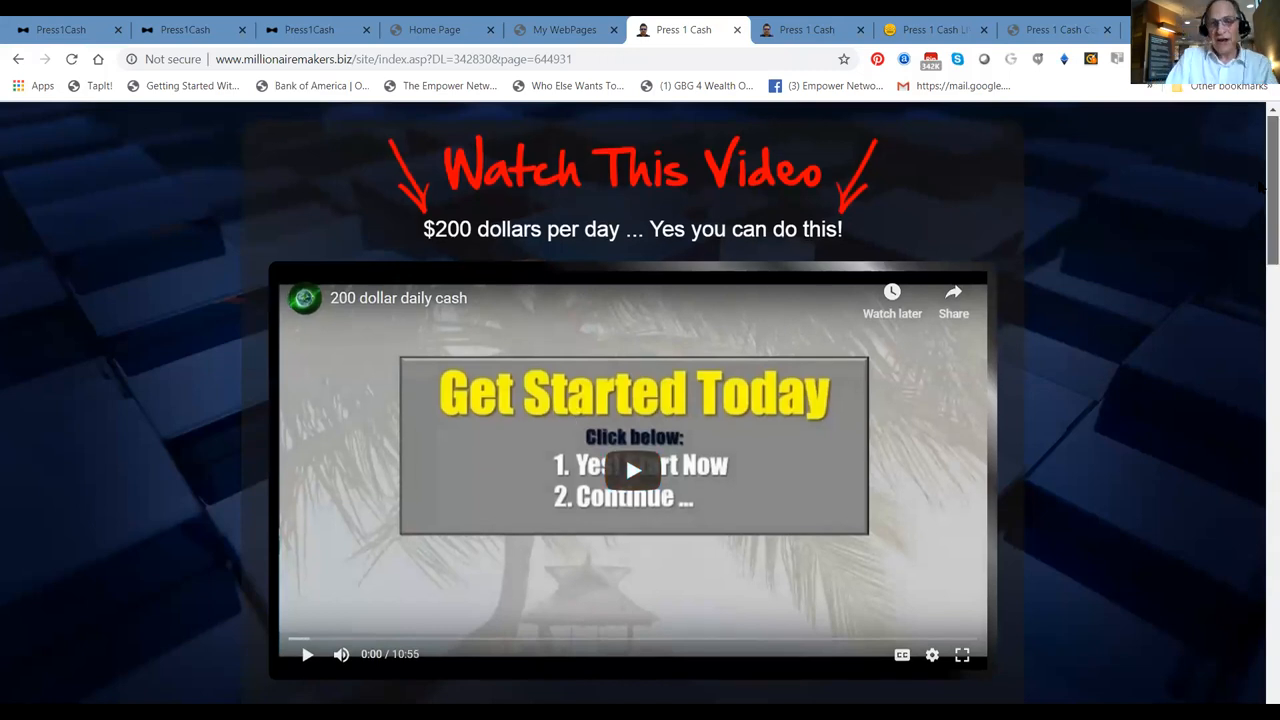
scroll("down", 3)
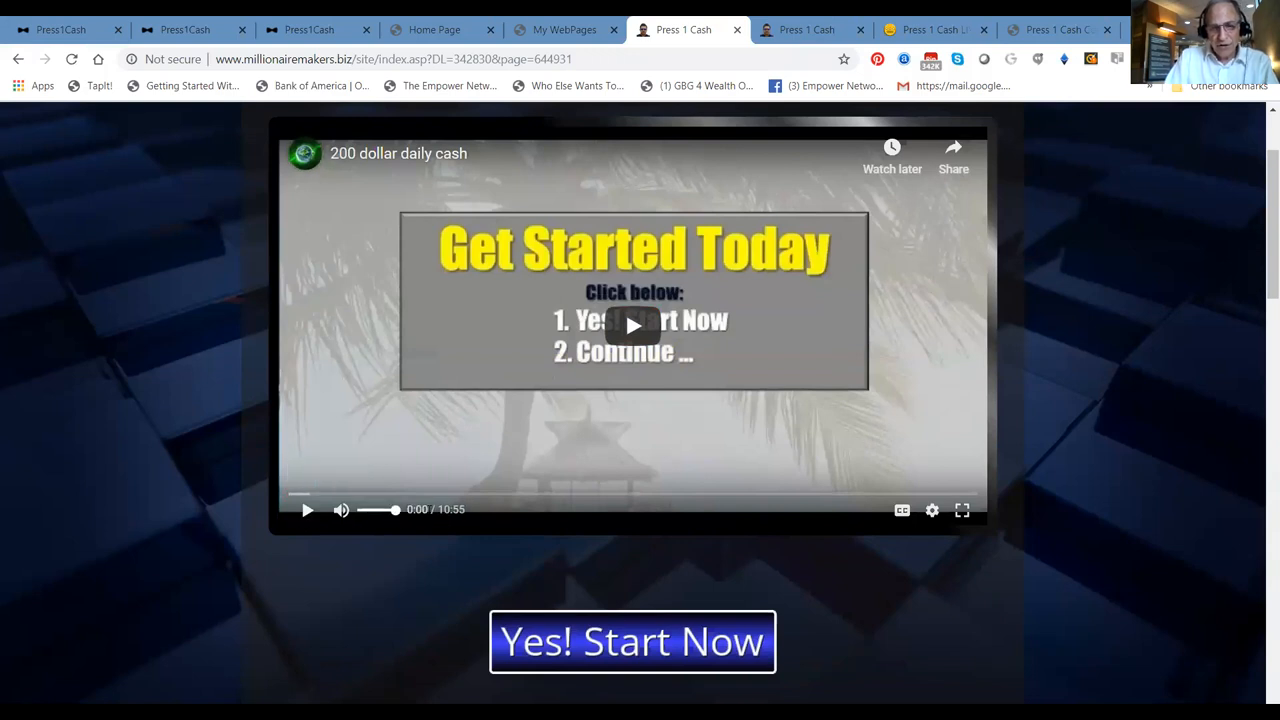
mouse_move(600, 680)
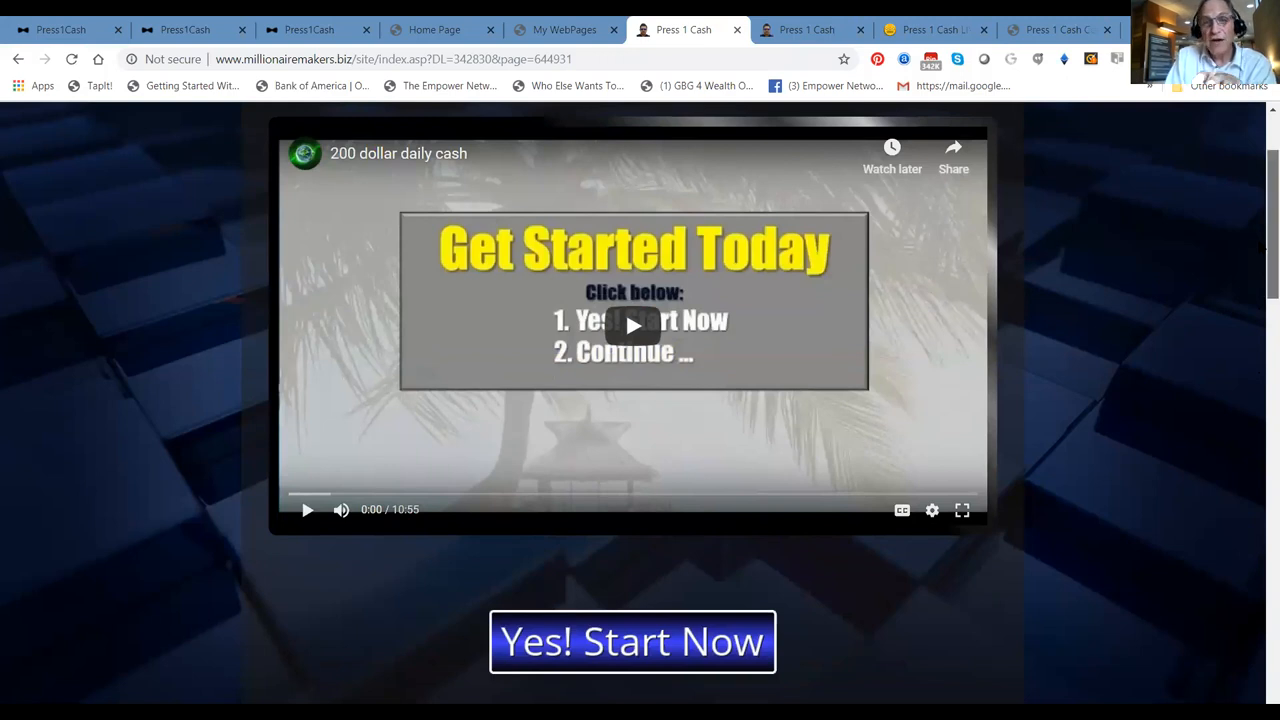
scroll("down", 3)
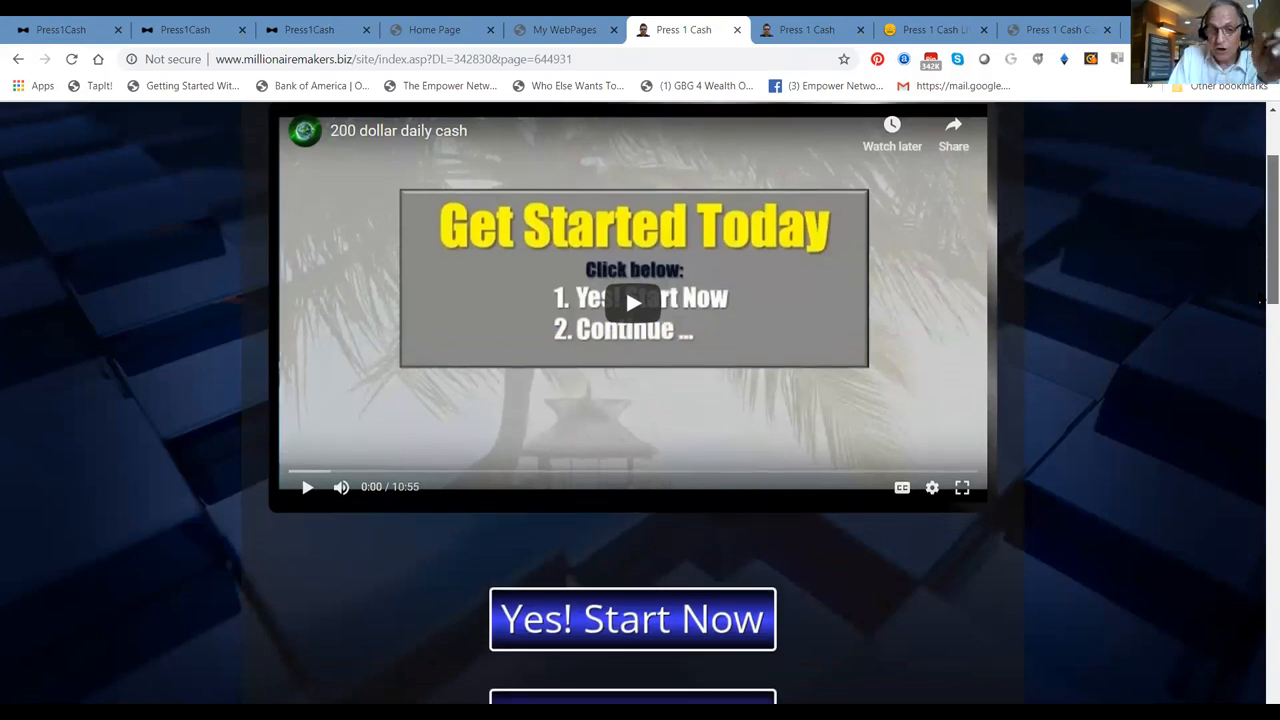
scroll("down", 3)
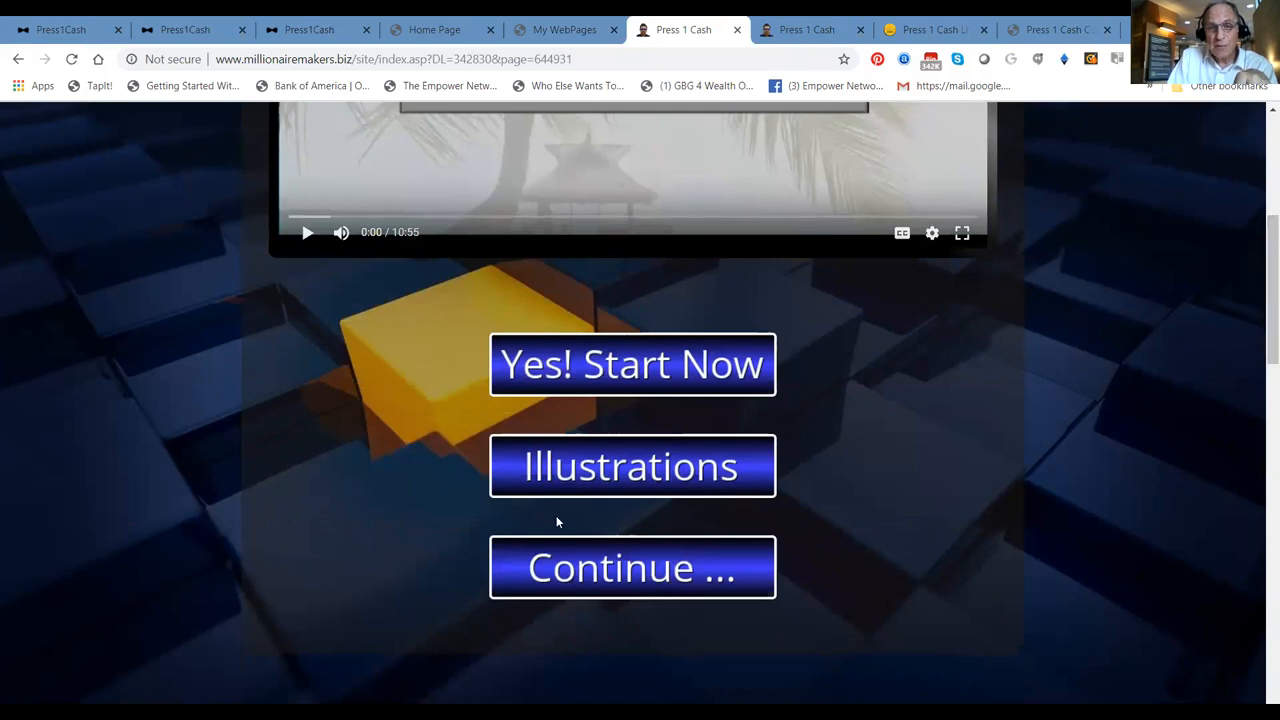
Continue to the Press 1 Success System steps and open Step 3's hangout-page Strategy Training
left_click(632, 567)
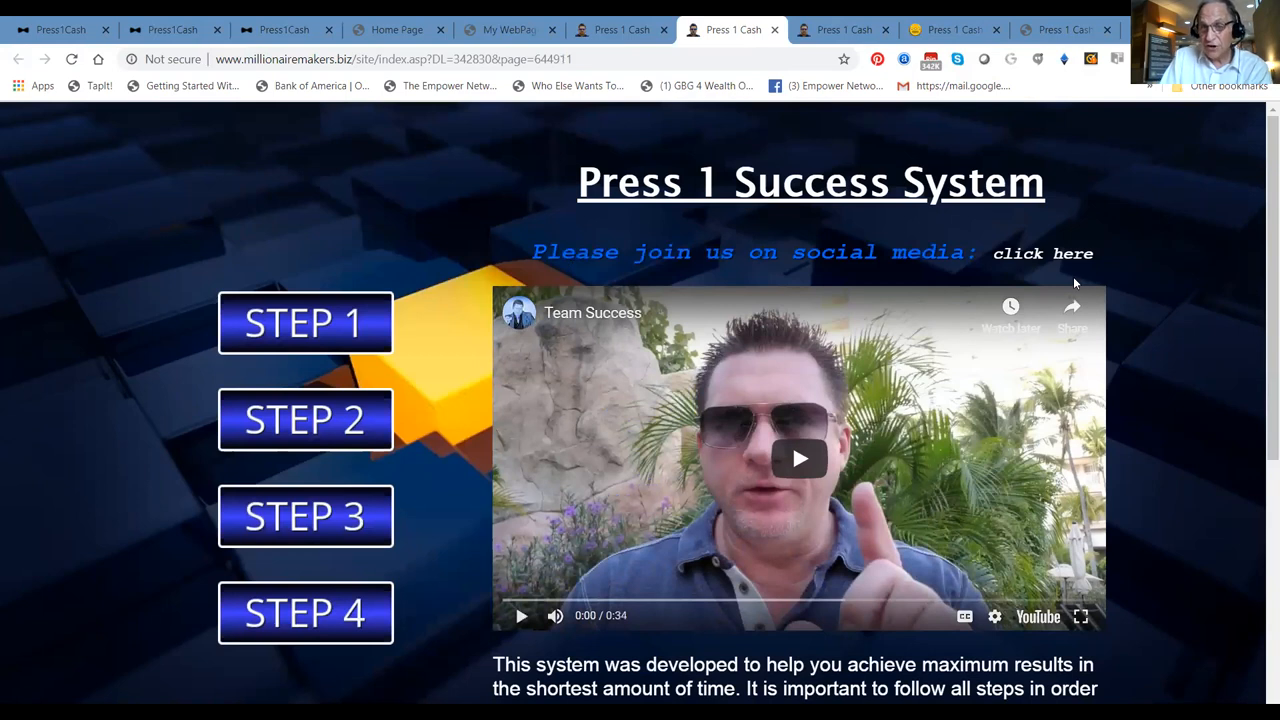
mouse_move(245, 555)
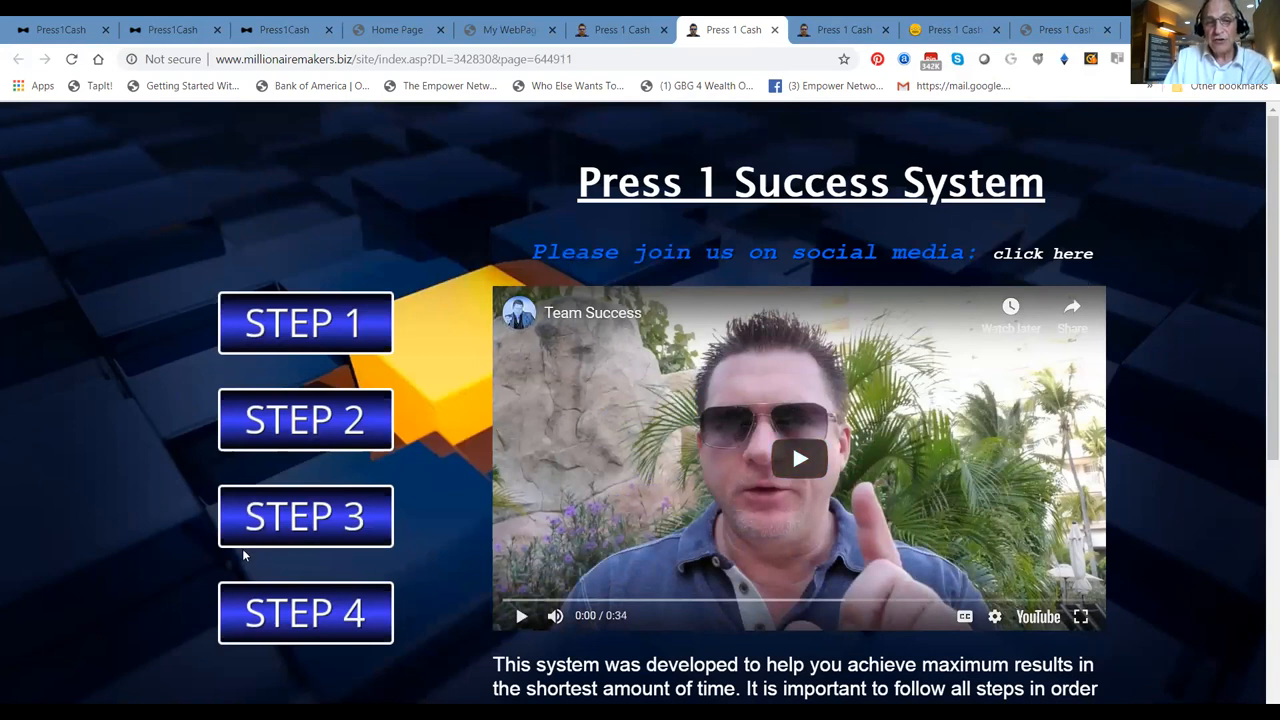
mouse_move(843, 29)
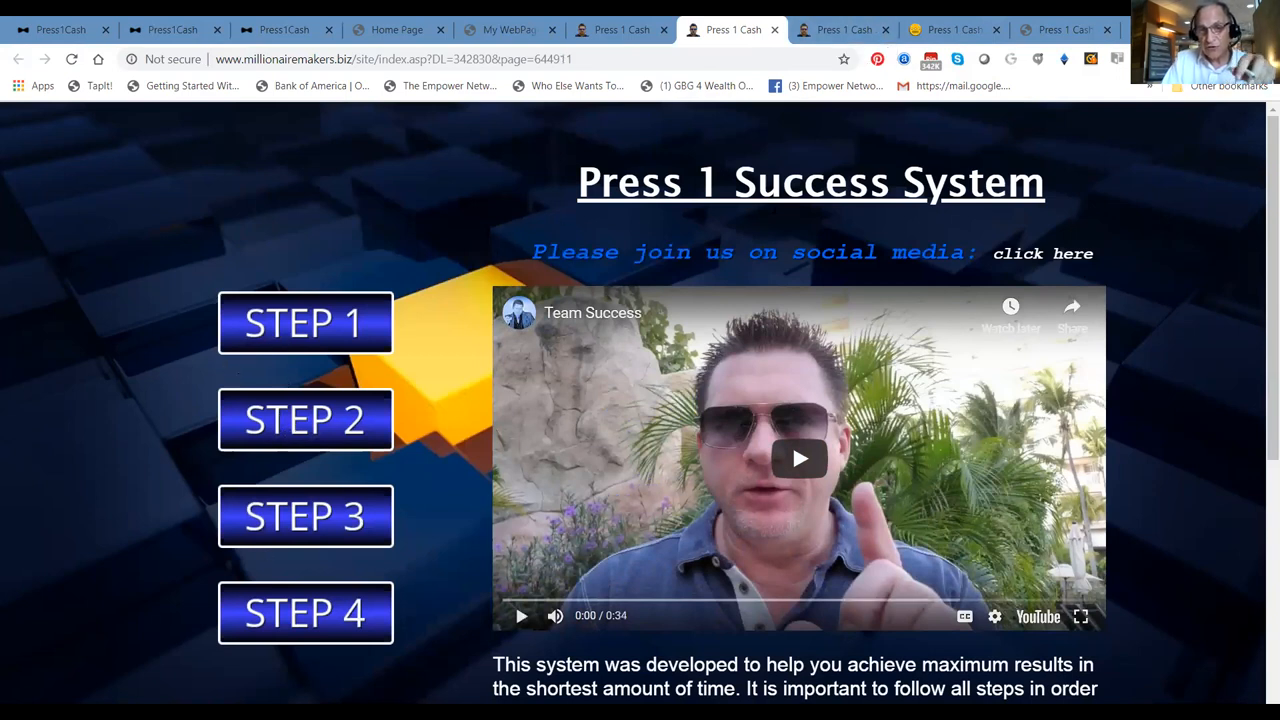
mouse_move(280, 438)
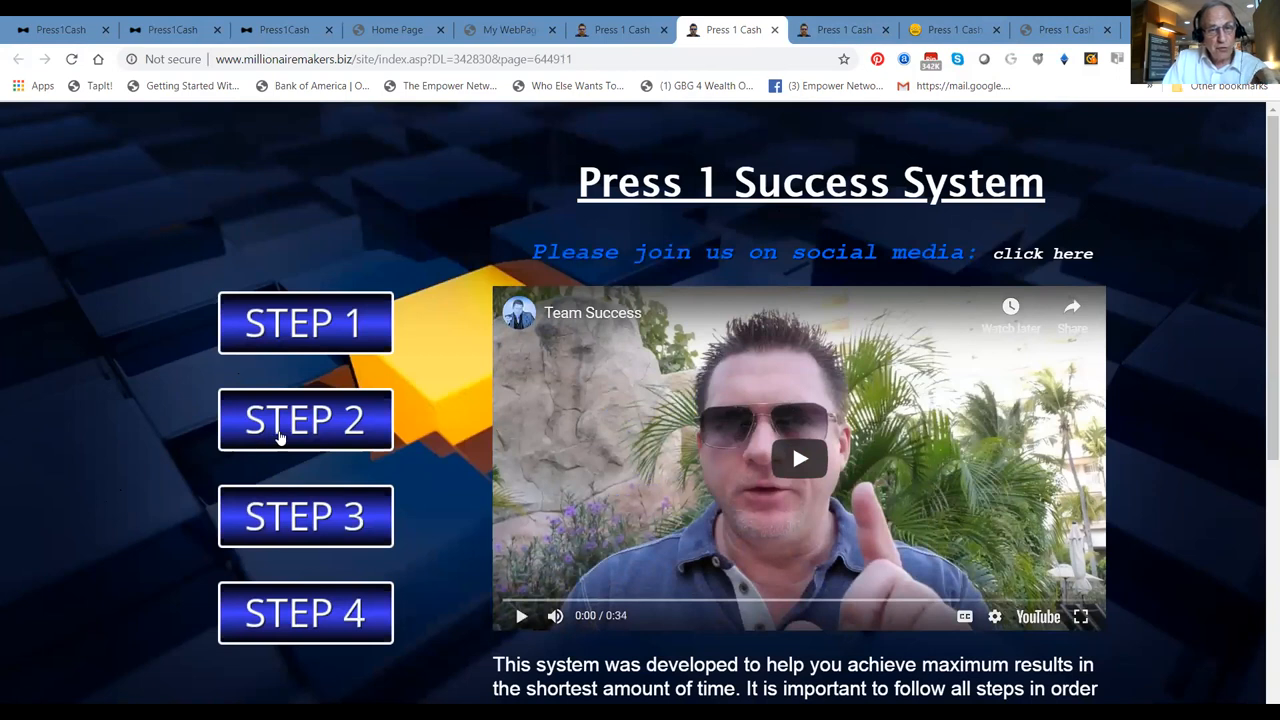
mouse_move(330, 537)
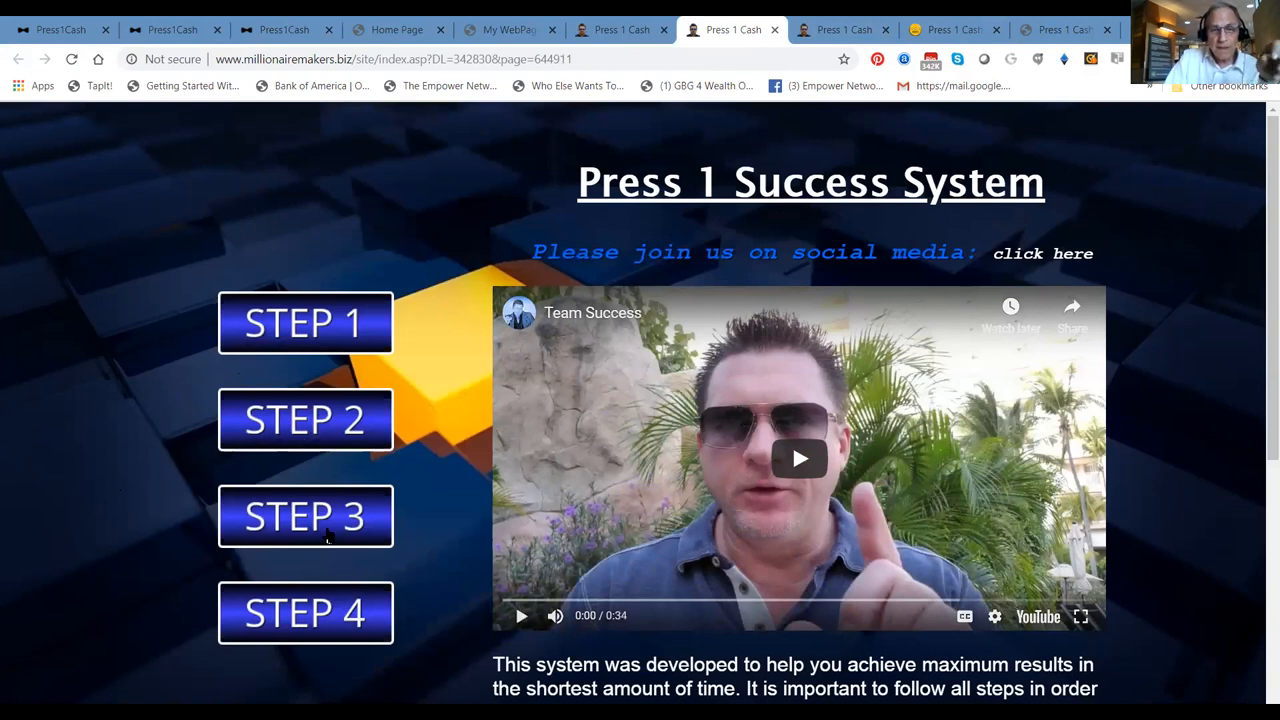
mouse_move(330, 533)
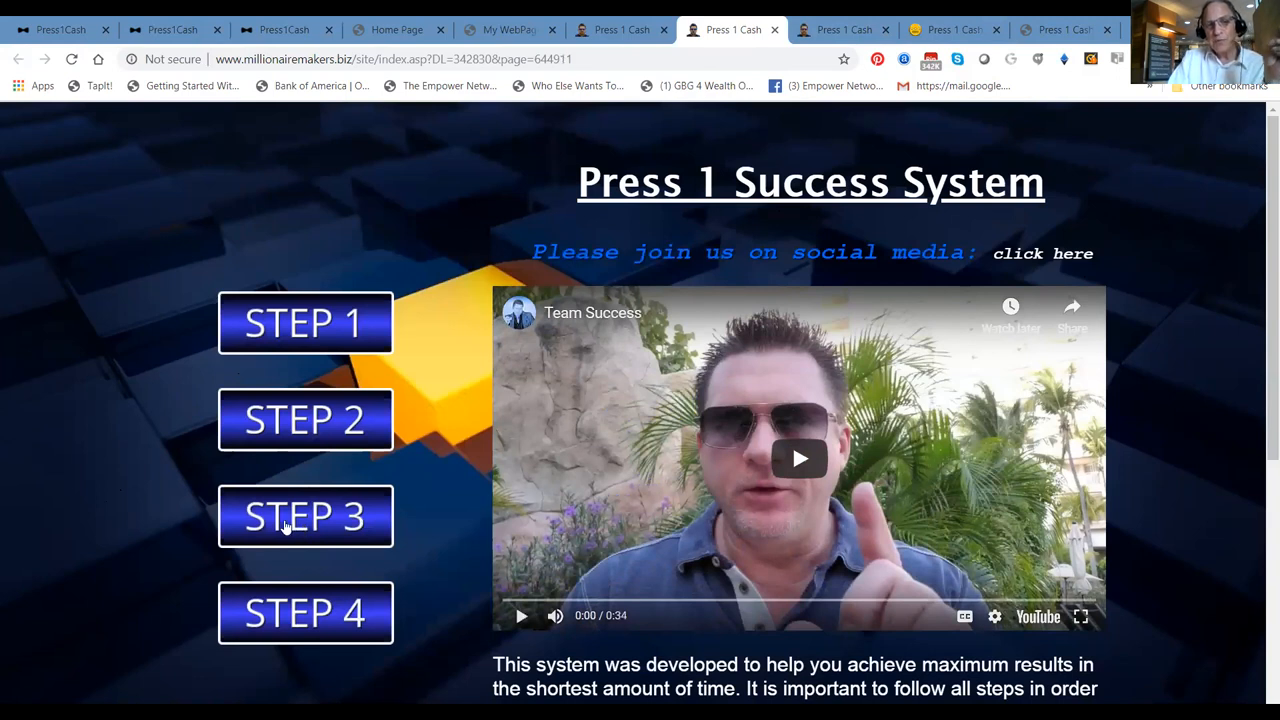
left_click(305, 516)
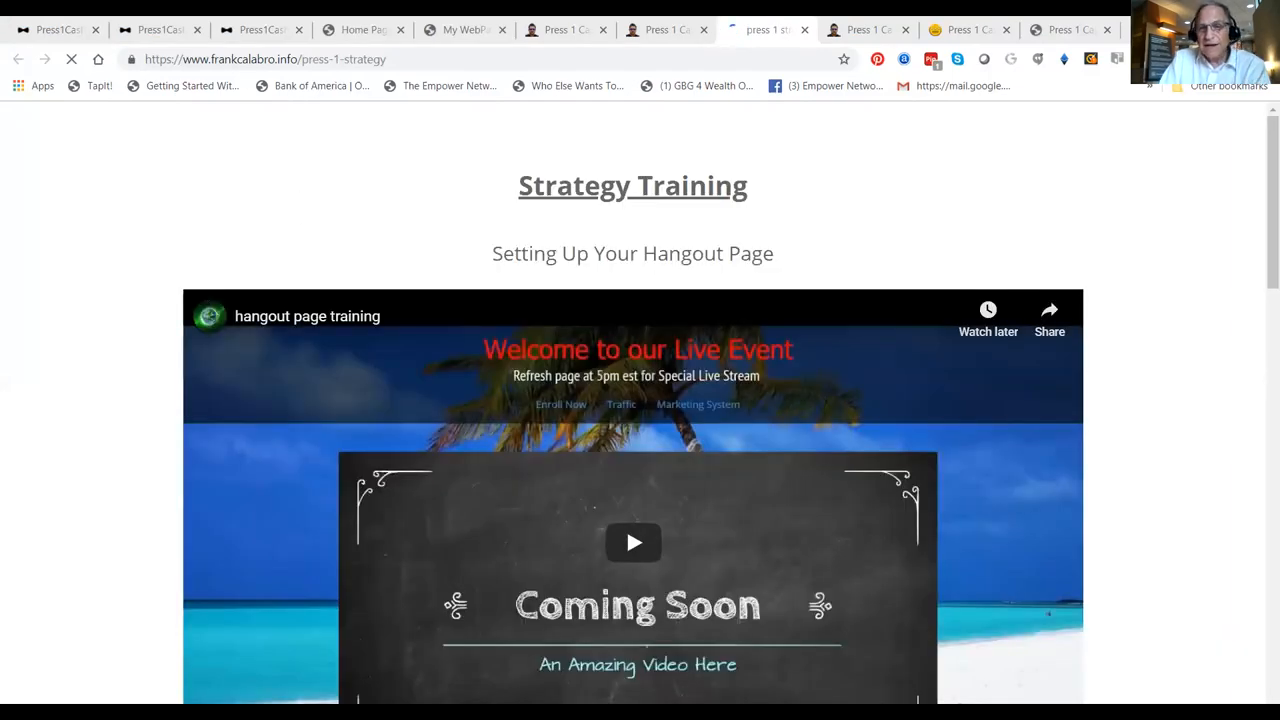
mouse_move(1260, 145)
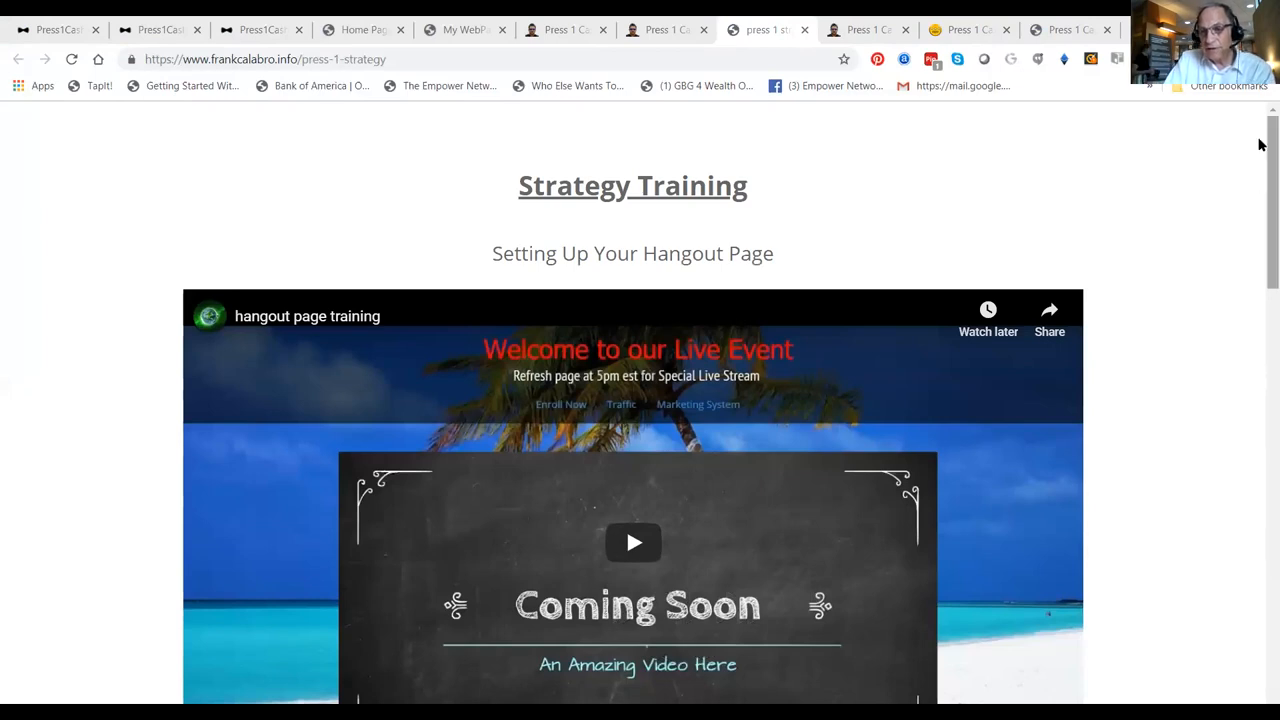
scroll("down", 3)
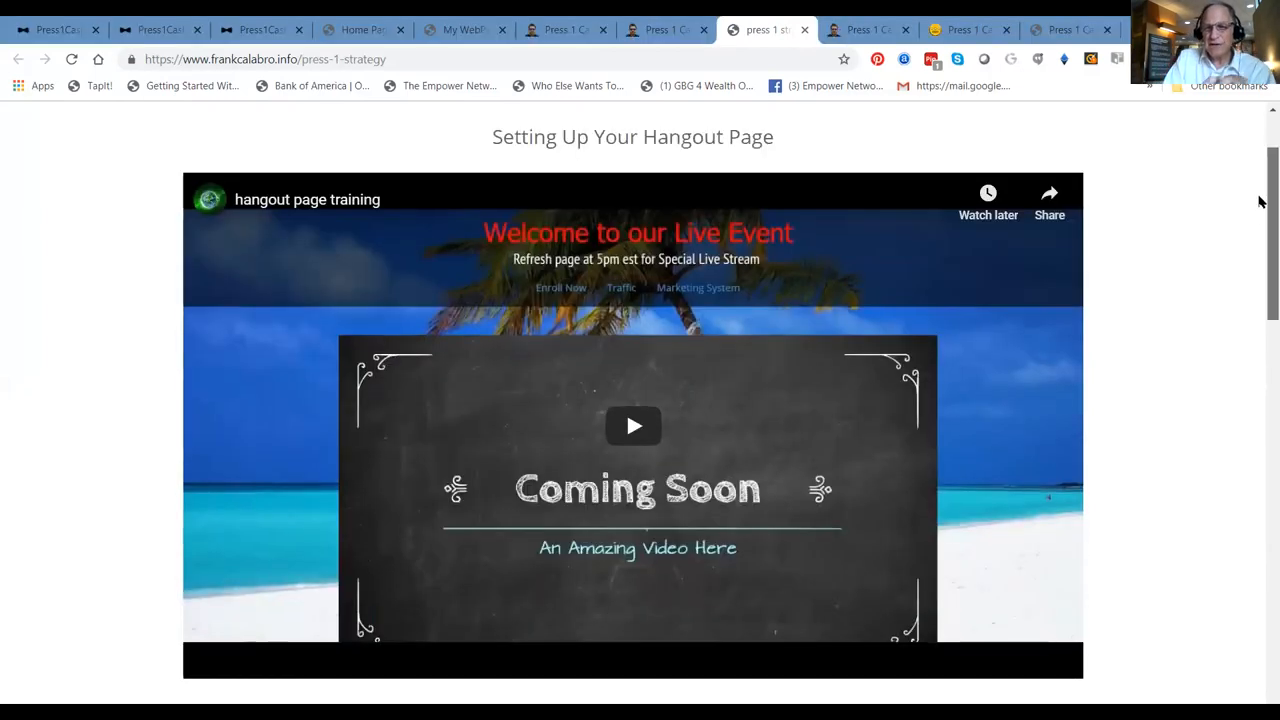
scroll("down", 3)
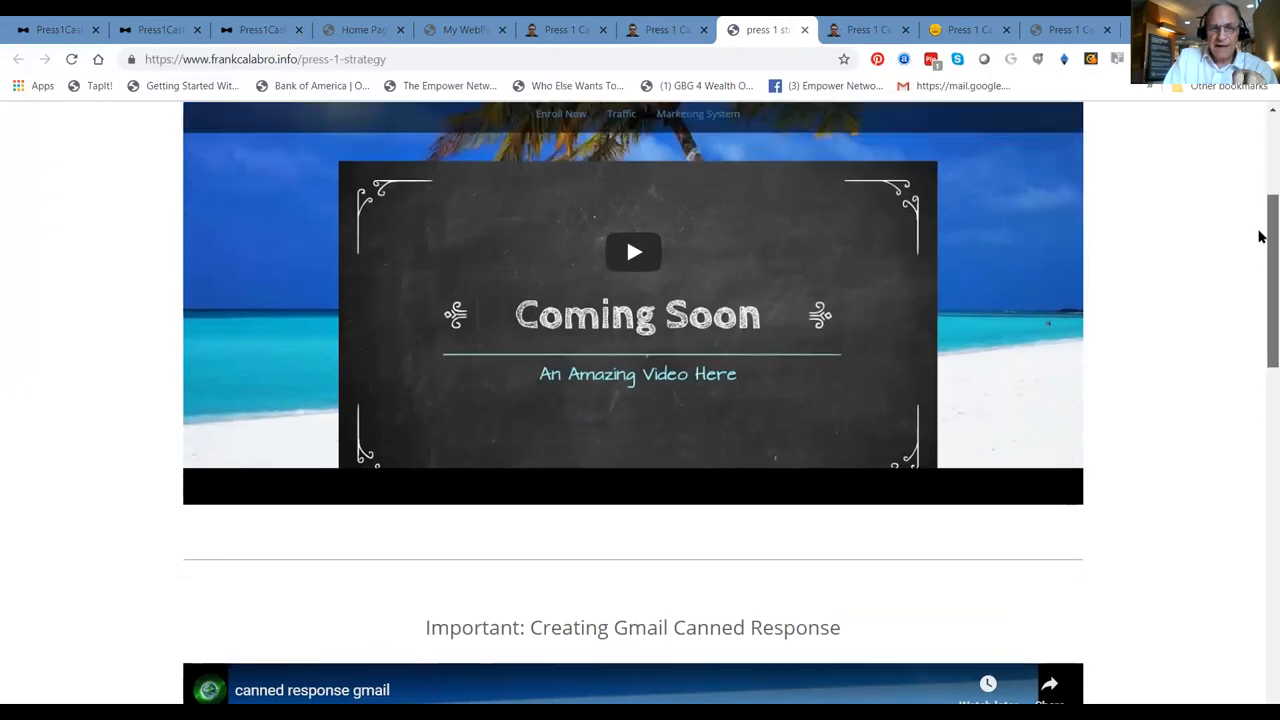
scroll("down", 3)
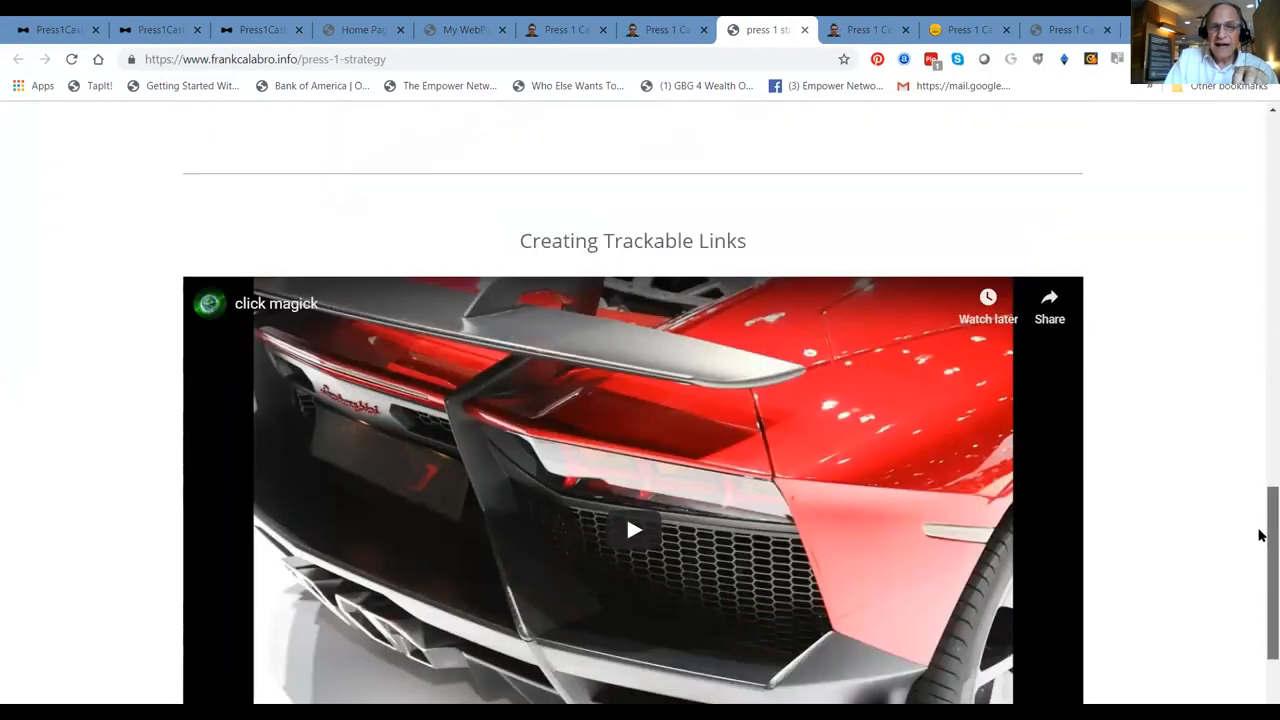
scroll("down", 3)
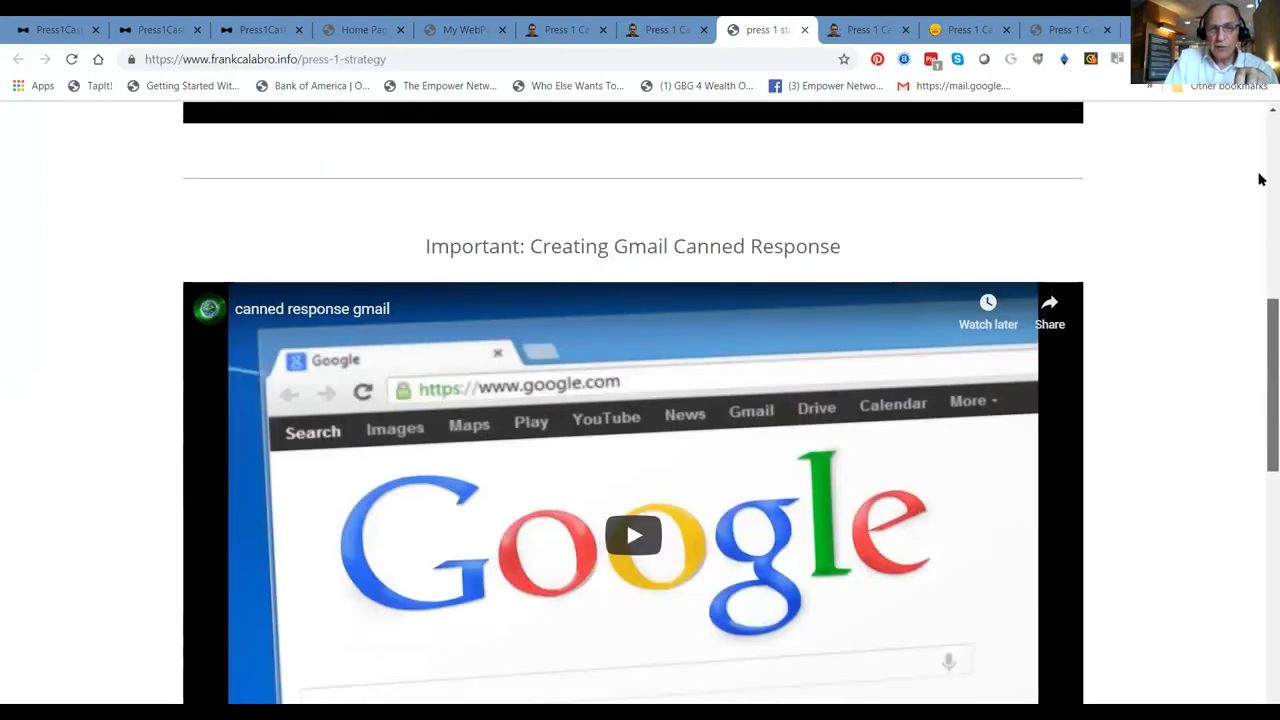
scroll("up", 3)
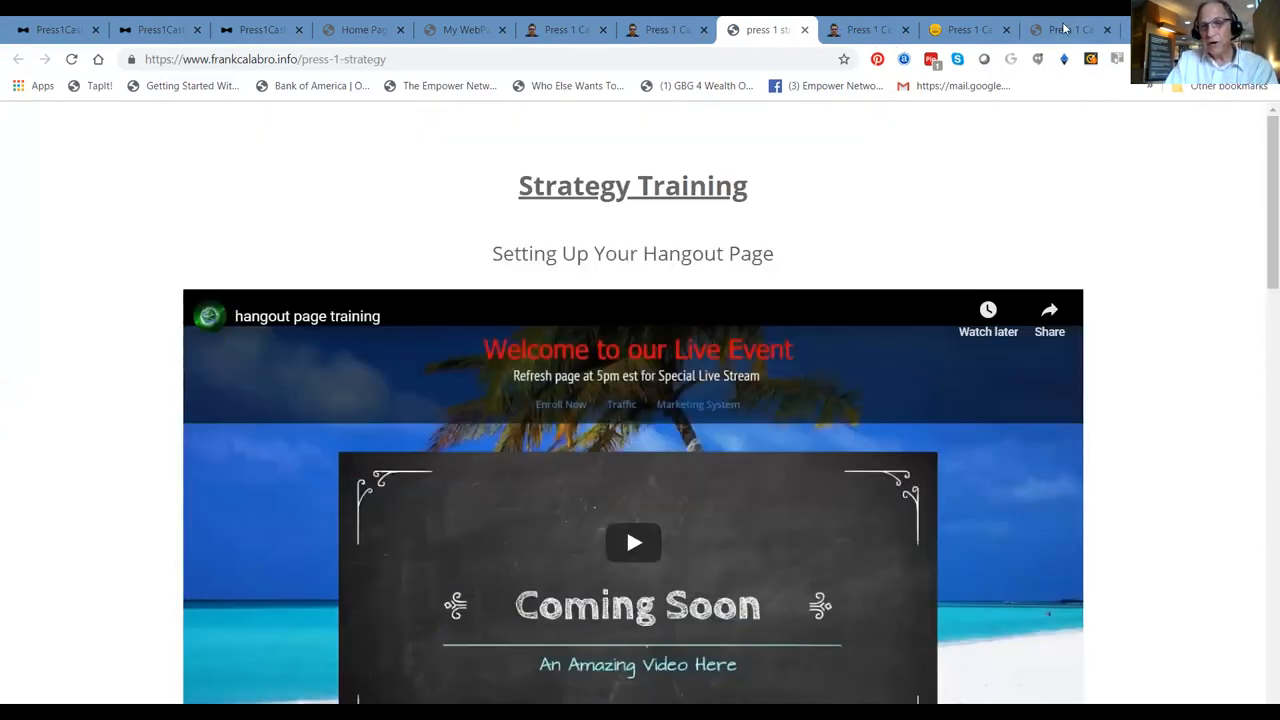
From the Press 1 Cash tab, open the Step 3 solo traffic training, pause it, and scroll to Get Traffic
left_click(865, 29)
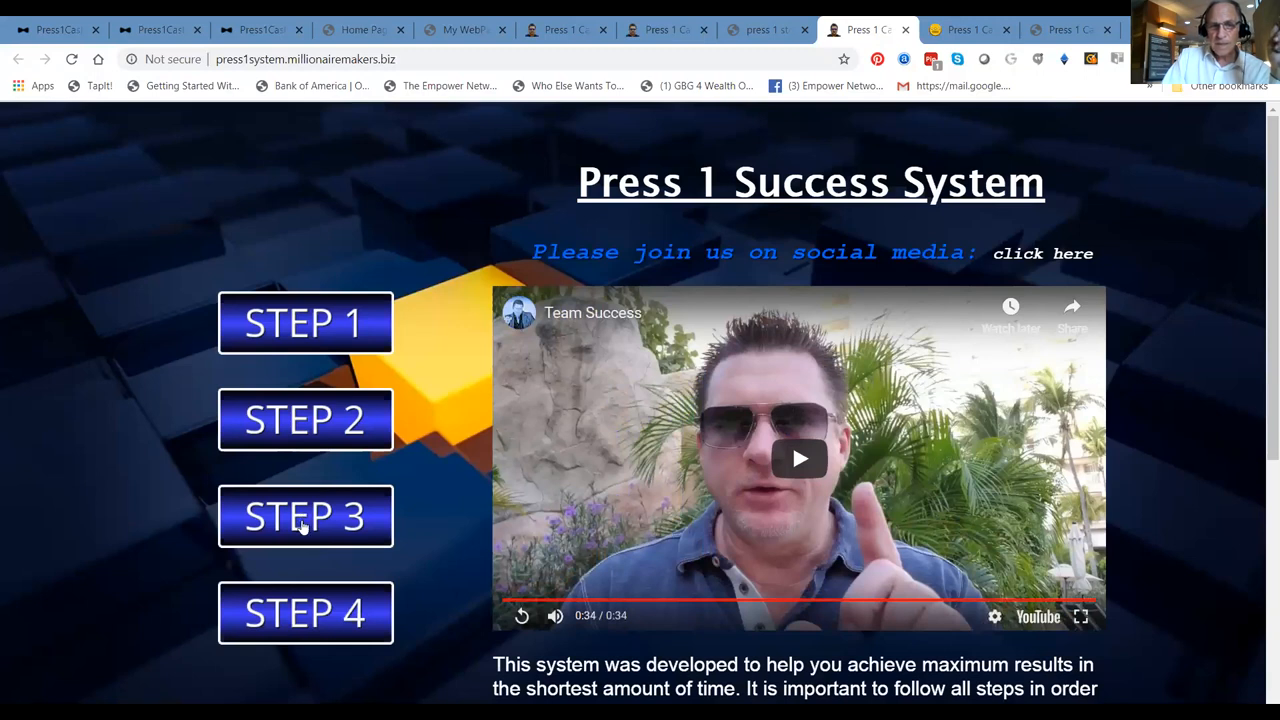
left_click(305, 516)
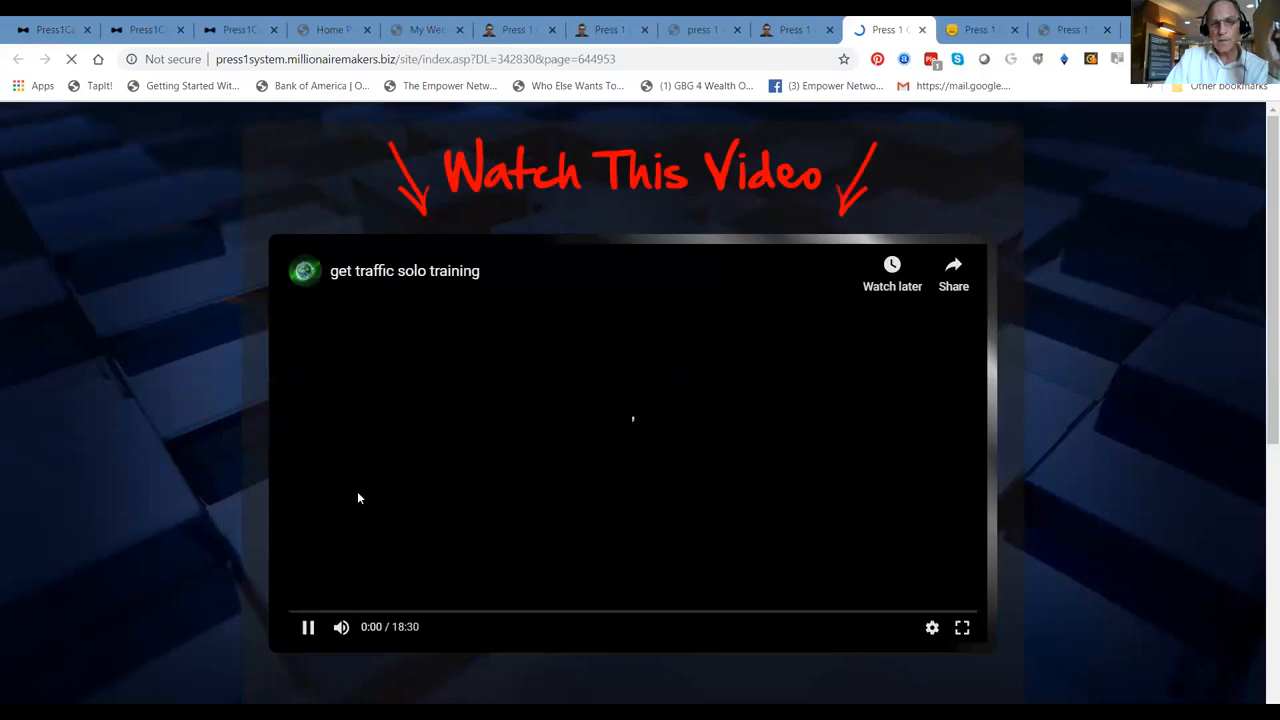
left_click(308, 627)
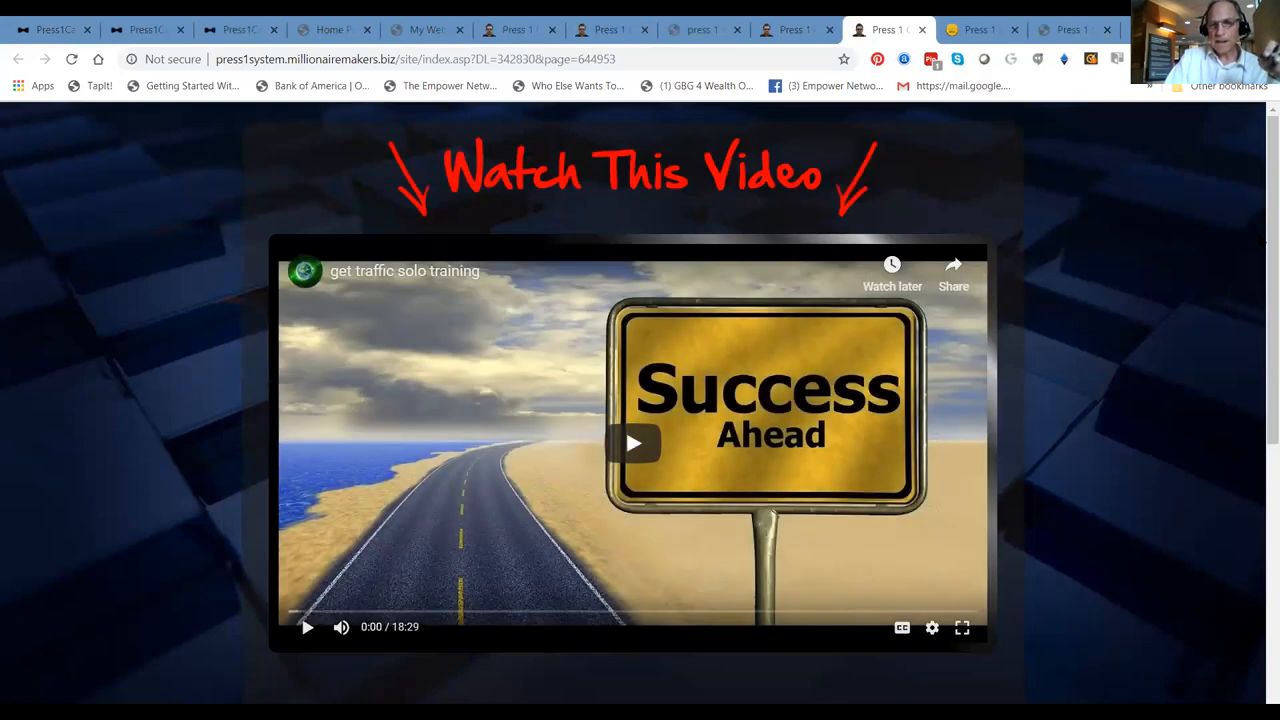
scroll("down", 3)
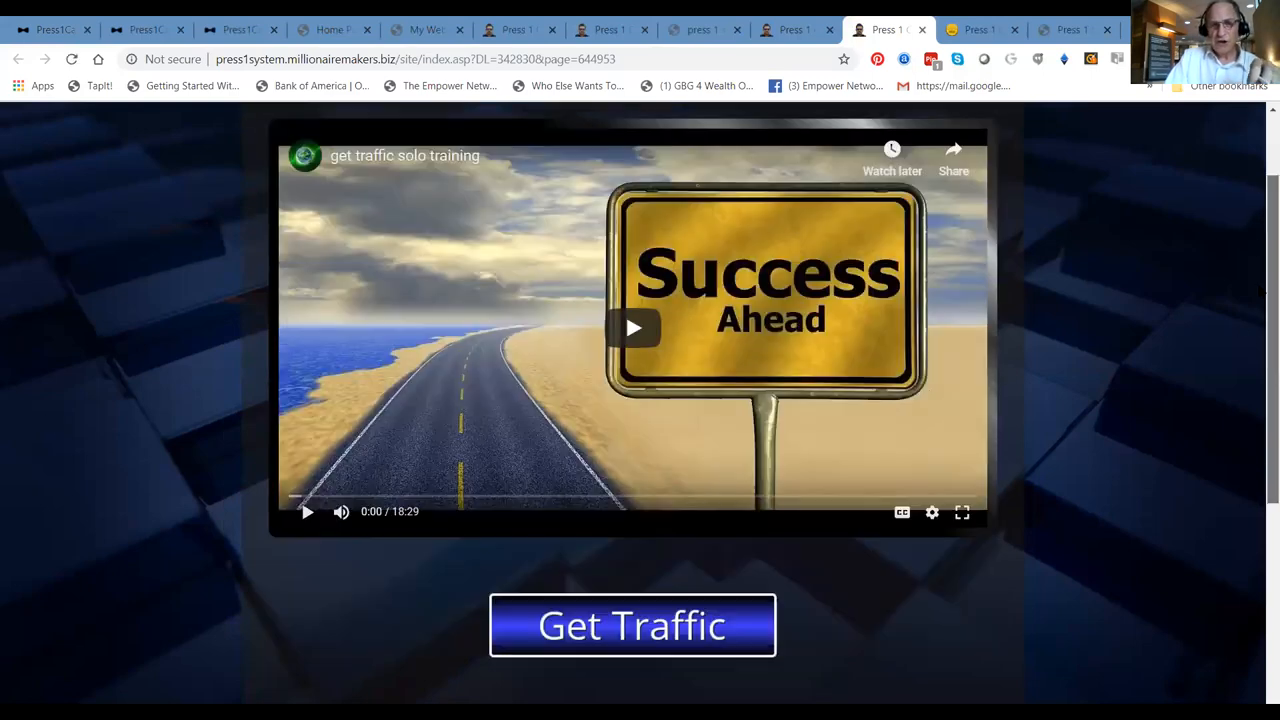
scroll("down", 3)
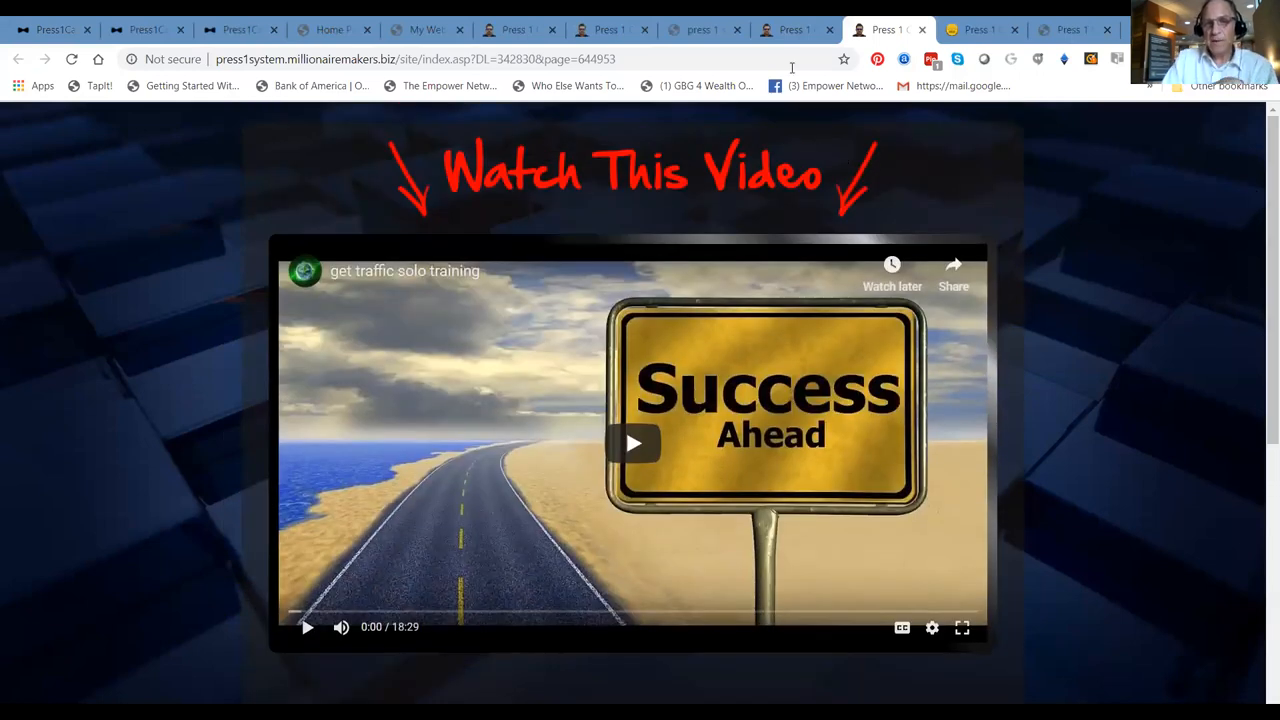
left_click(975, 29)
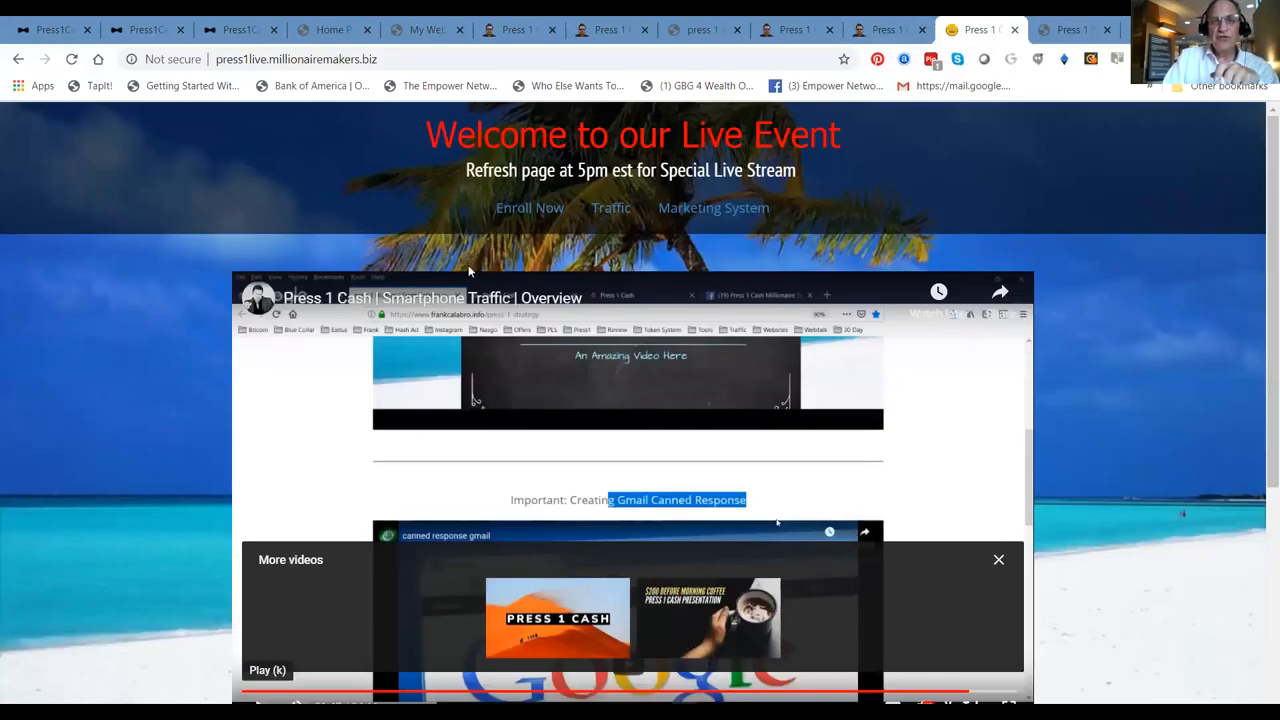
mouse_move(1262, 154)
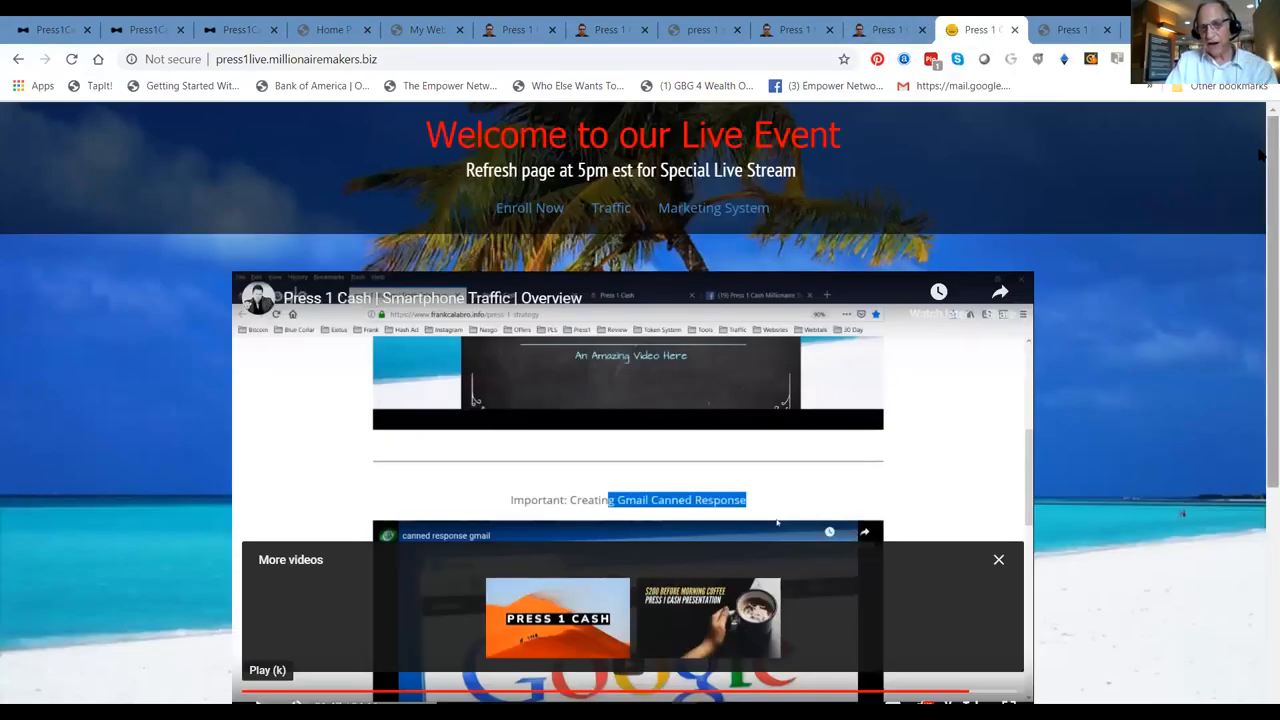
scroll("down", 3)
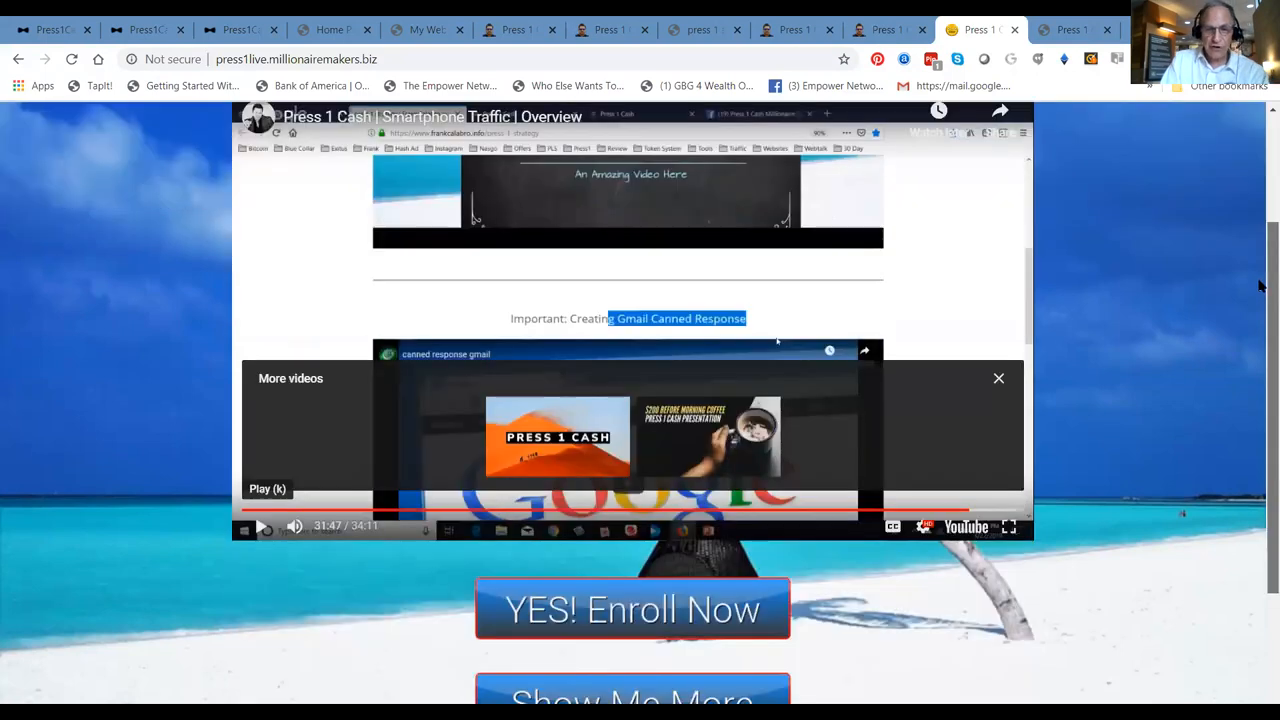
scroll("up", 3)
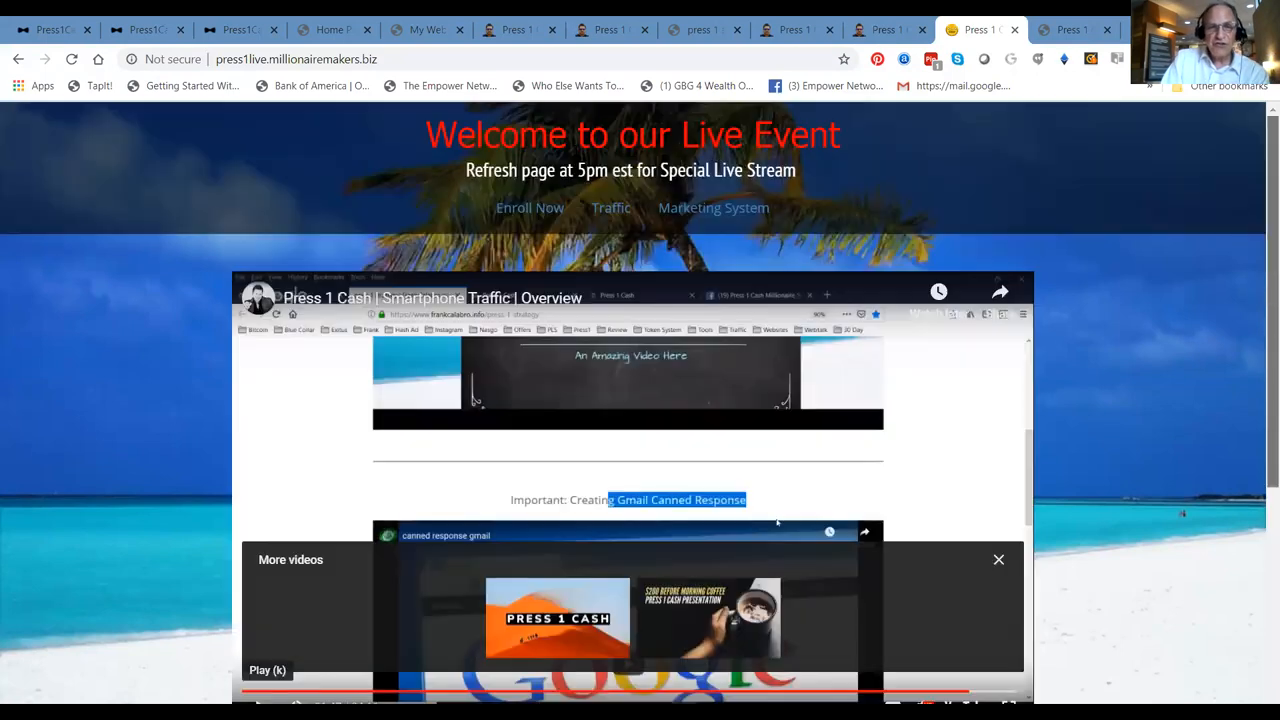
mouse_move(495, 205)
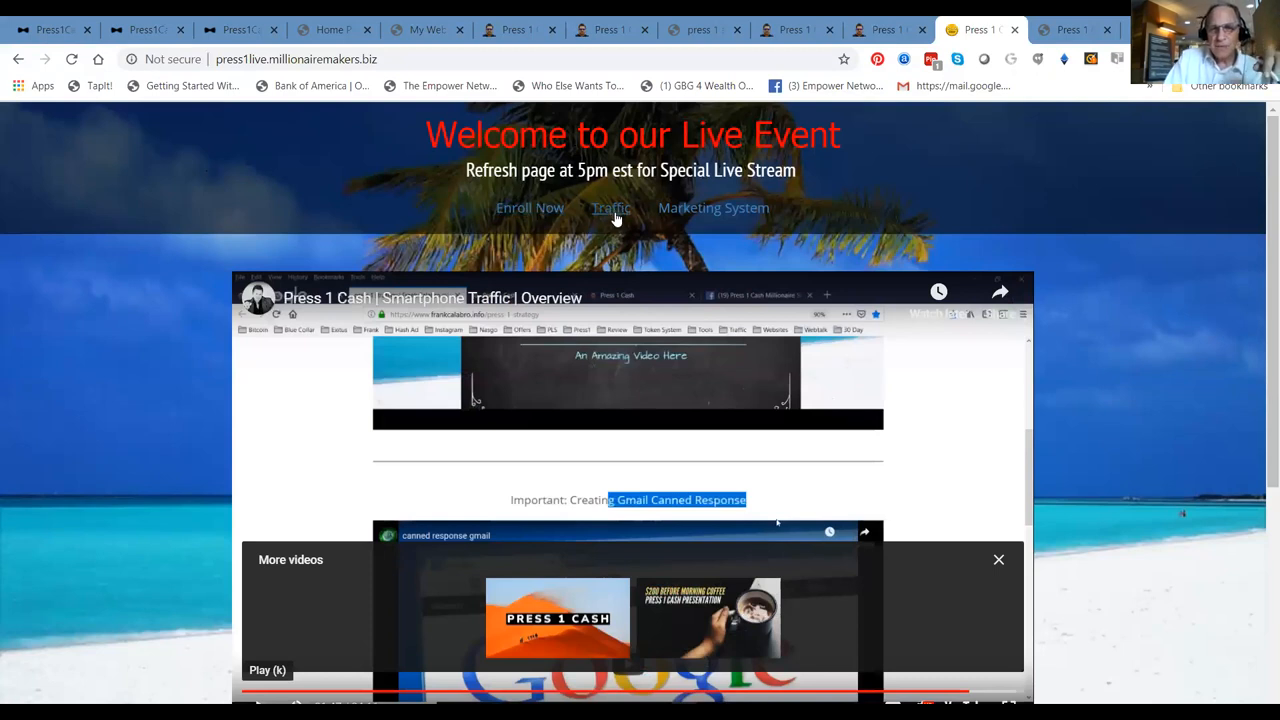
mouse_move(713, 208)
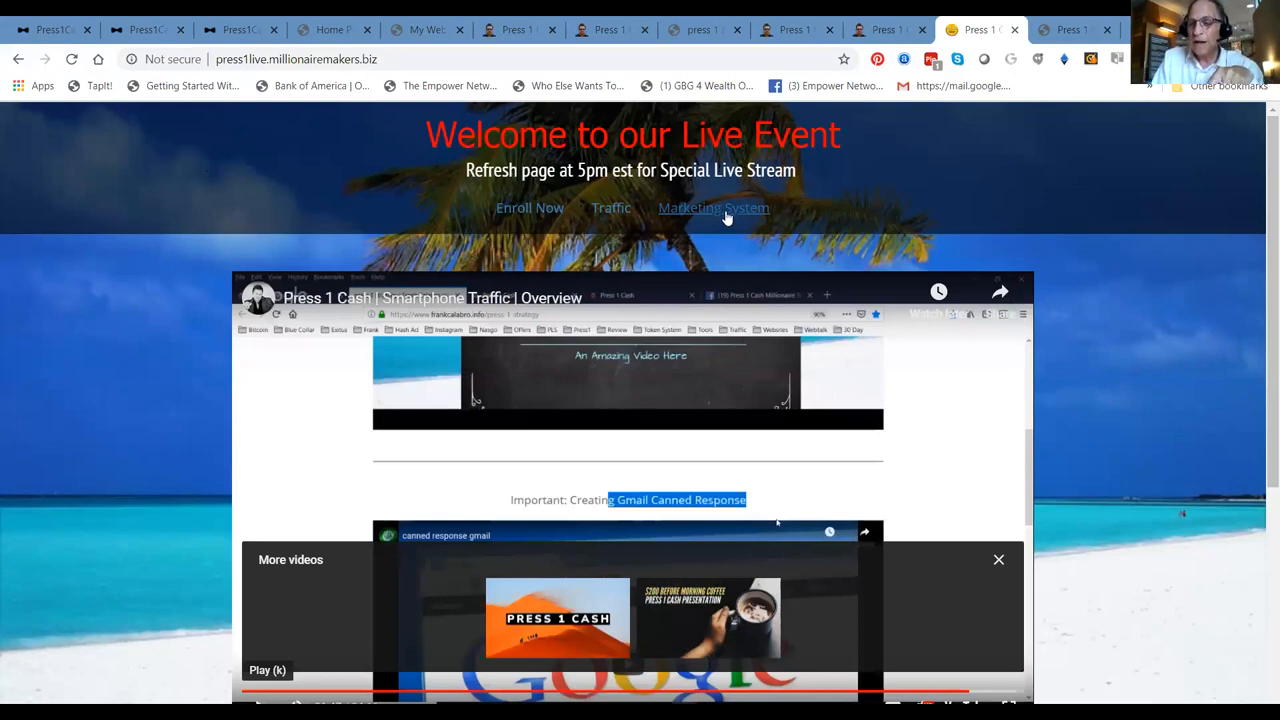
mouse_move(700, 239)
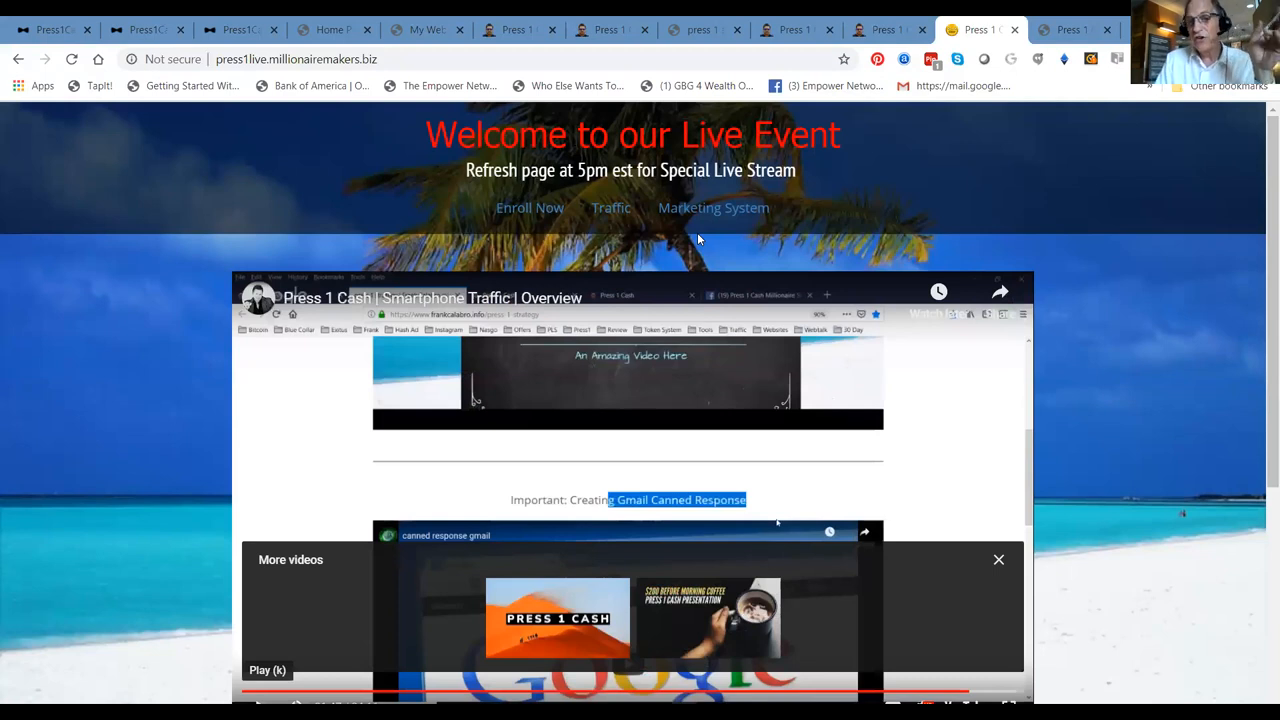
mouse_move(607, 29)
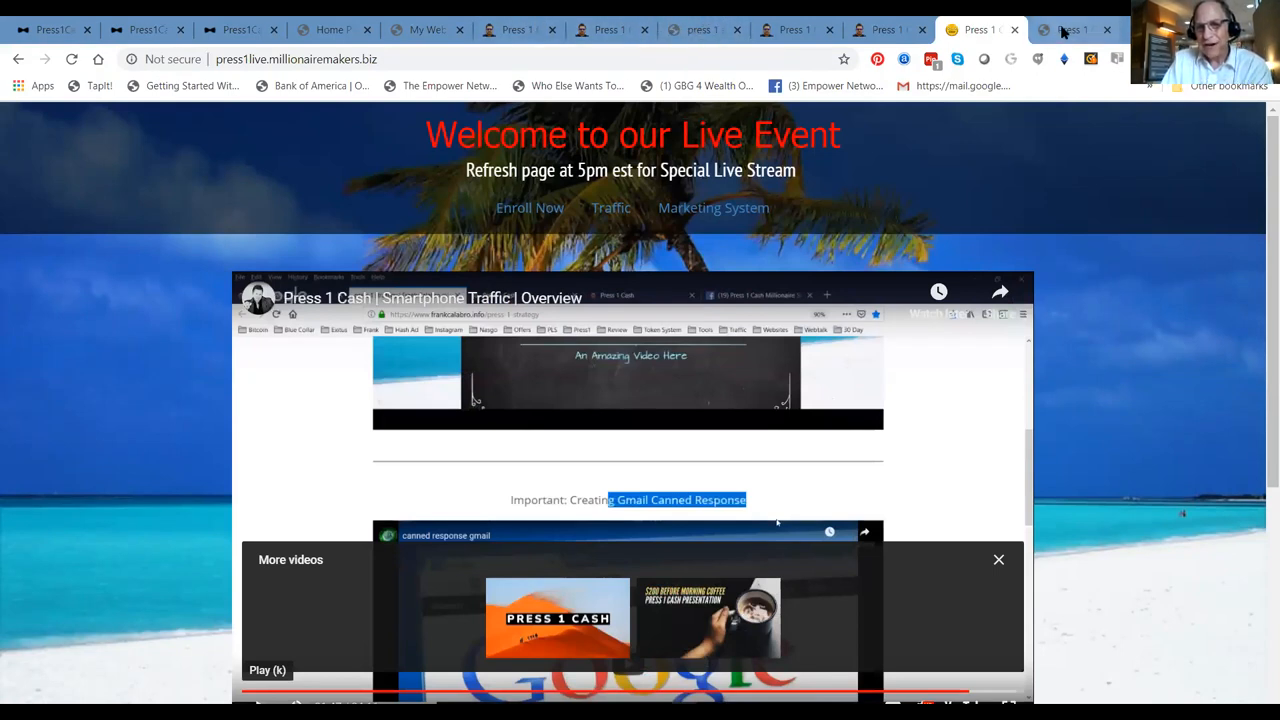
Switch to the Press 1 Cash Countries post and start scrolling down its country list
left_click(1073, 29)
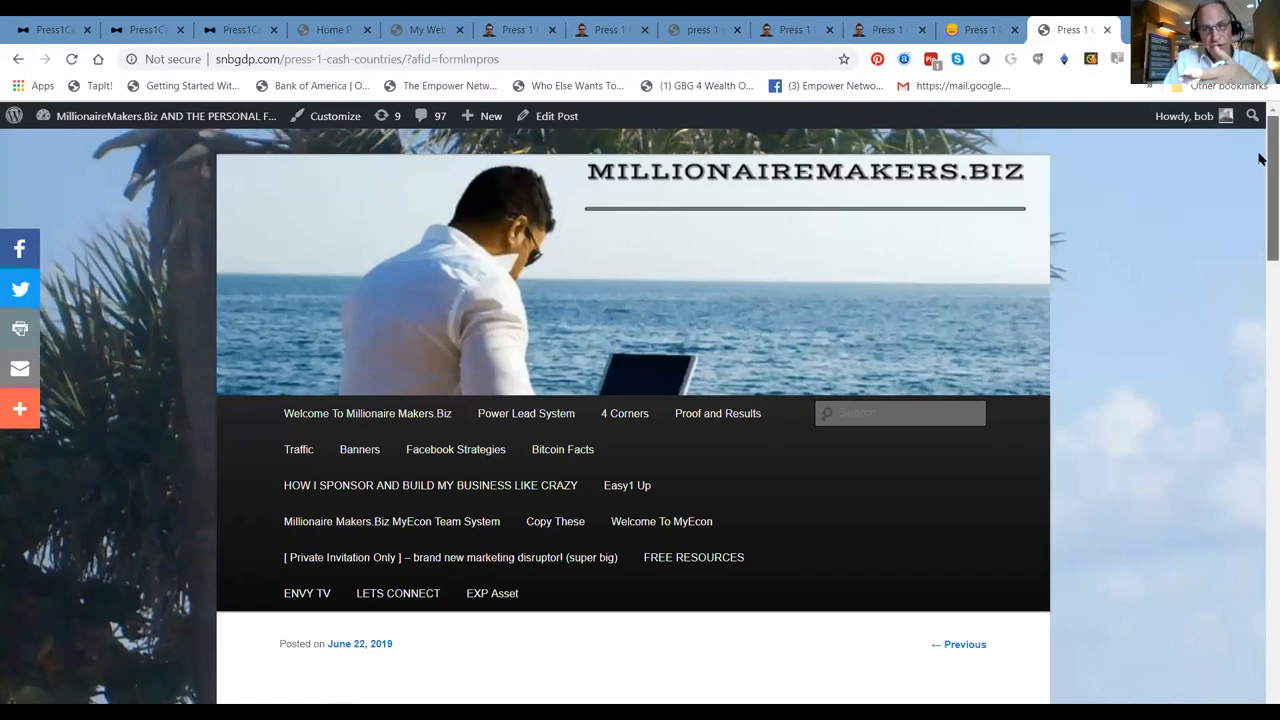
scroll("down", 3)
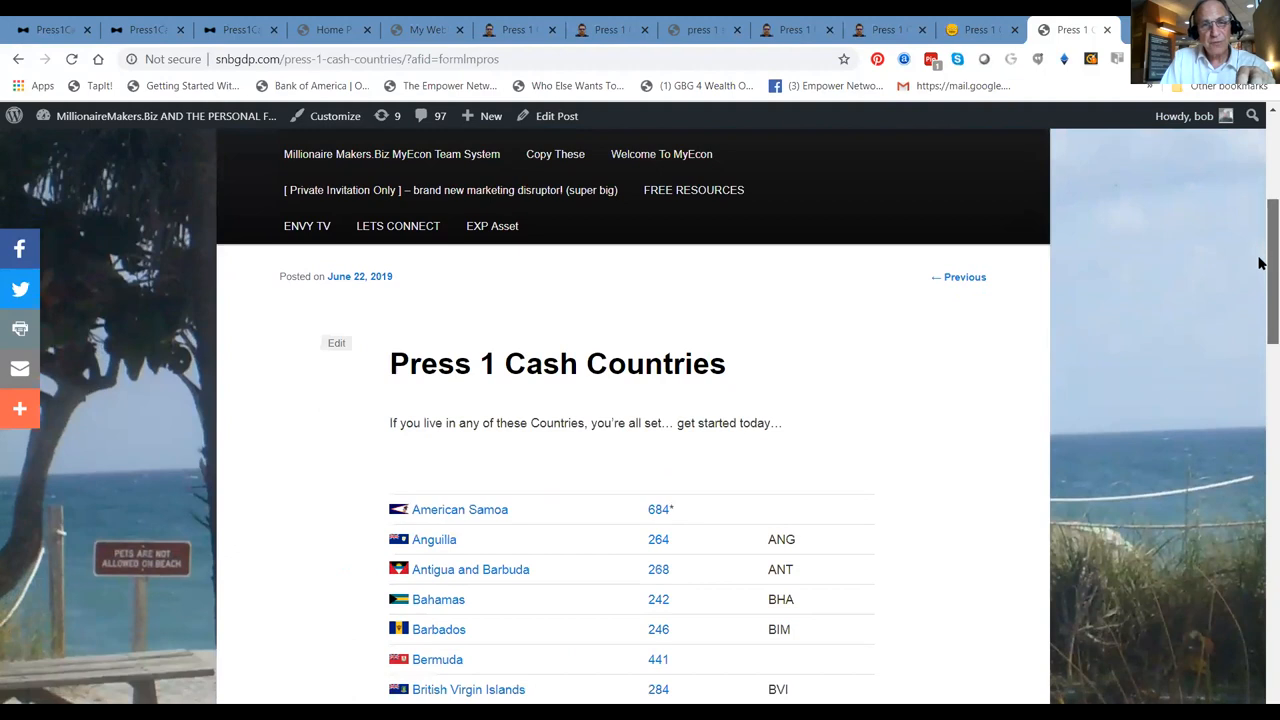
scroll("up", 3)
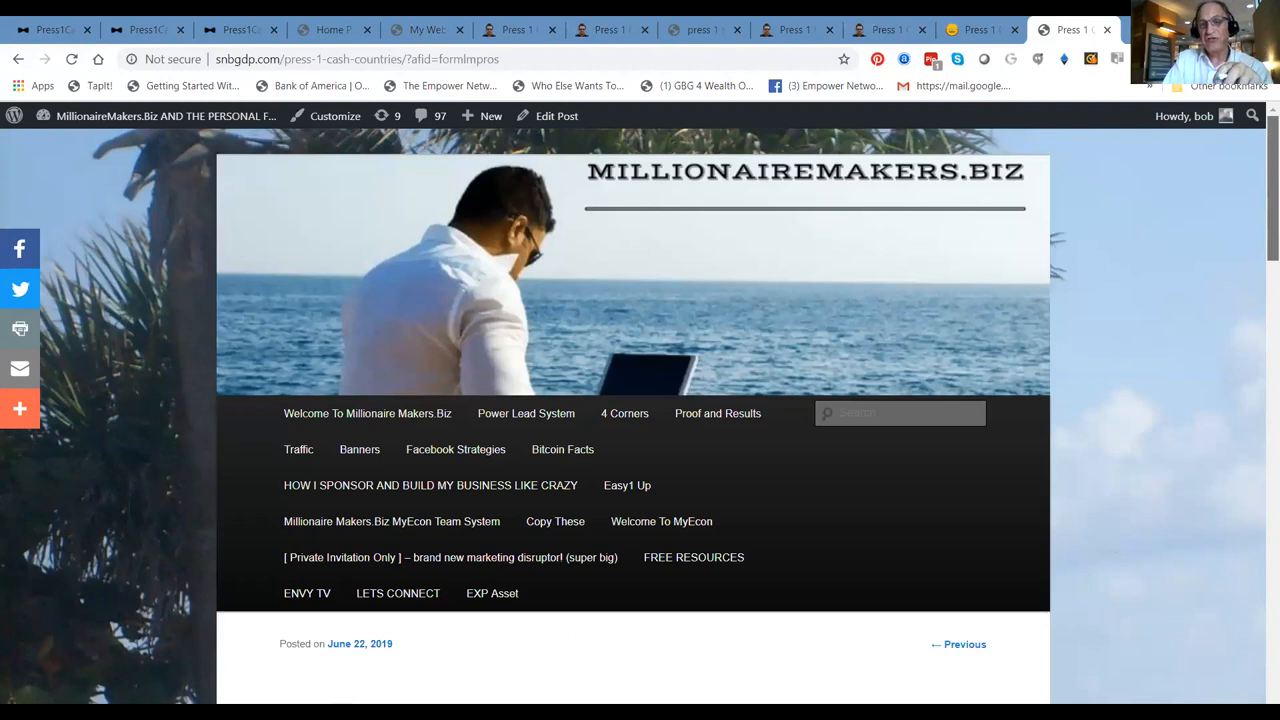
mouse_move(1260, 149)
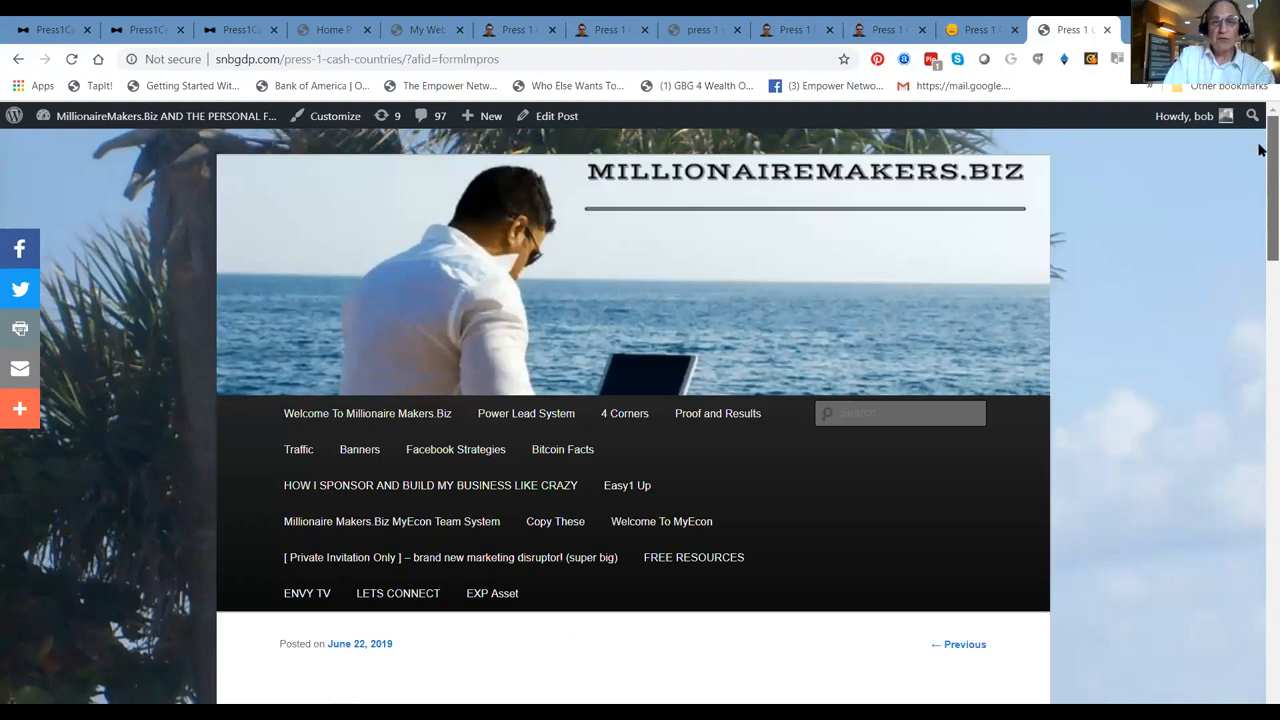
scroll("down", 3)
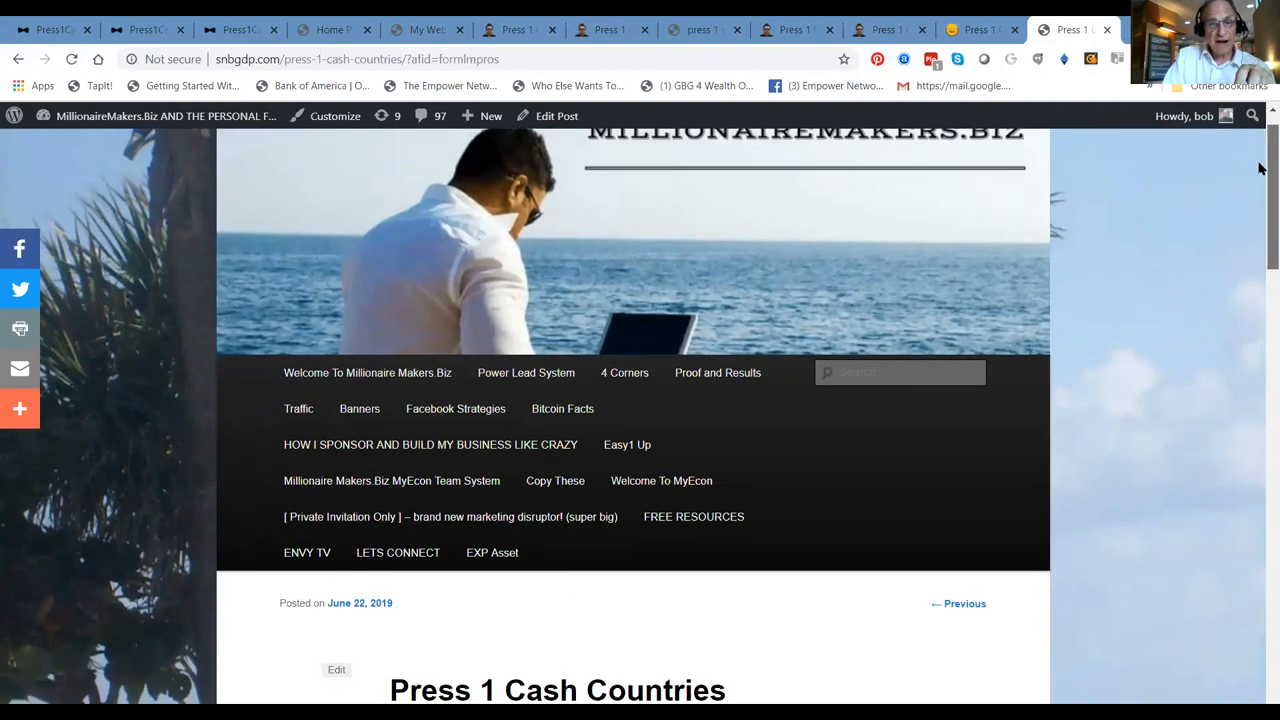
scroll("down", 3)
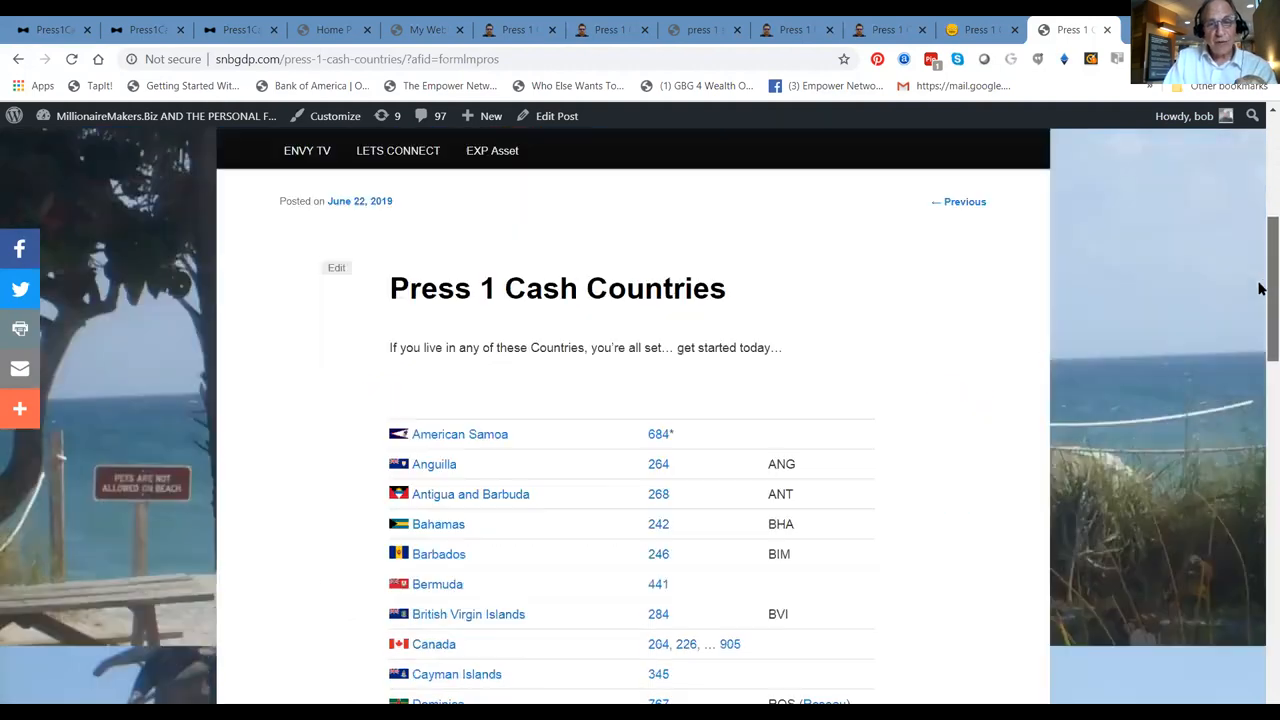
scroll("down", 3)
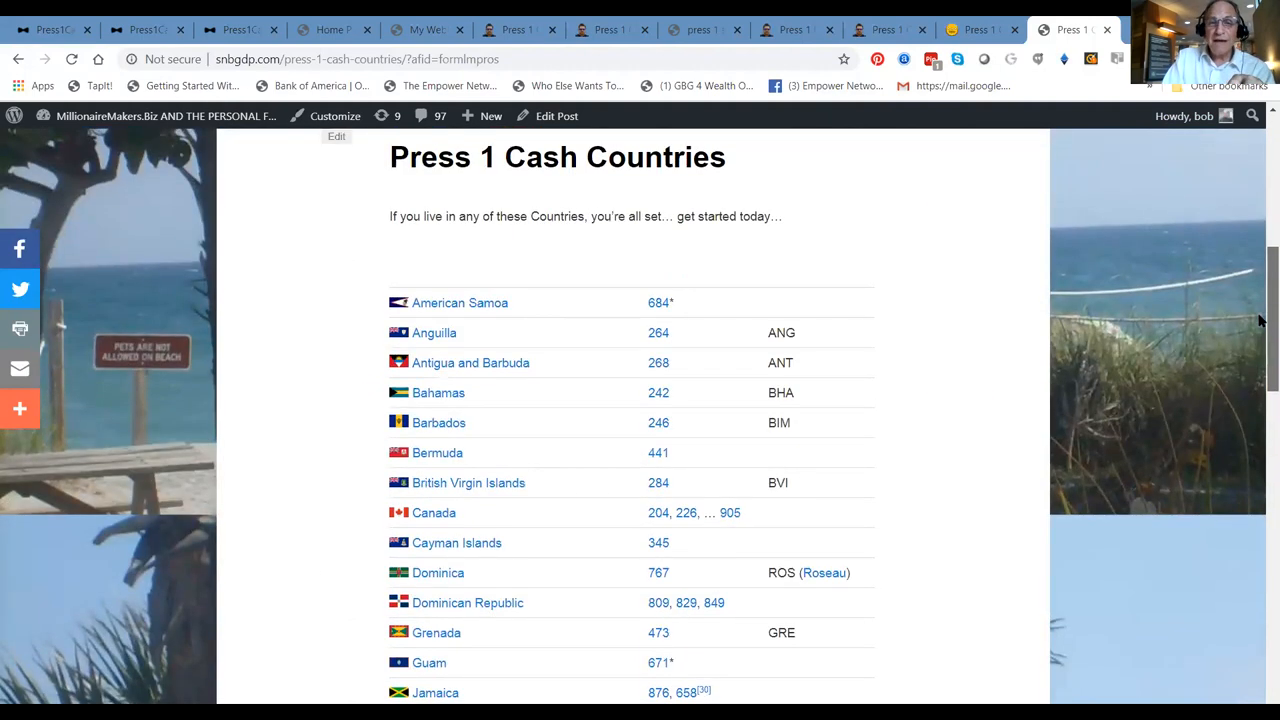
scroll("down", 3)
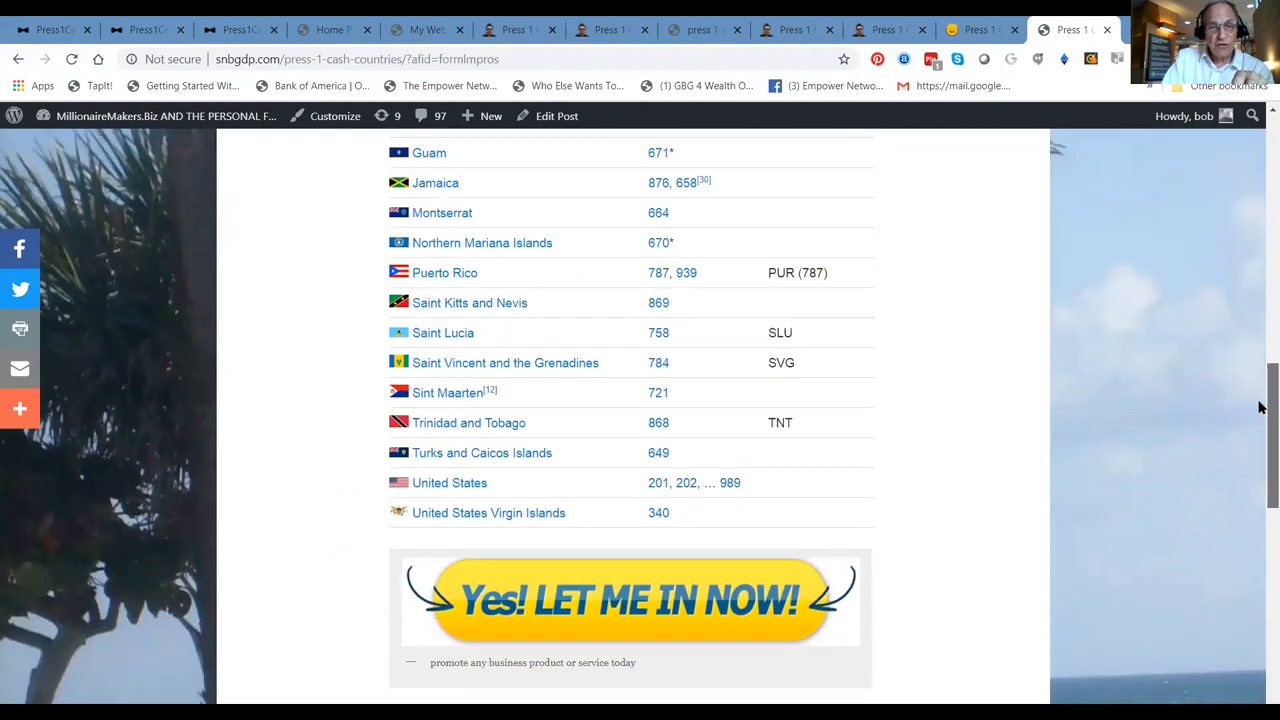
Scroll through the rest of the eligible-countries list, then back up
scroll("up", 3)
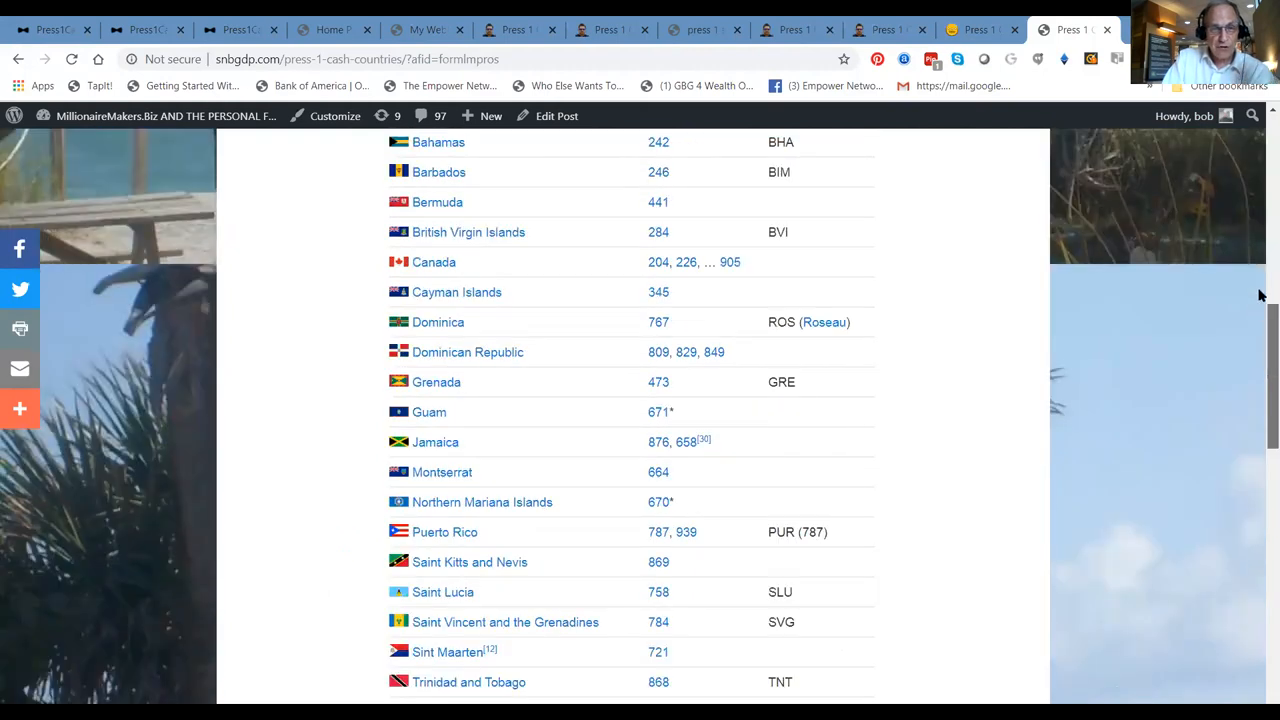
scroll("down", 3)
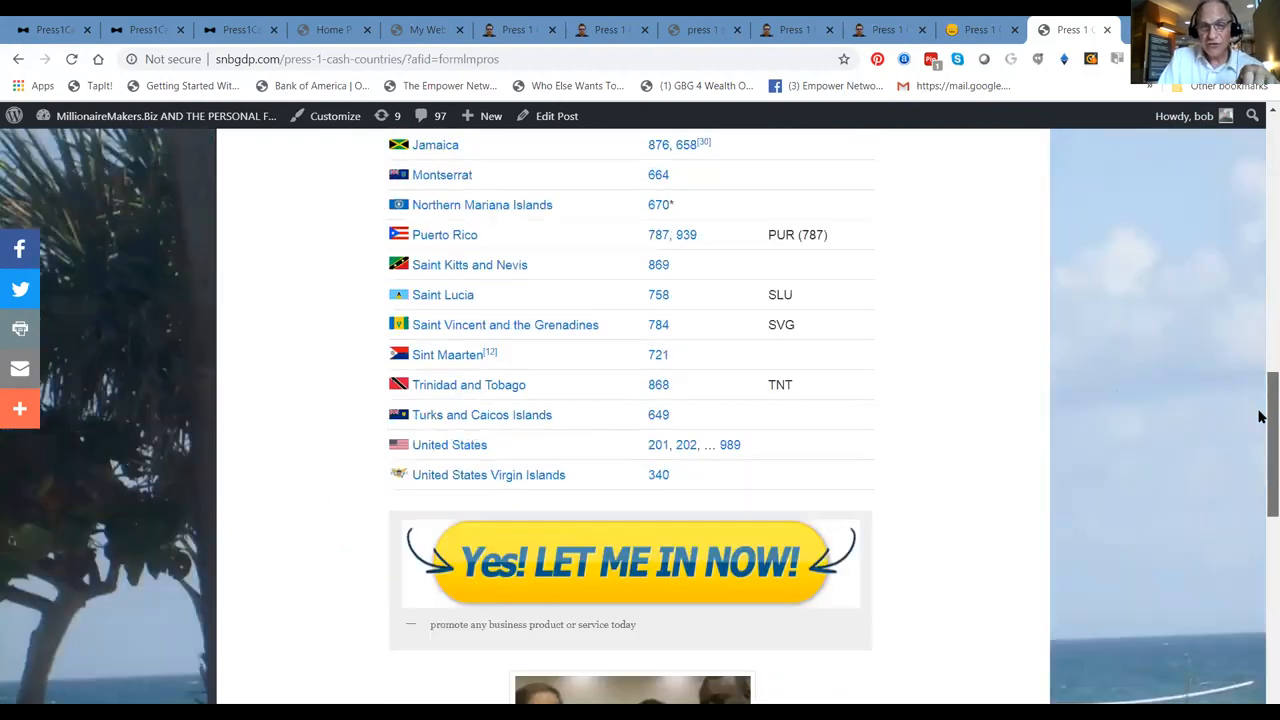
scroll("down", 3)
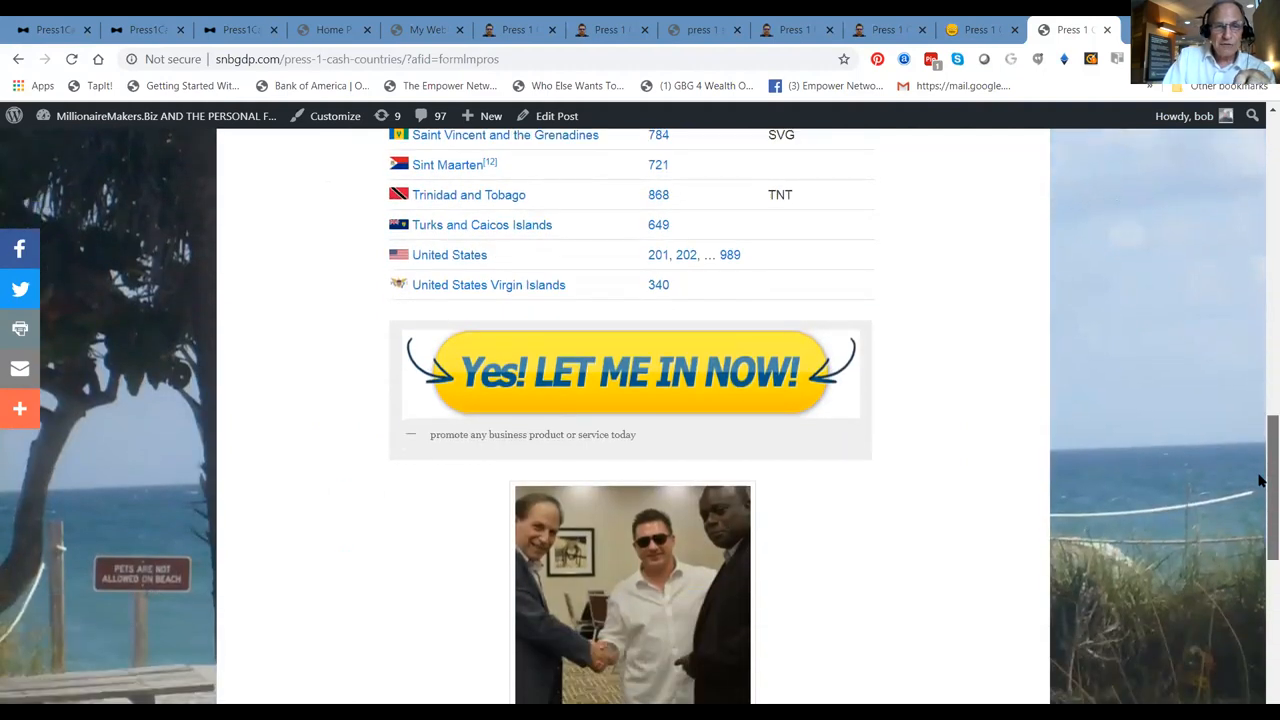
scroll("down", 3)
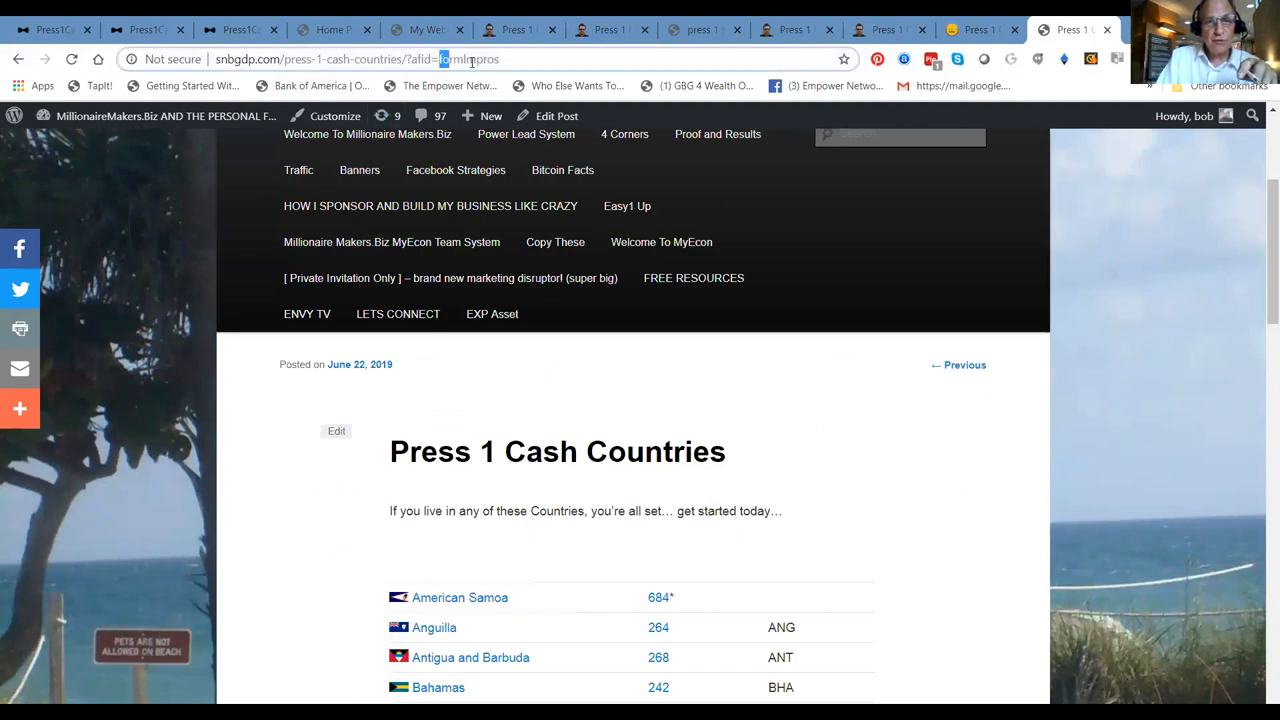
scroll("down", 3)
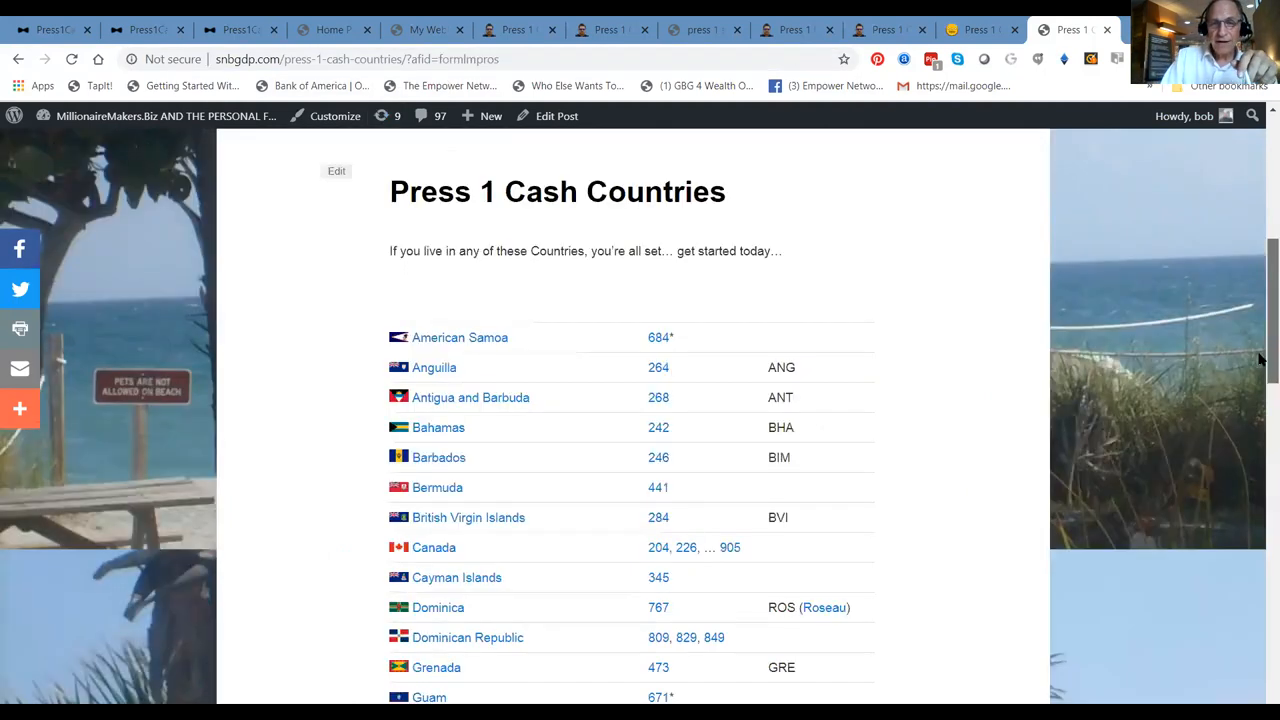
scroll("down", 3)
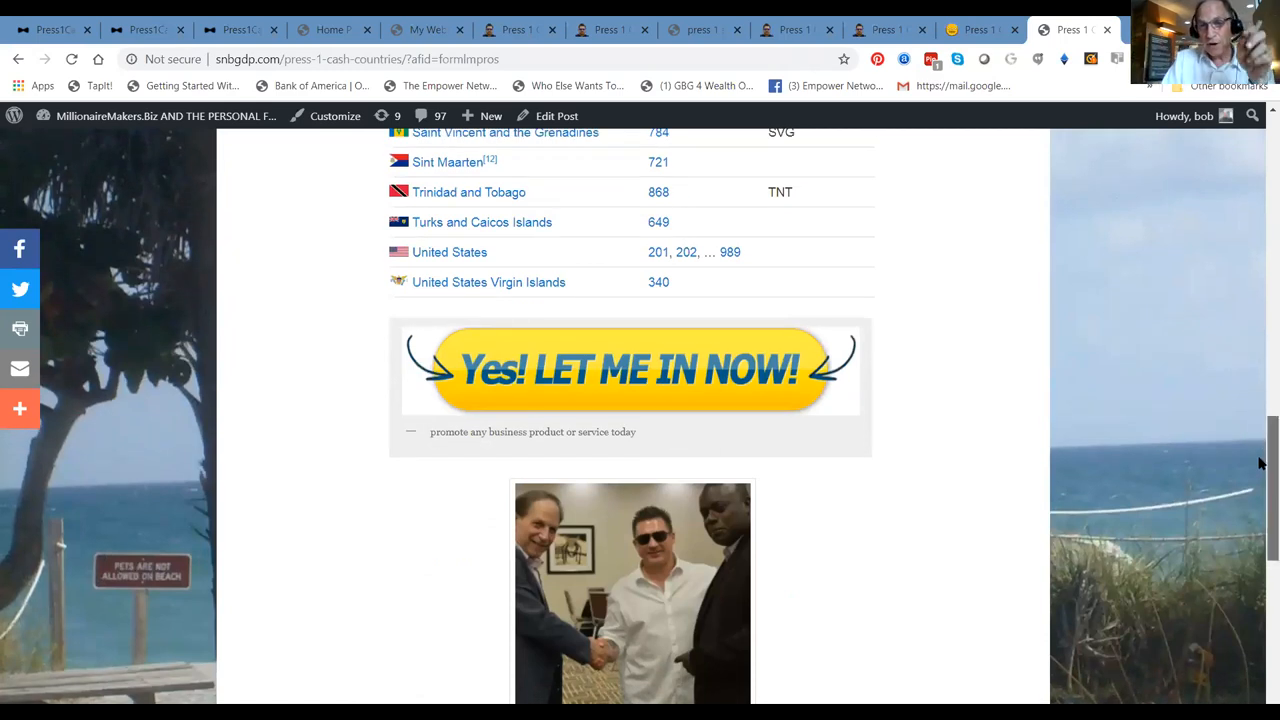
scroll("up", 3)
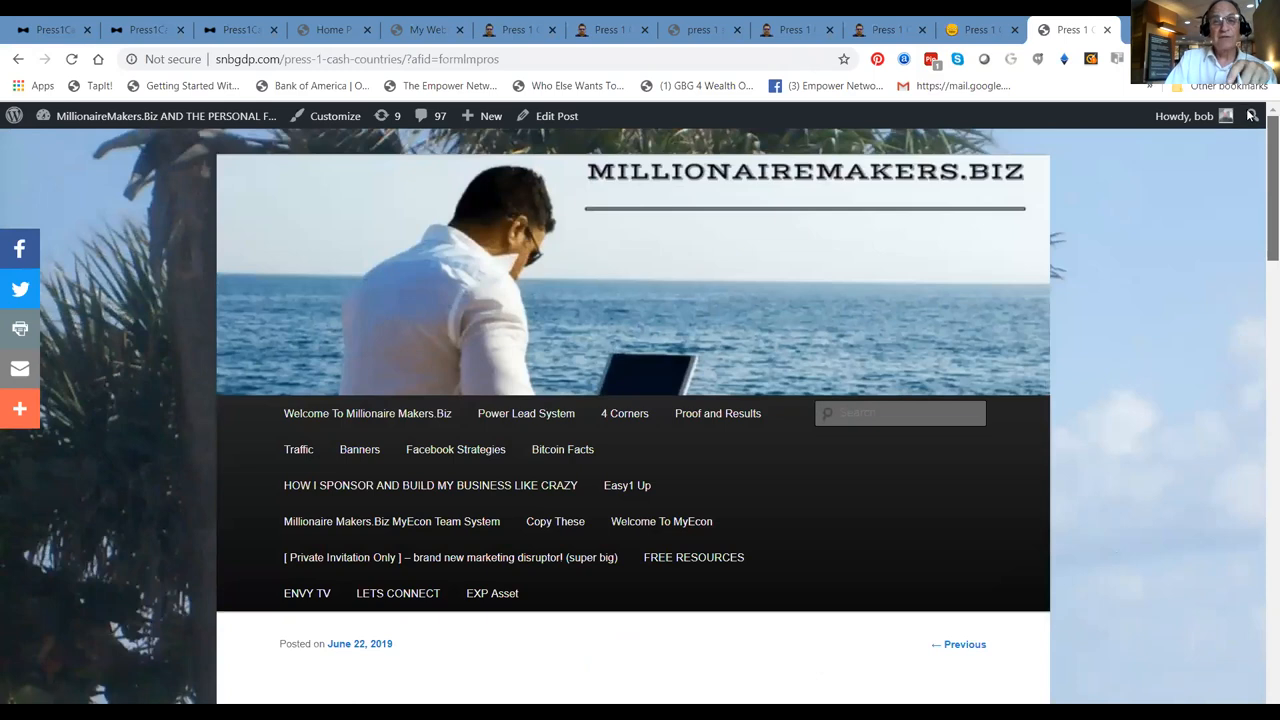
mouse_move(362, 638)
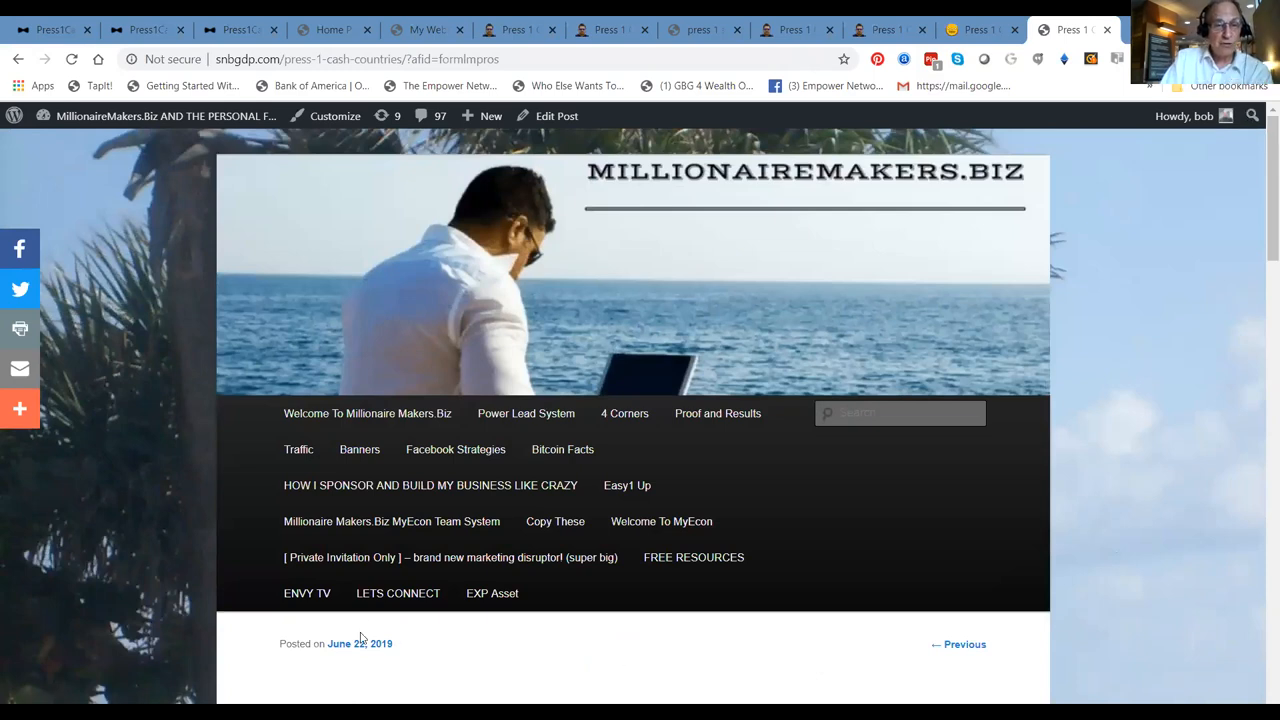
mouse_move(492, 593)
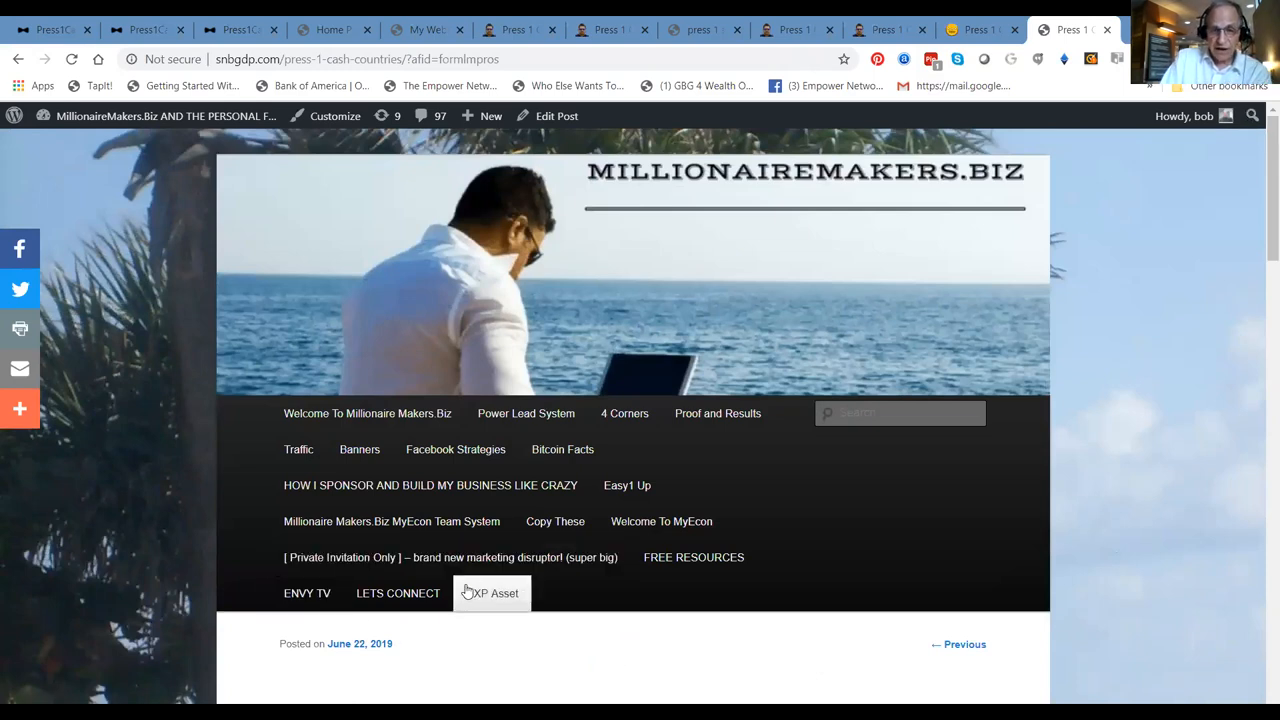
mouse_move(693, 557)
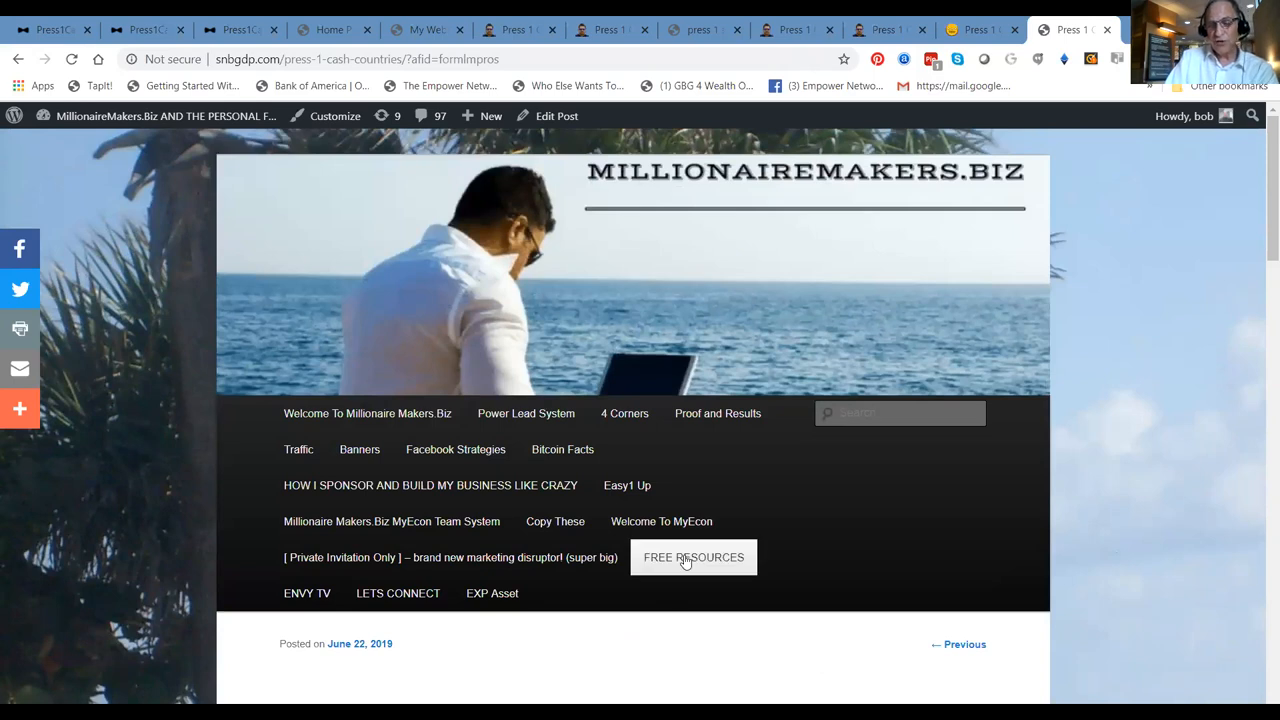
mouse_move(661, 521)
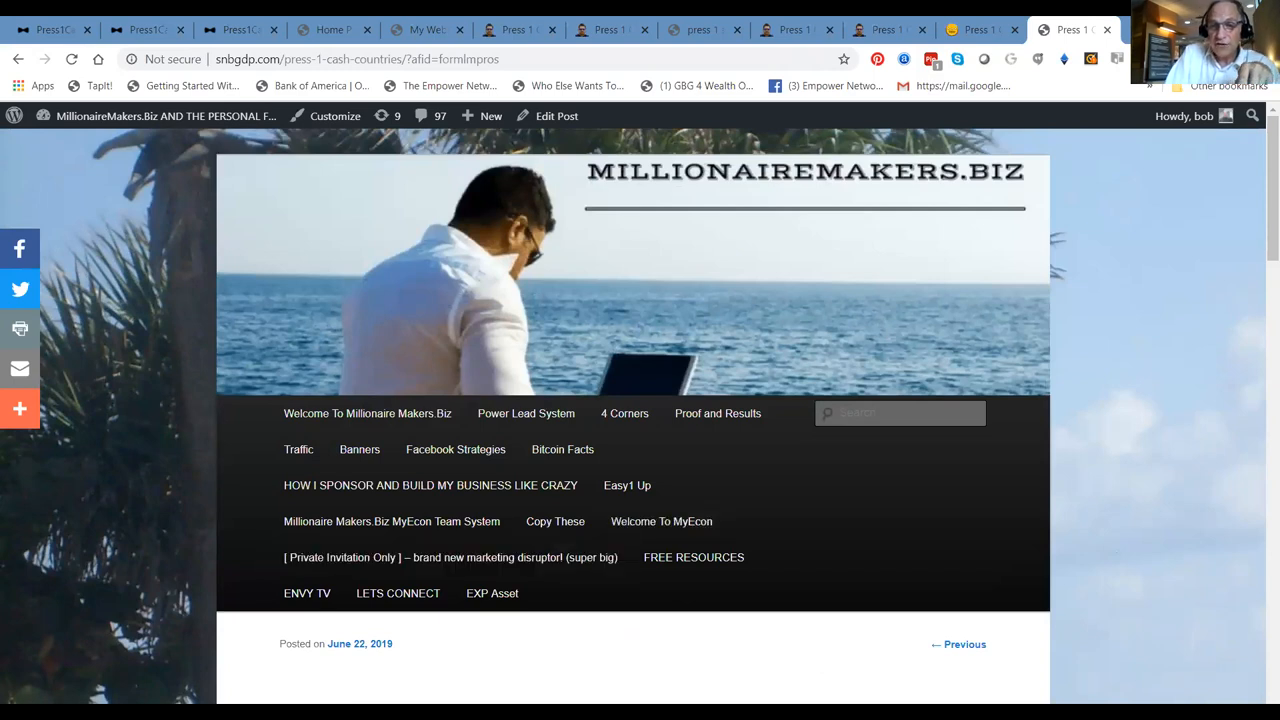
mouse_move(643, 626)
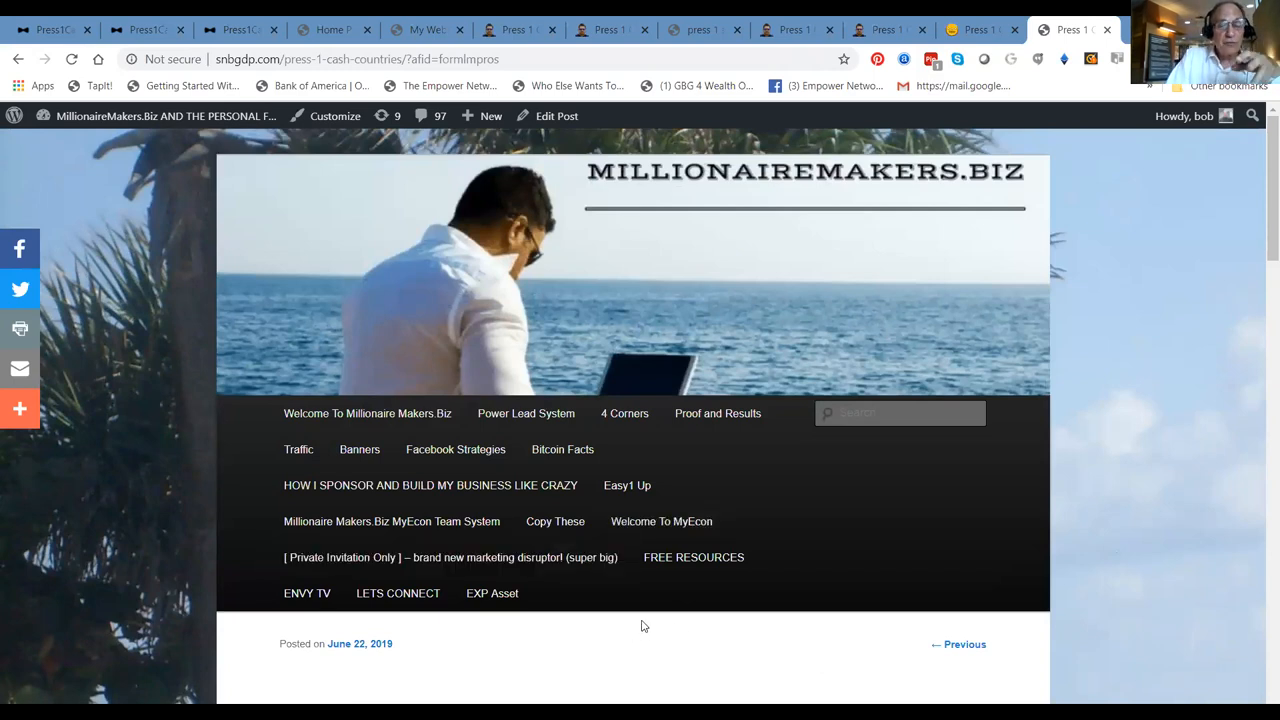
mouse_move(694, 672)
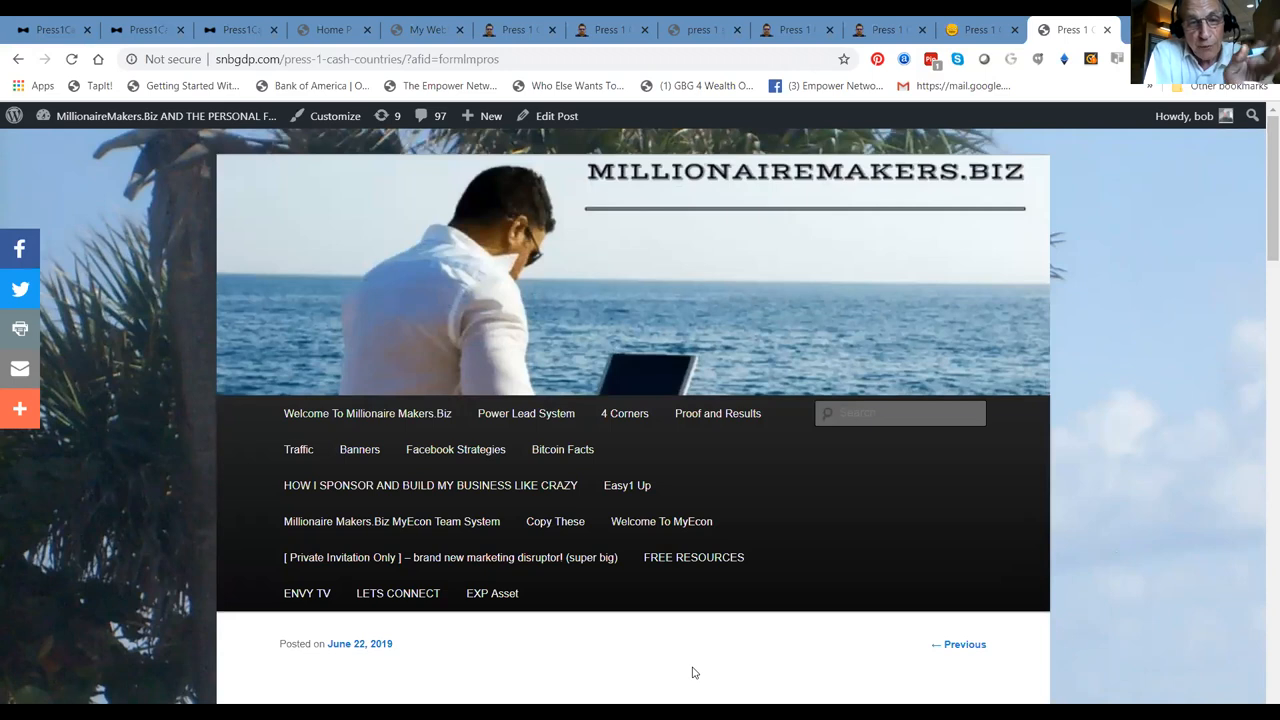
mouse_move(1145, 451)
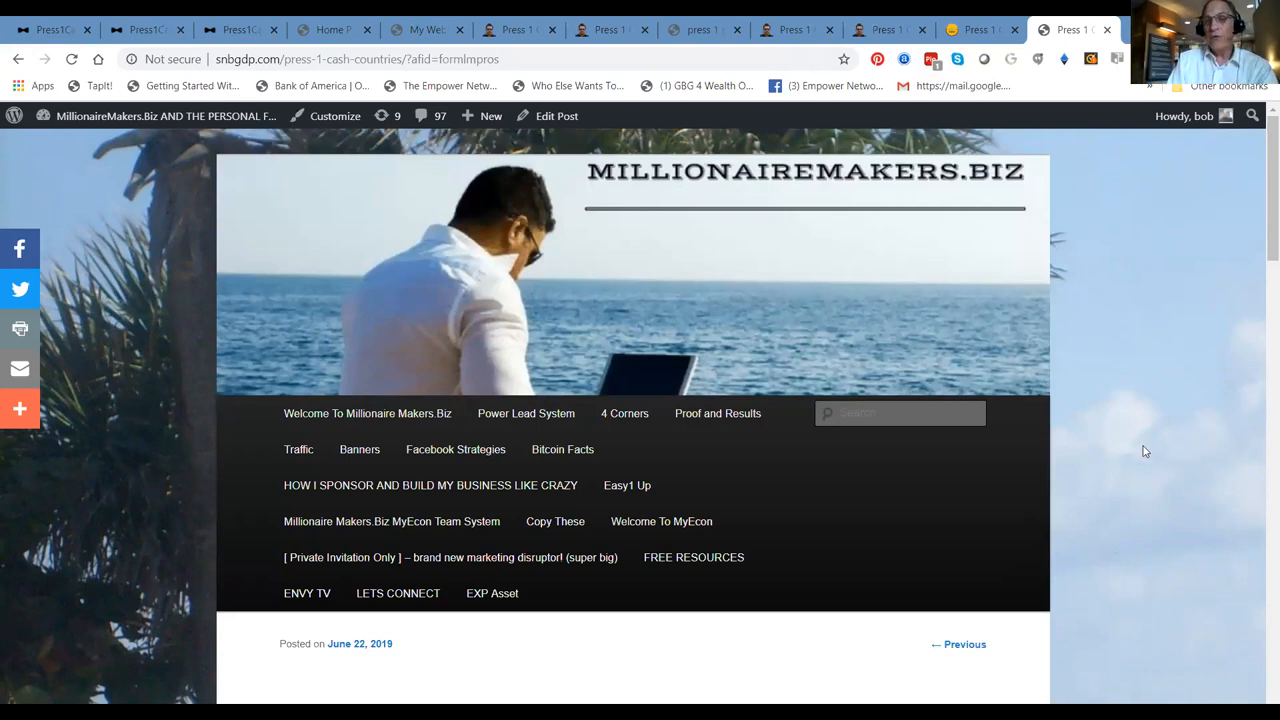